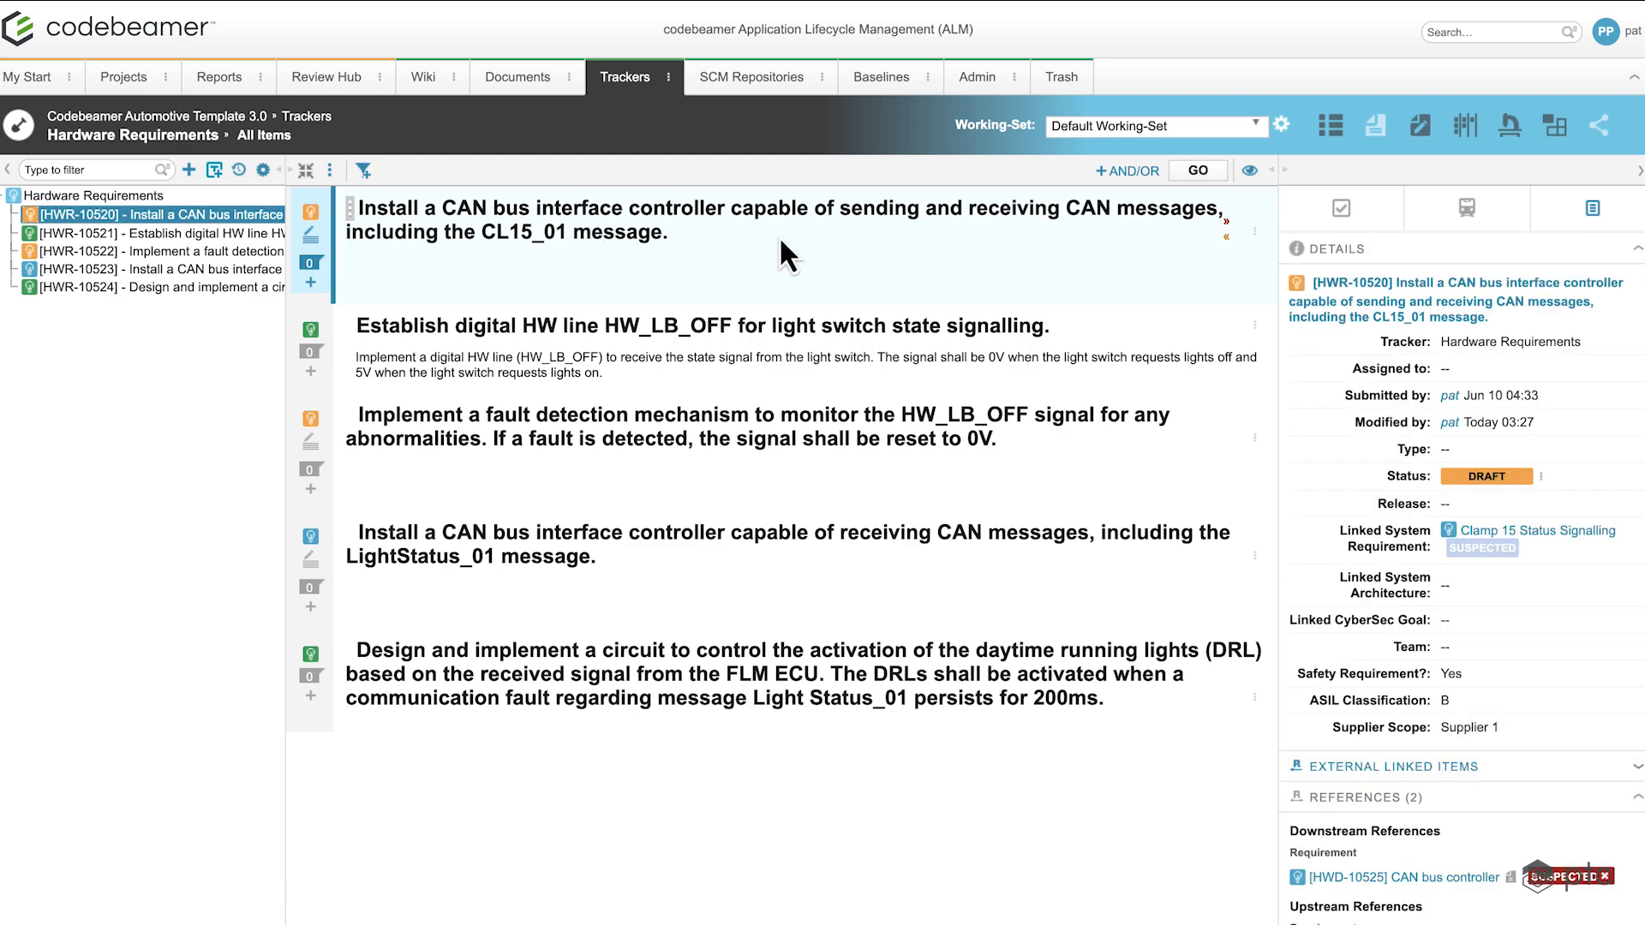
mouse_move(1353, 735)
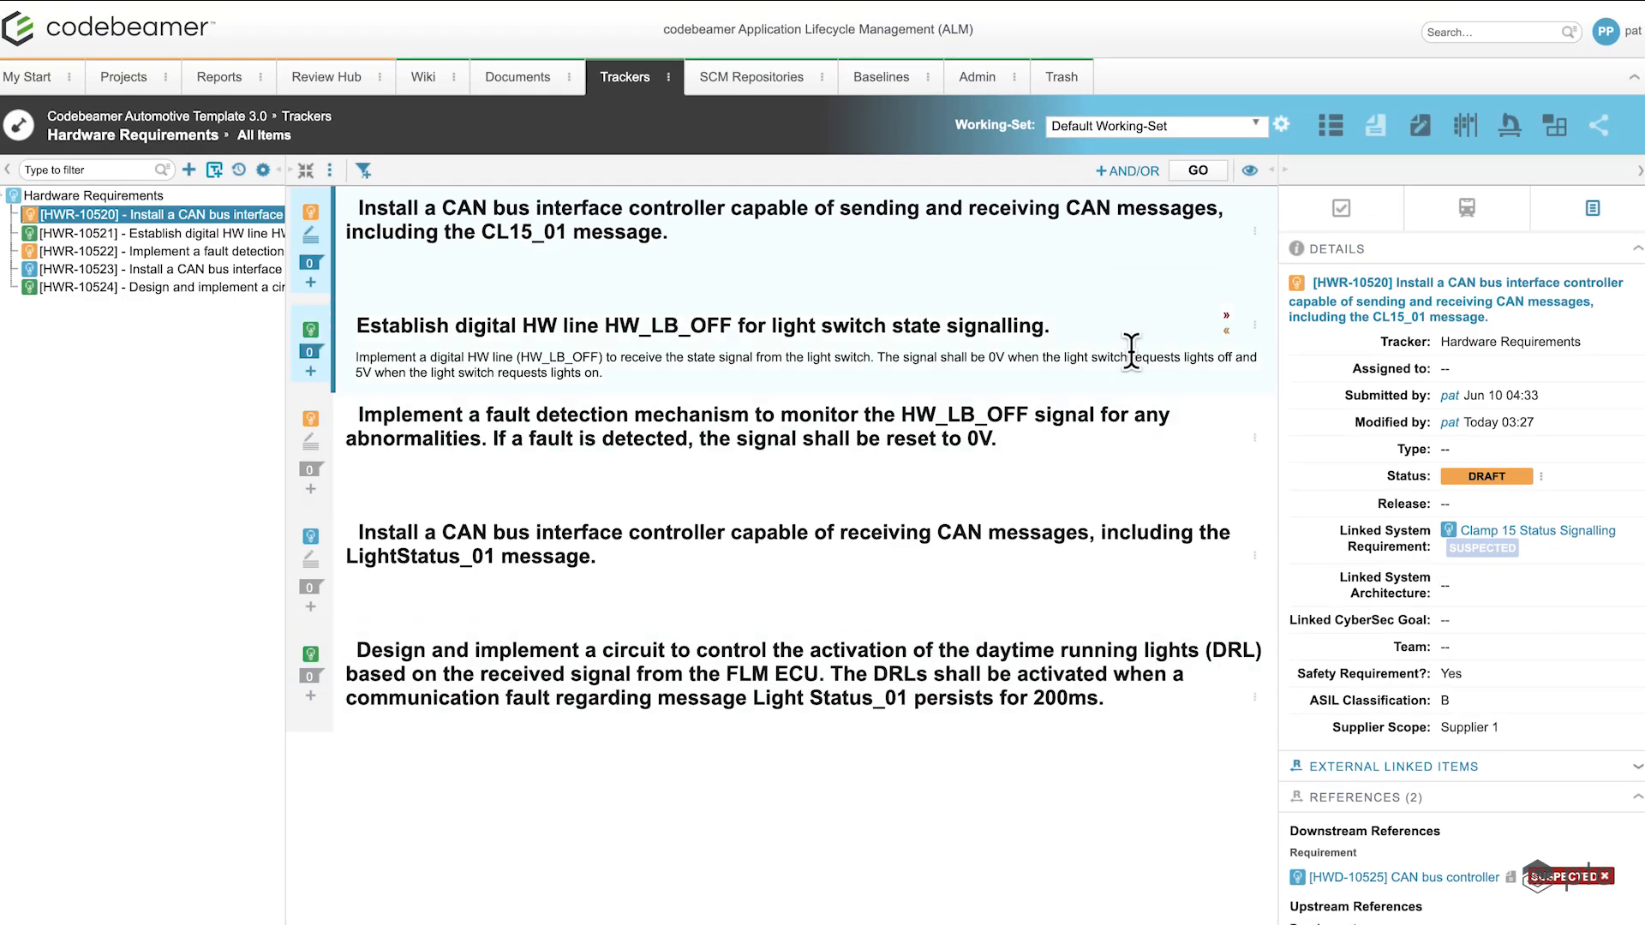
mouse_move(1595, 730)
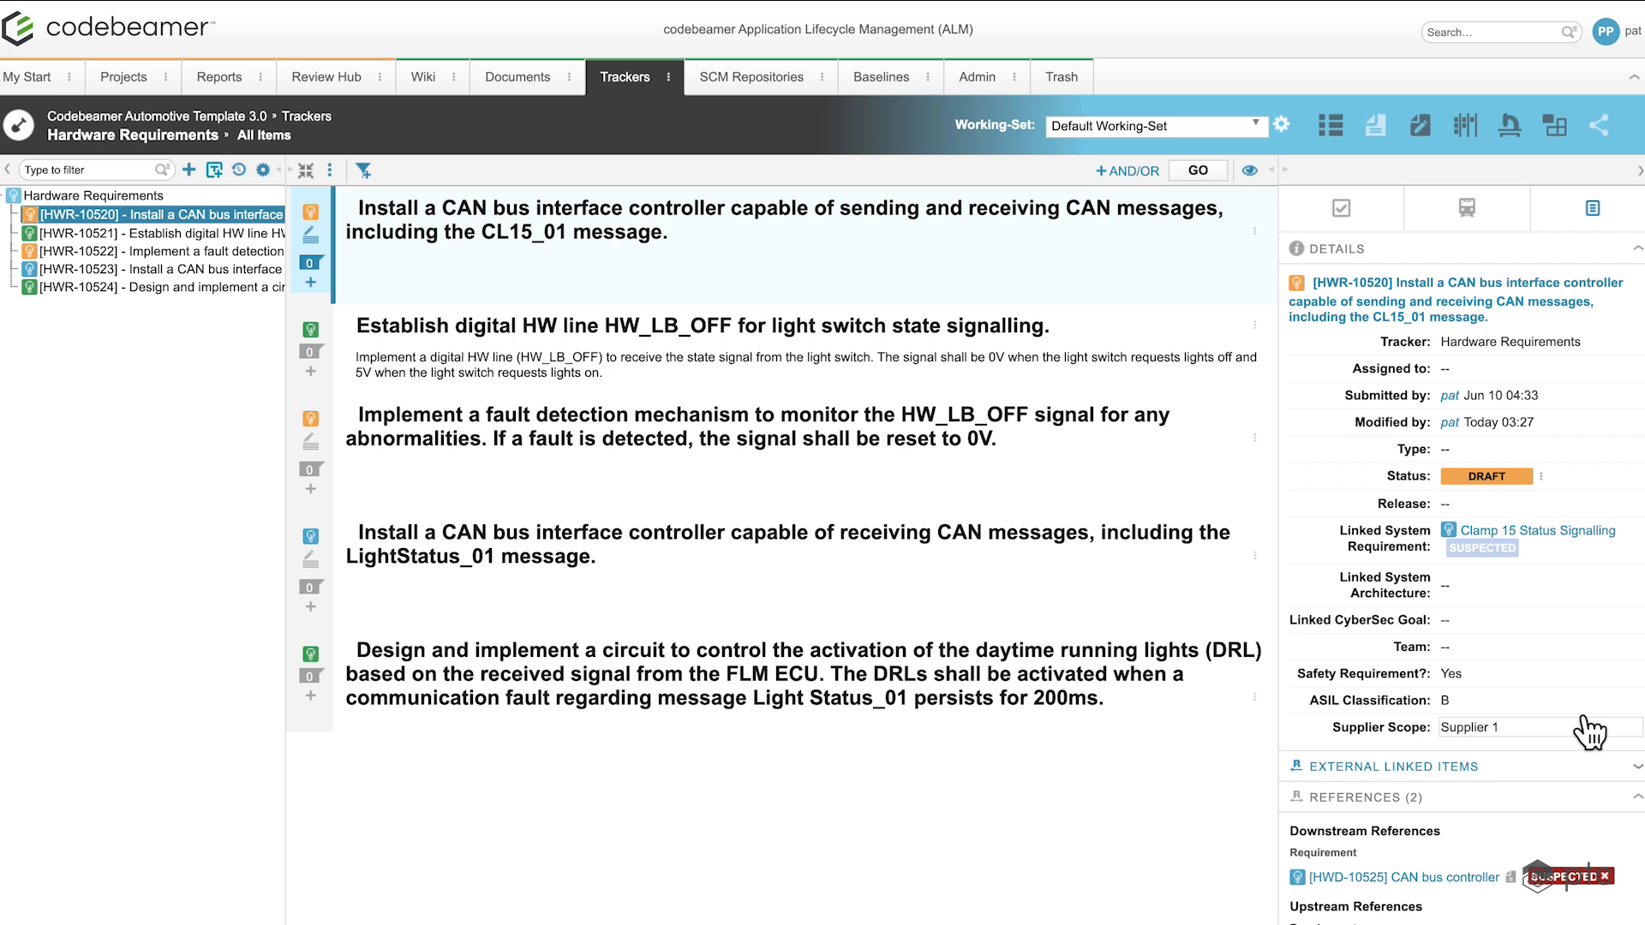
mouse_move(994, 791)
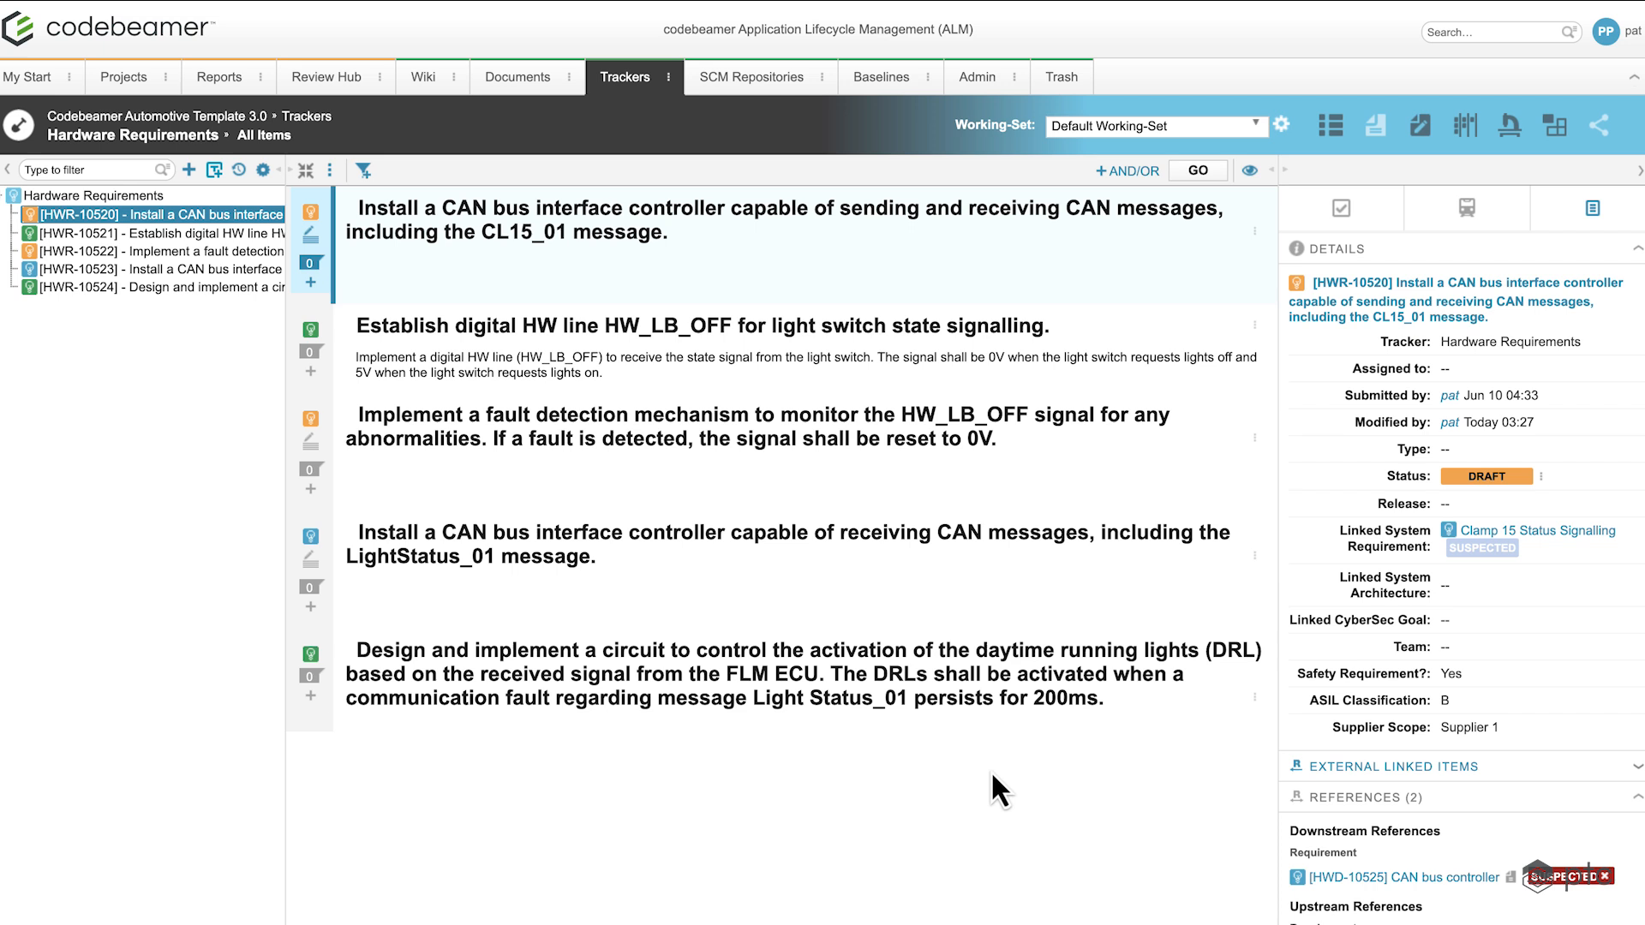
mouse_move(990, 844)
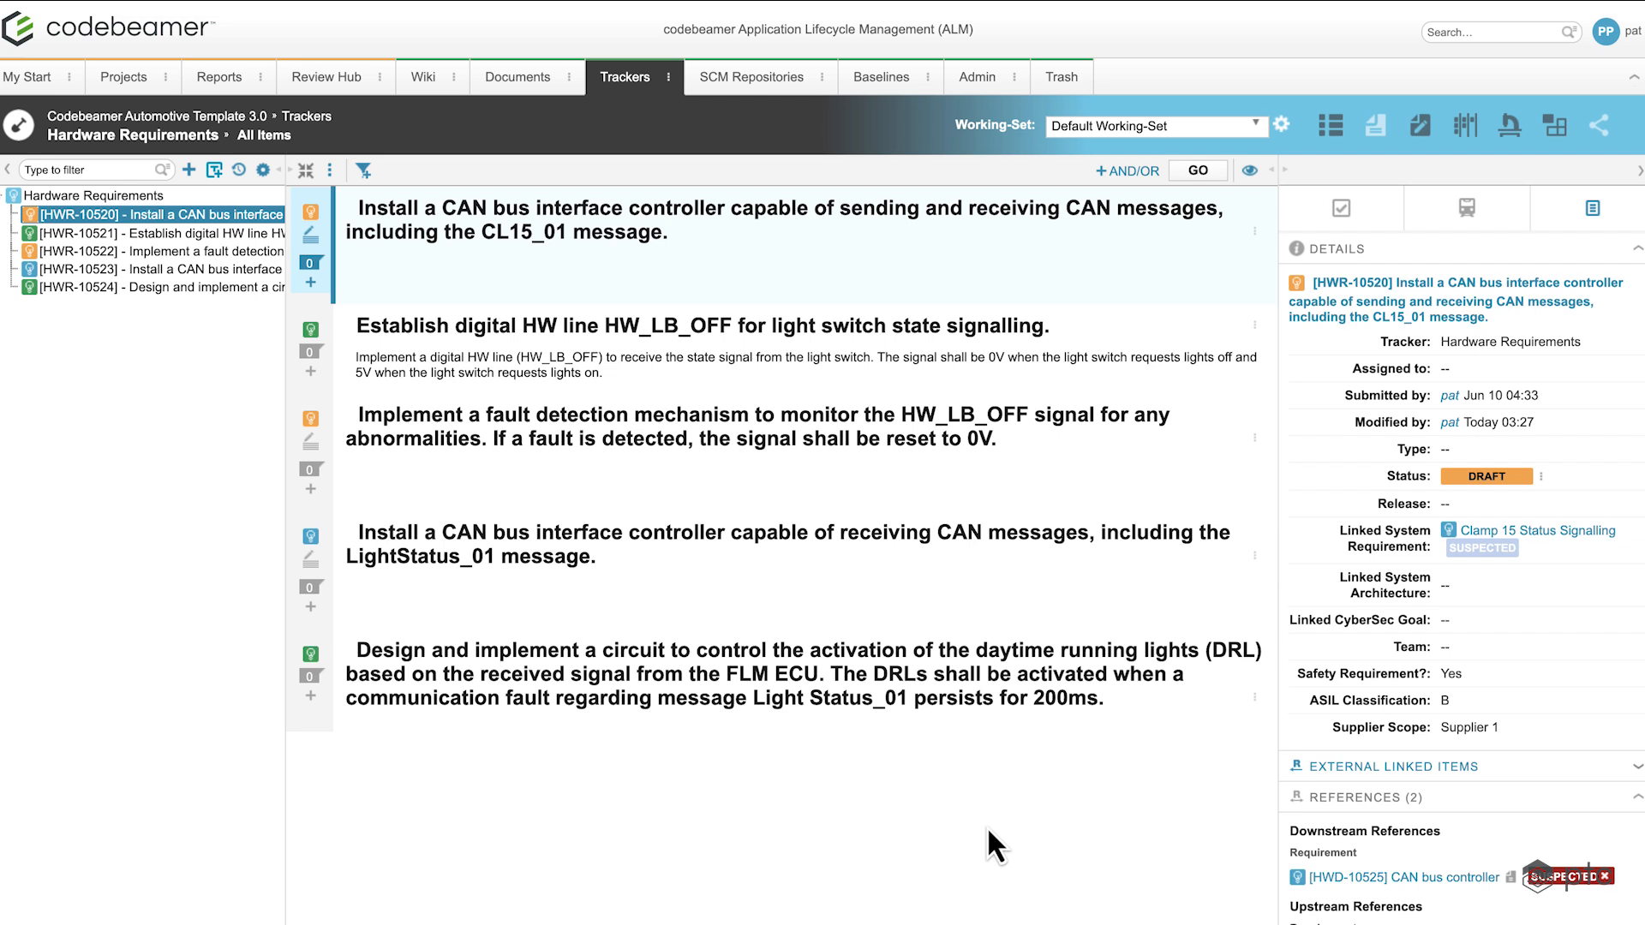
mouse_move(1516, 745)
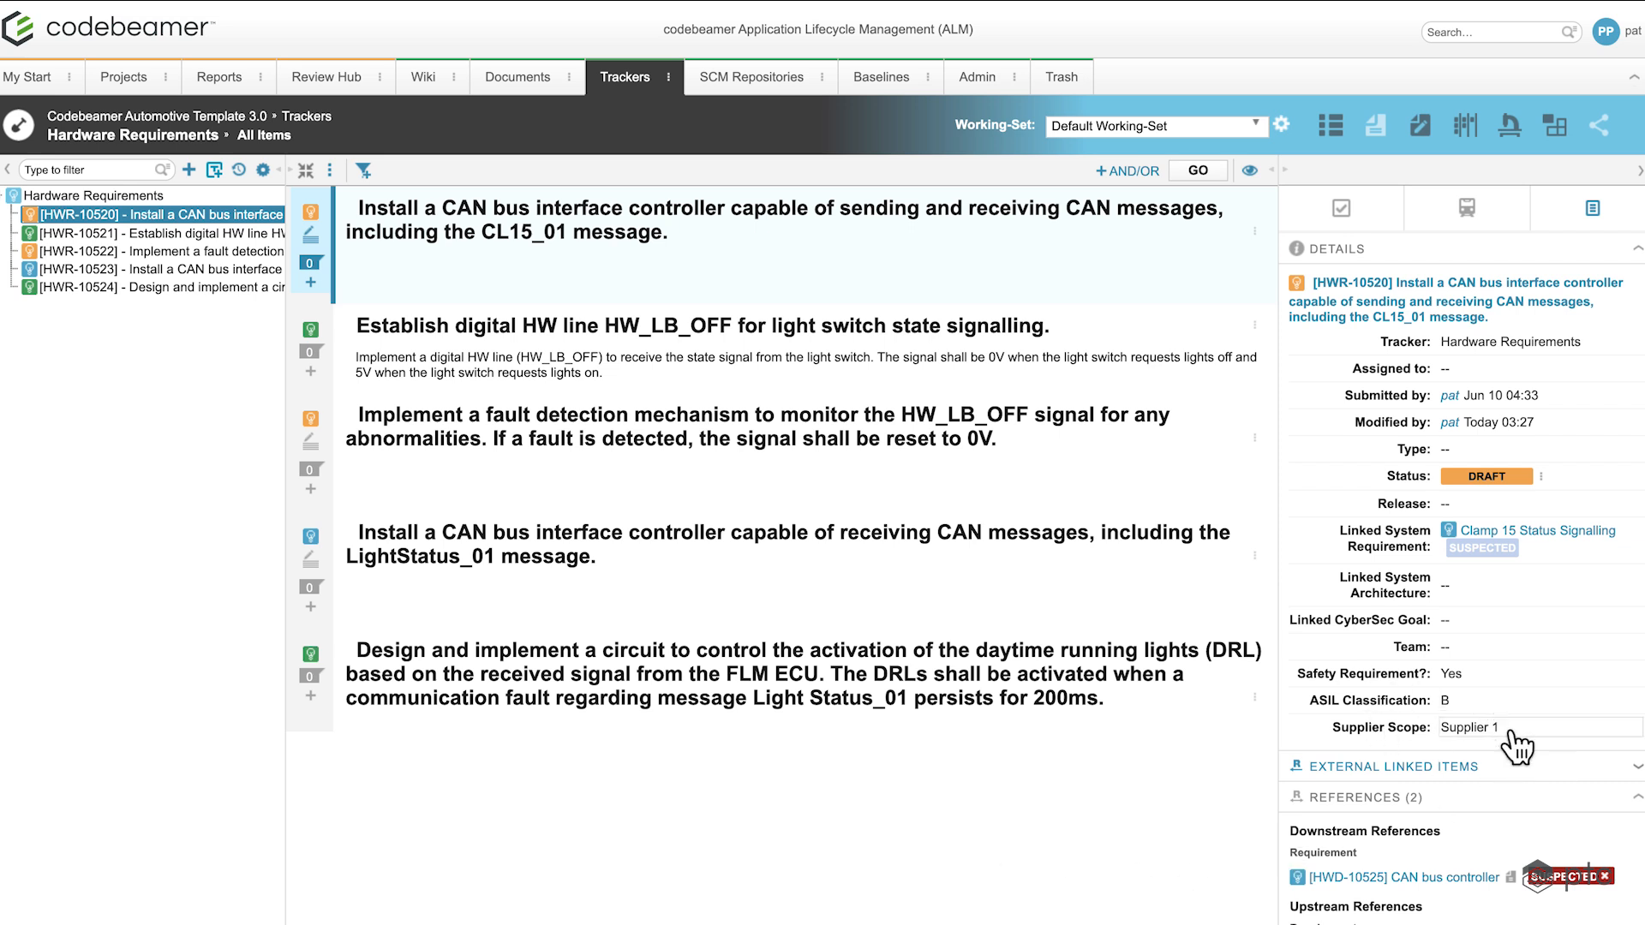
mouse_move(1422, 726)
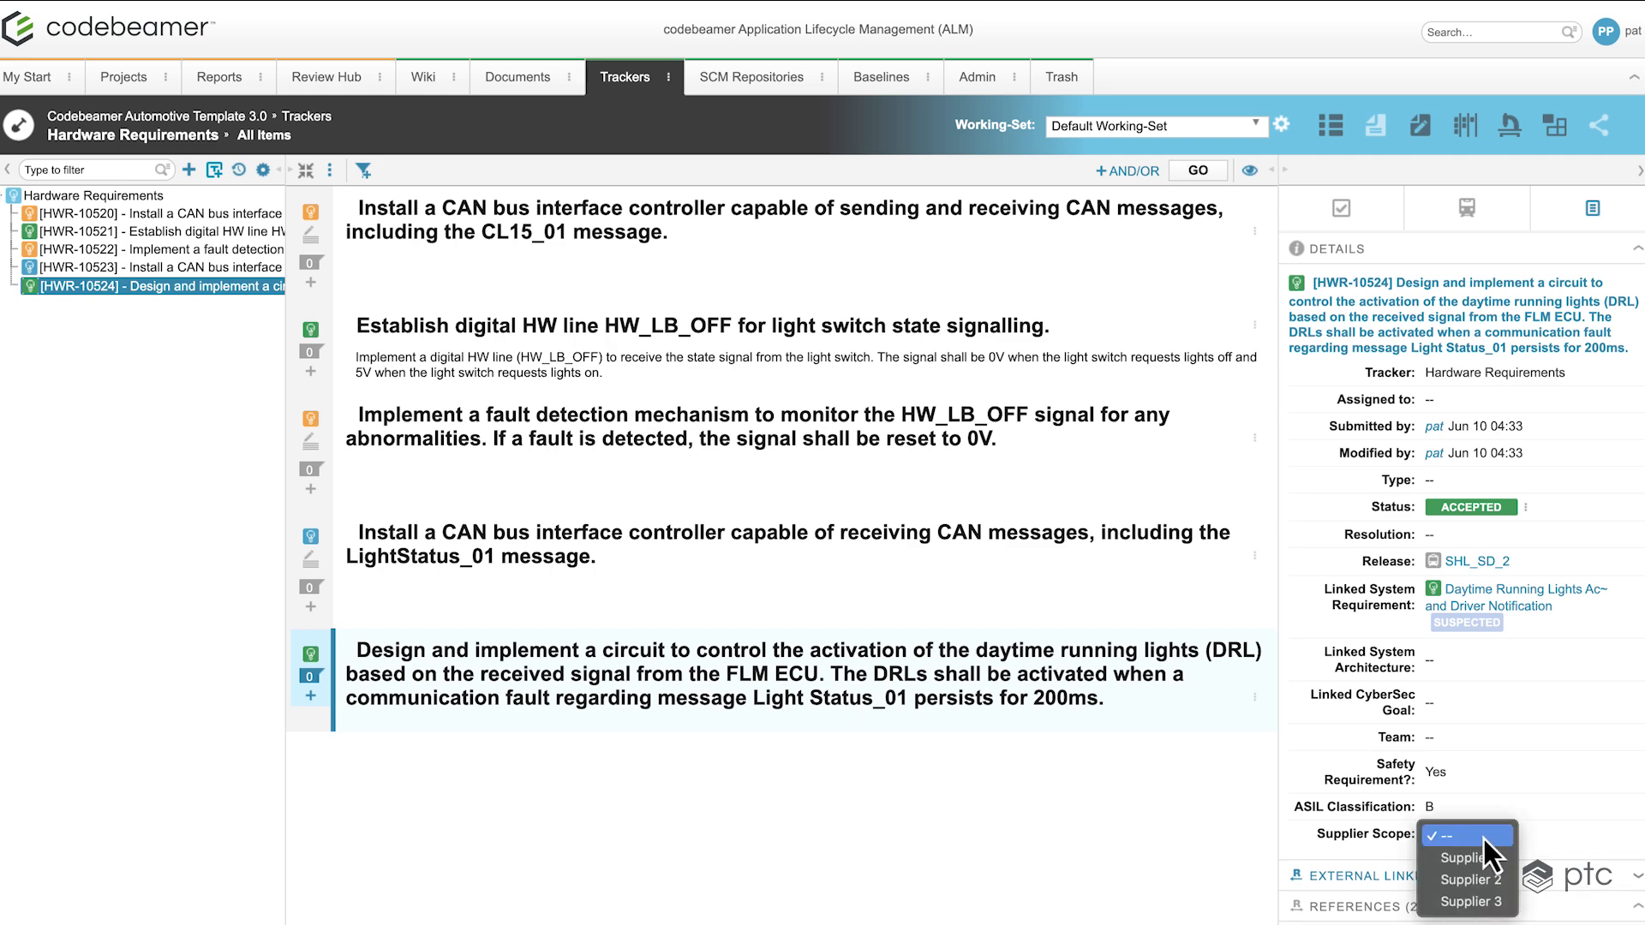
- Save HWR-10524's supplier scope and set HWR-10523's supplier scope to Supplier 3
click(1469, 880)
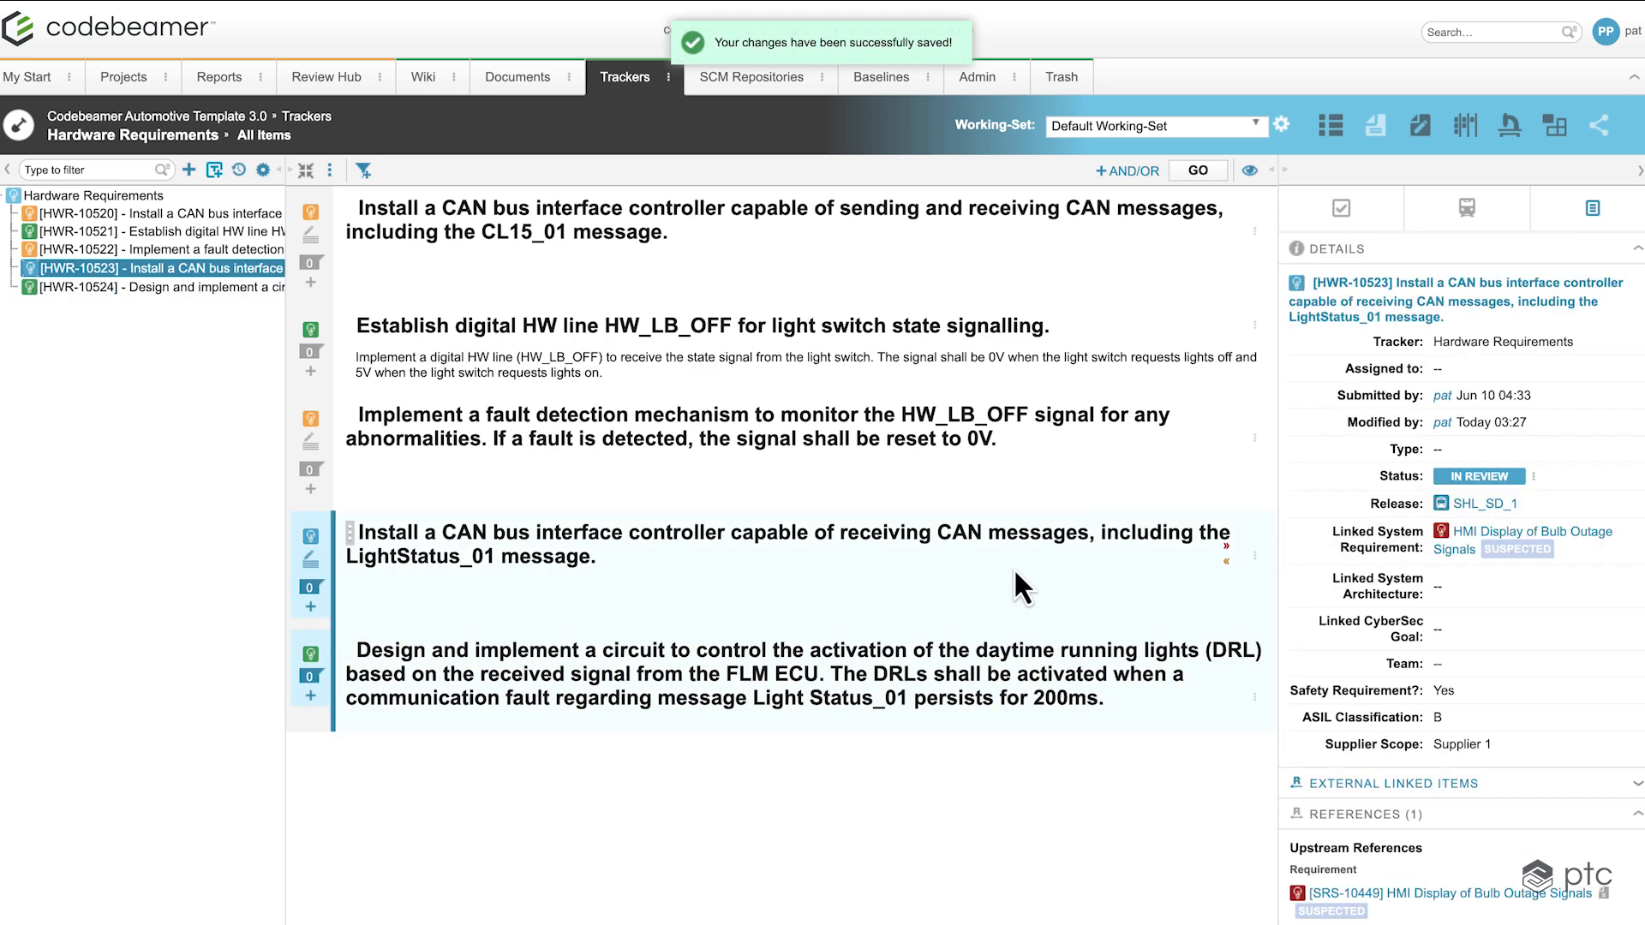
click(1460, 745)
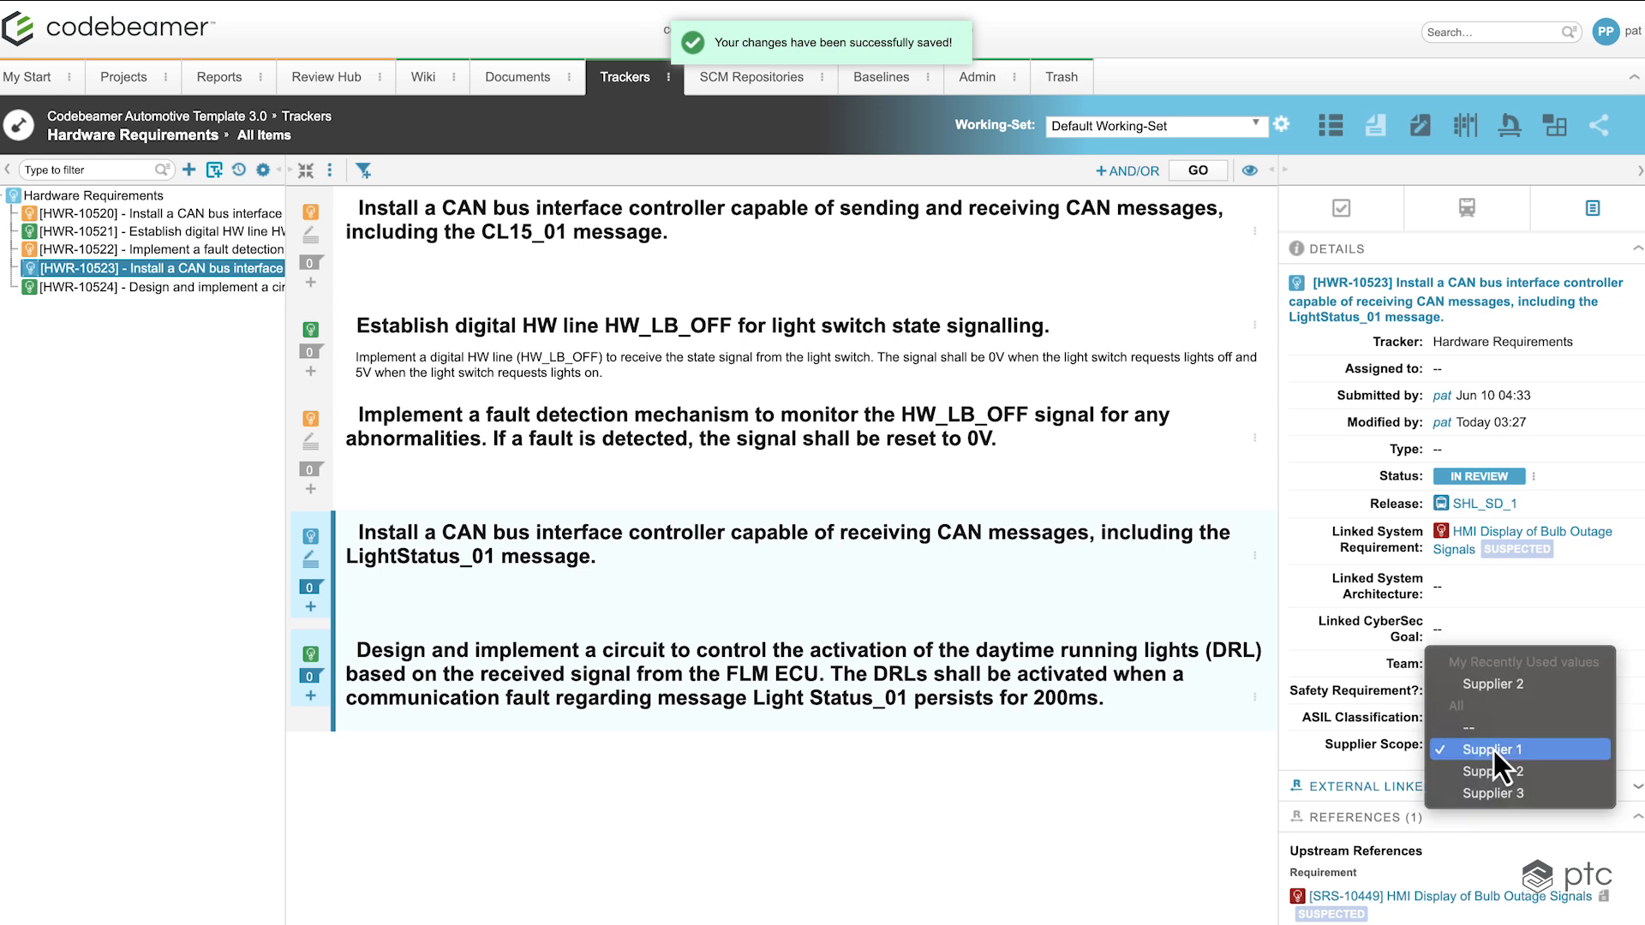
click(1492, 793)
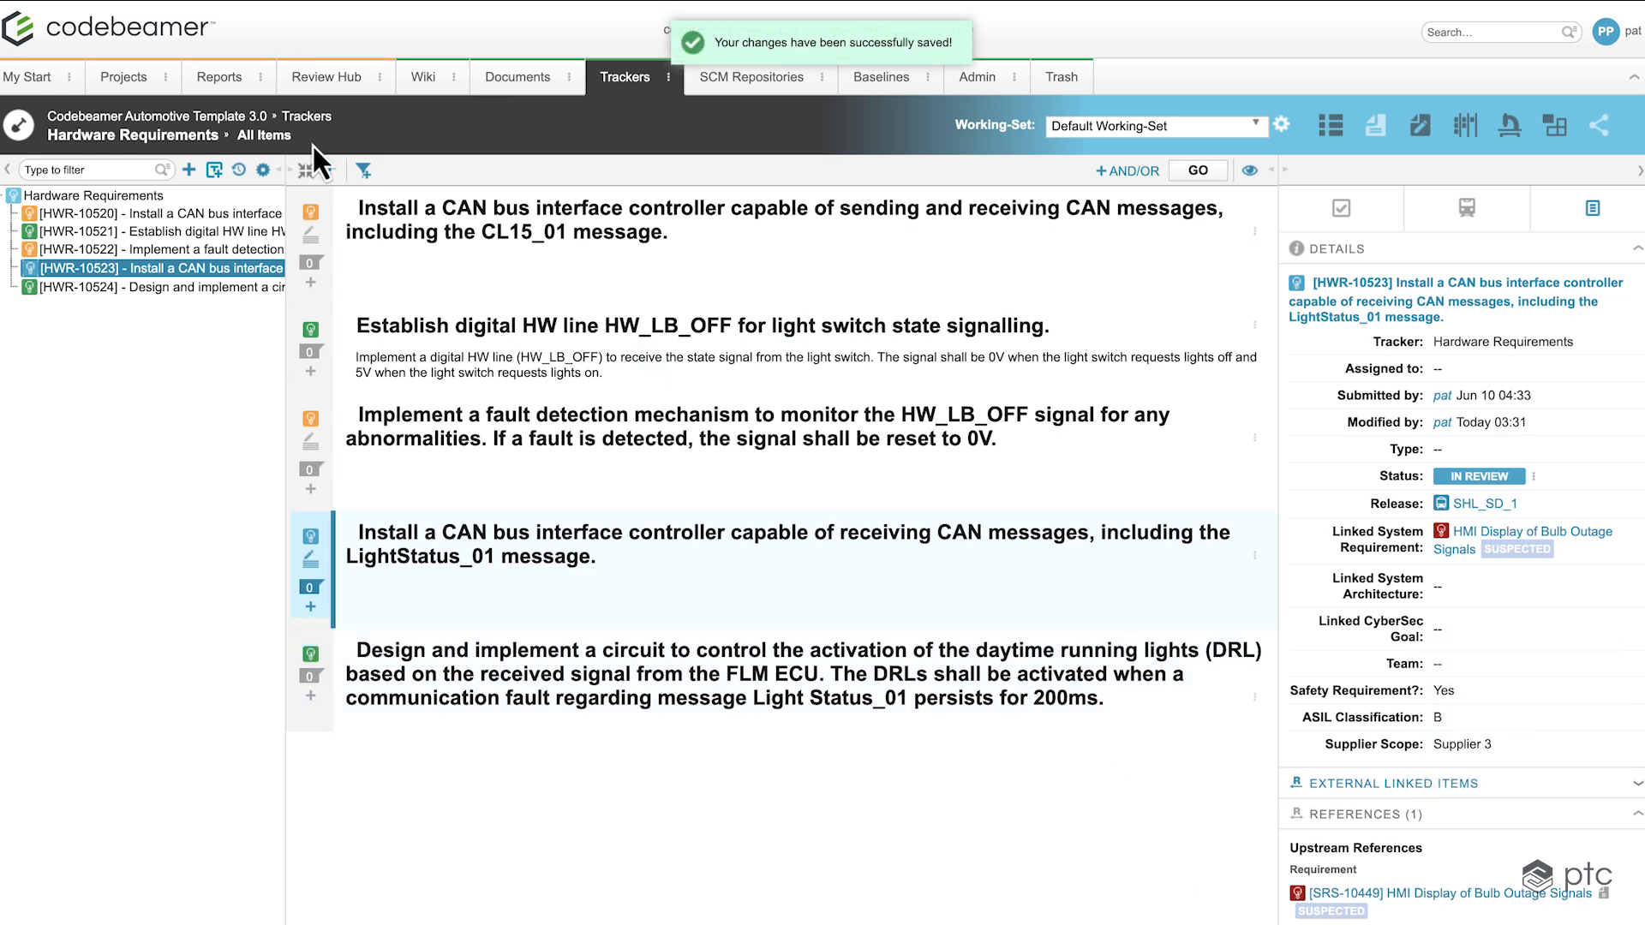
- Filter Hardware Requirements by the Supplier Scope field to show only Supplier 1 items
click(361, 169)
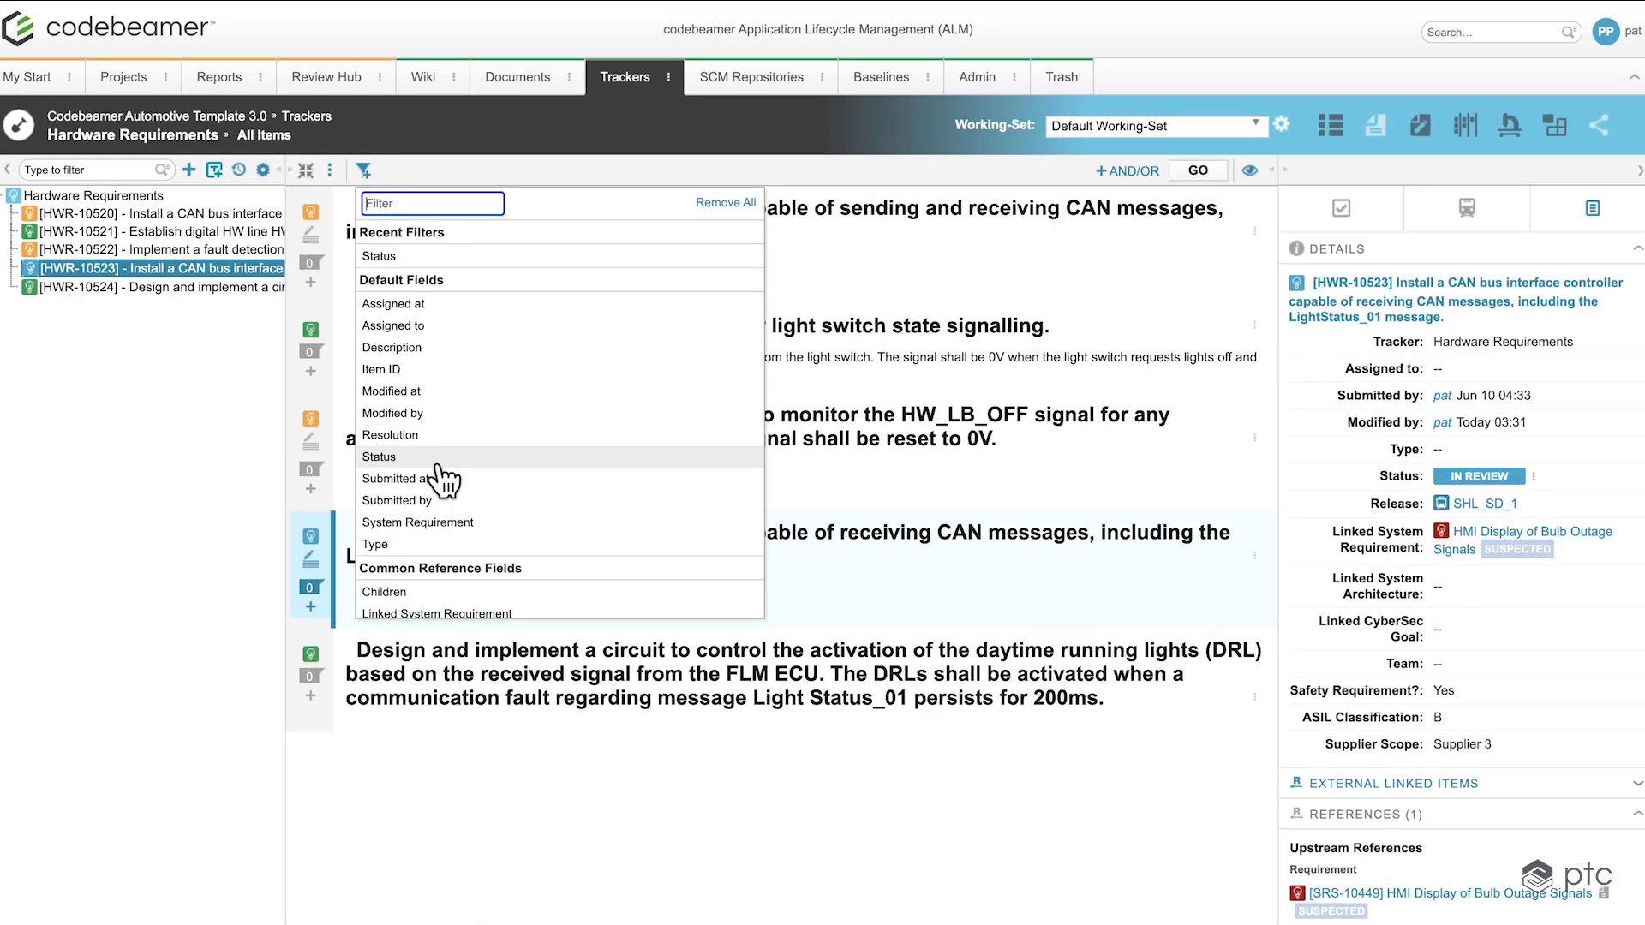
text(supp)
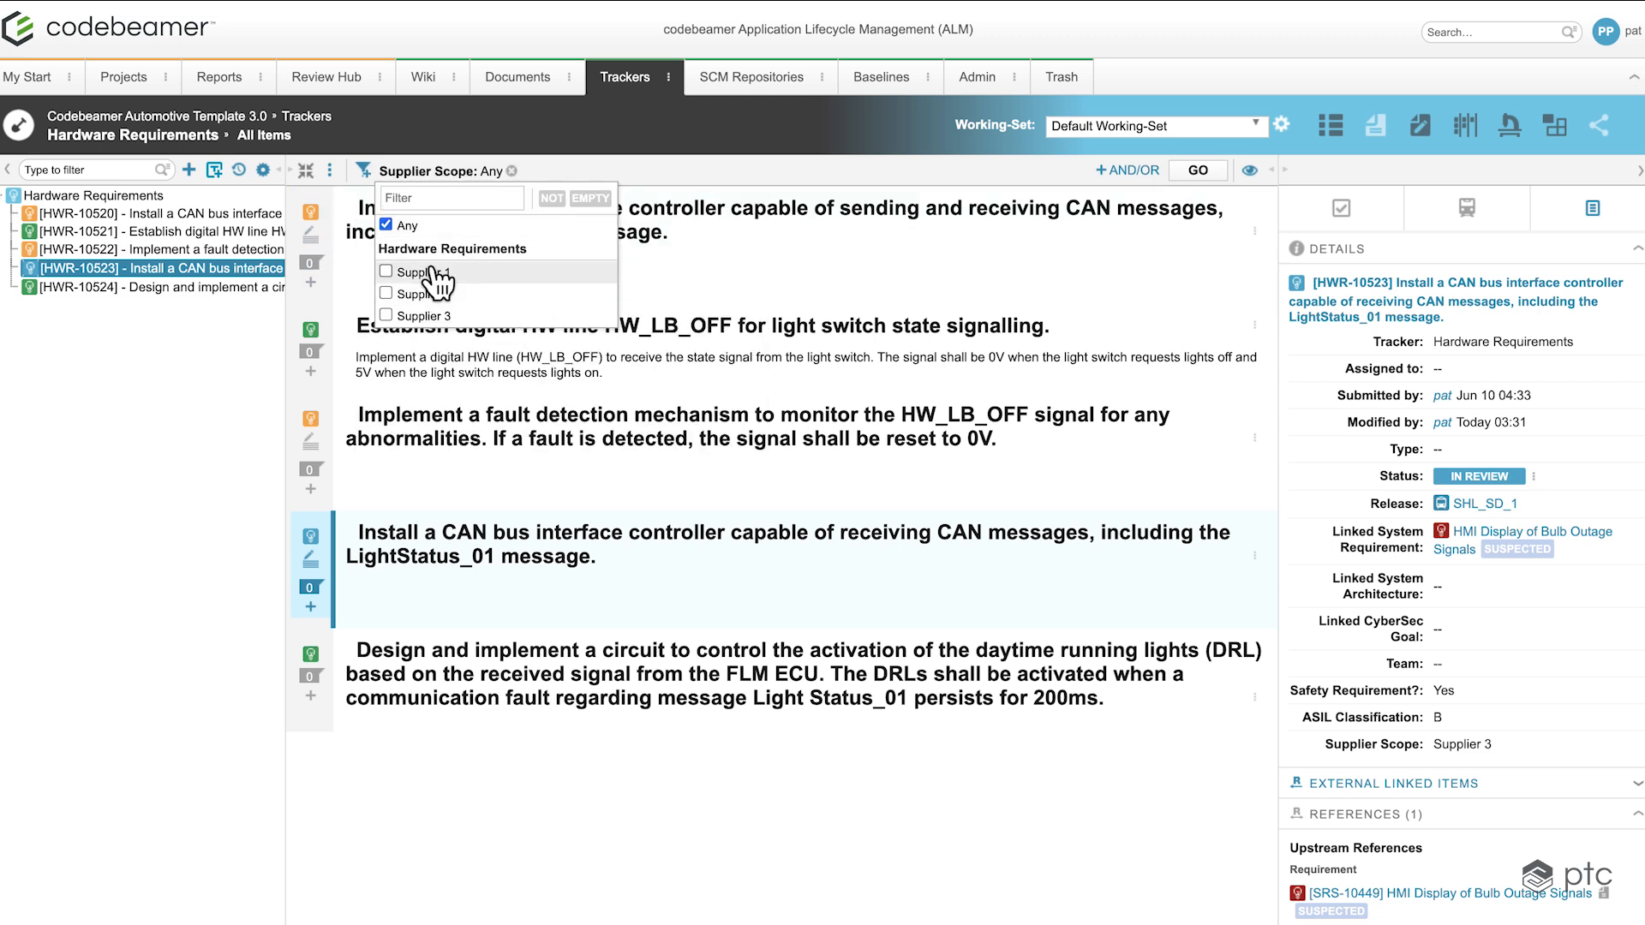
click(387, 271)
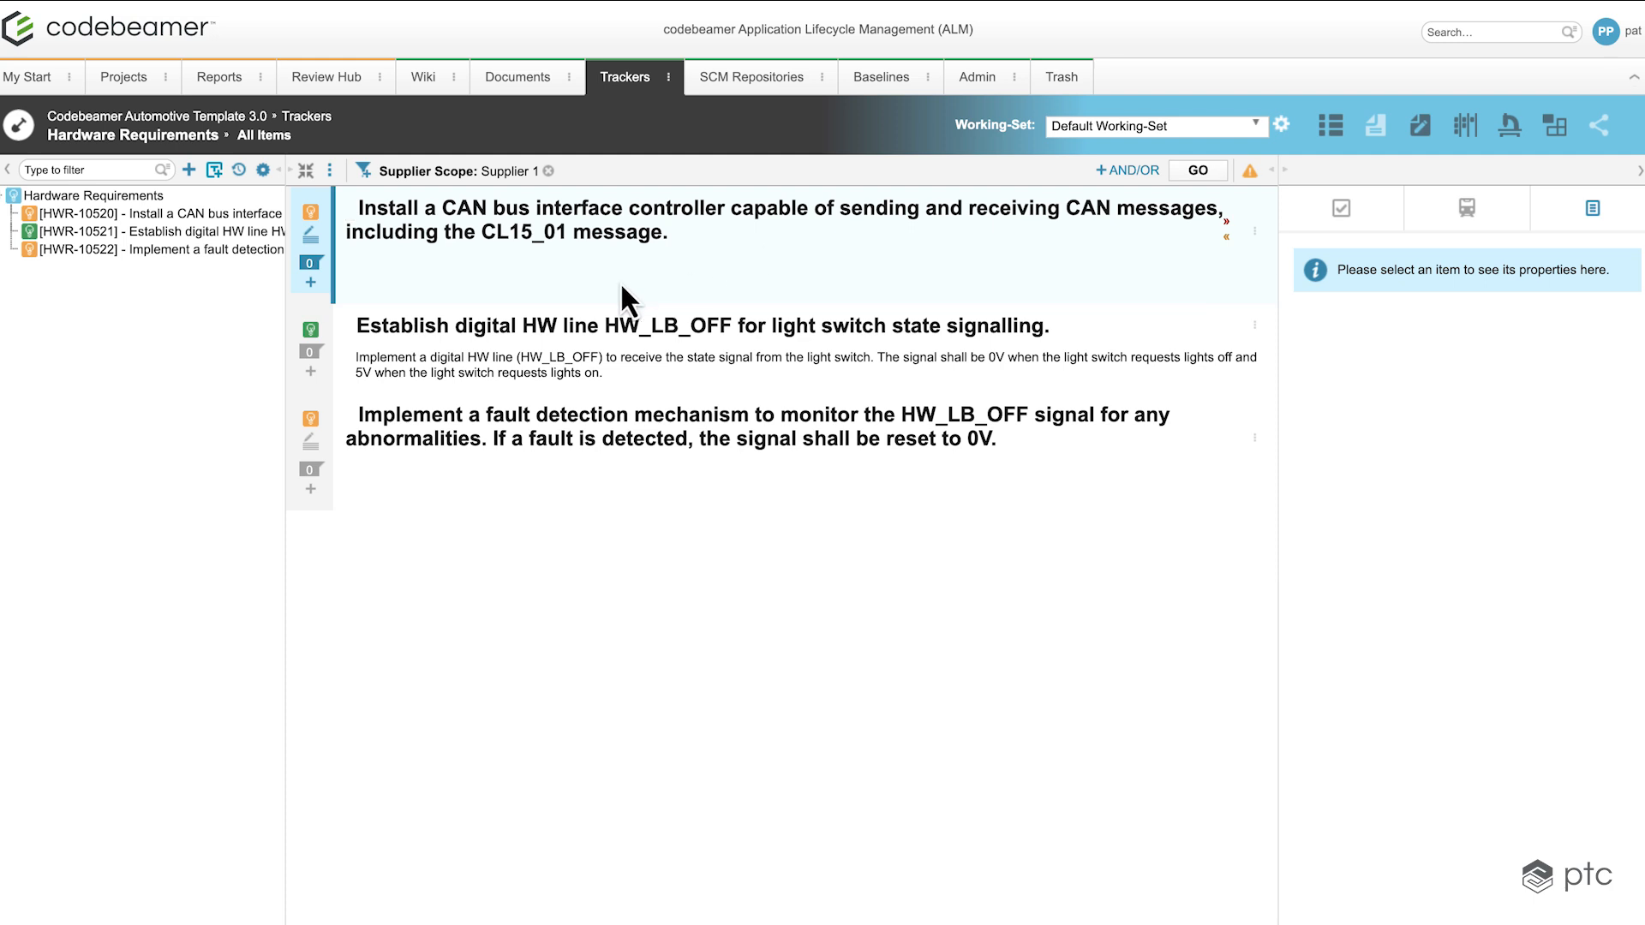
mouse_move(1260, 231)
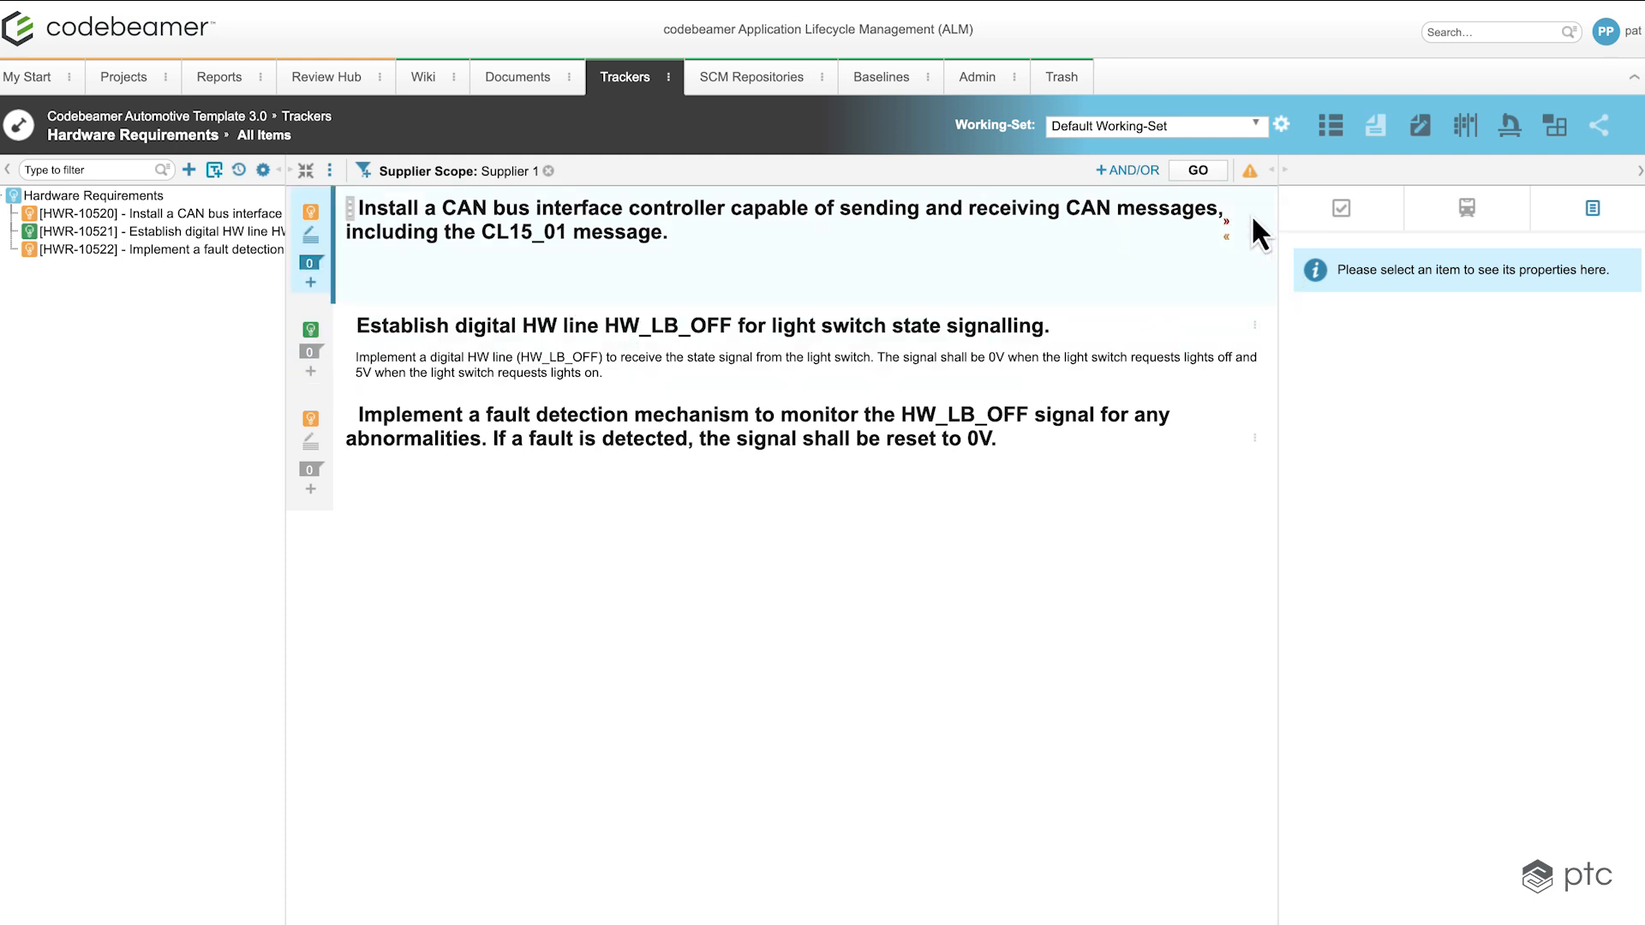
- Save the filtered list as a new view named 'Supplier 1 Requirements'
click(1249, 170)
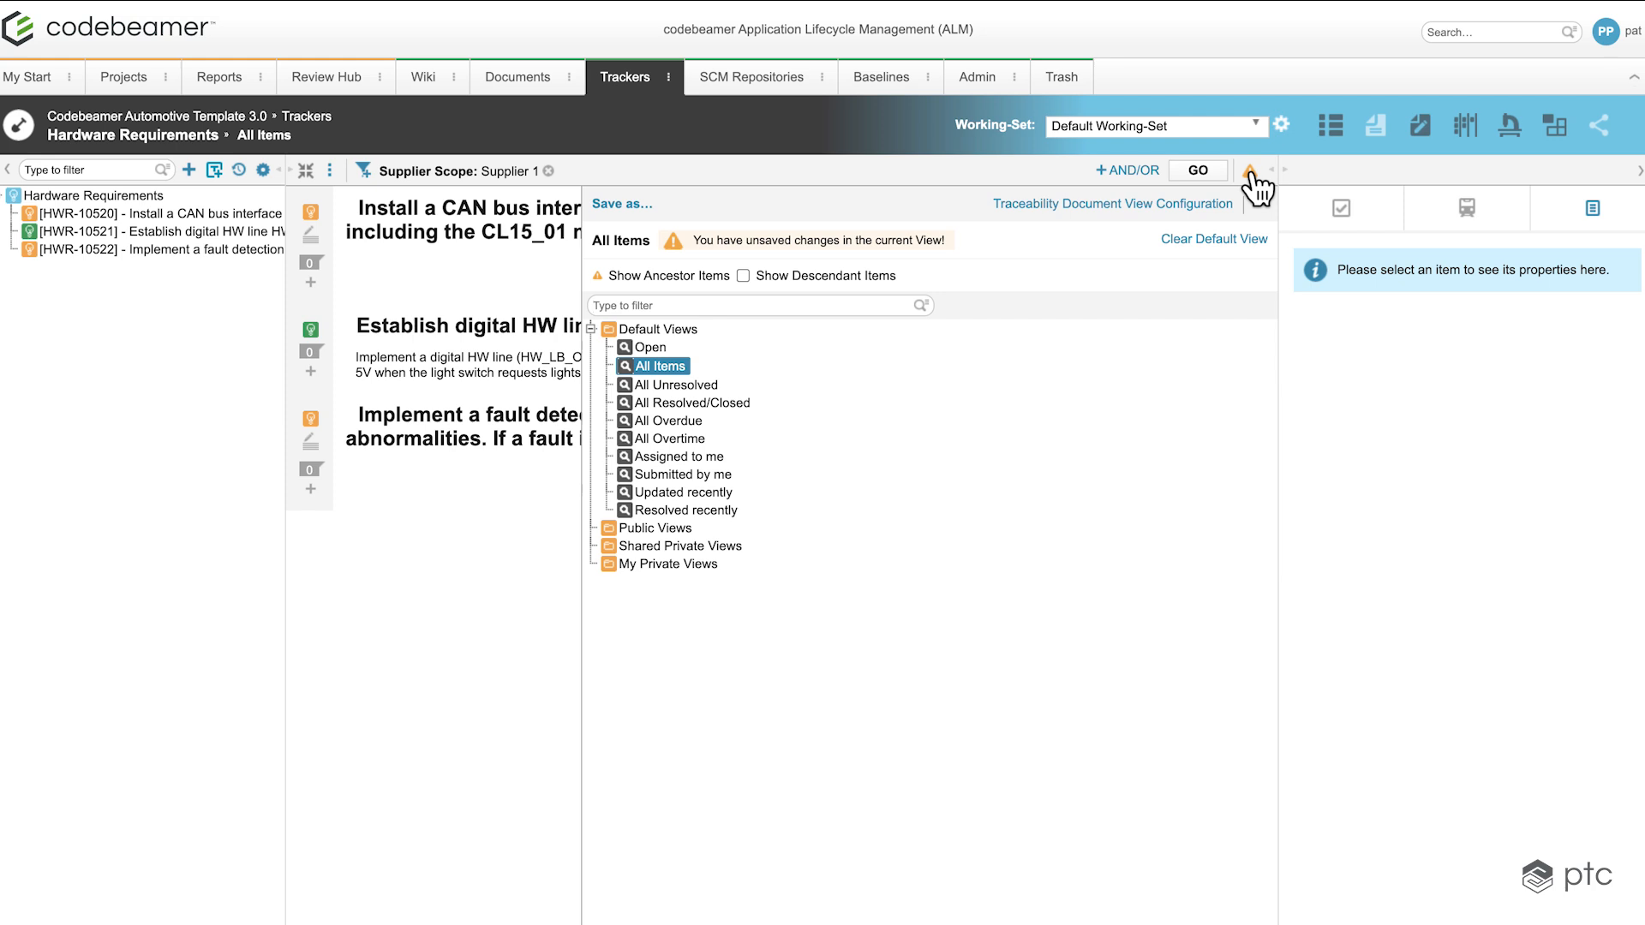
mouse_move(867, 272)
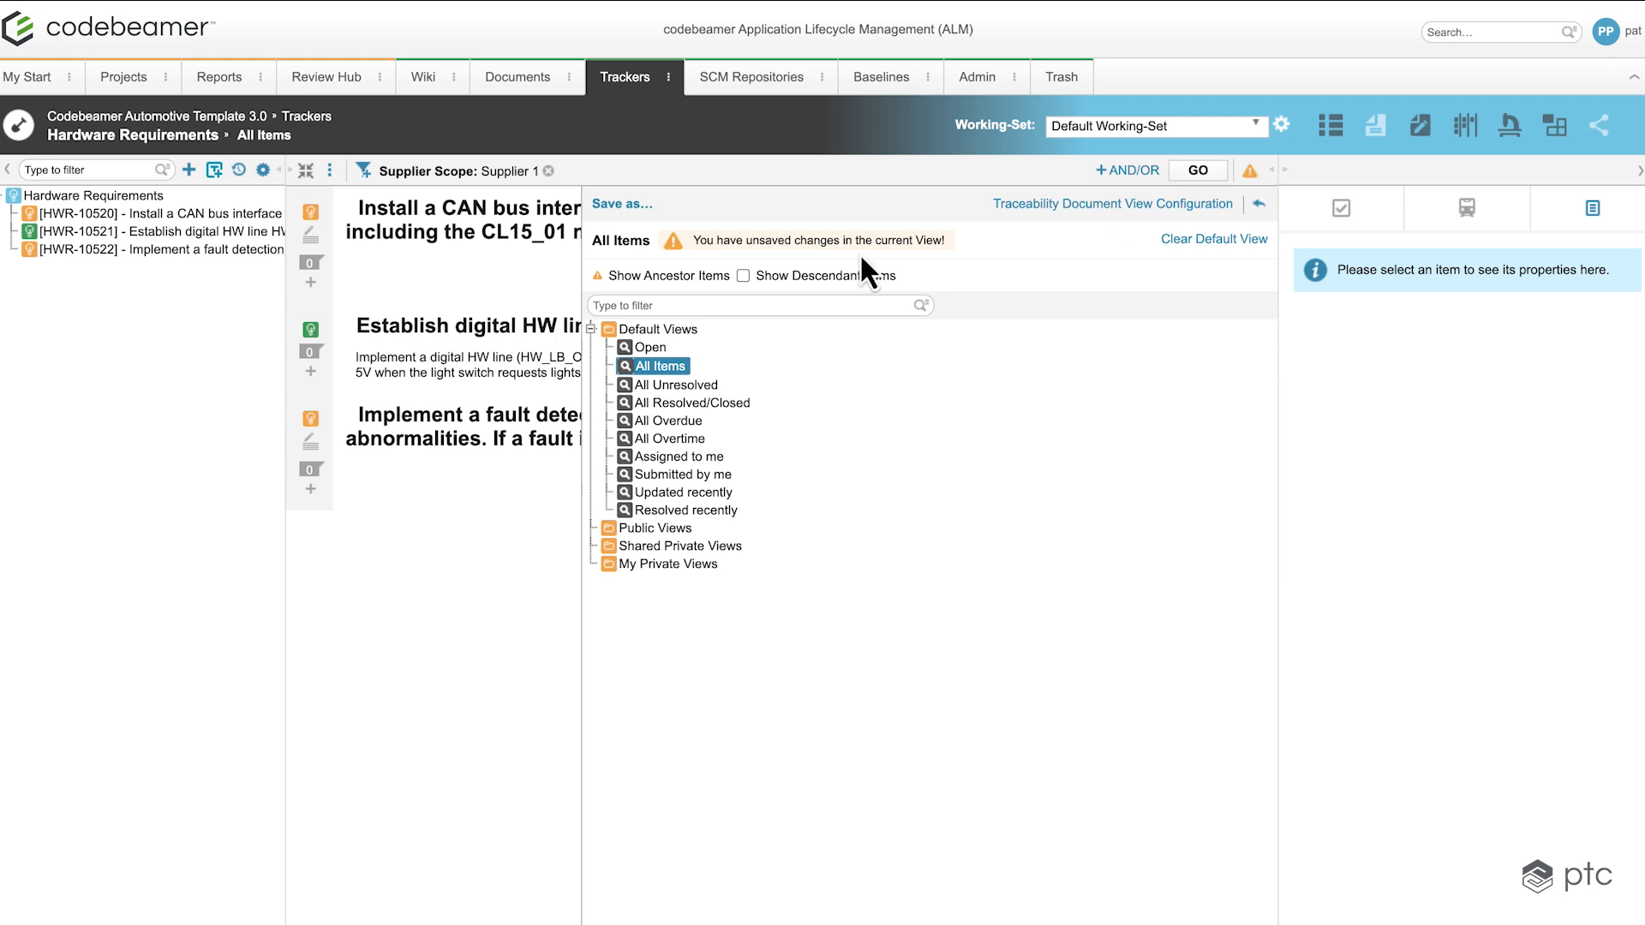
mouse_move(620, 204)
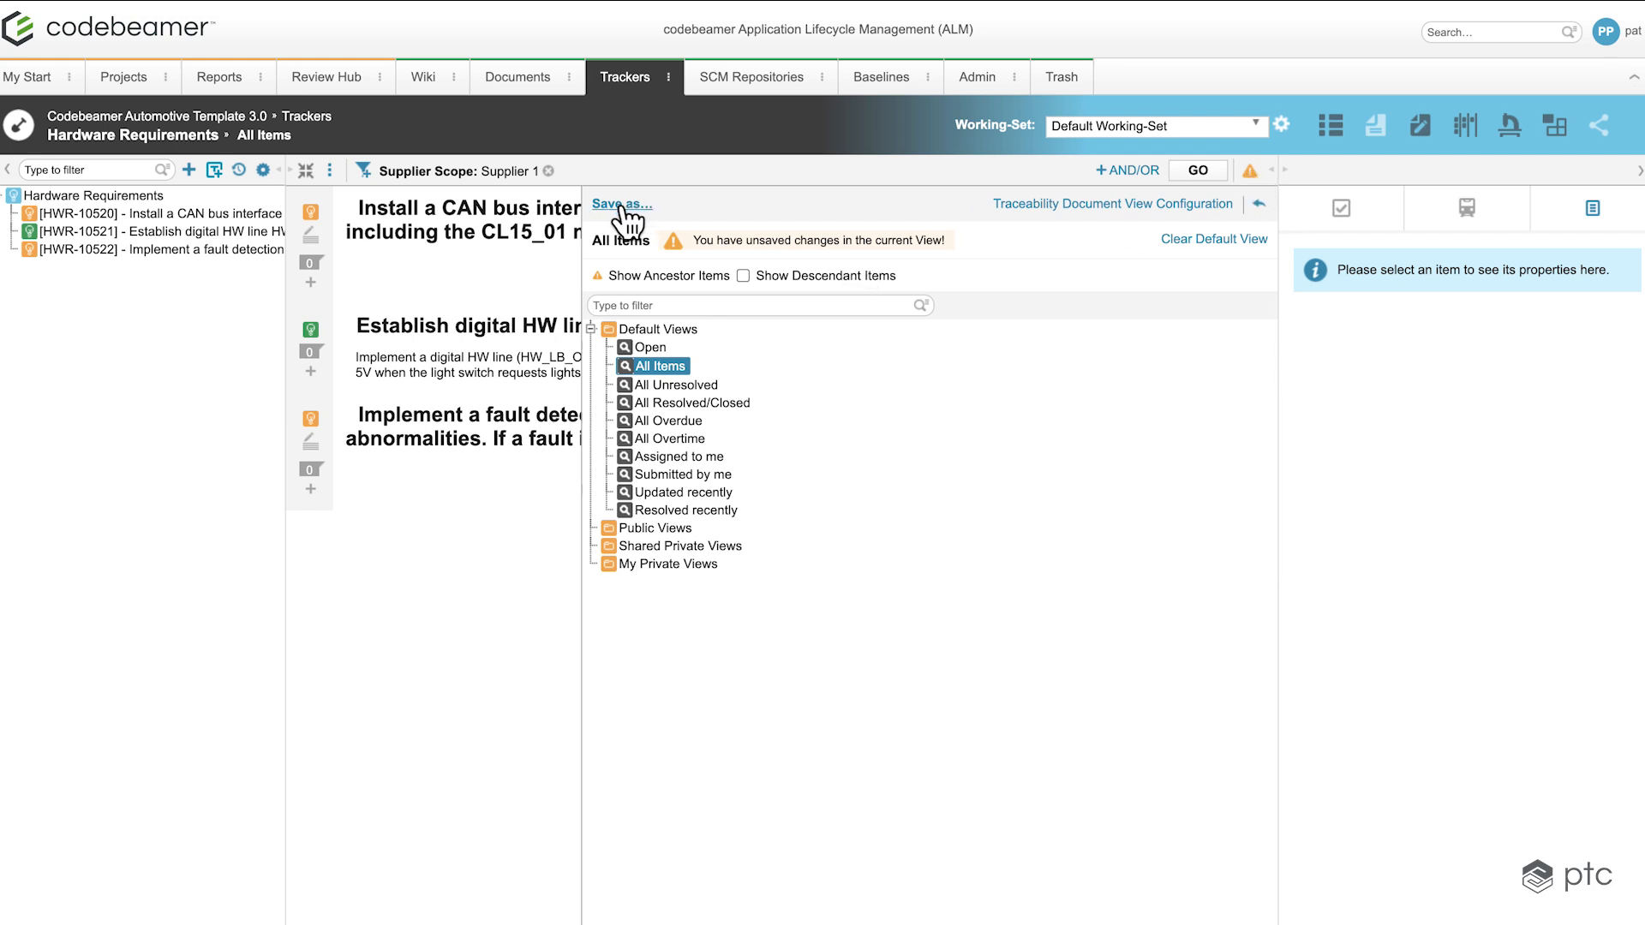
click(620, 204)
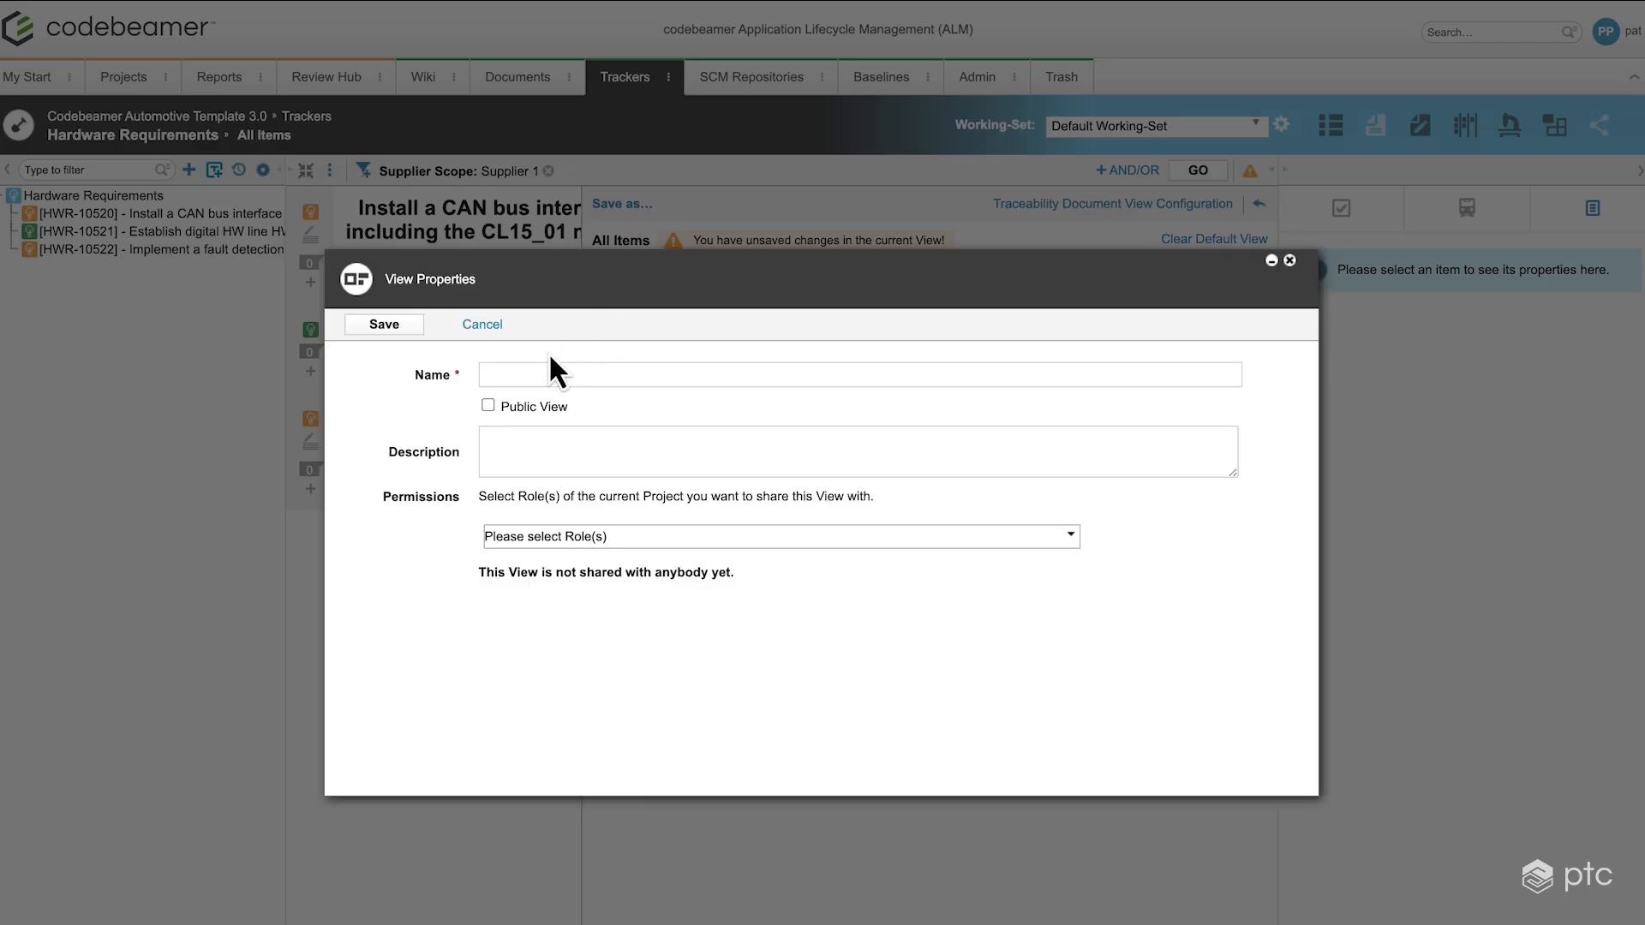
text(Supplier)
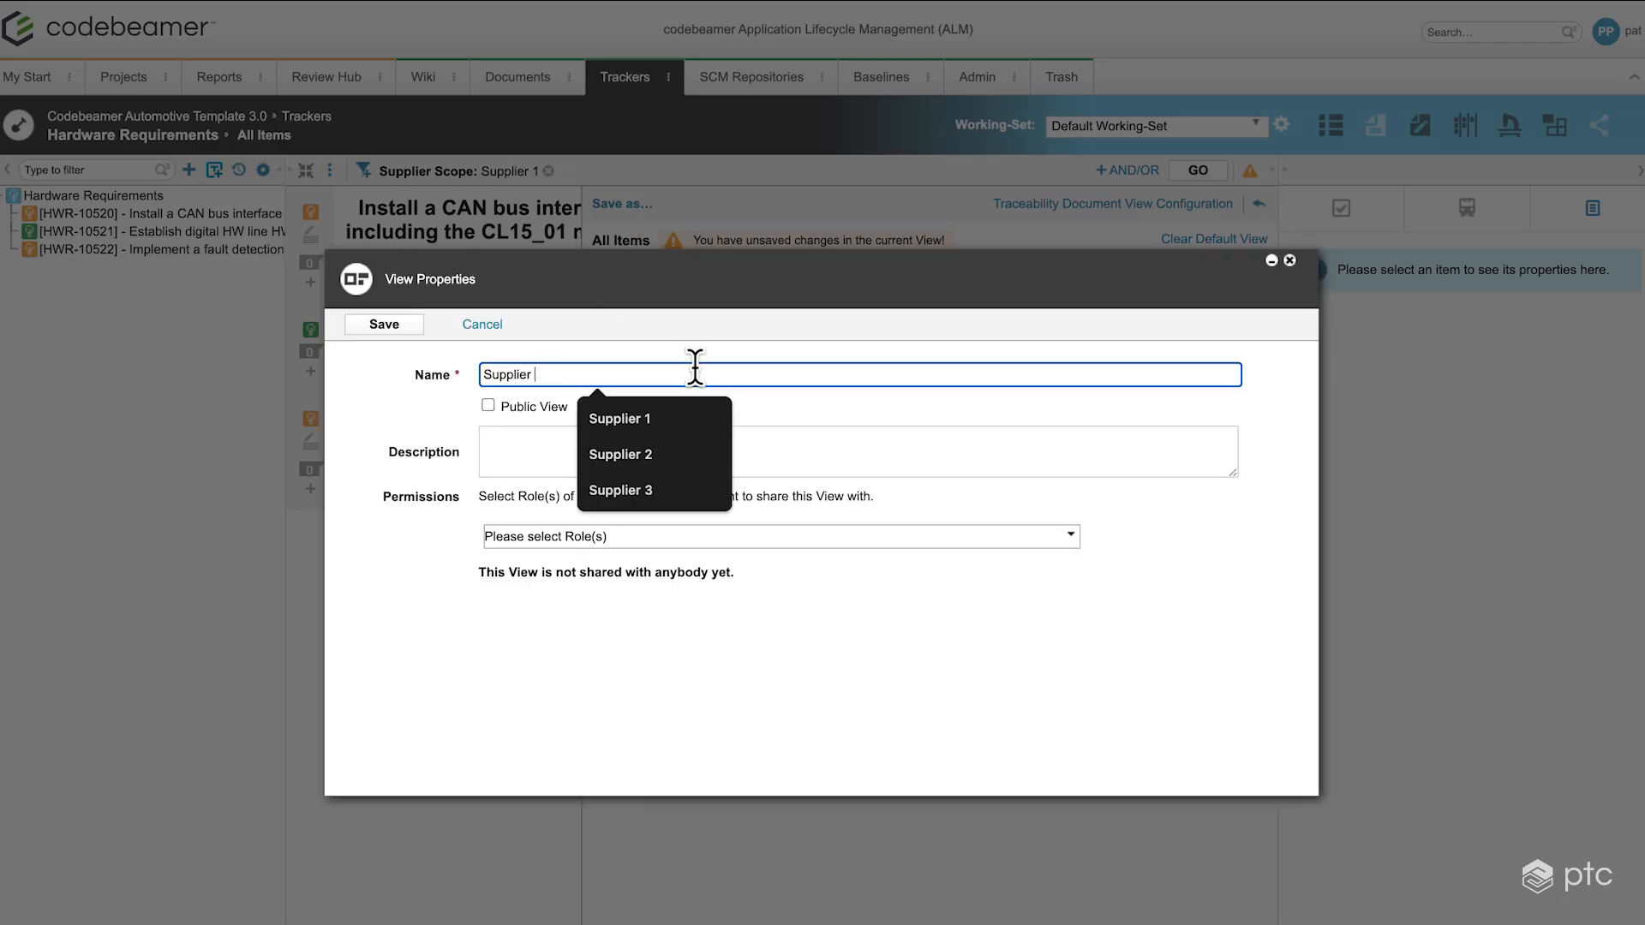
text(1 Requ)
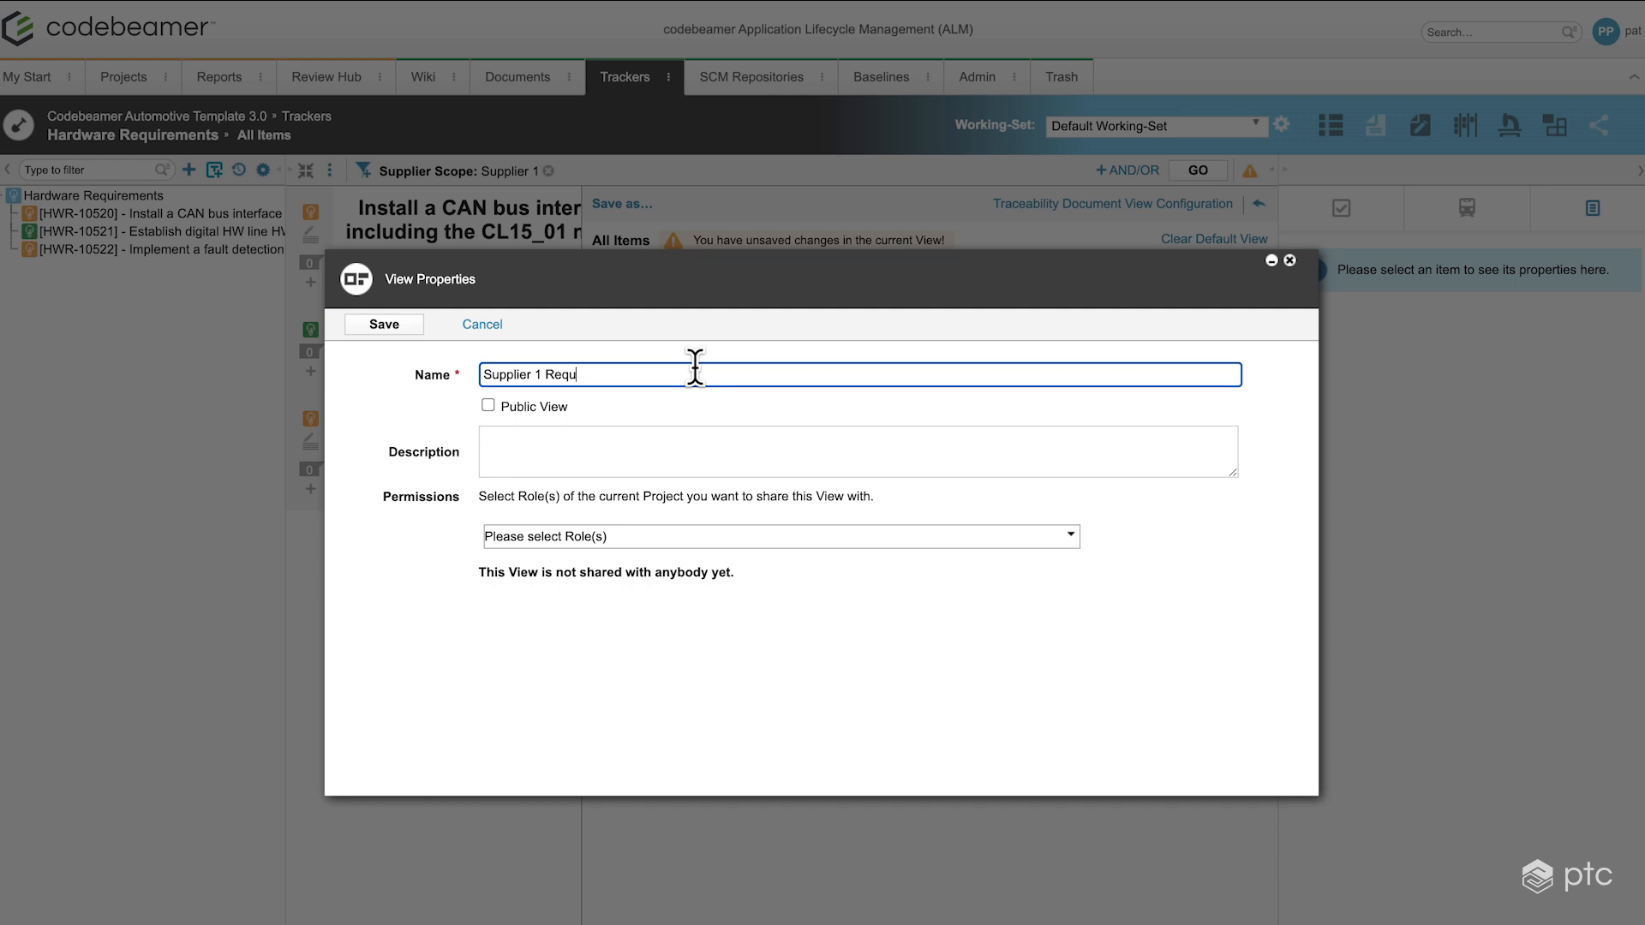
text(irements)
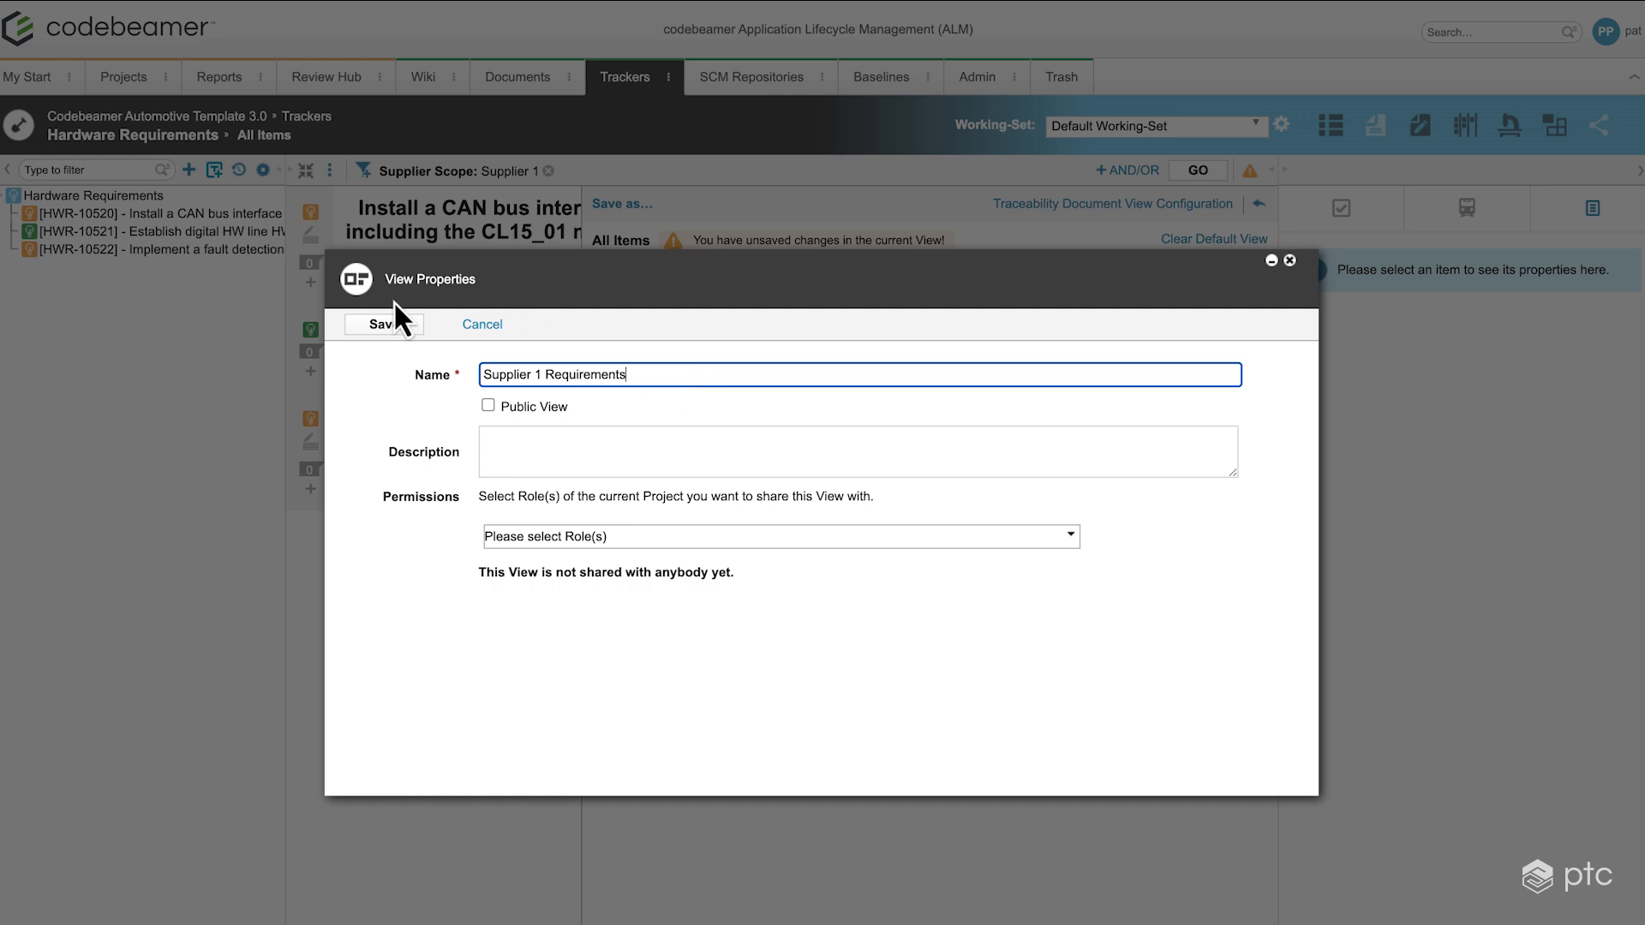
click(380, 324)
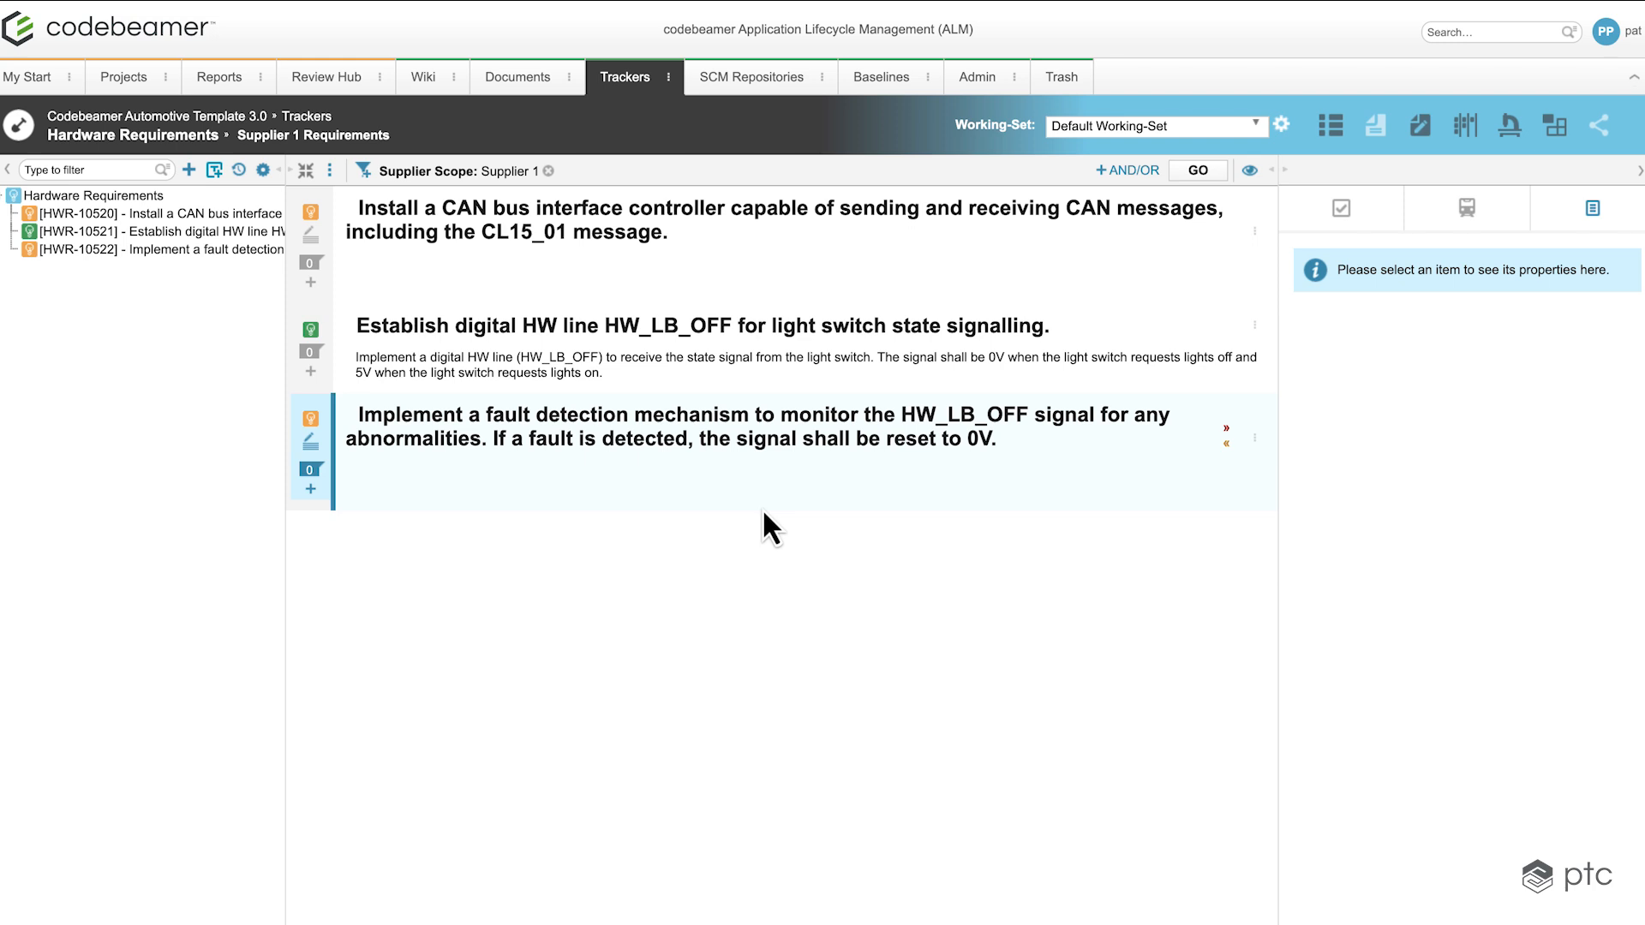
- Check the project's ReqIF export destinations under Admin > Export, find the list empty, and close it
click(977, 77)
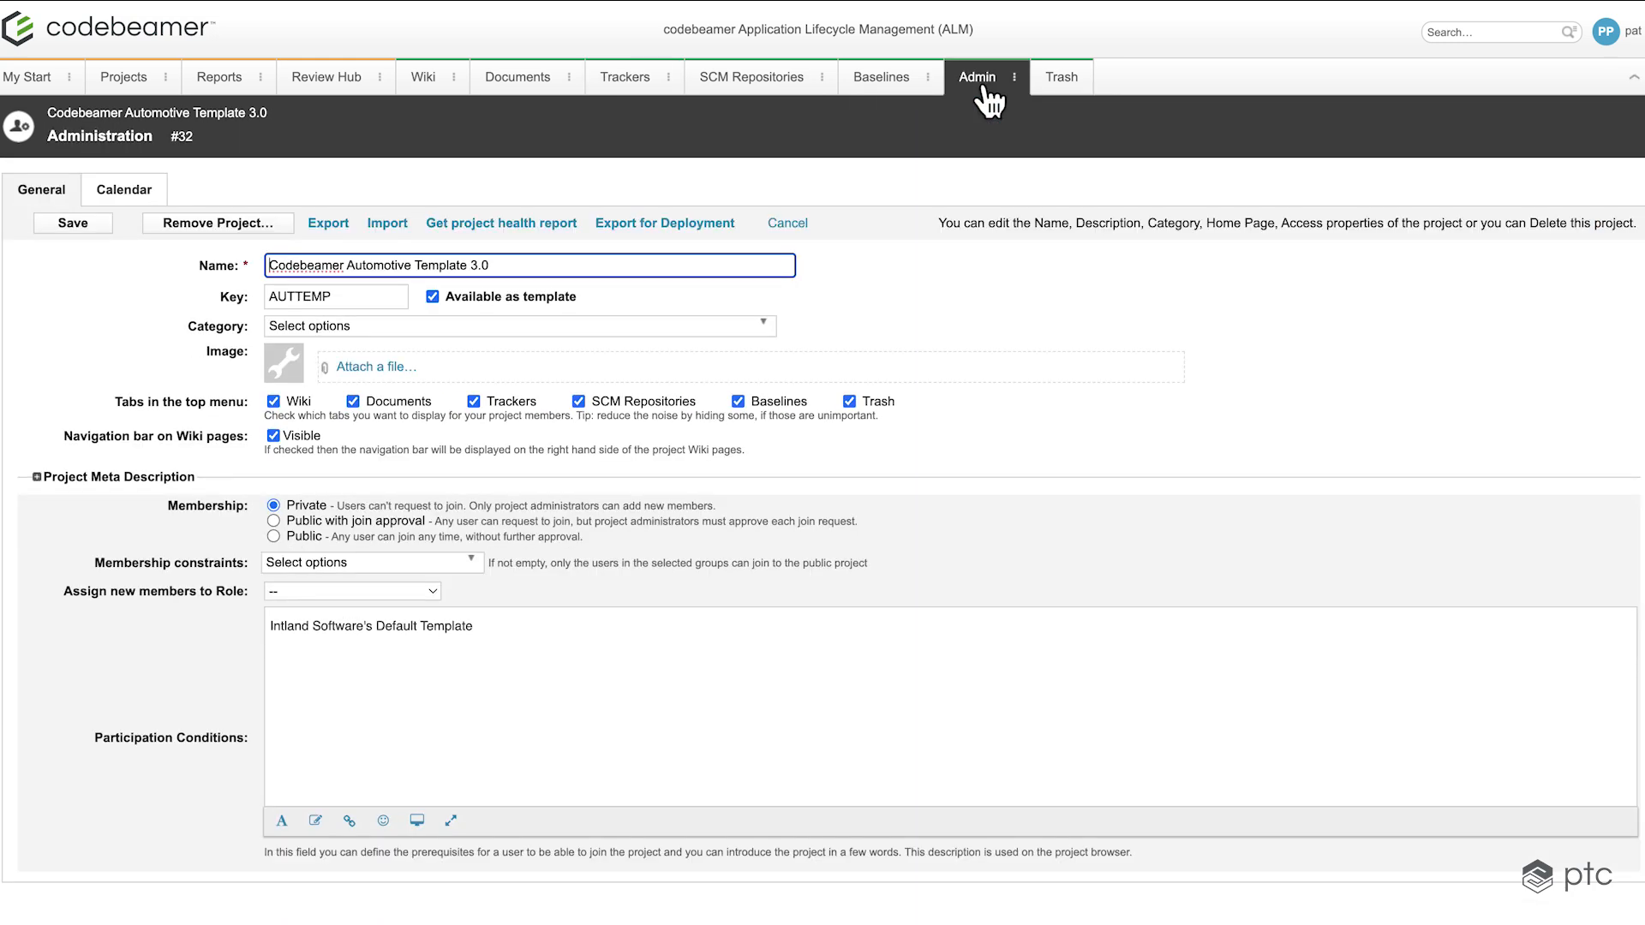
mouse_move(329, 240)
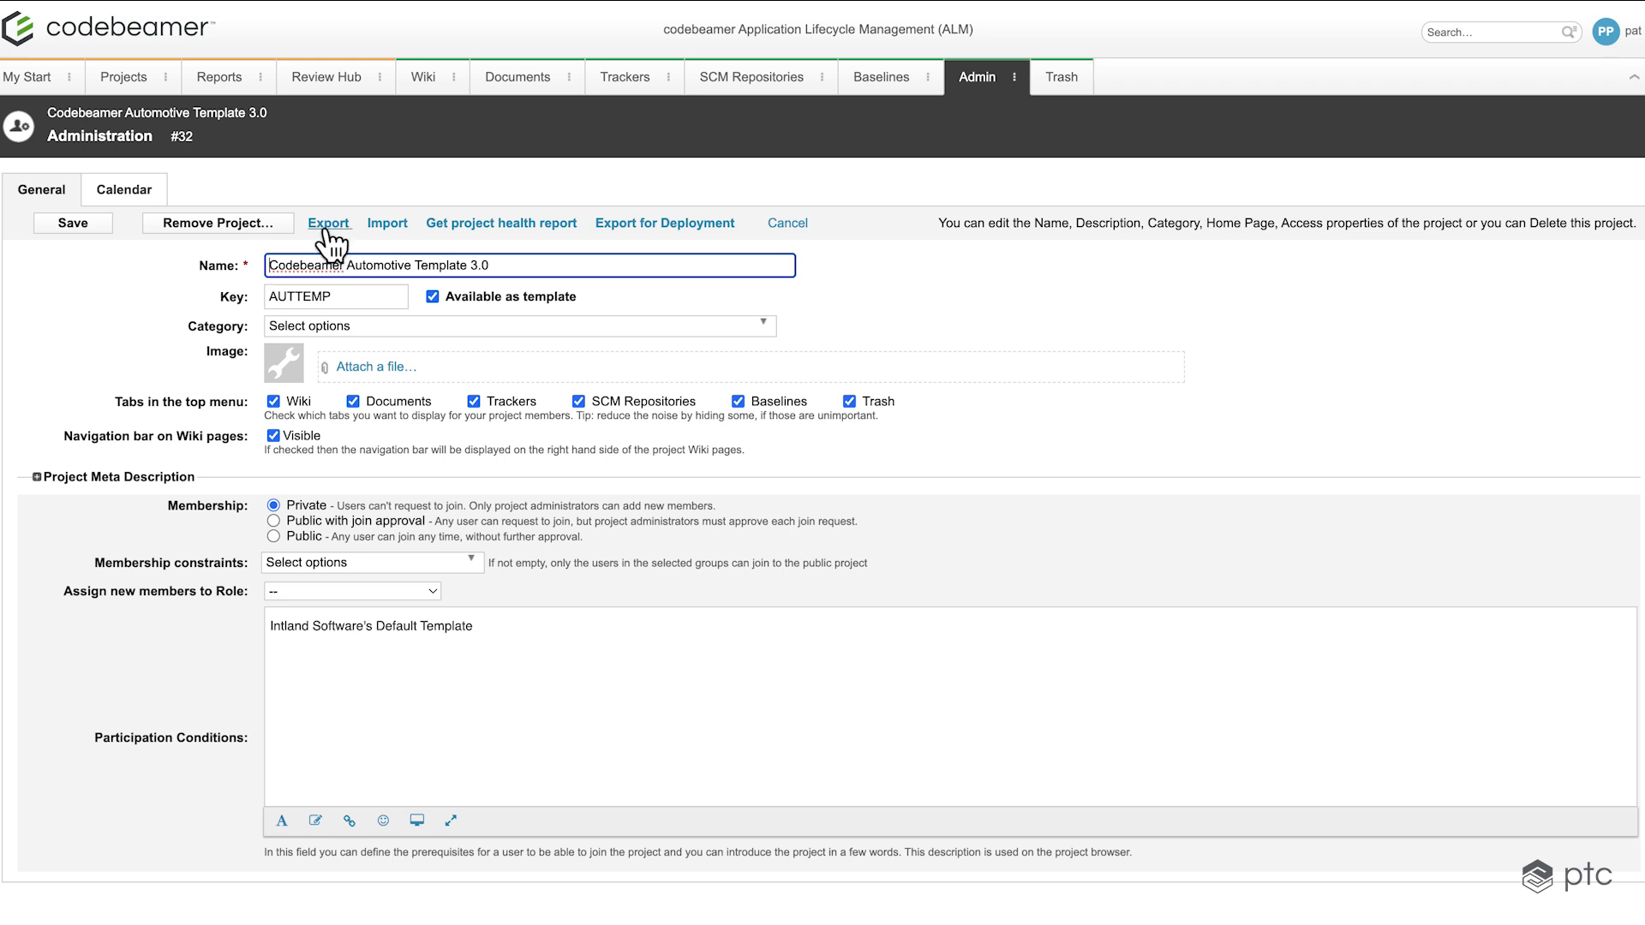
click(329, 223)
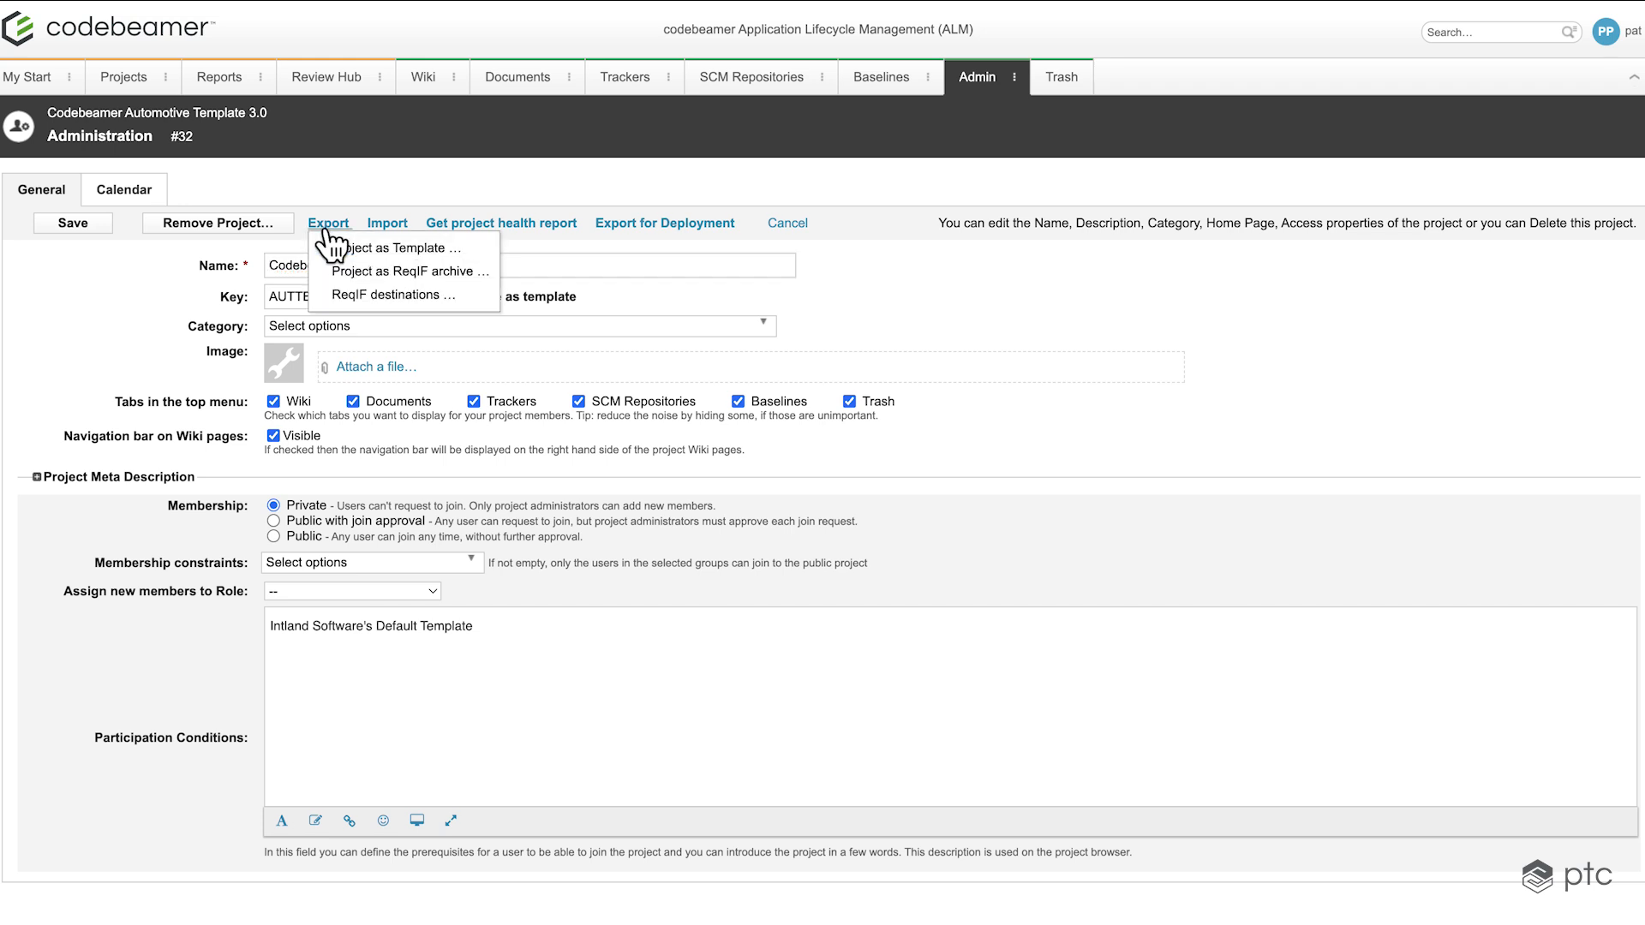
mouse_move(494, 276)
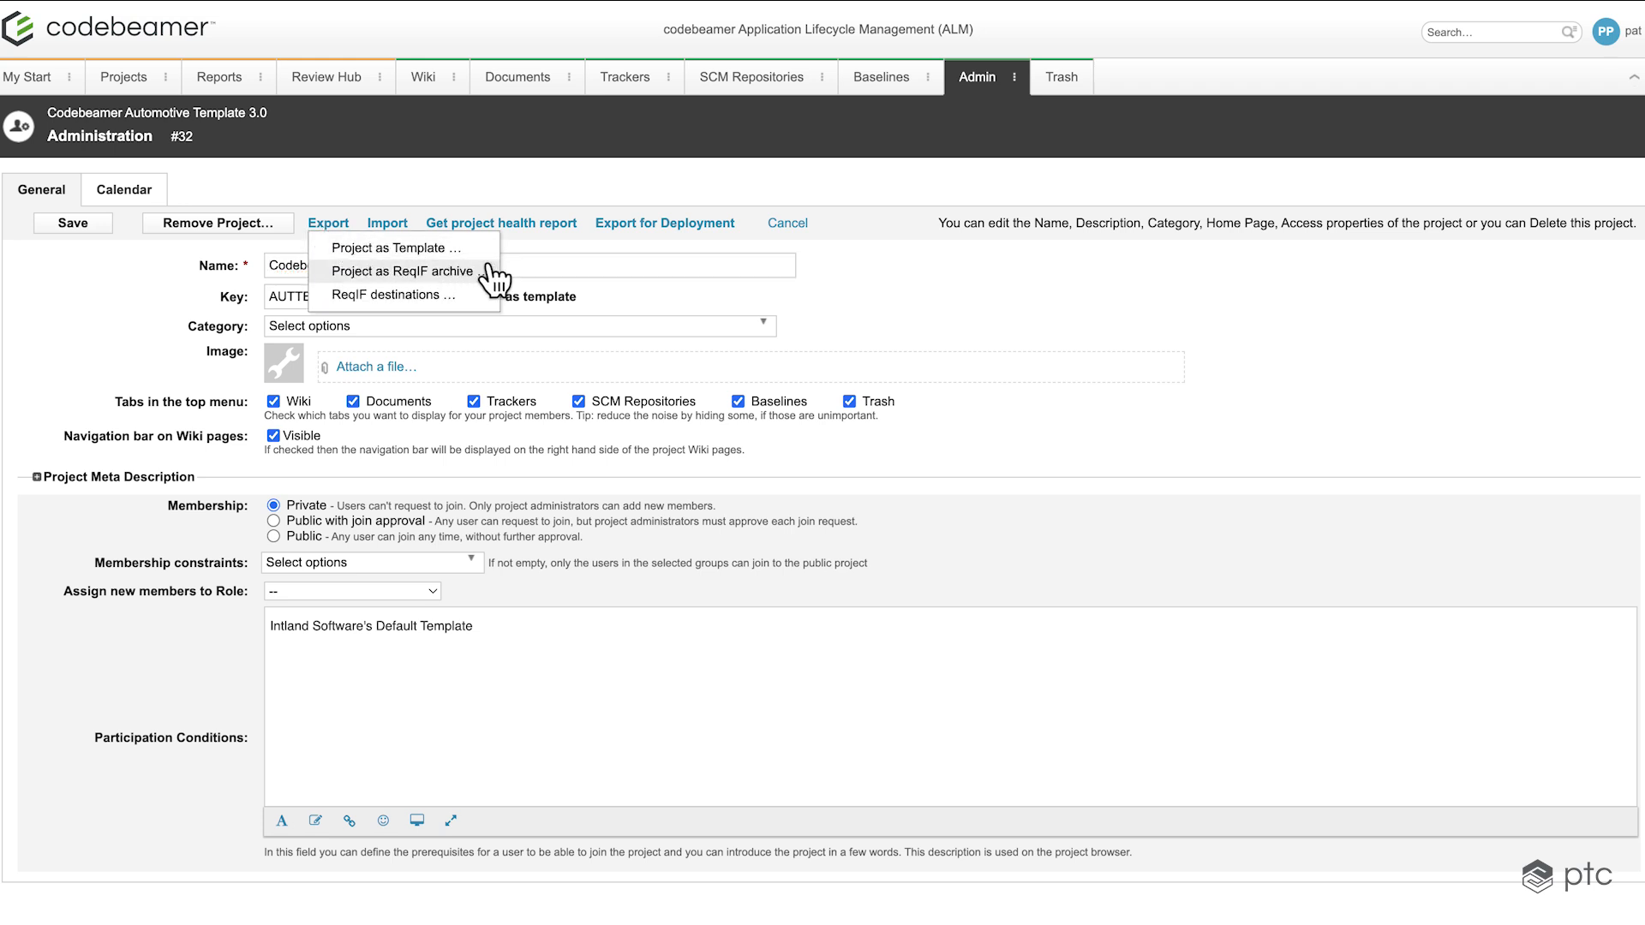
click(390, 295)
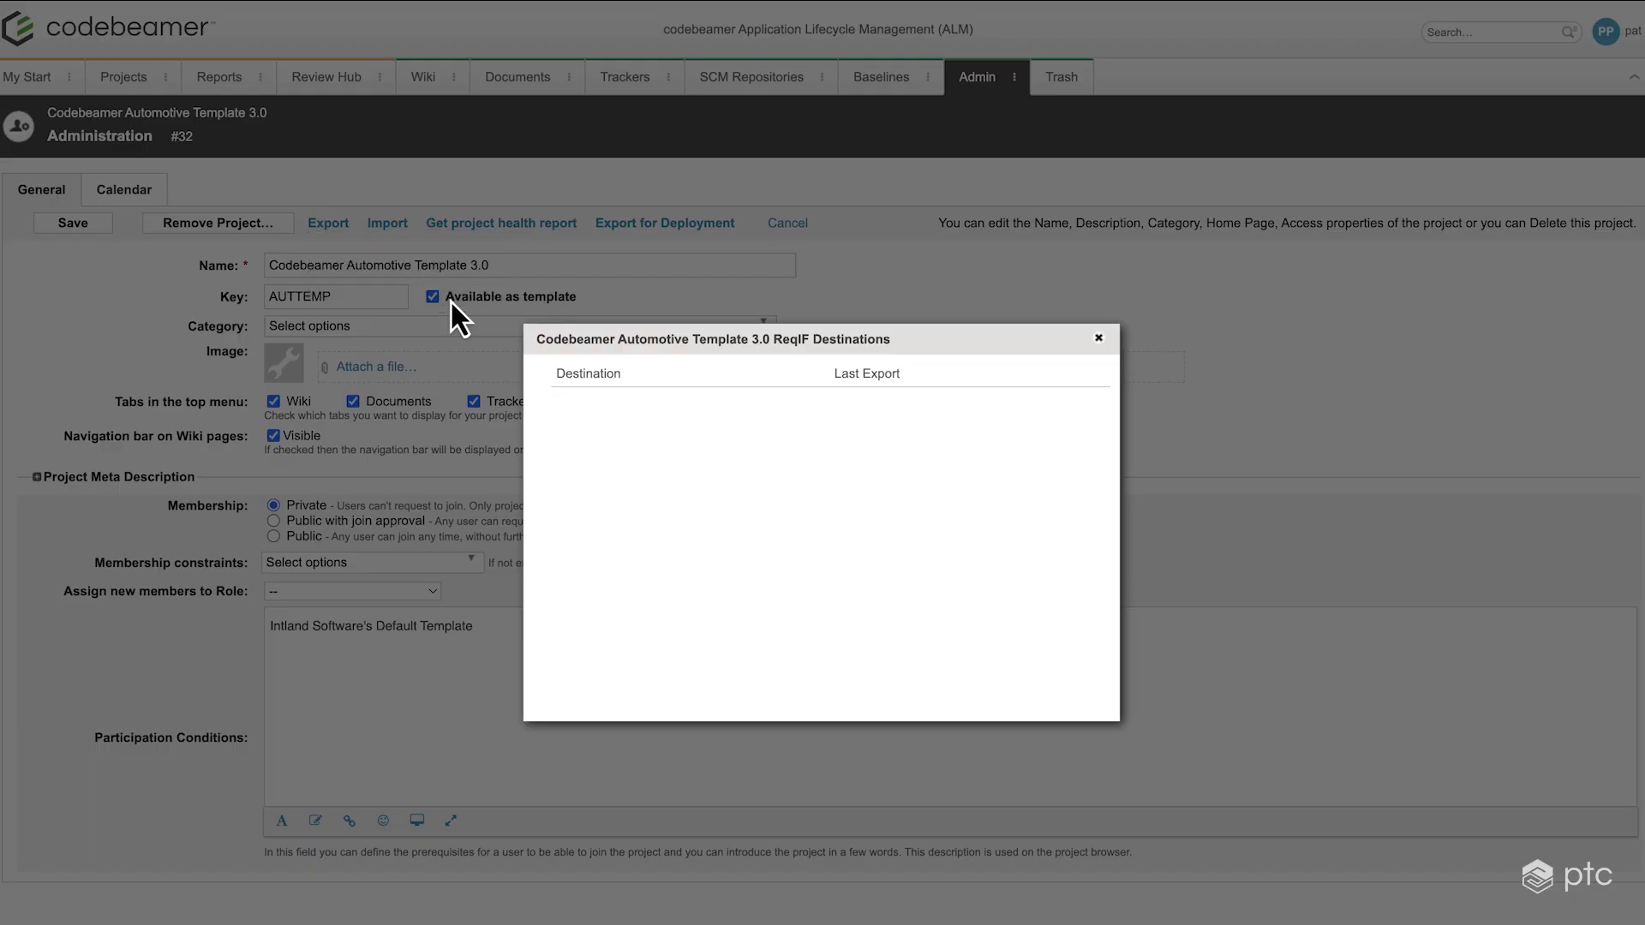
mouse_move(567, 411)
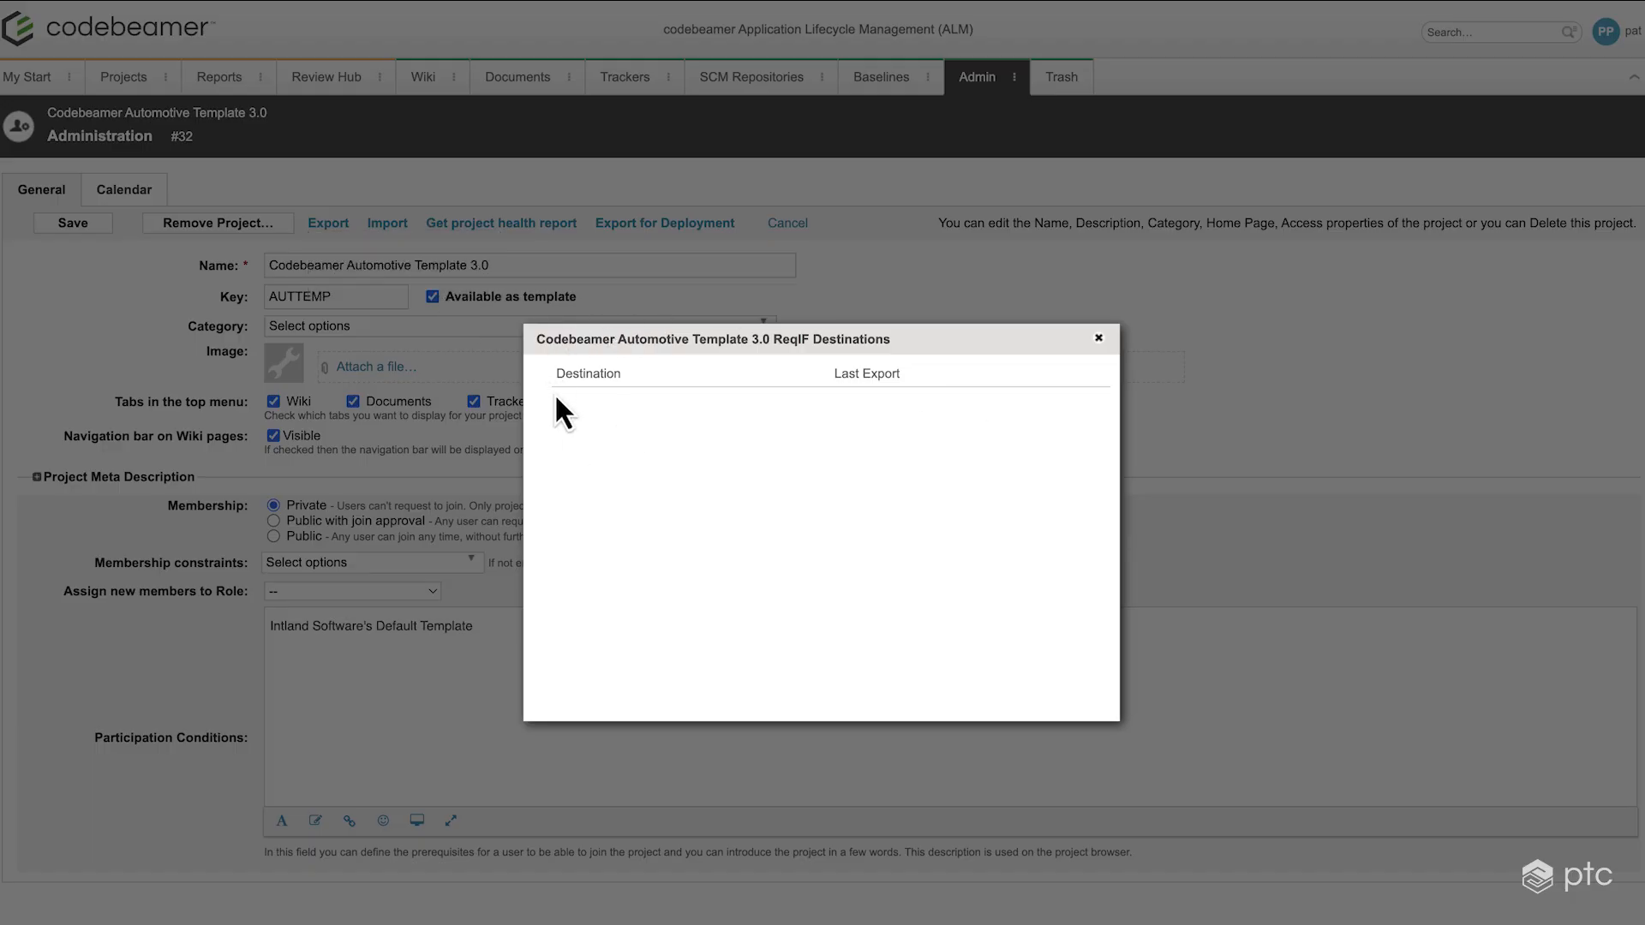
mouse_move(962, 459)
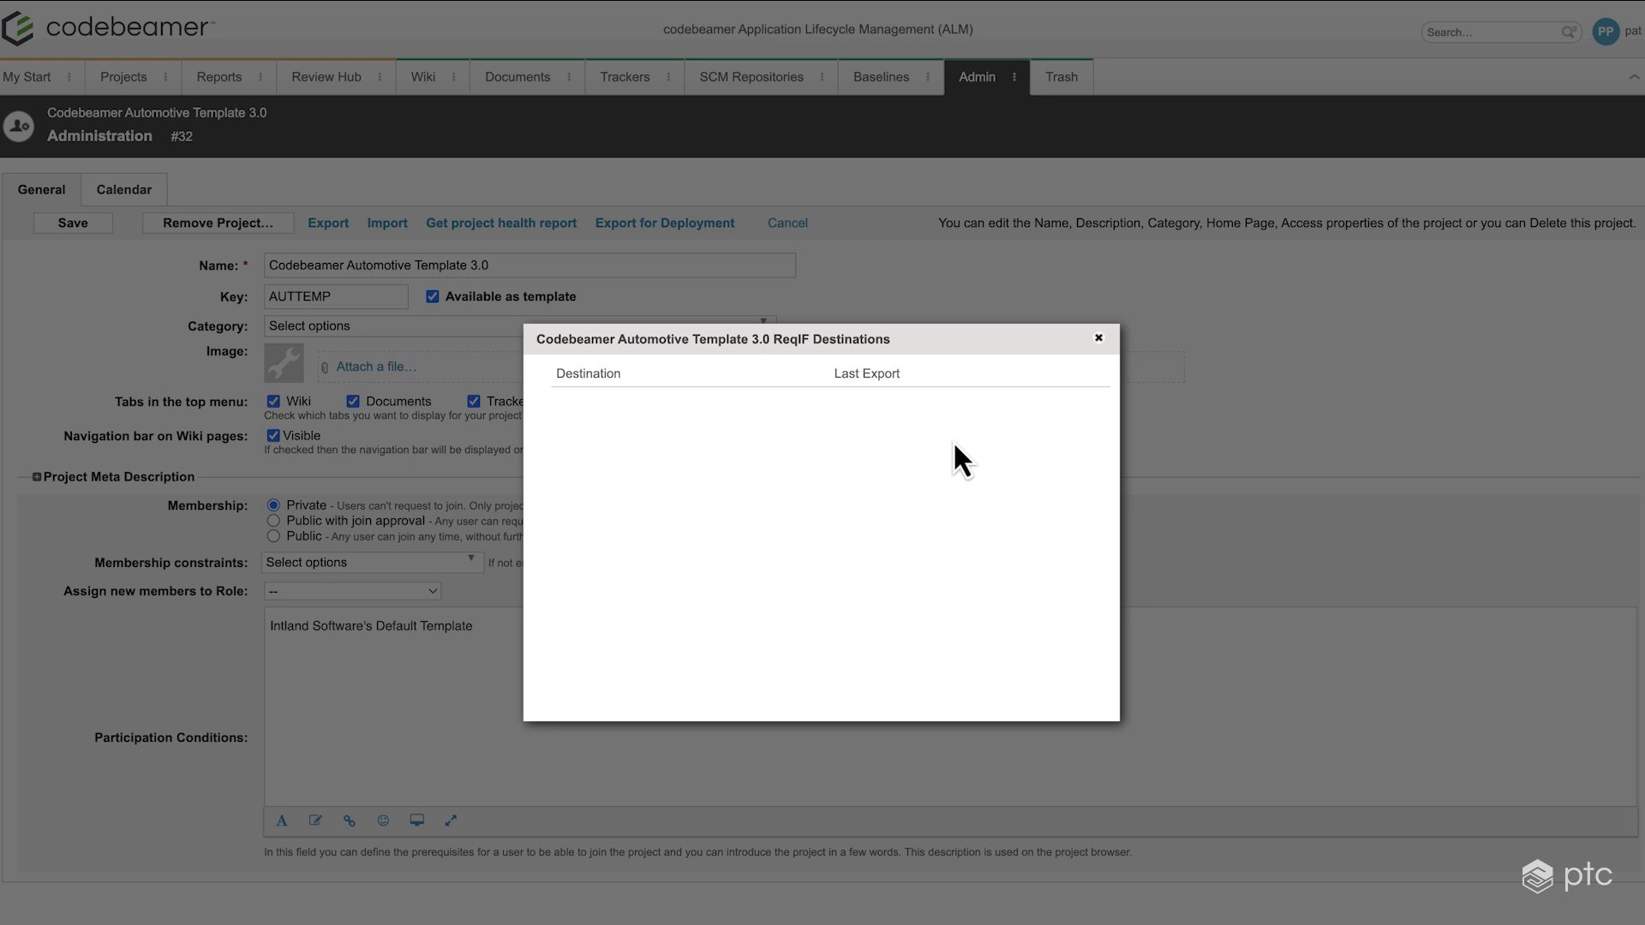
mouse_move(1098, 338)
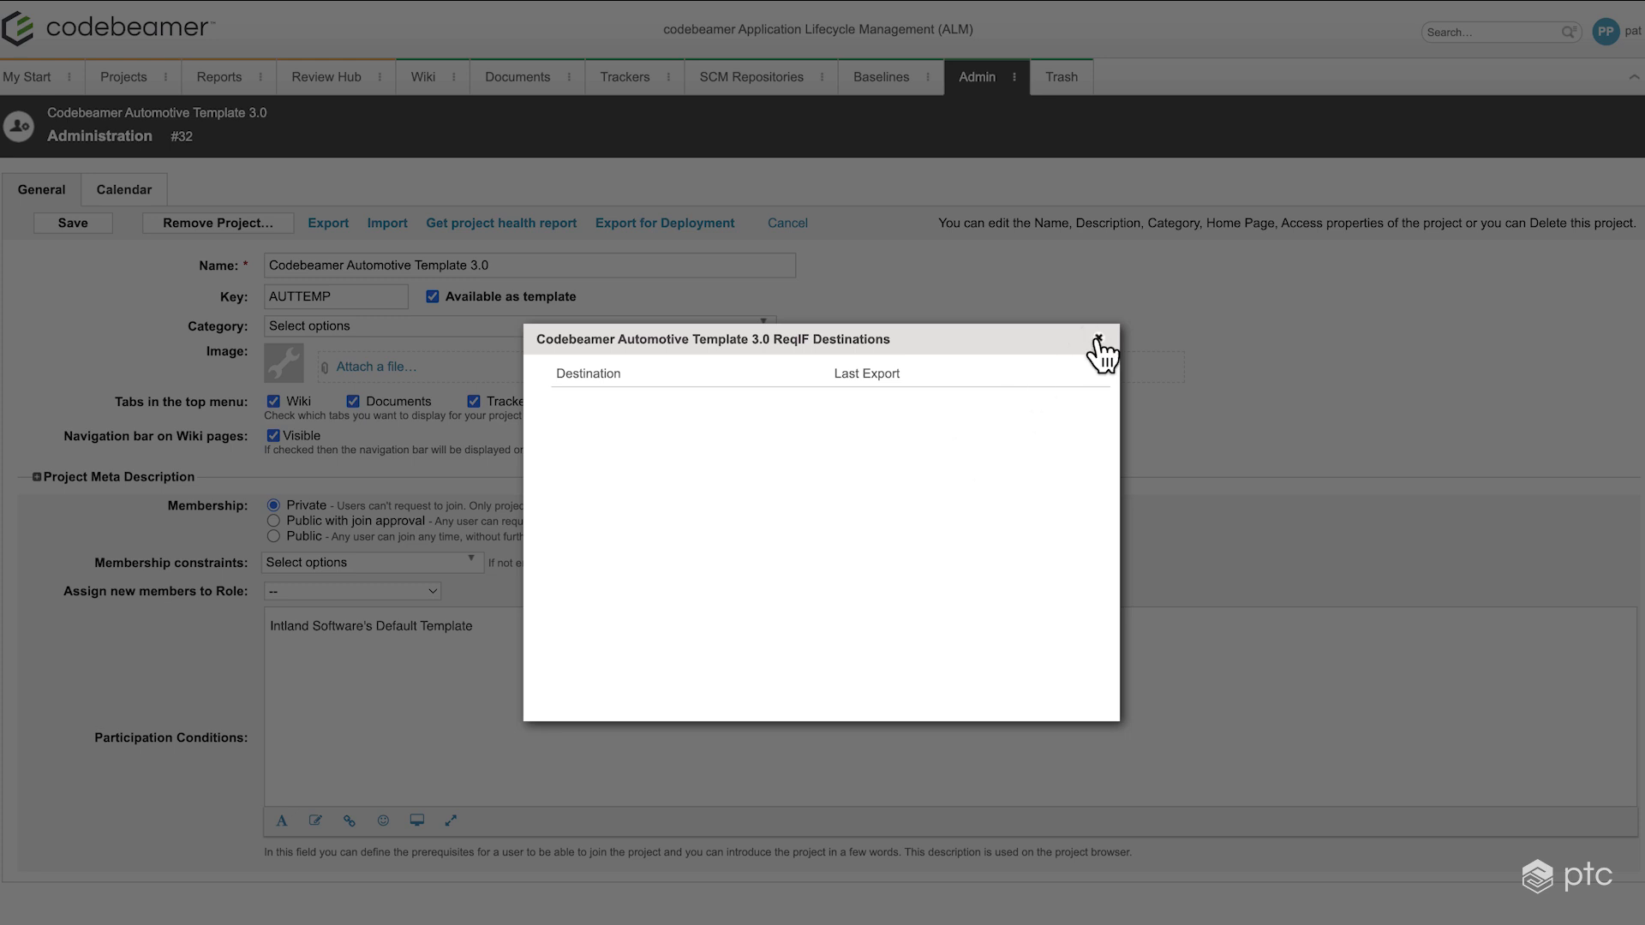
click(1101, 343)
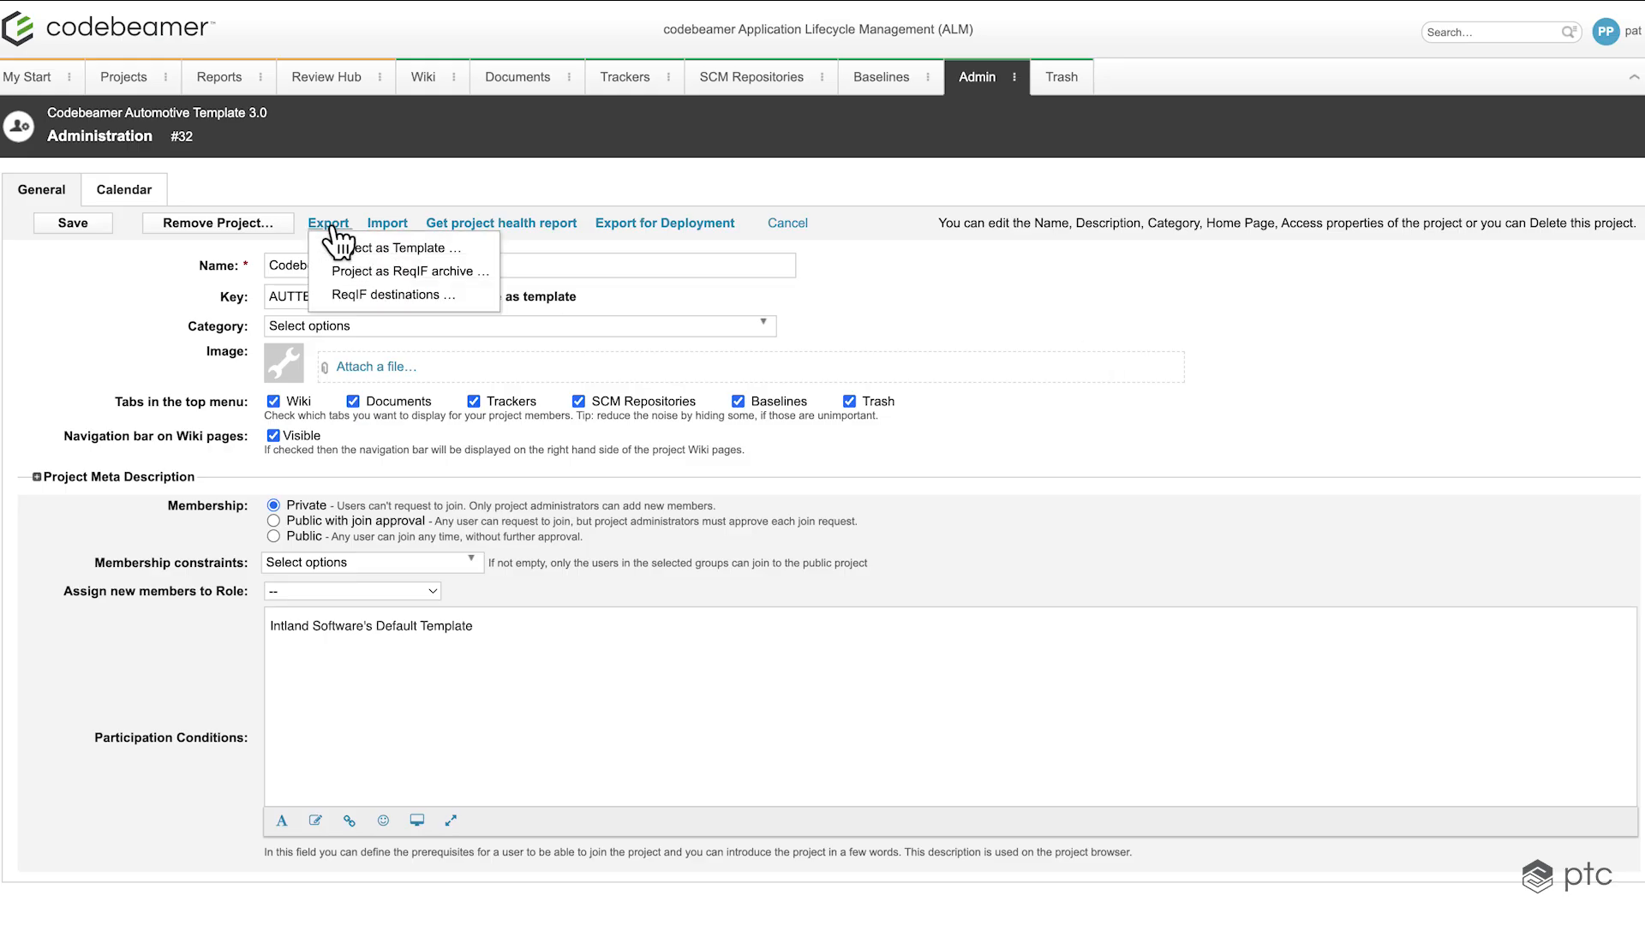
- In the ReqIF archive export, create a new destination 'Supplier 1 Export' of type Other
click(410, 271)
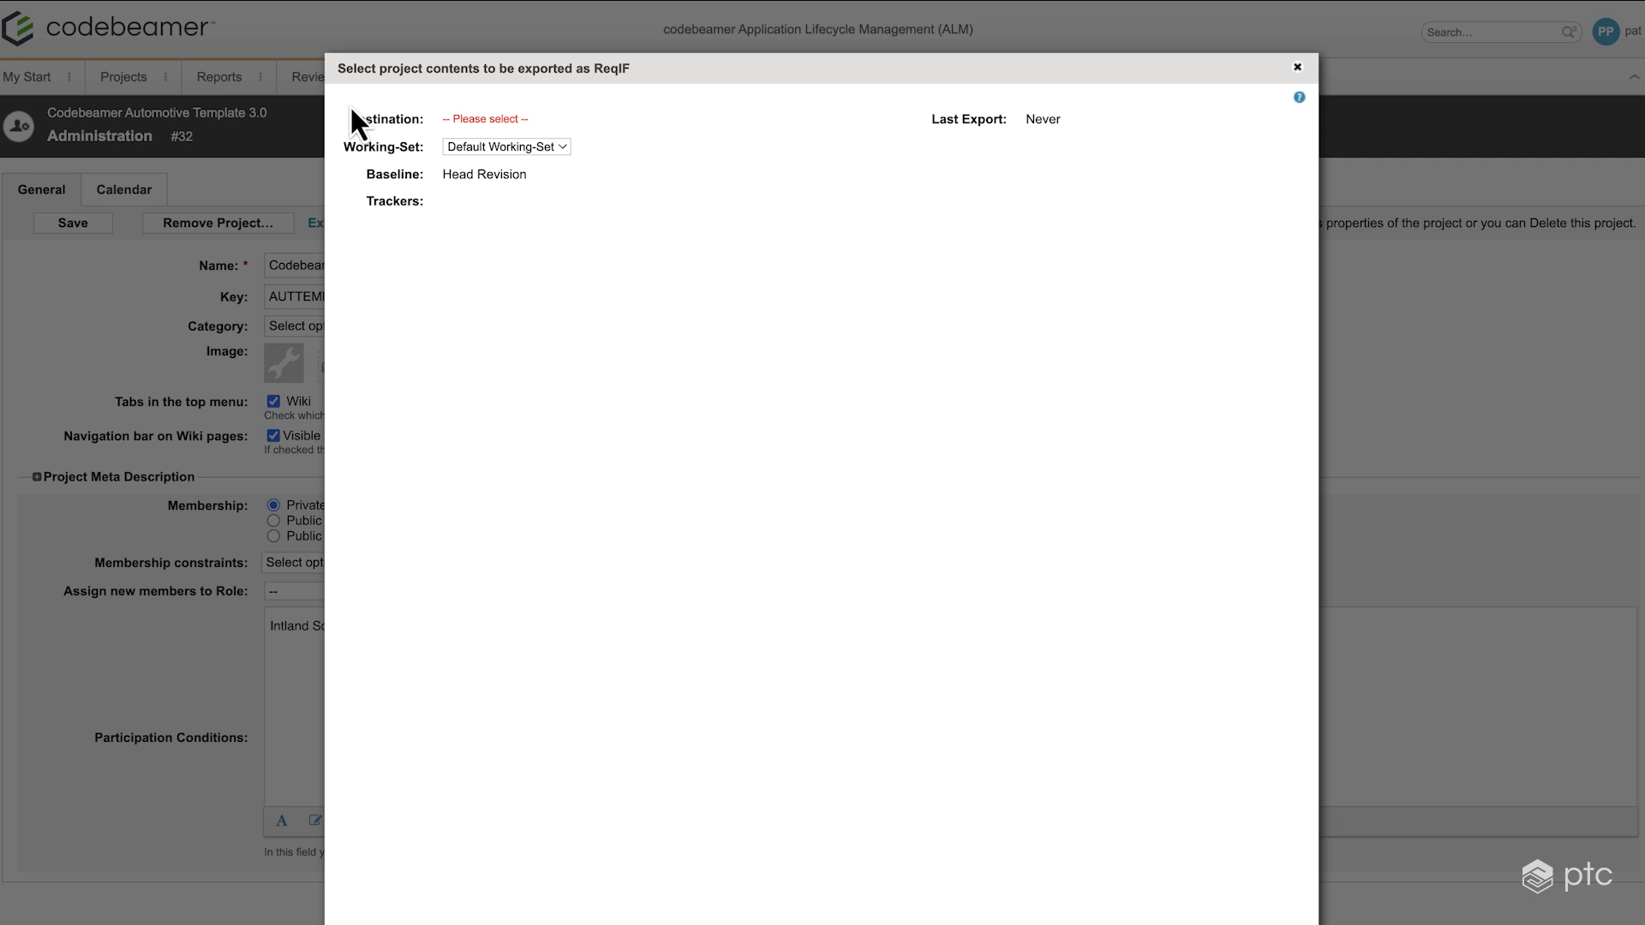
click(485, 119)
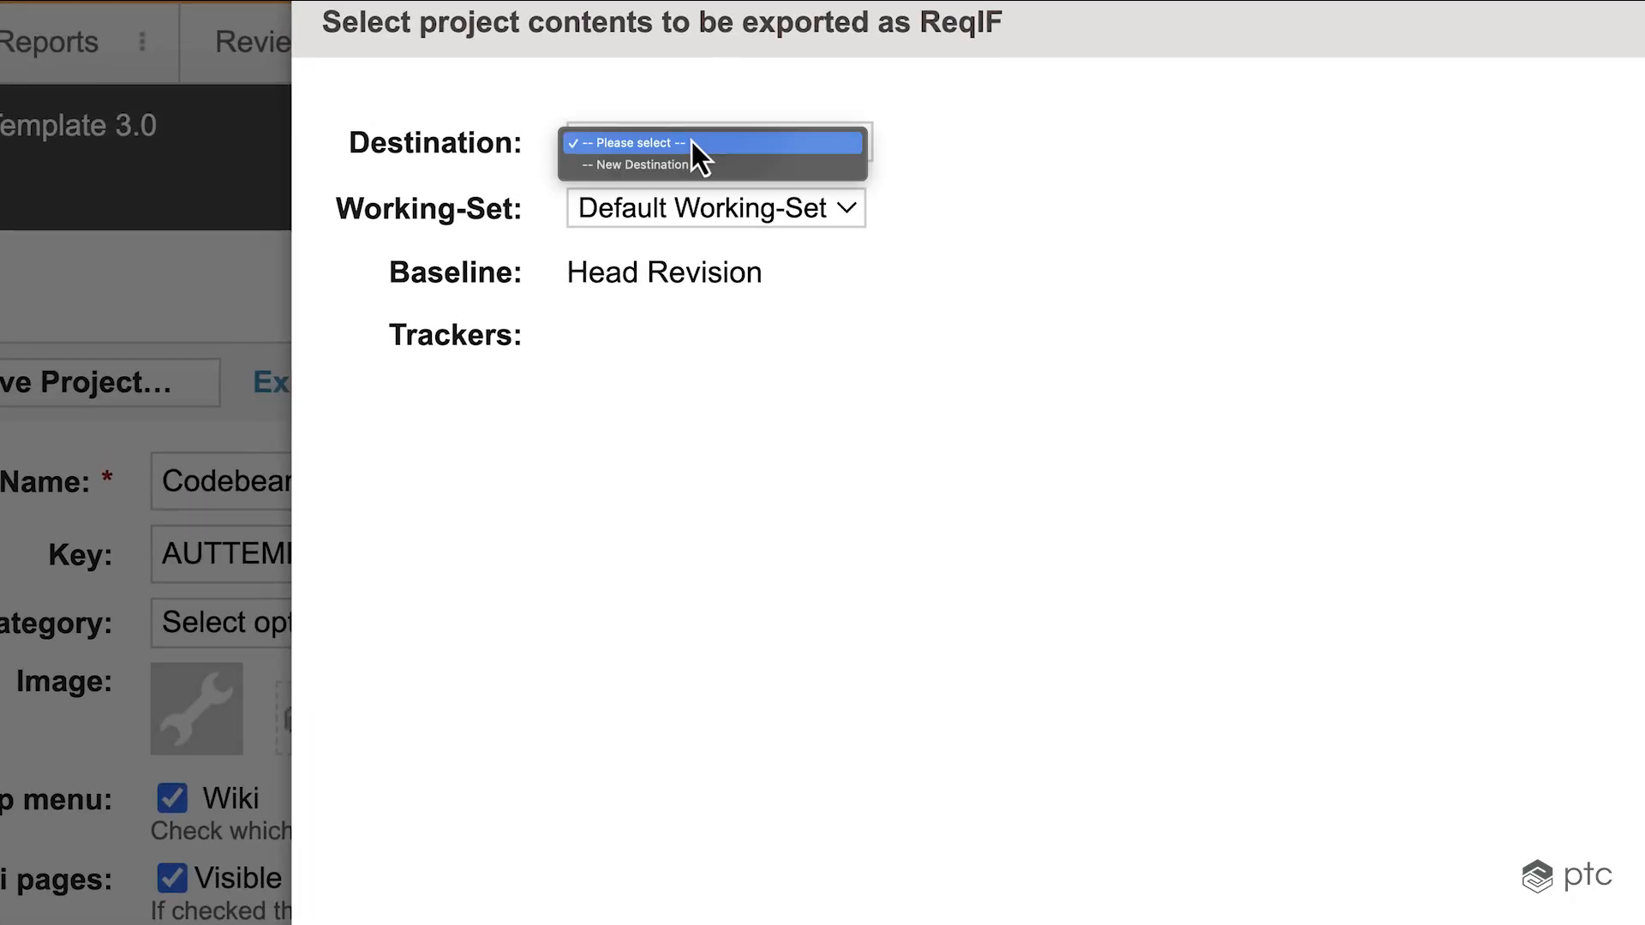
click(638, 164)
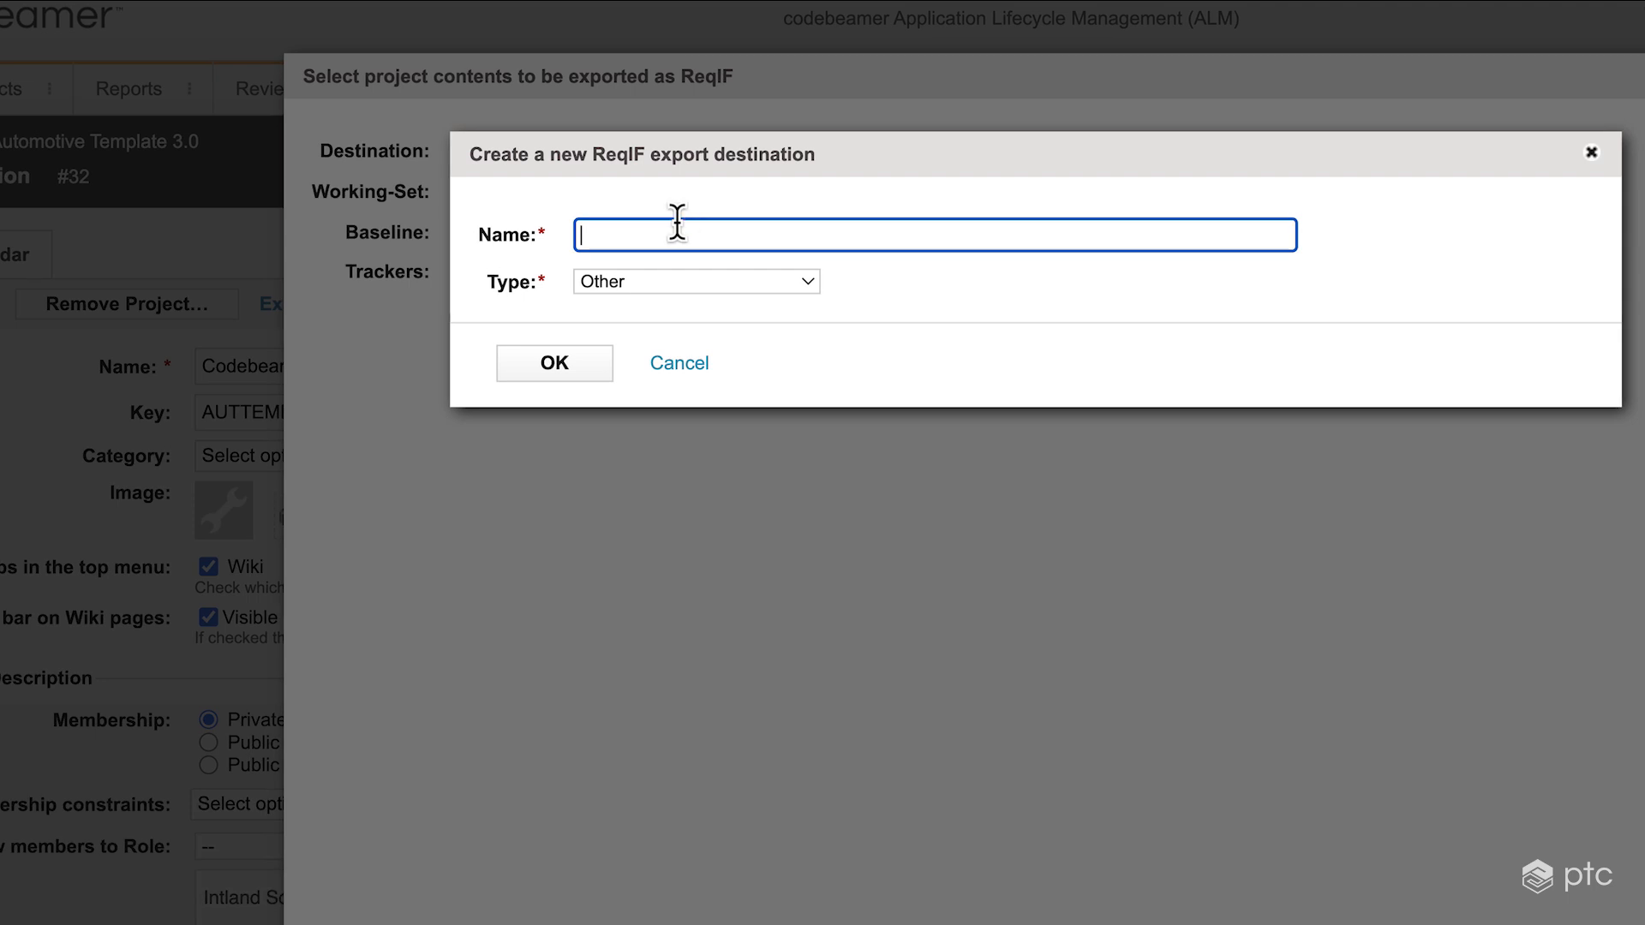
text(Supplier 1)
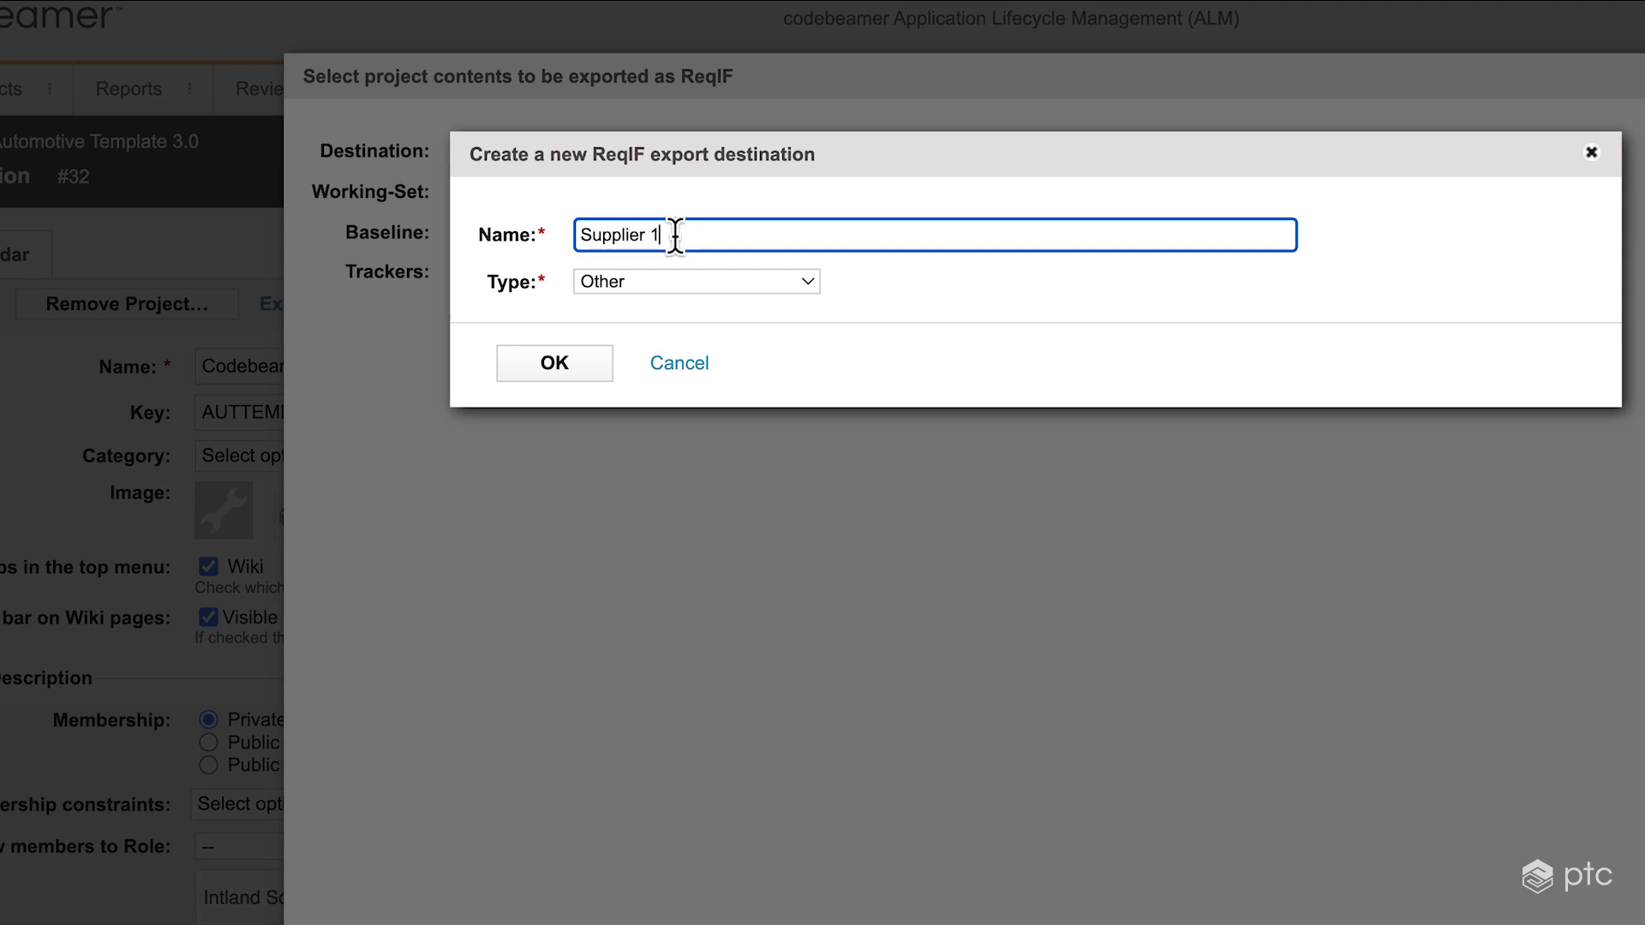
text(Export)
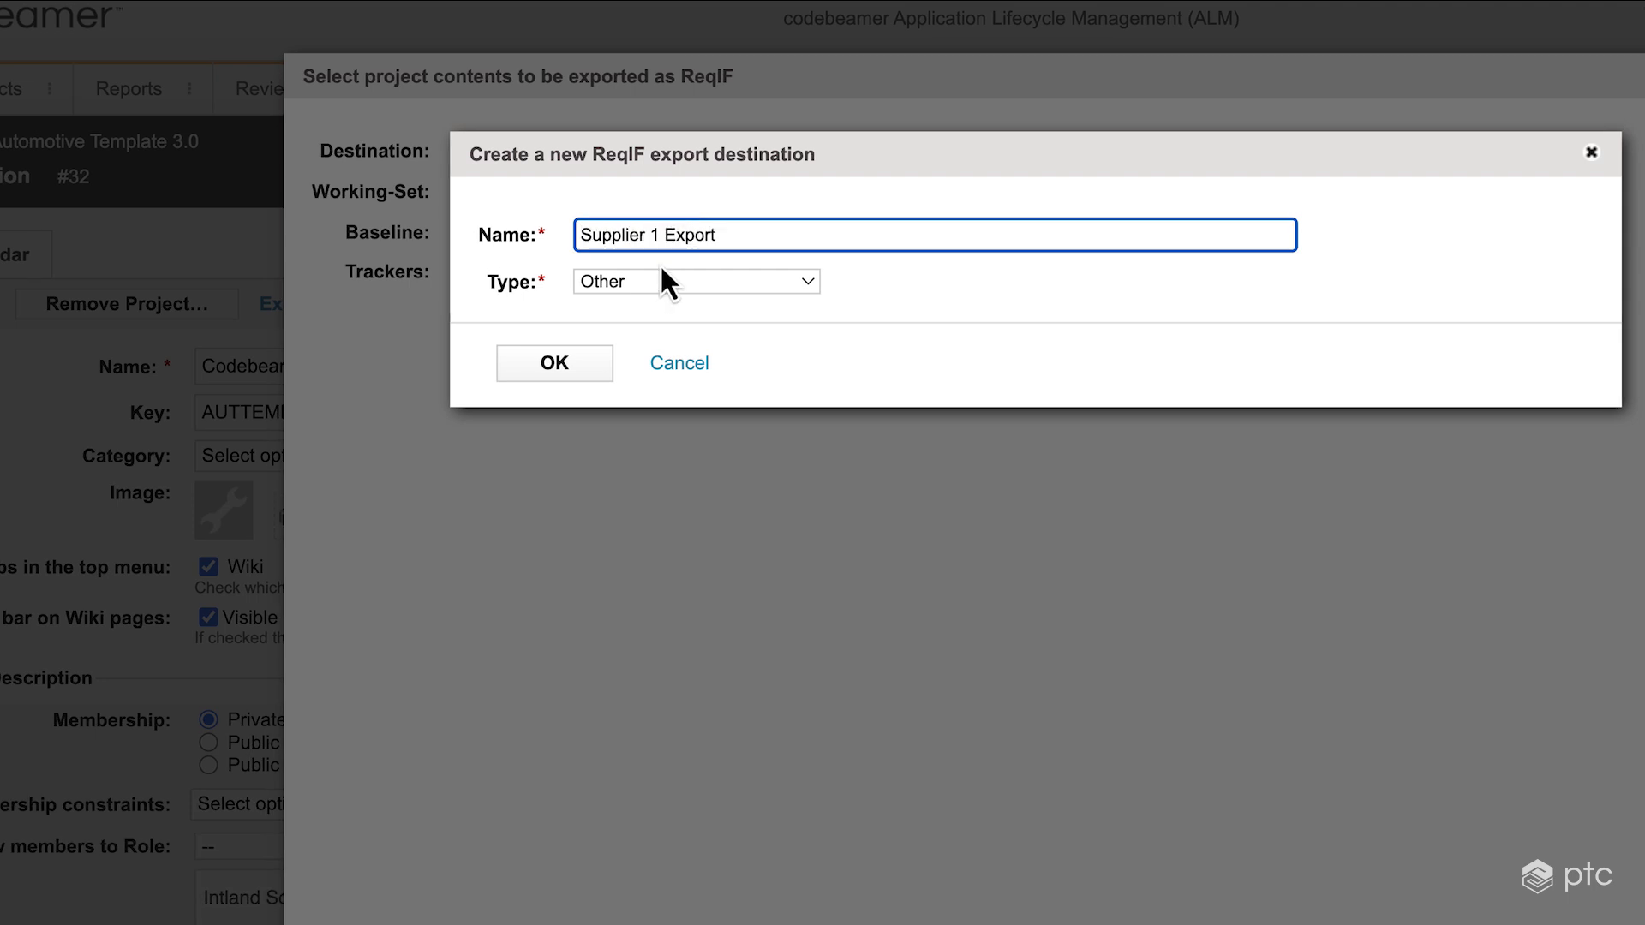
click(694, 279)
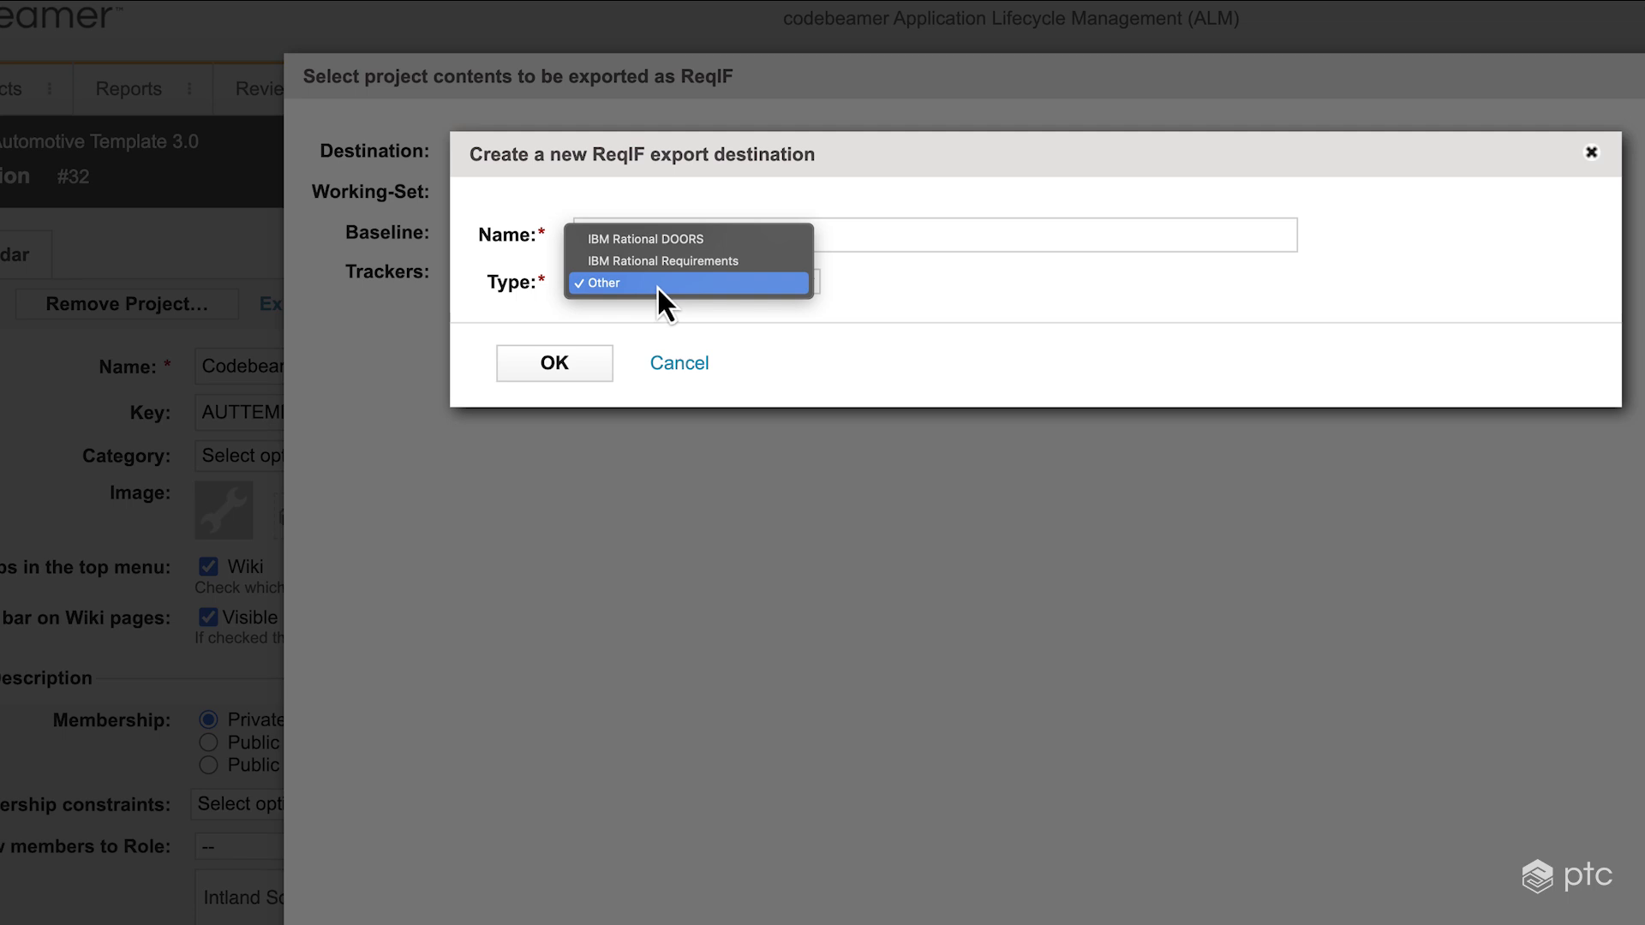
click(600, 283)
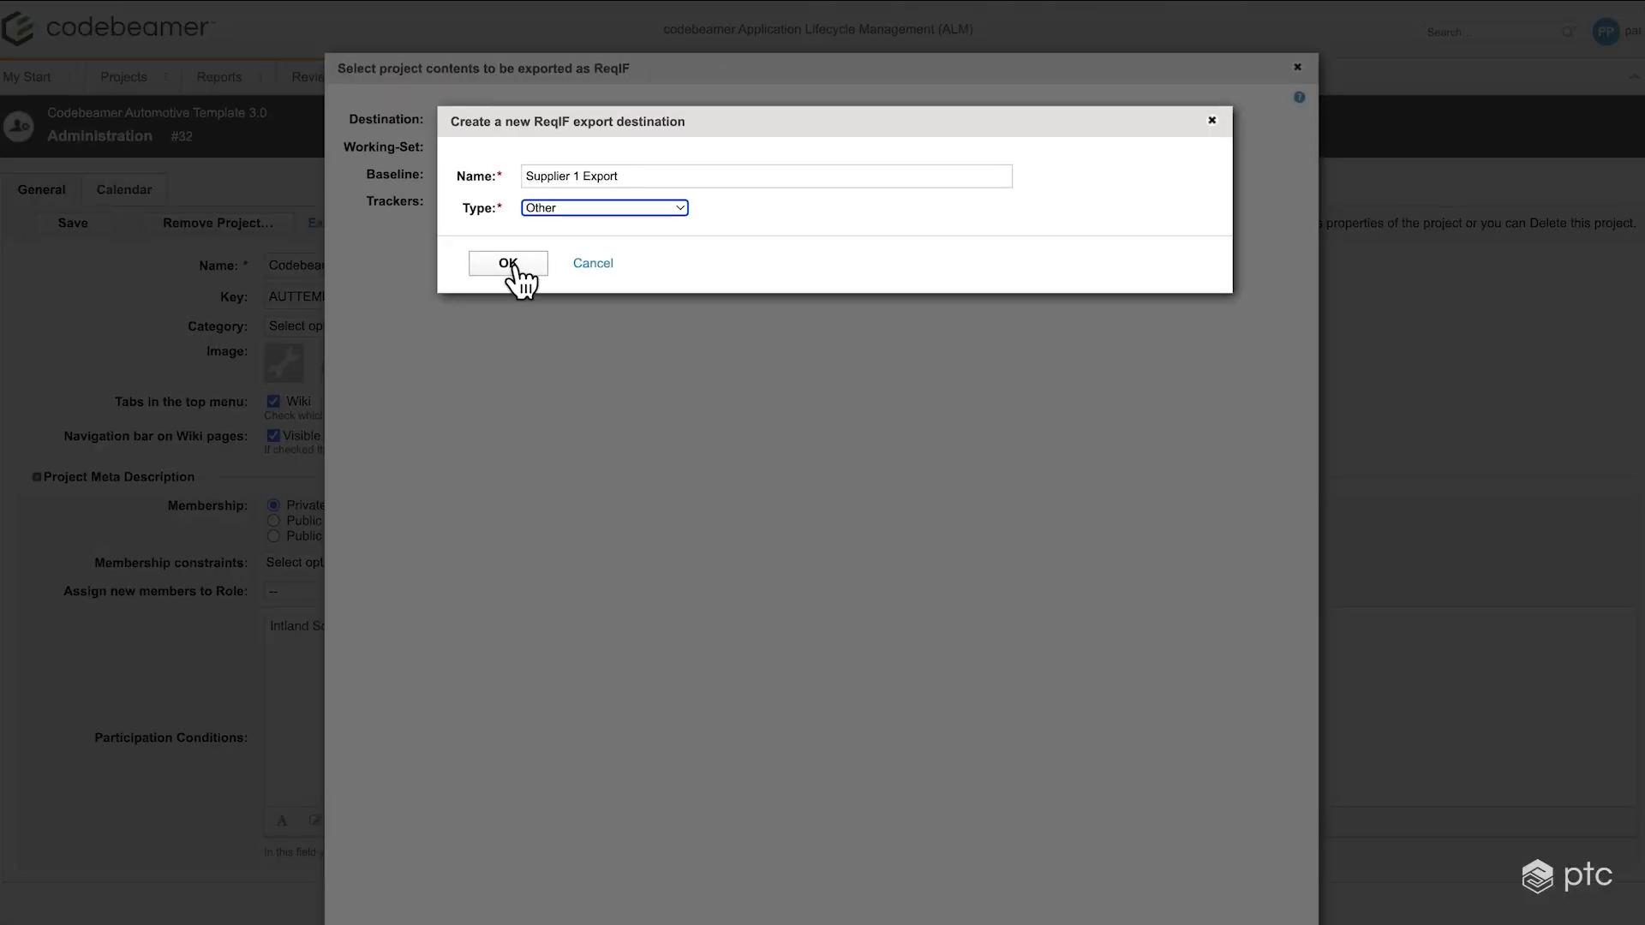
click(507, 264)
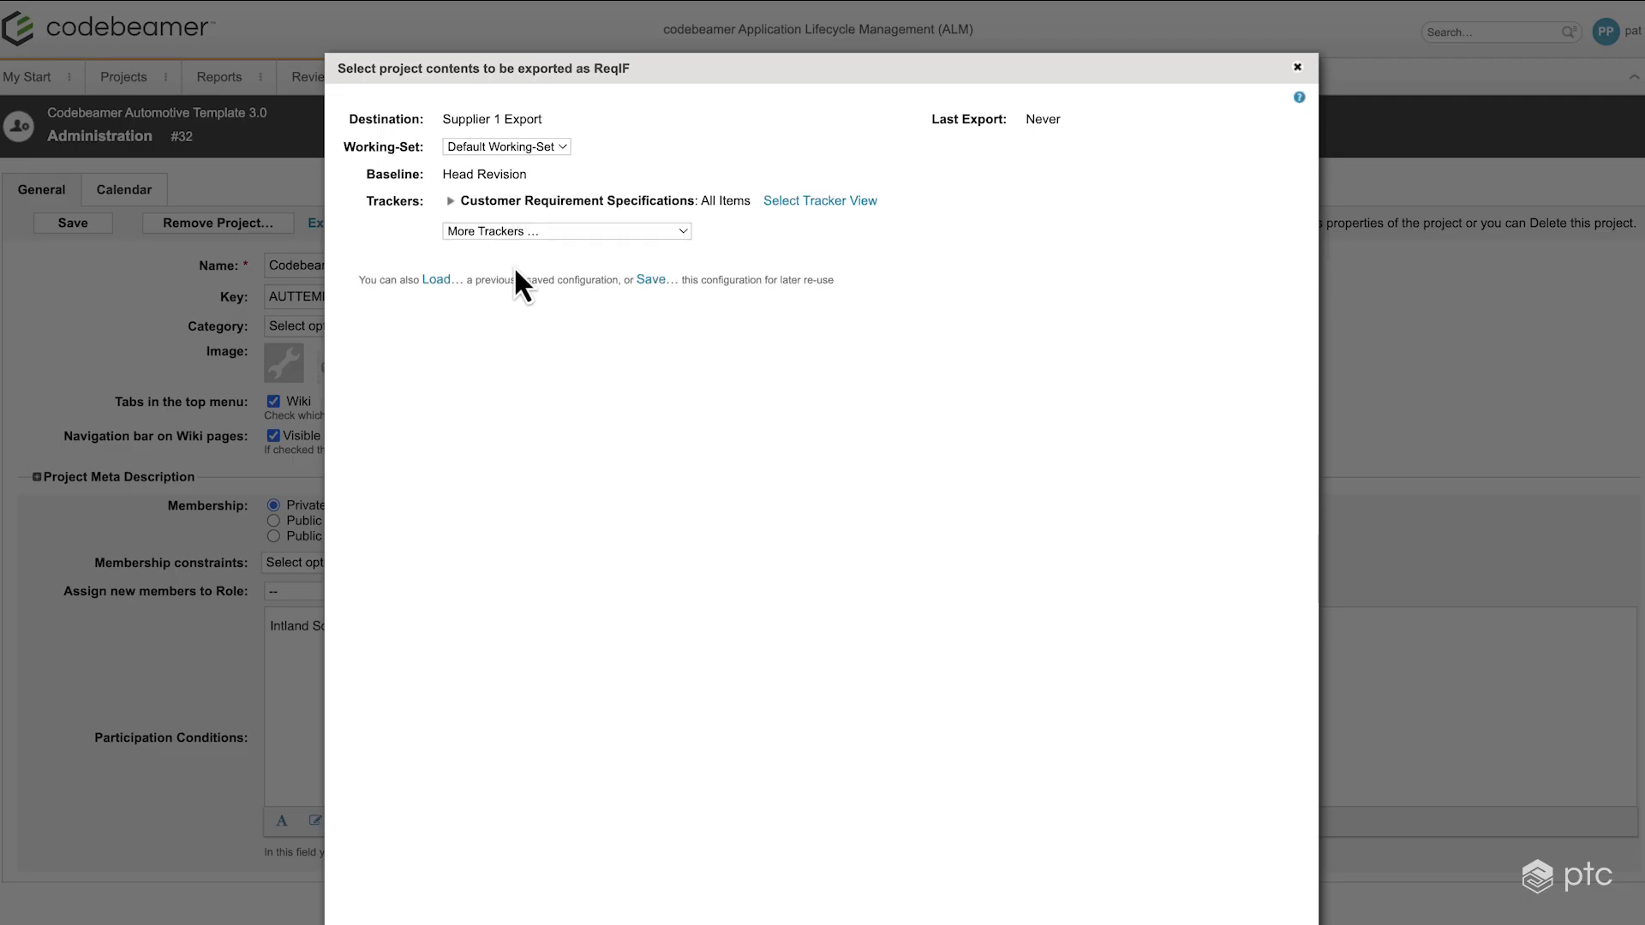
mouse_move(396, 154)
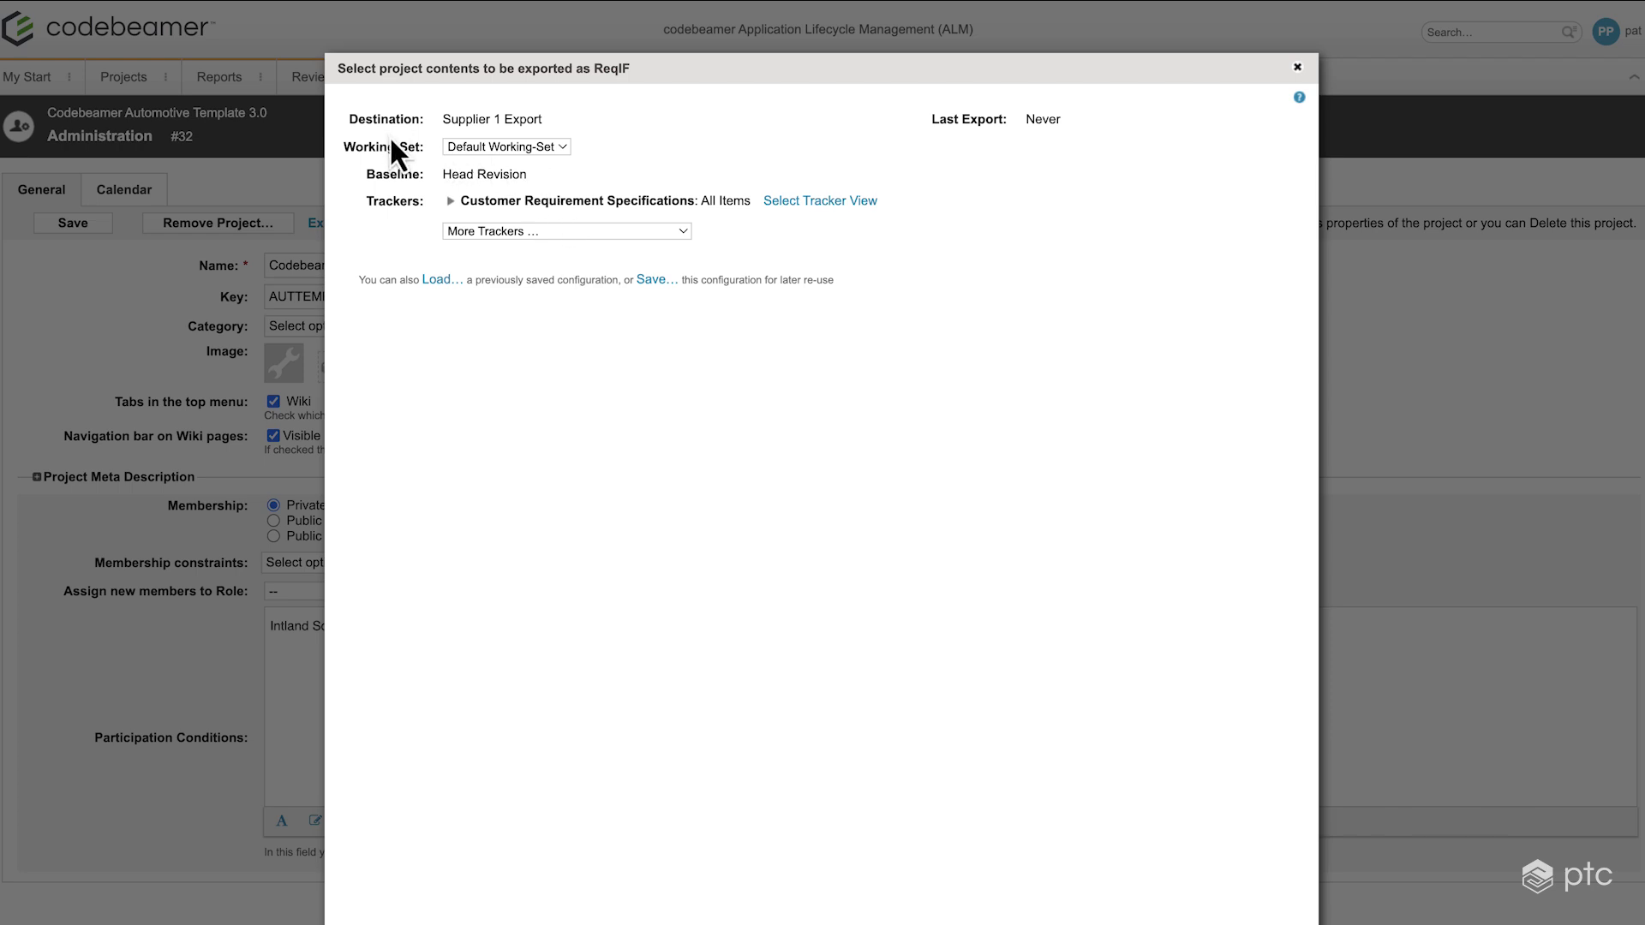
mouse_move(394, 147)
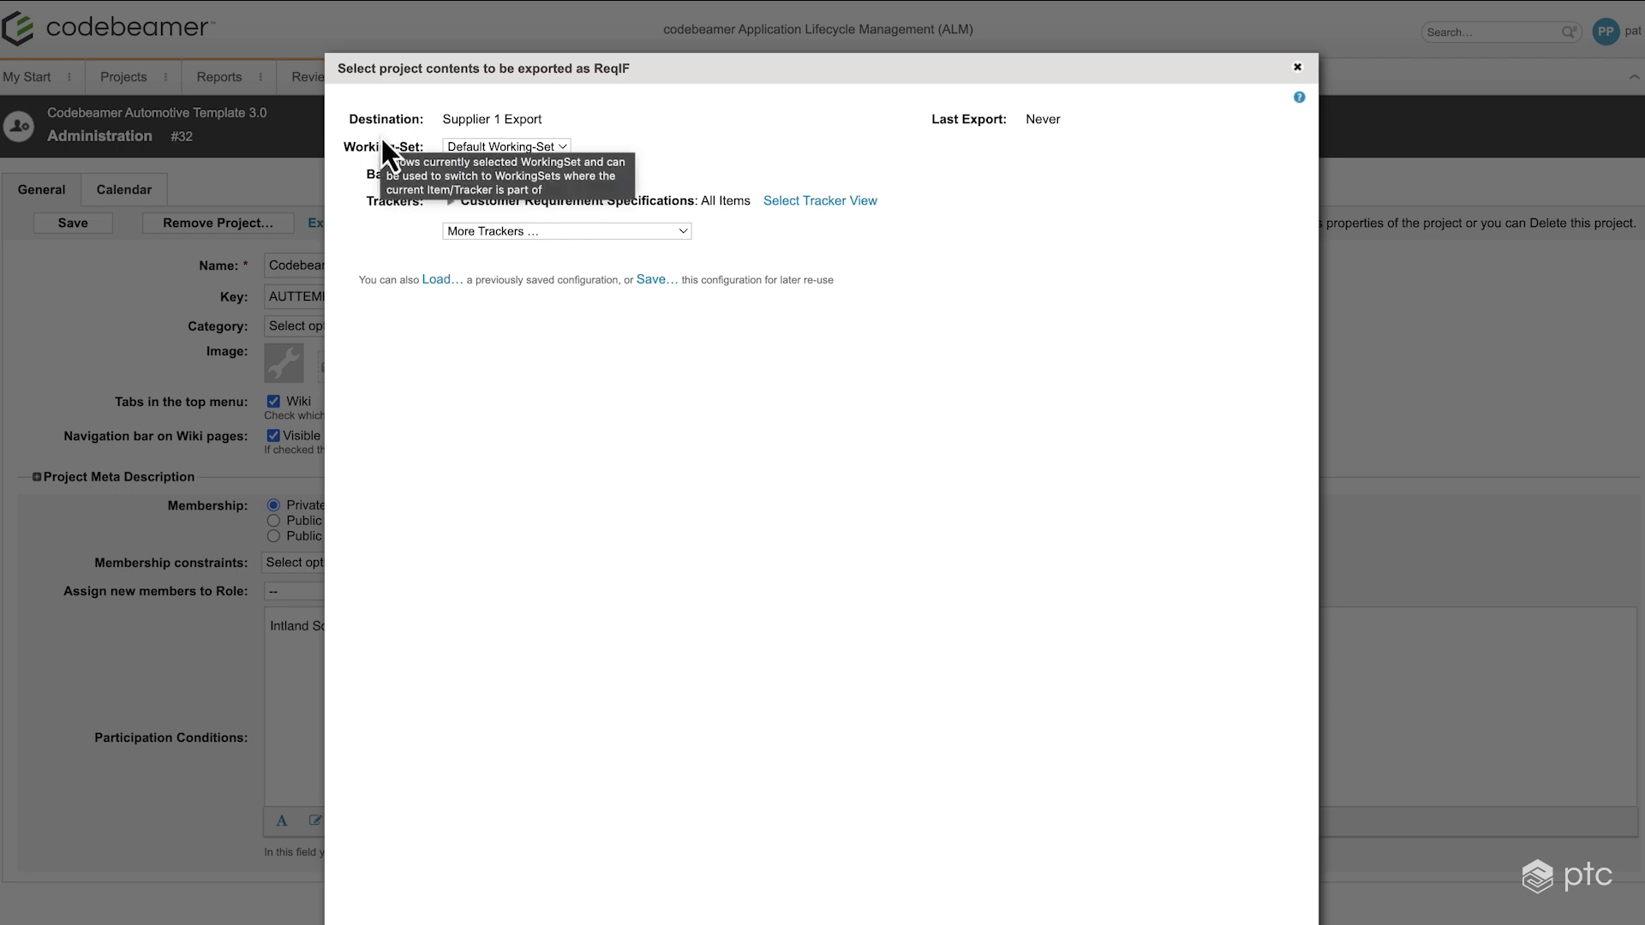
mouse_move(356, 119)
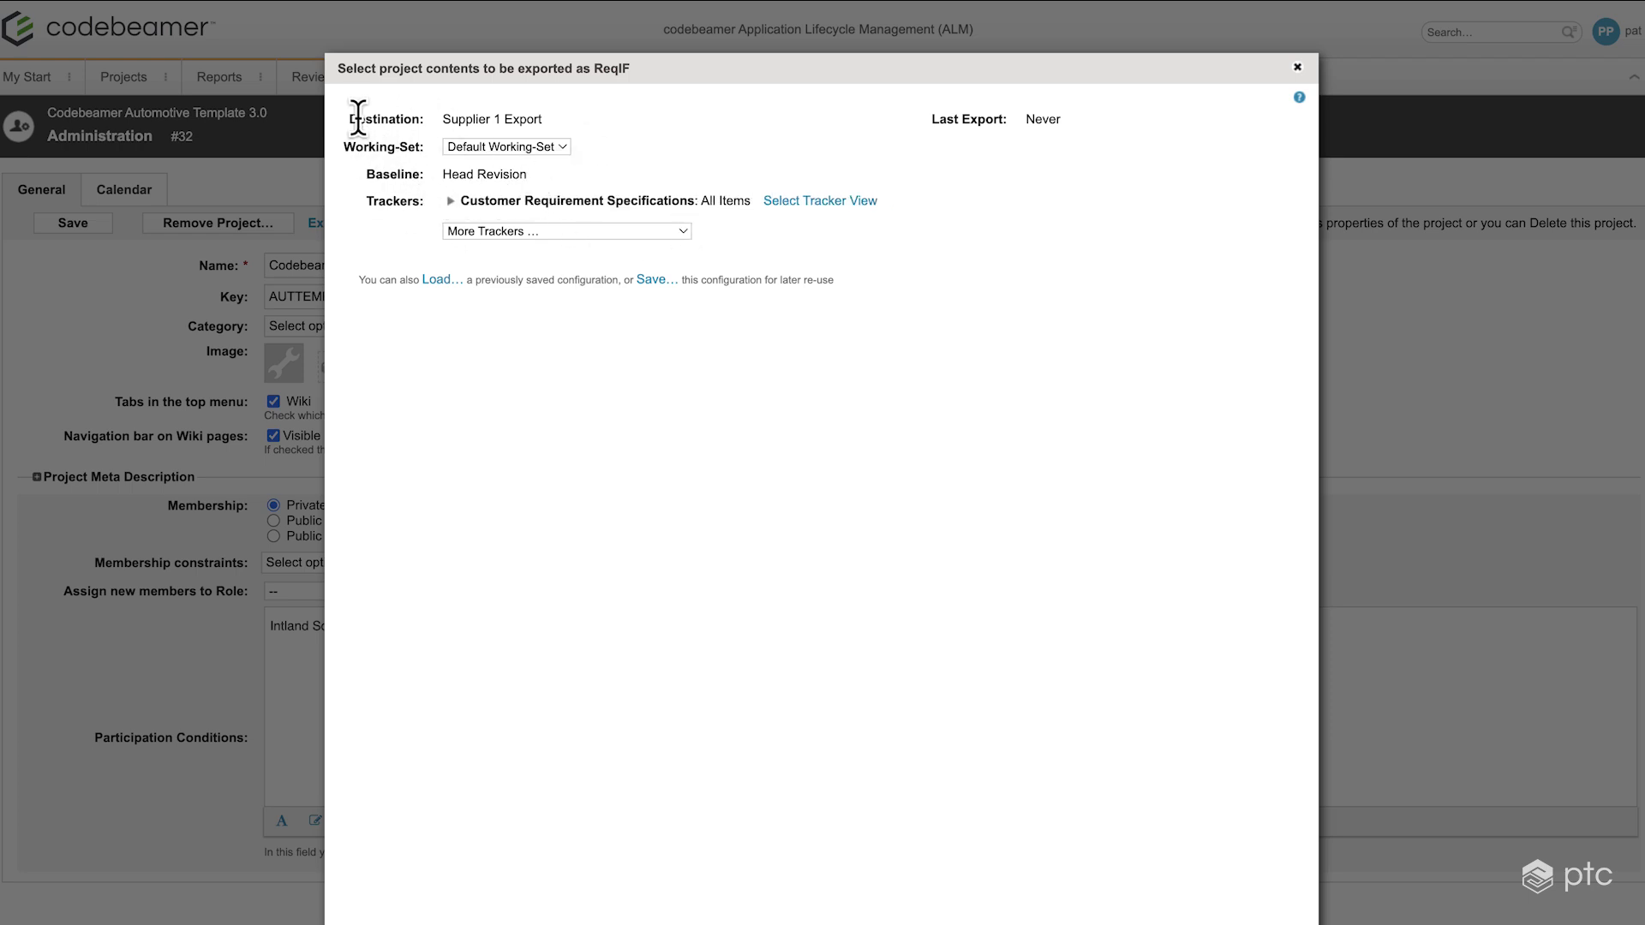
mouse_move(389, 147)
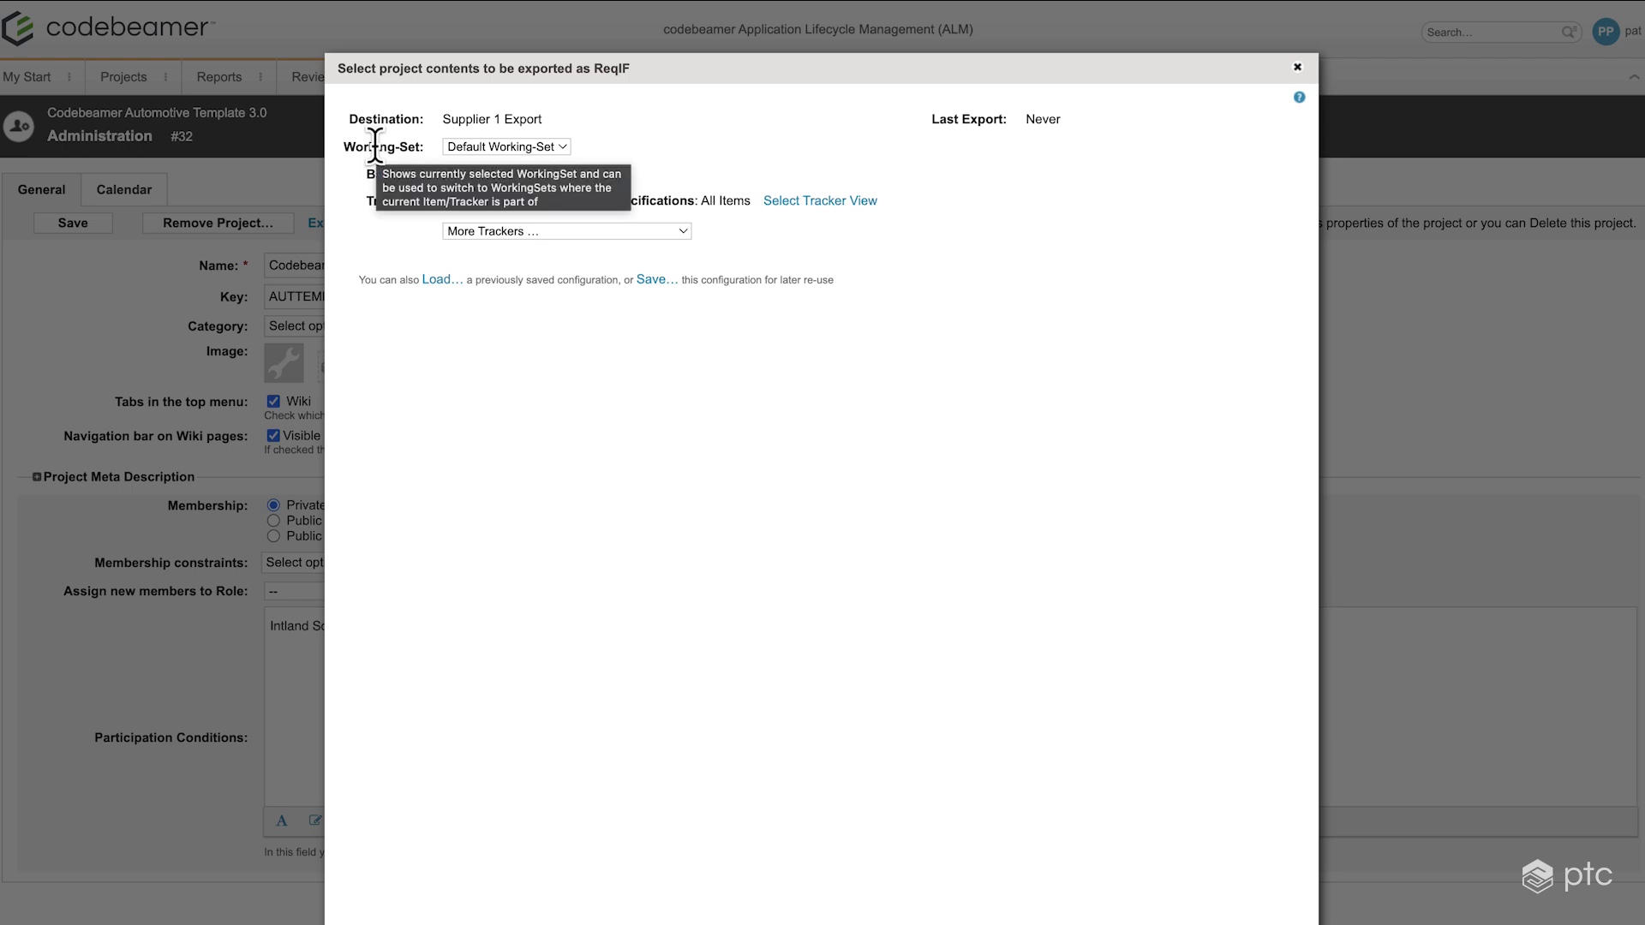
mouse_move(664, 171)
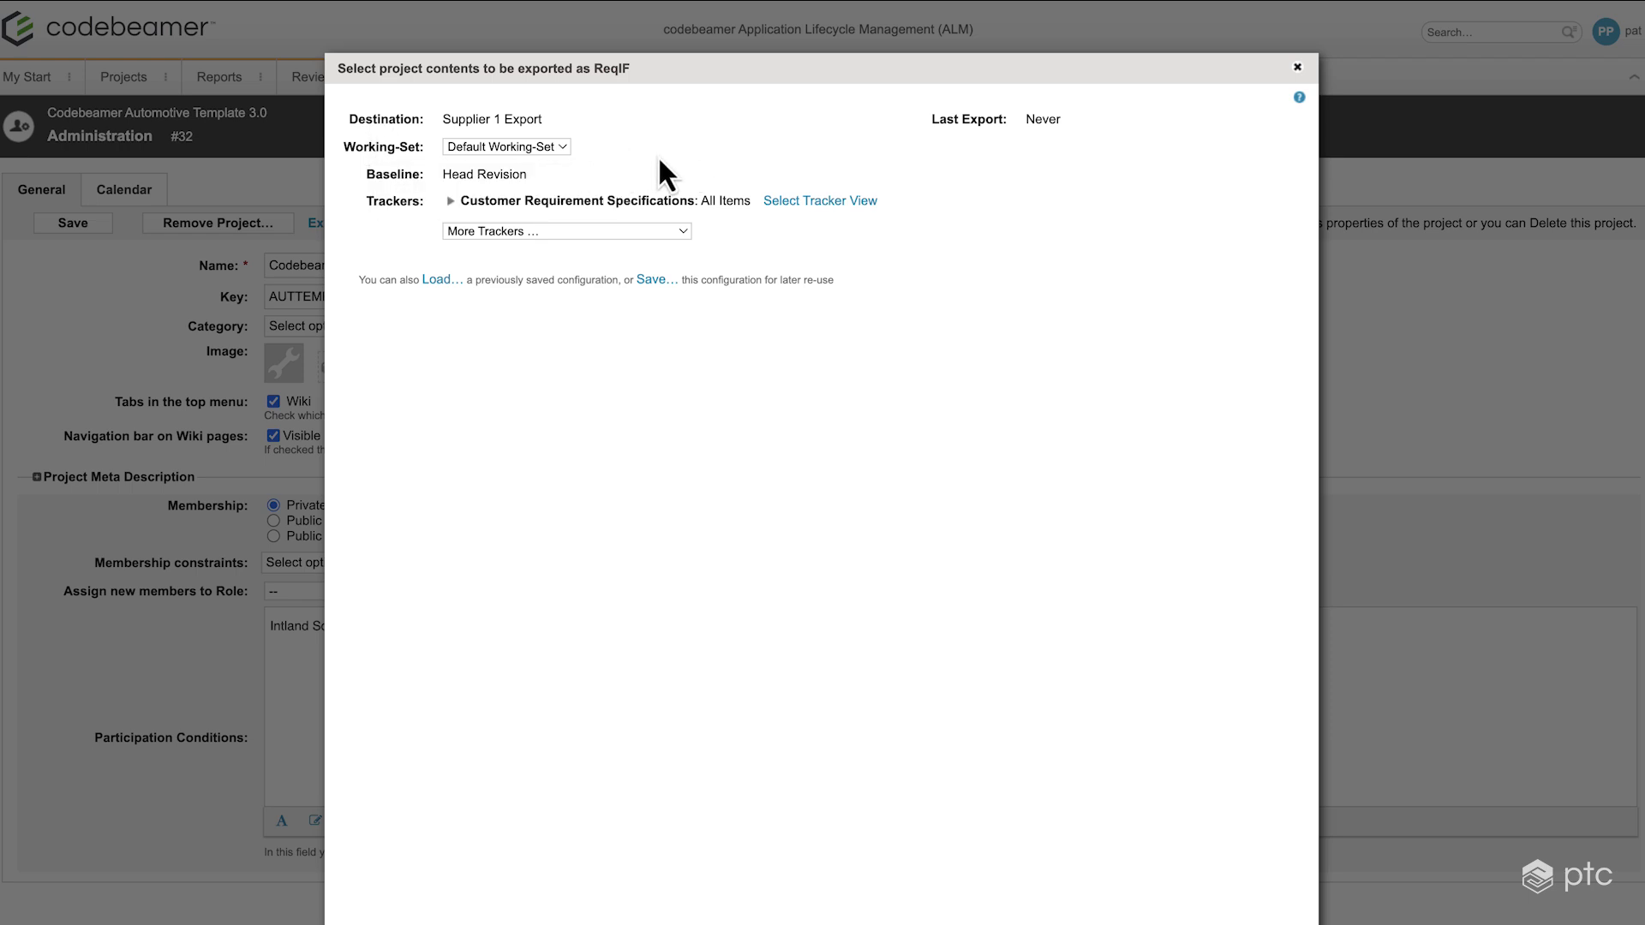
mouse_move(601, 188)
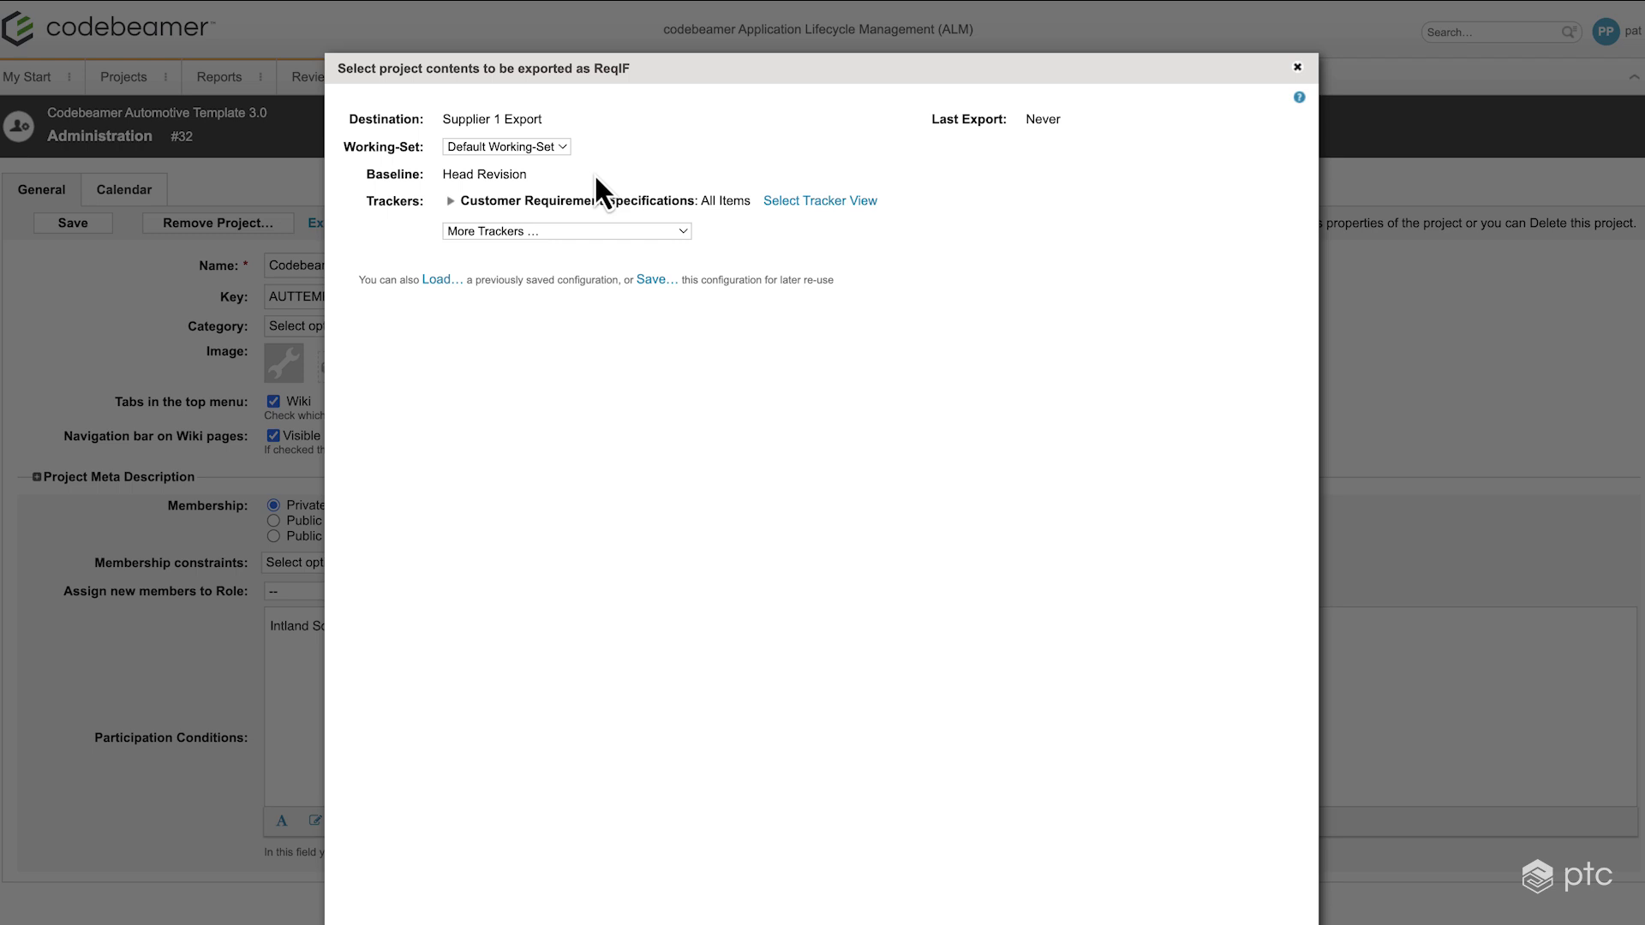
mouse_move(454, 216)
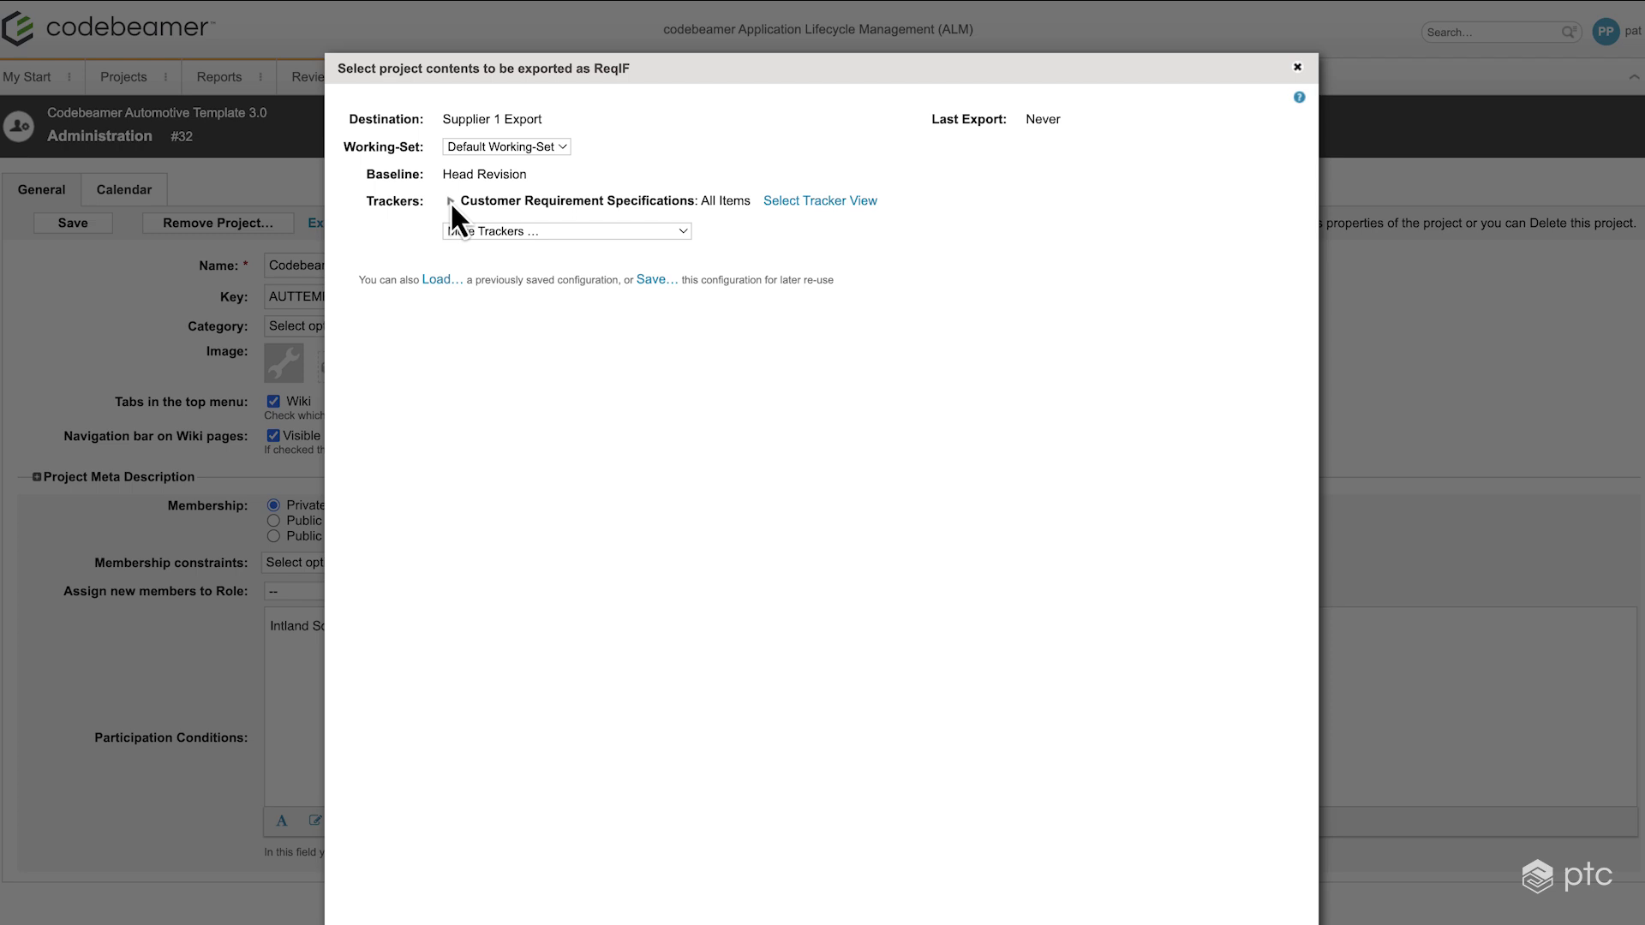
- Expand Customer Requirement Specifications to list its exported fields
click(451, 201)
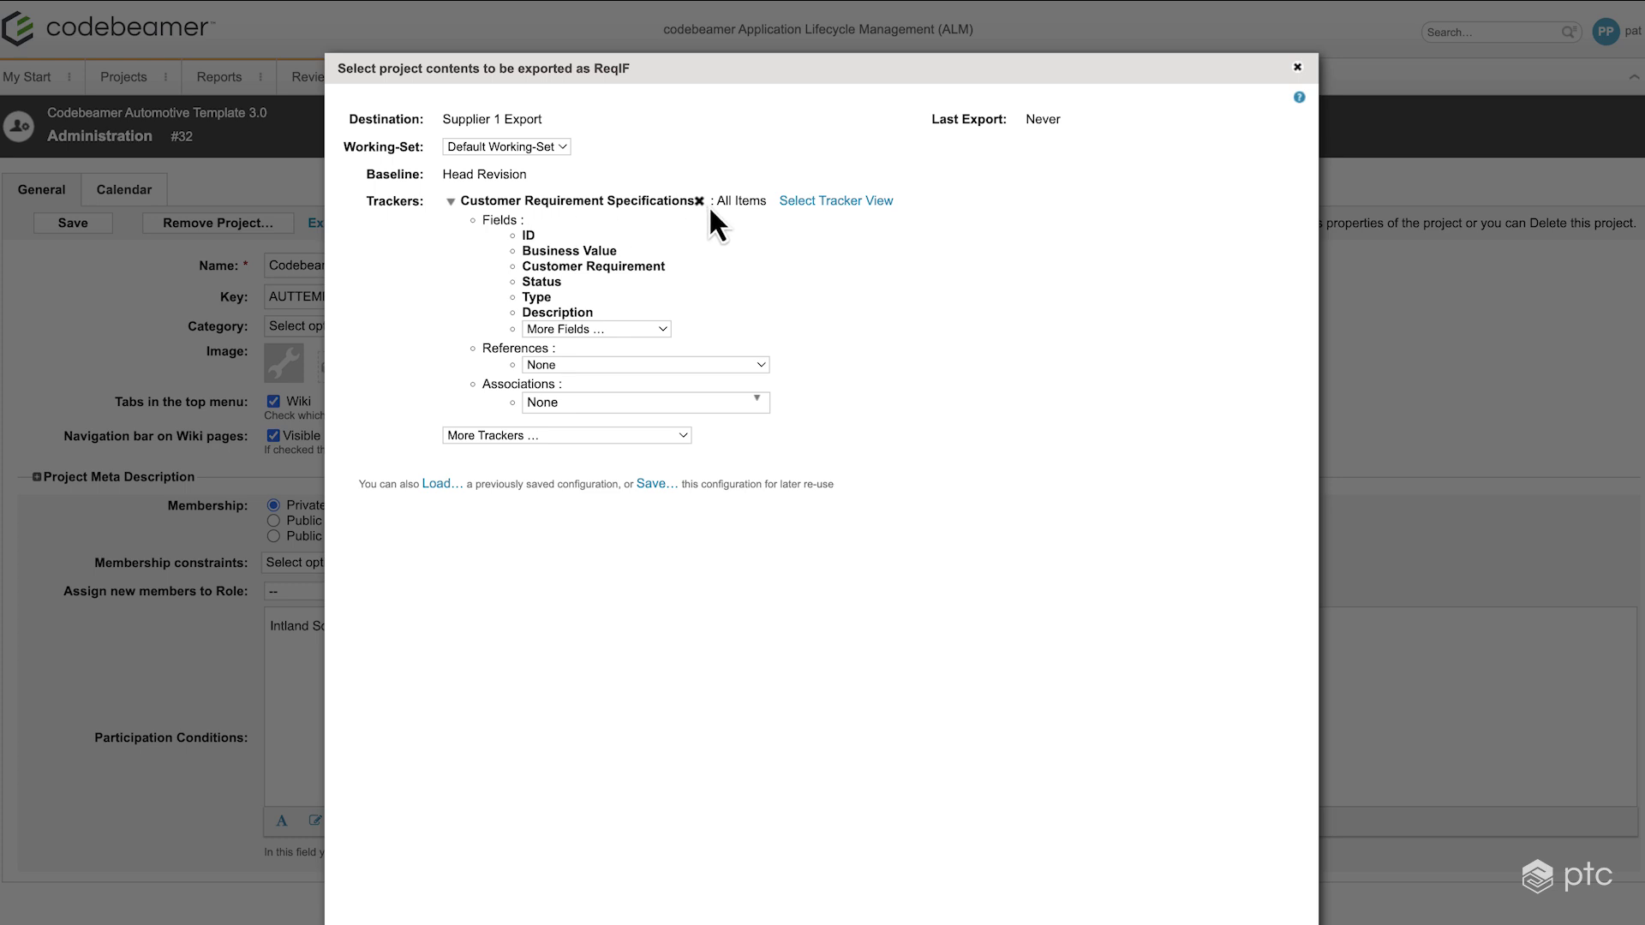
- Replace Customer Requirement Specifications with Hardware Requirements as the exported tracker and review its additional fields
click(697, 200)
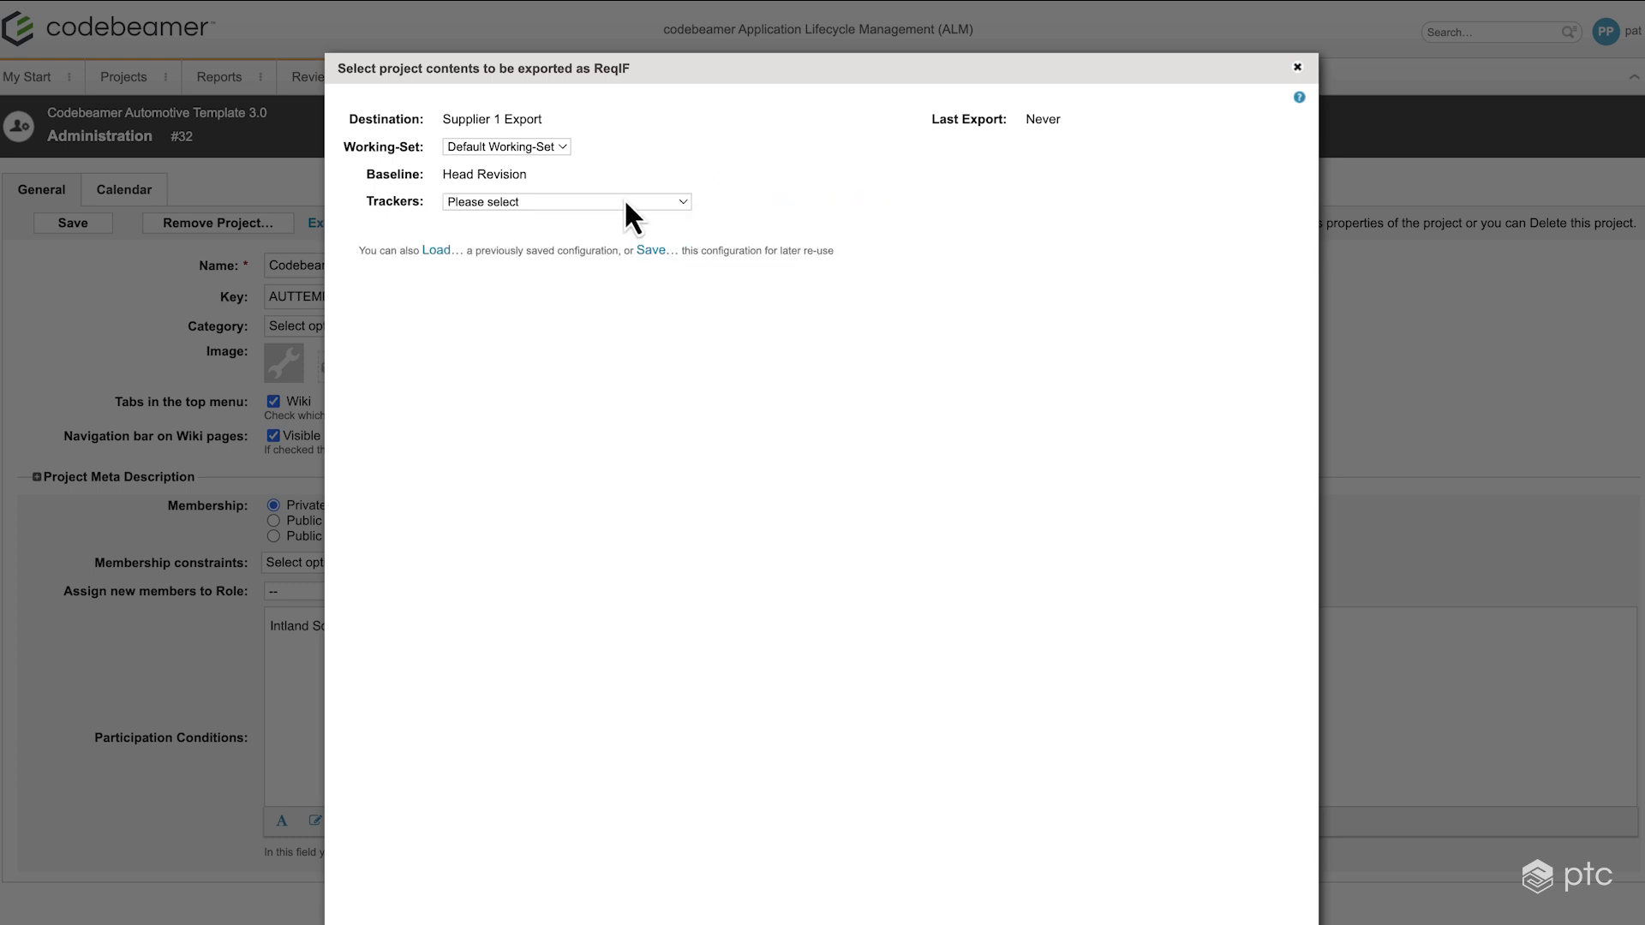
click(564, 202)
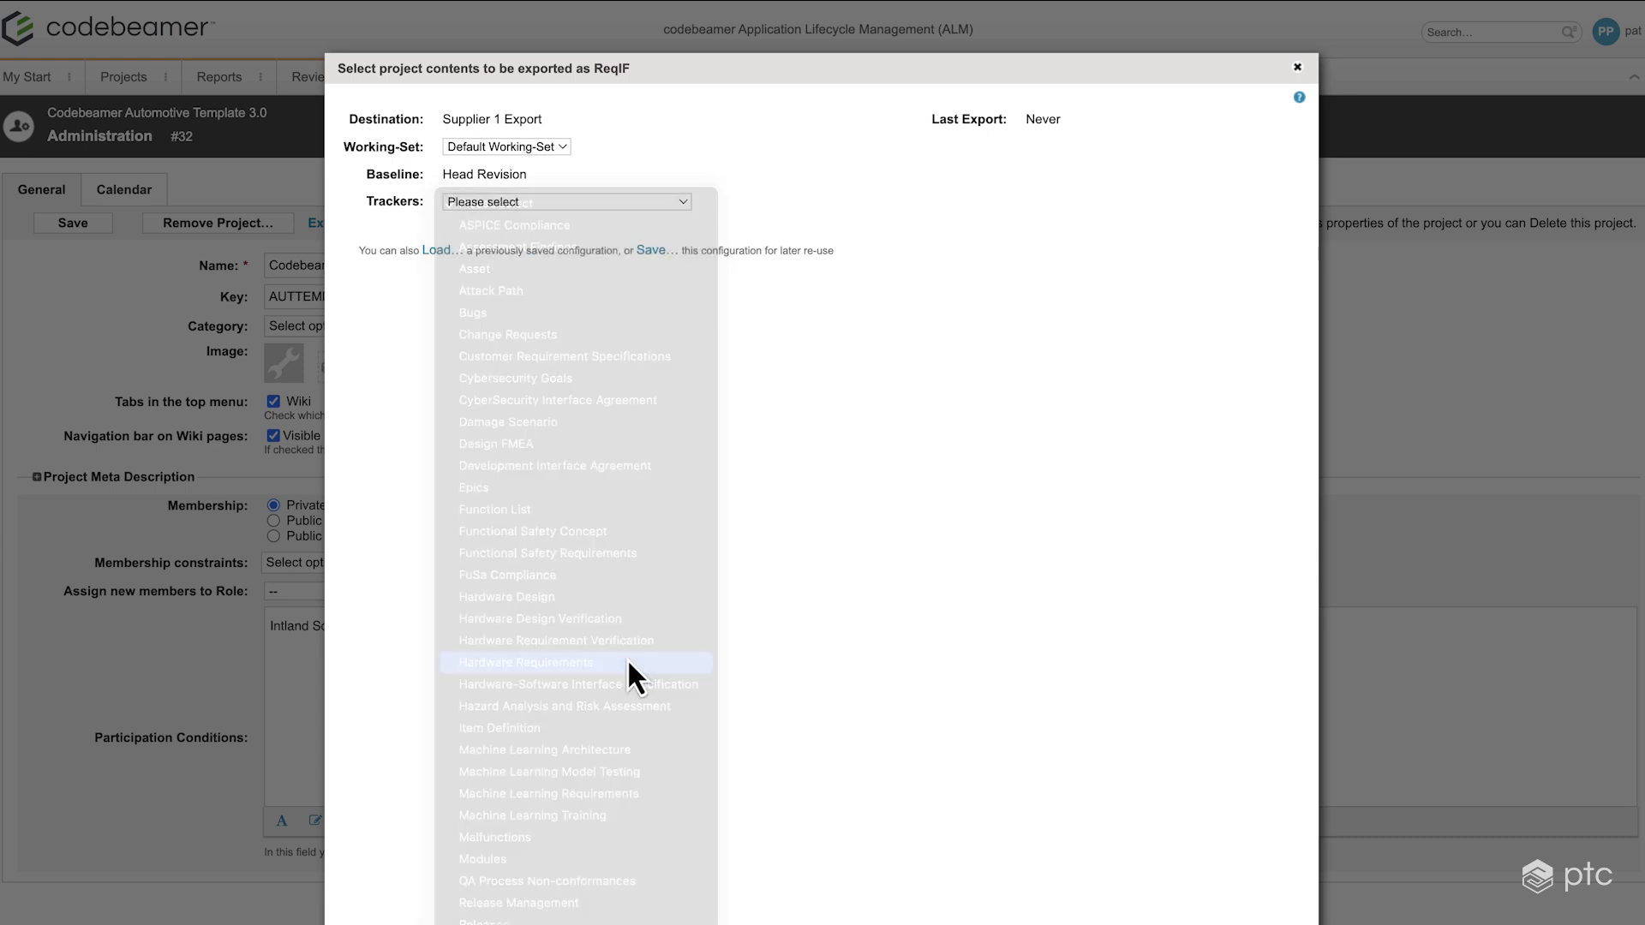
click(526, 662)
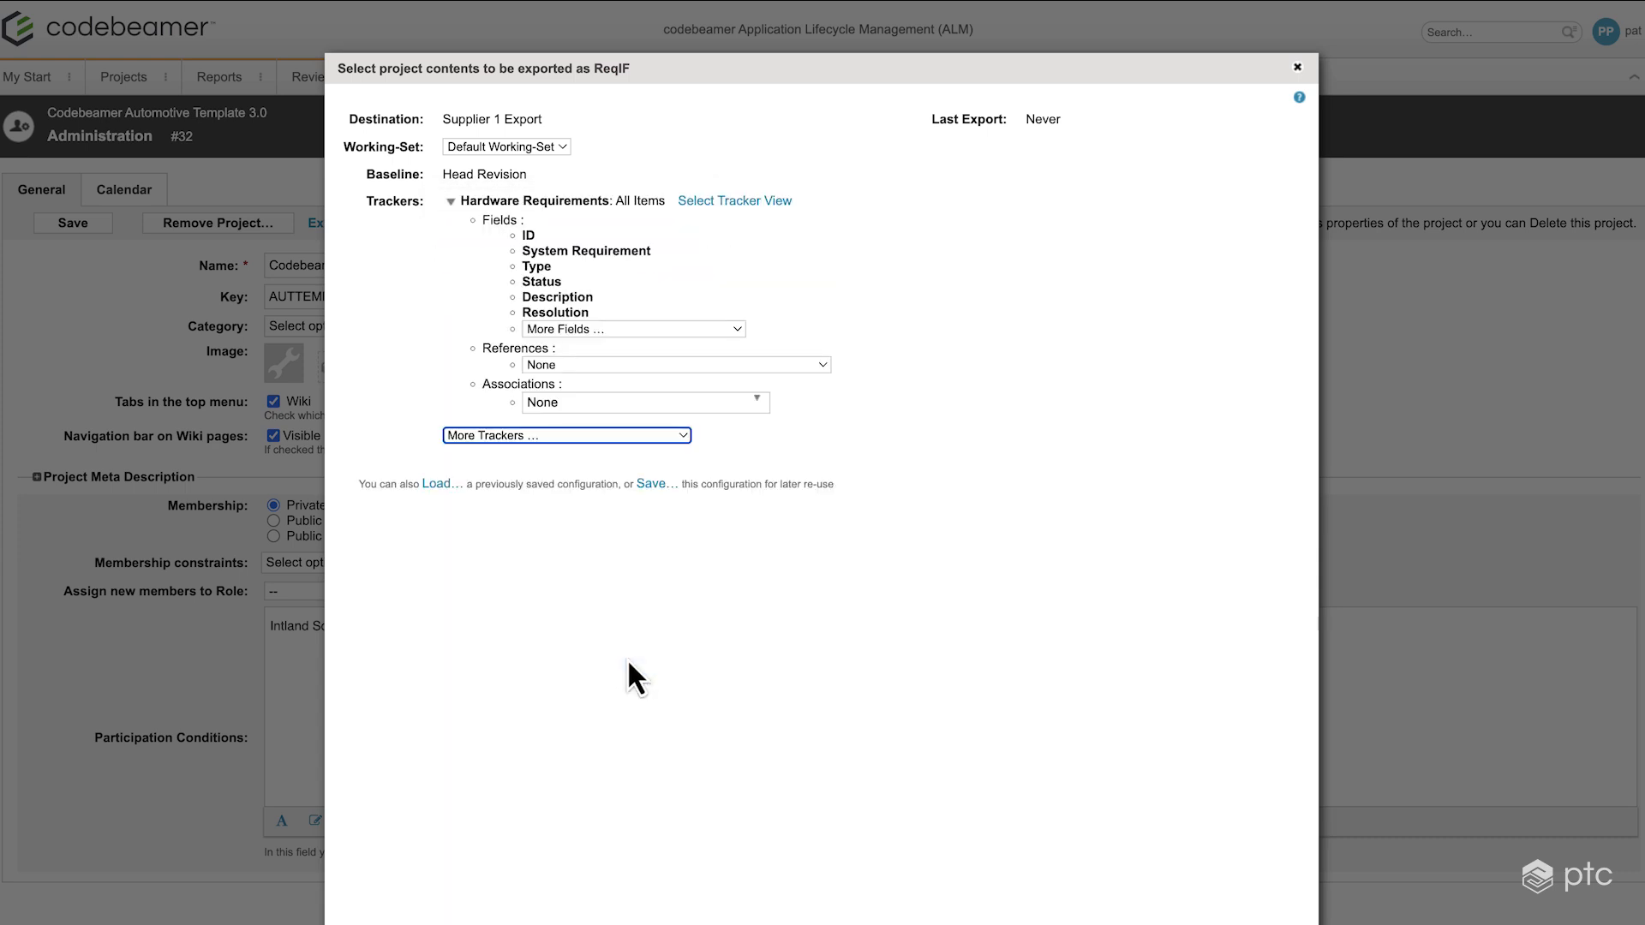
mouse_move(438, 261)
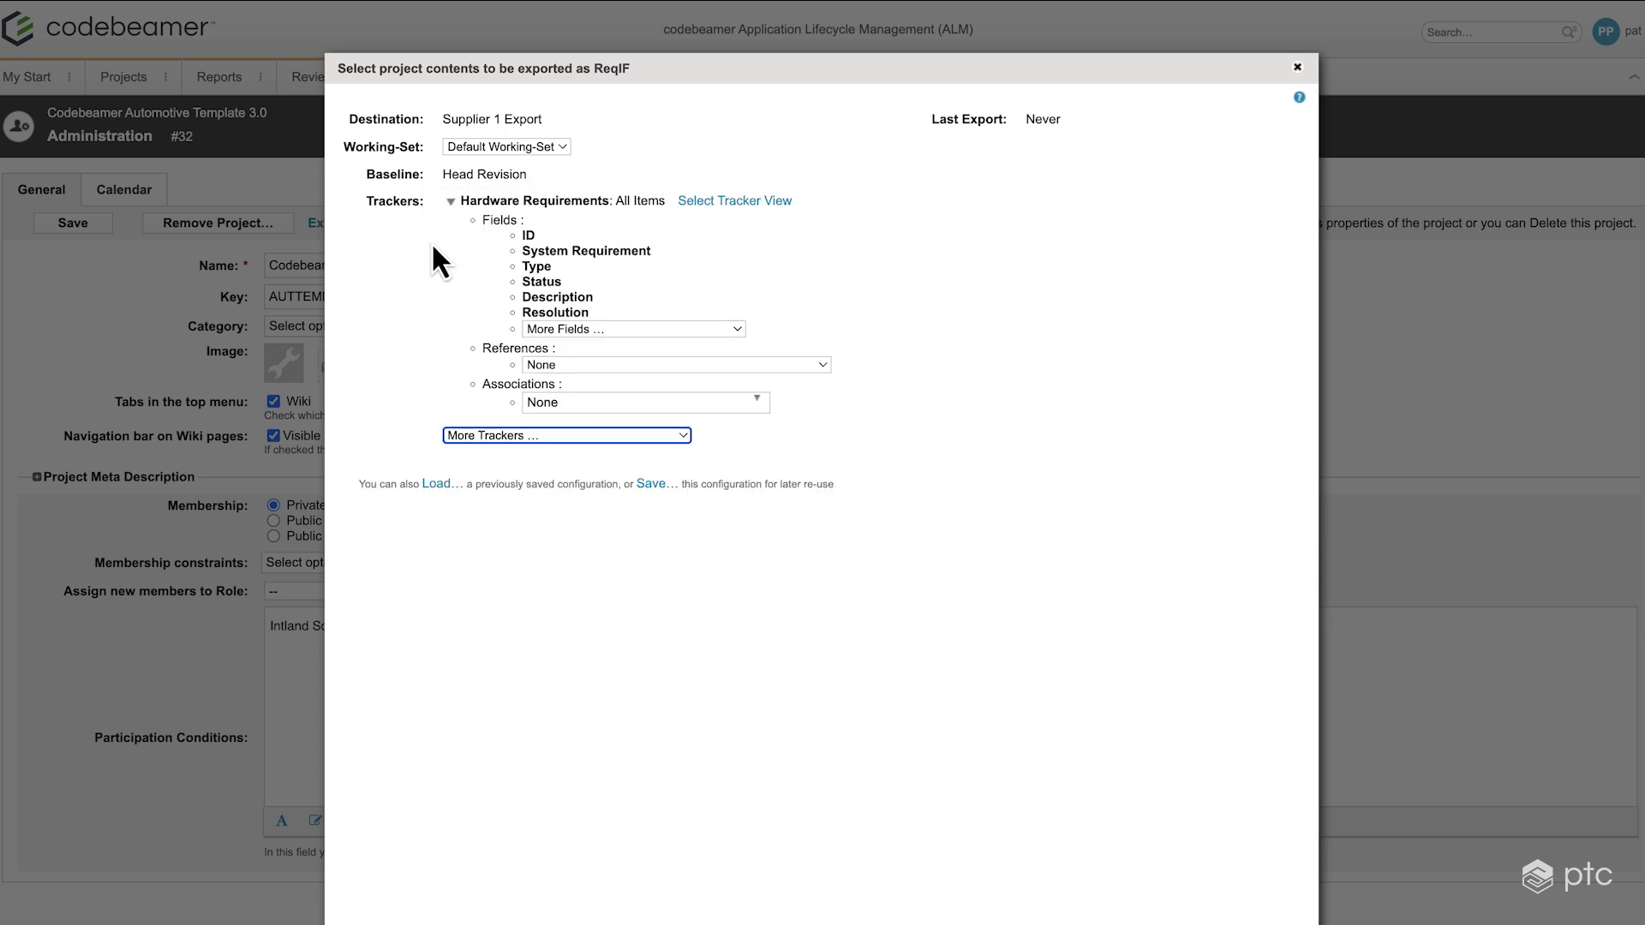
click(632, 329)
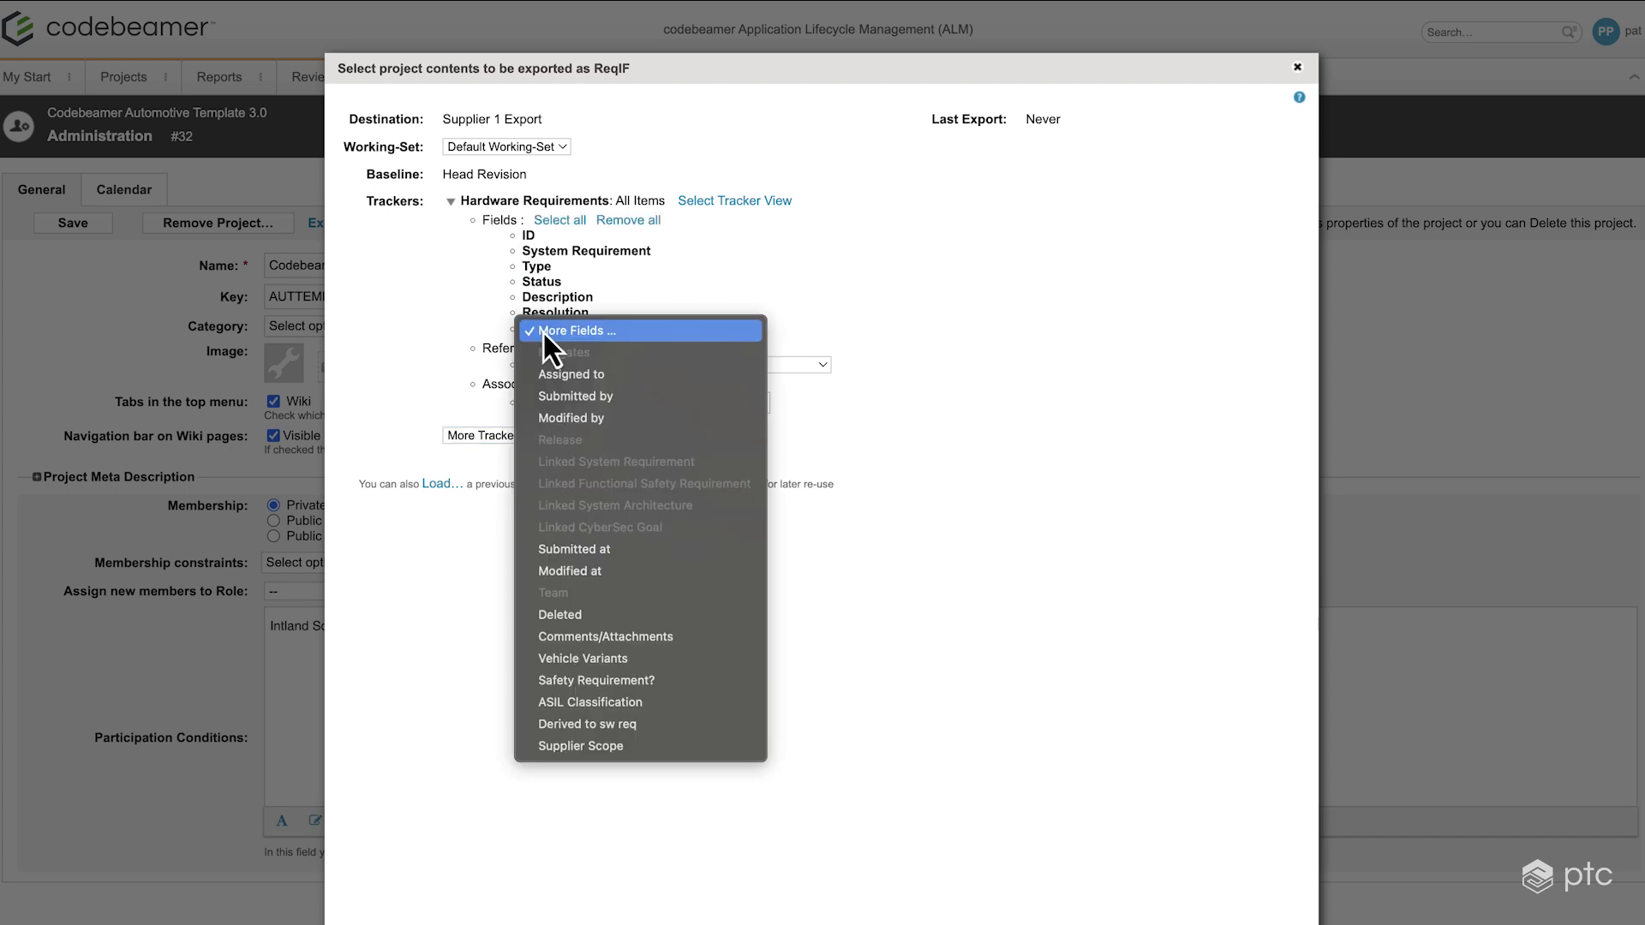
mouse_move(684, 548)
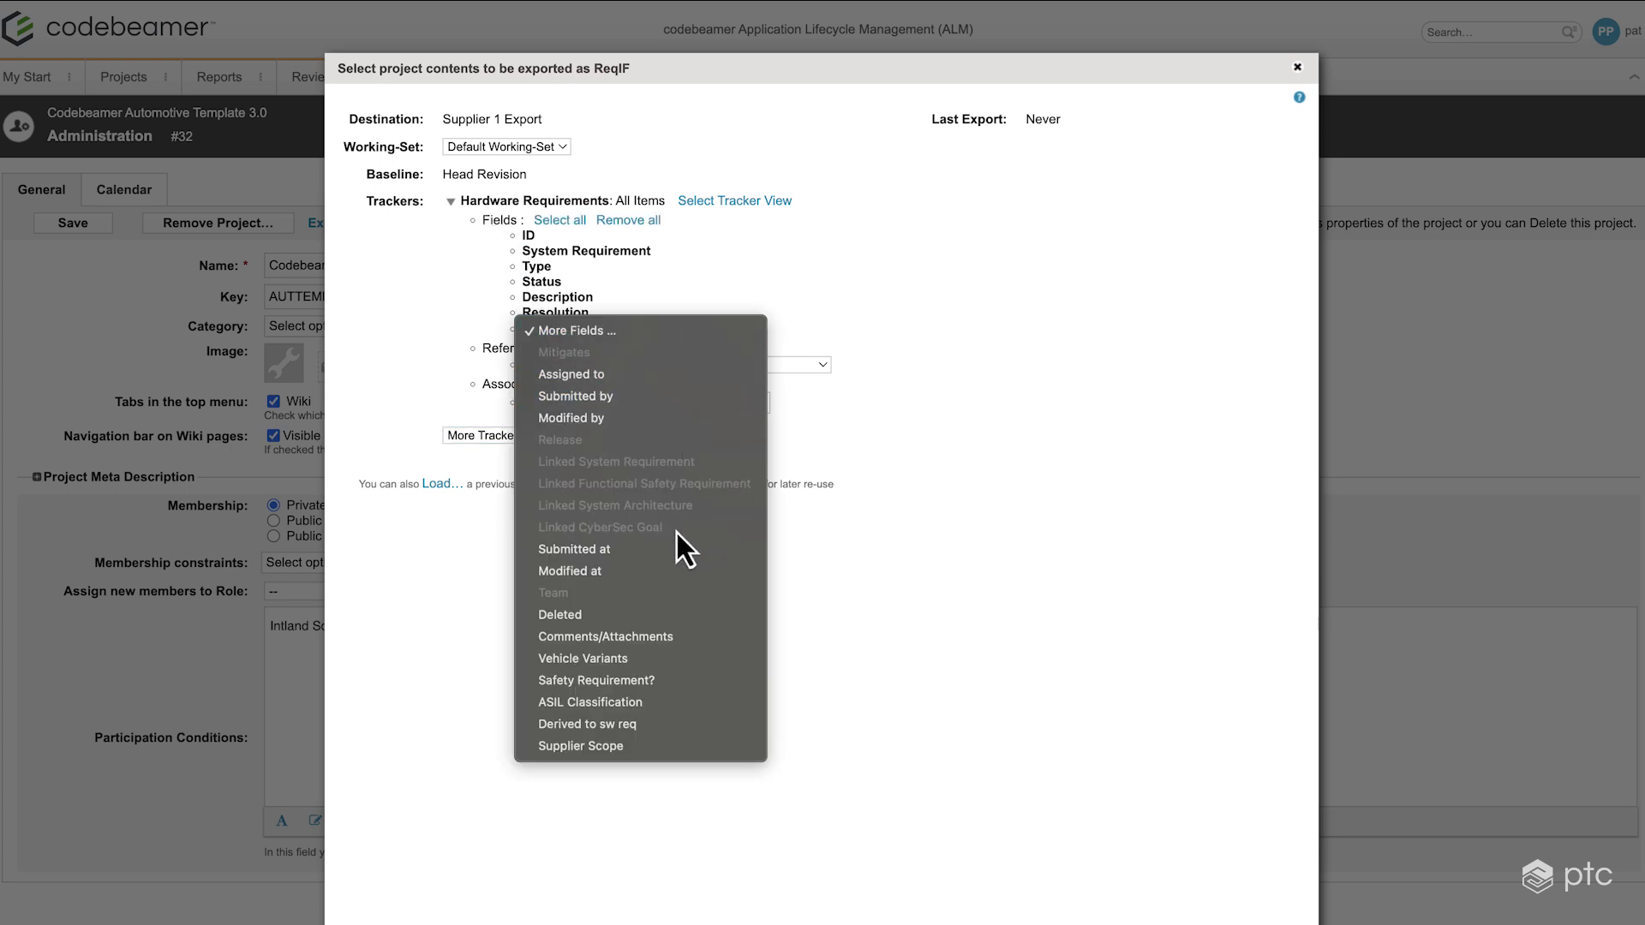
mouse_move(579, 745)
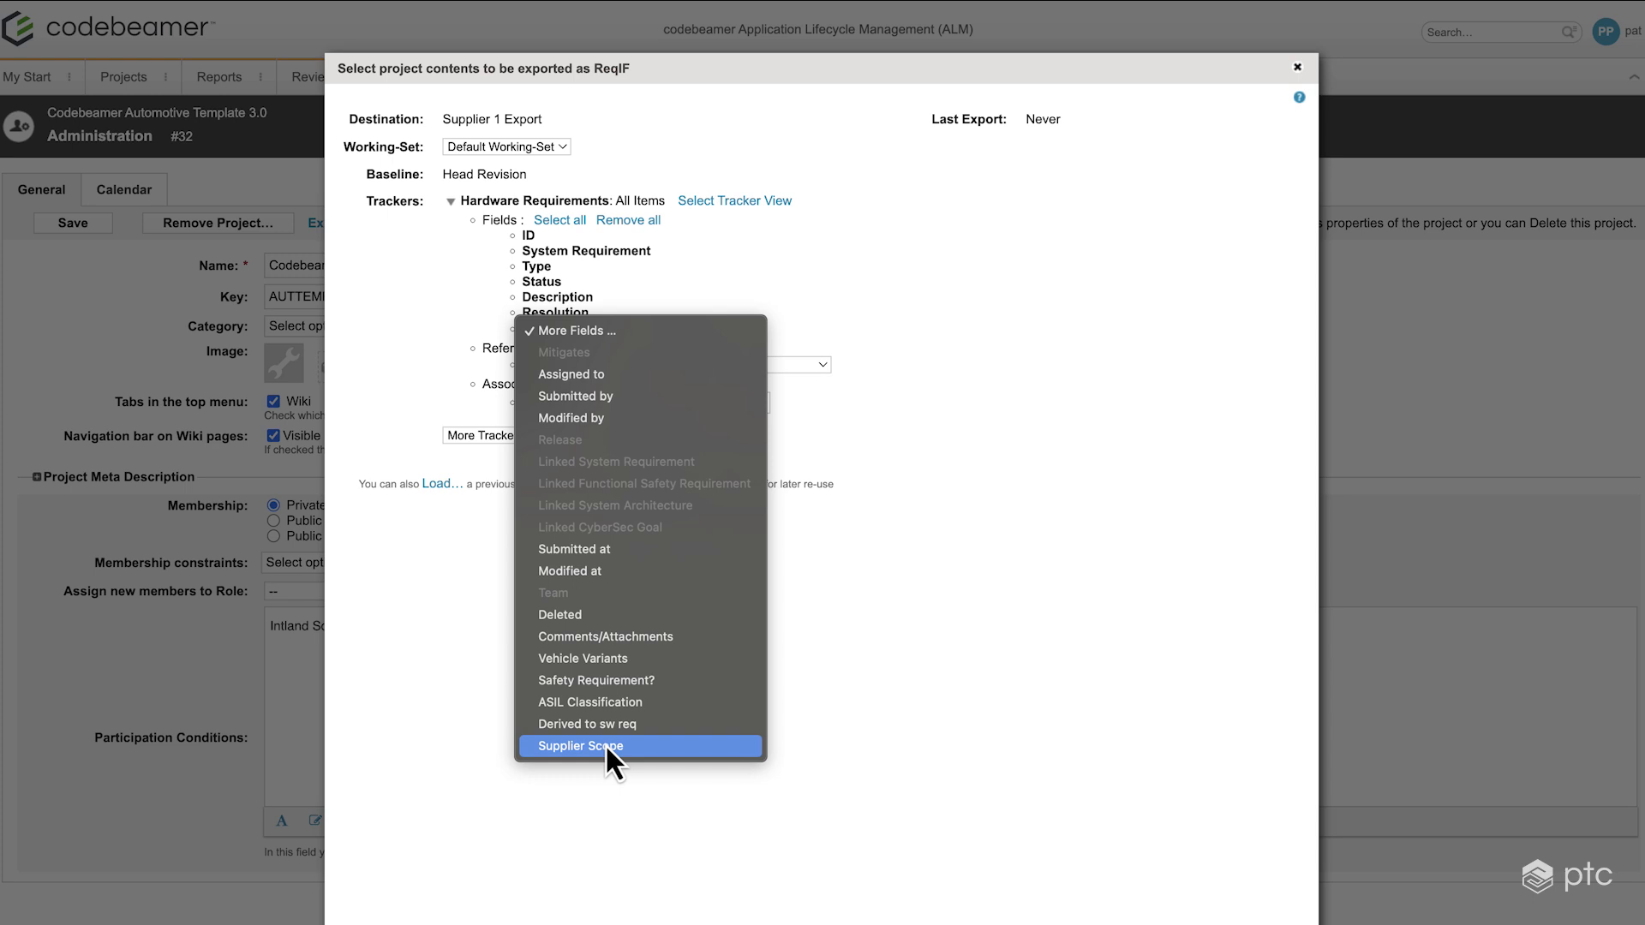
click(612, 745)
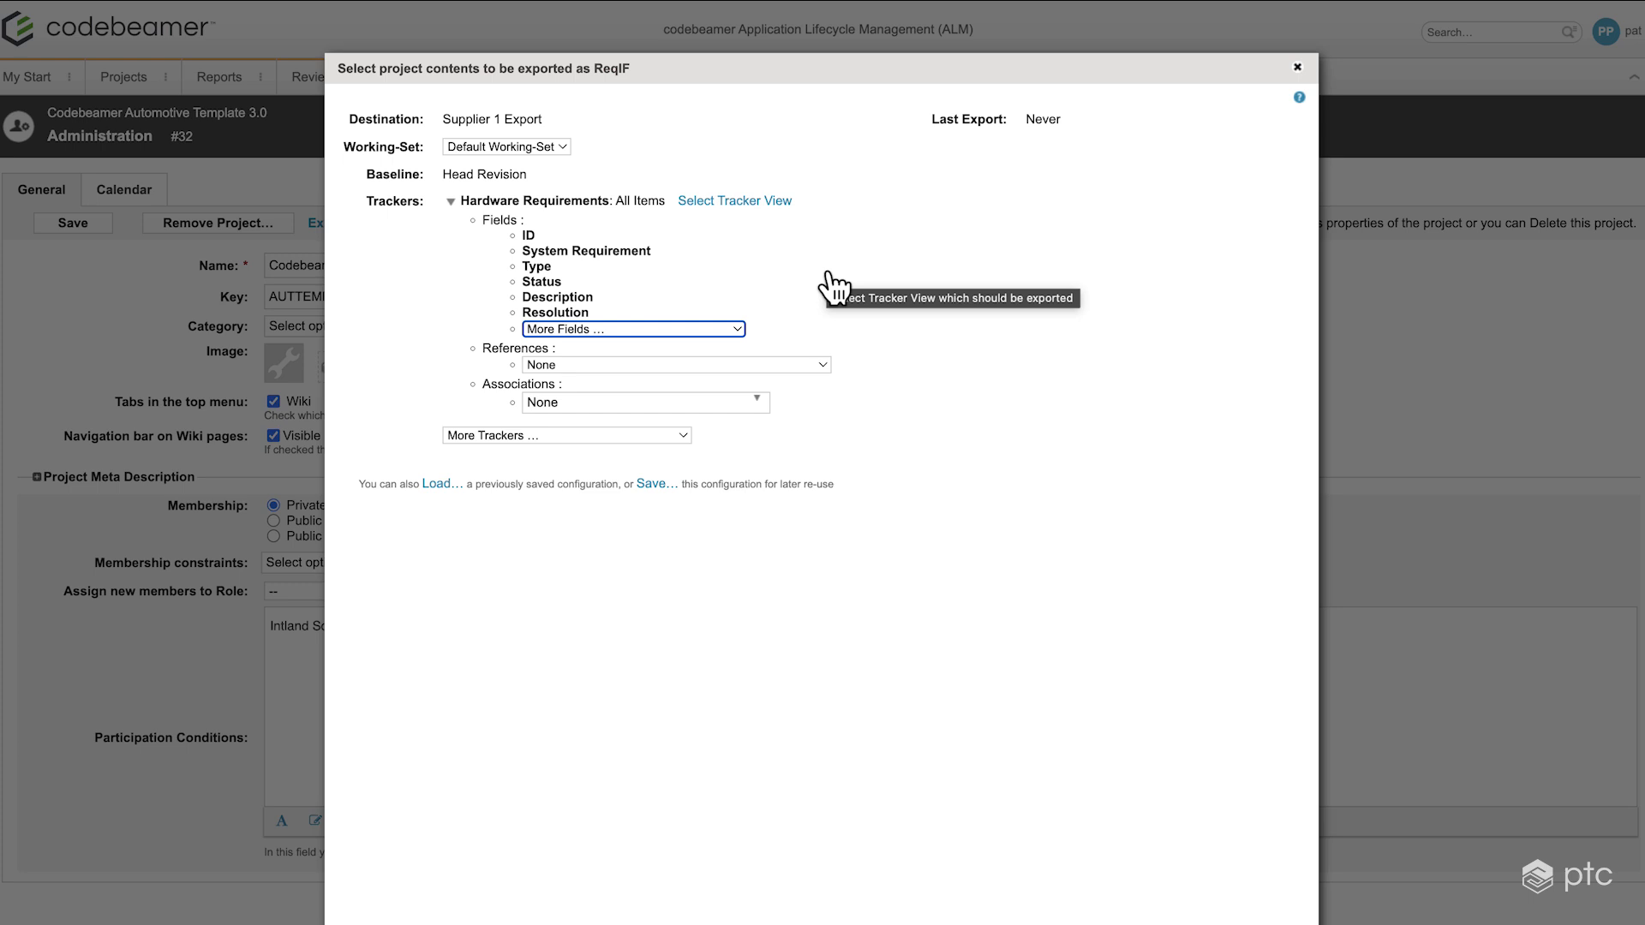
mouse_move(756, 216)
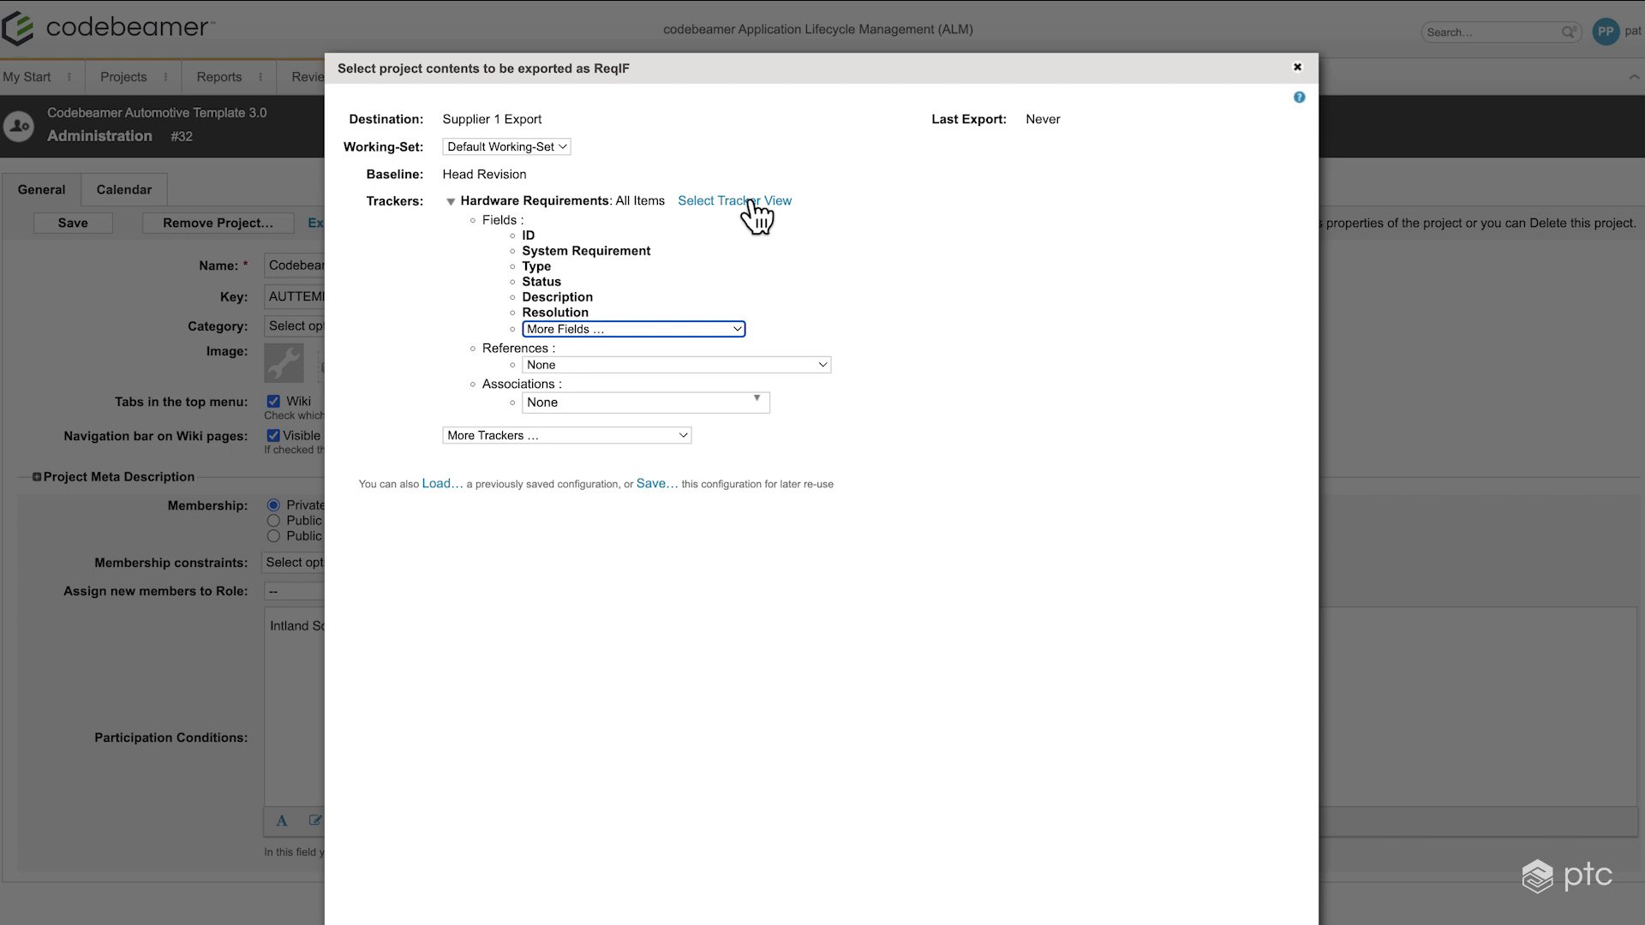
mouse_move(735, 201)
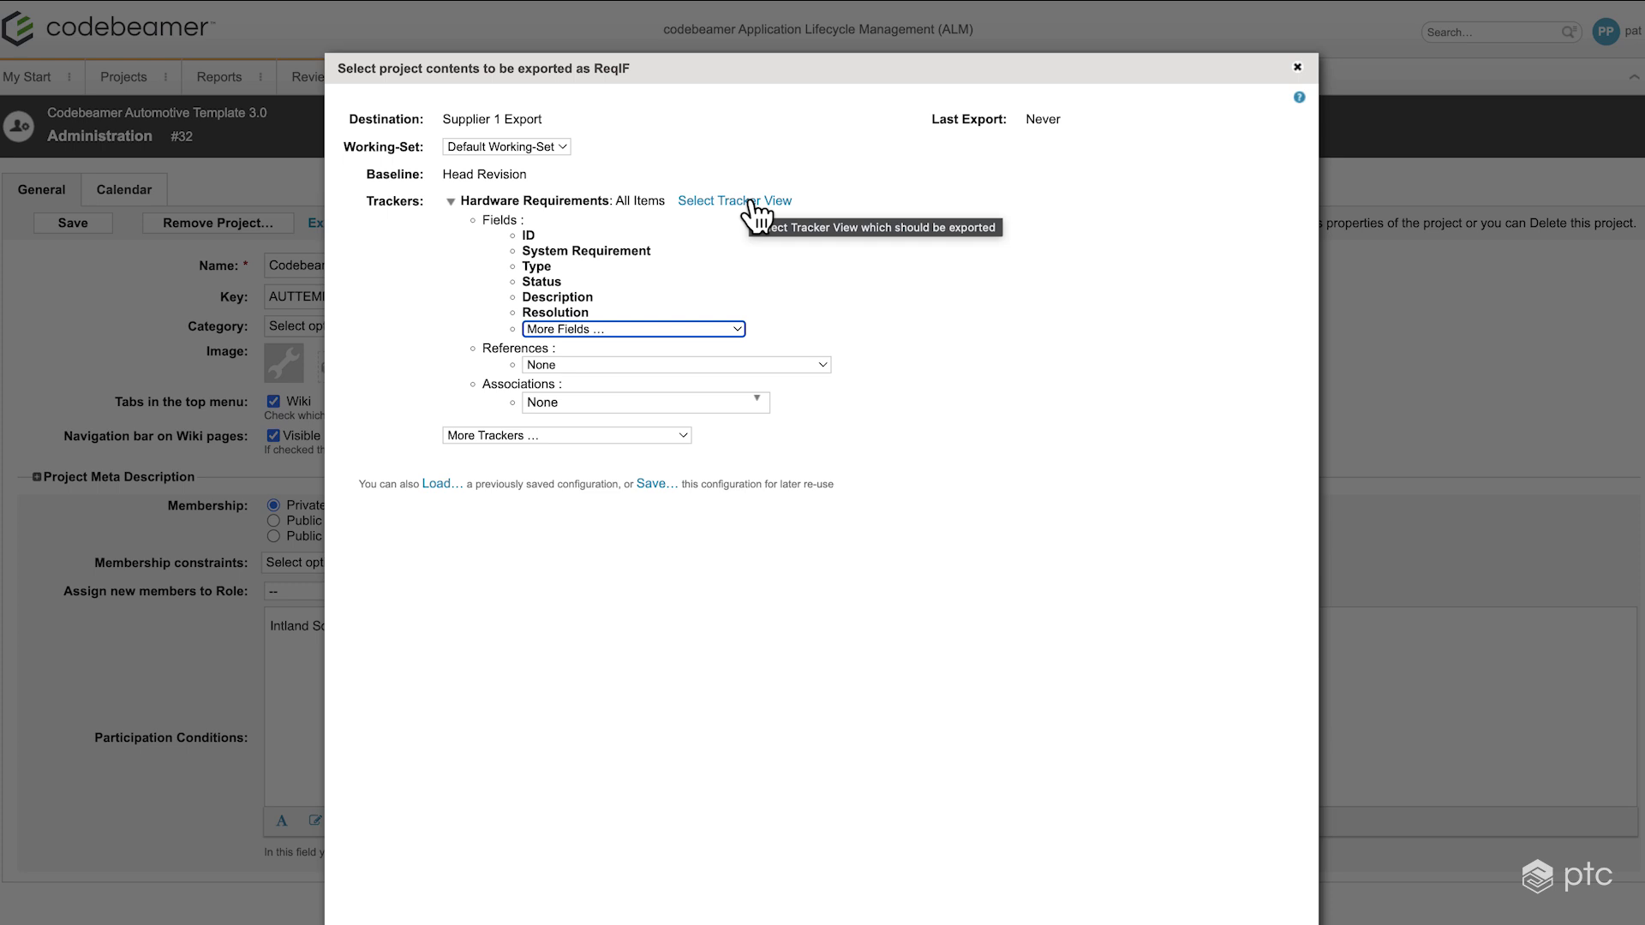
mouse_move(776, 228)
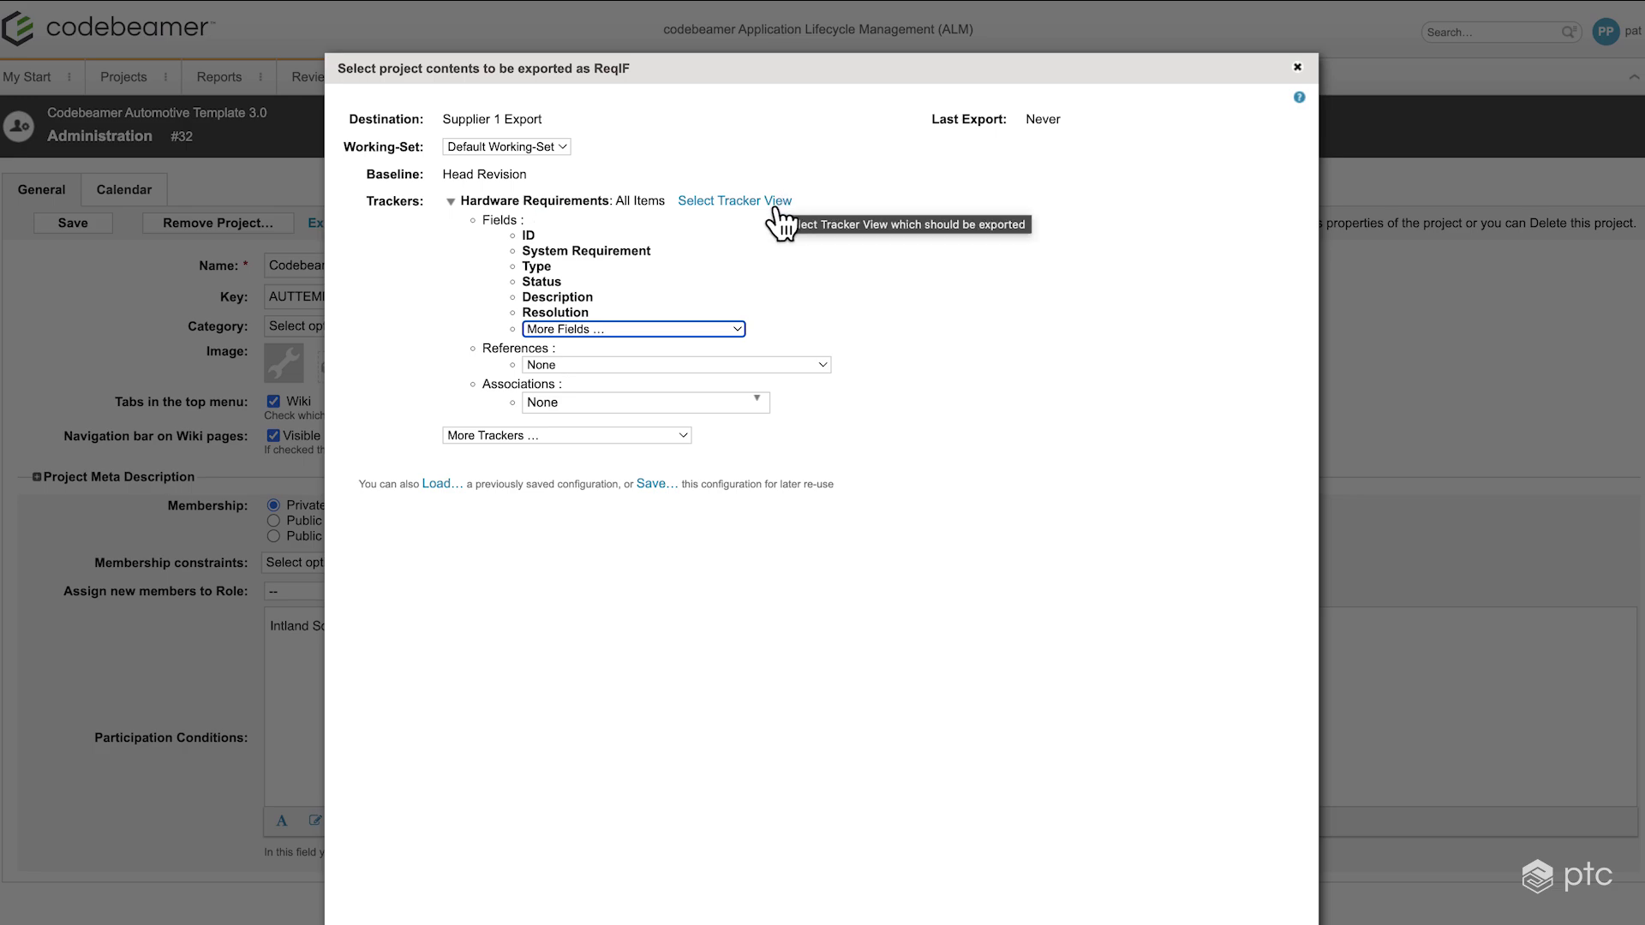
- Base the Hardware Requirements export on the Supplier 1 Requirements view from My Private Views
click(735, 200)
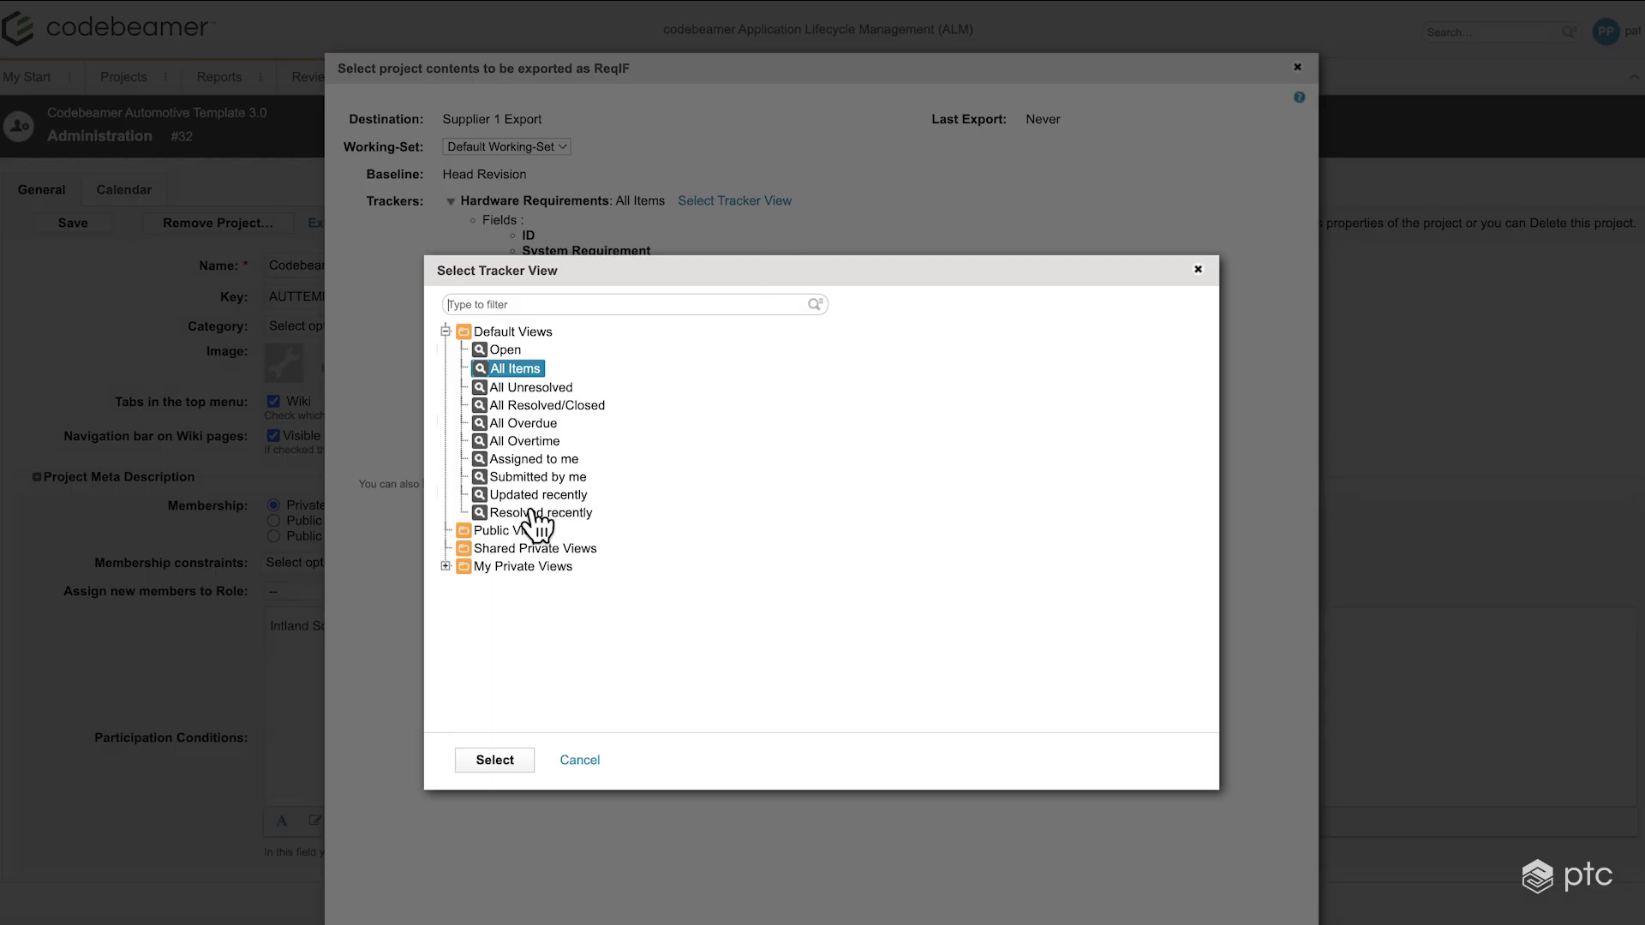
click(445, 565)
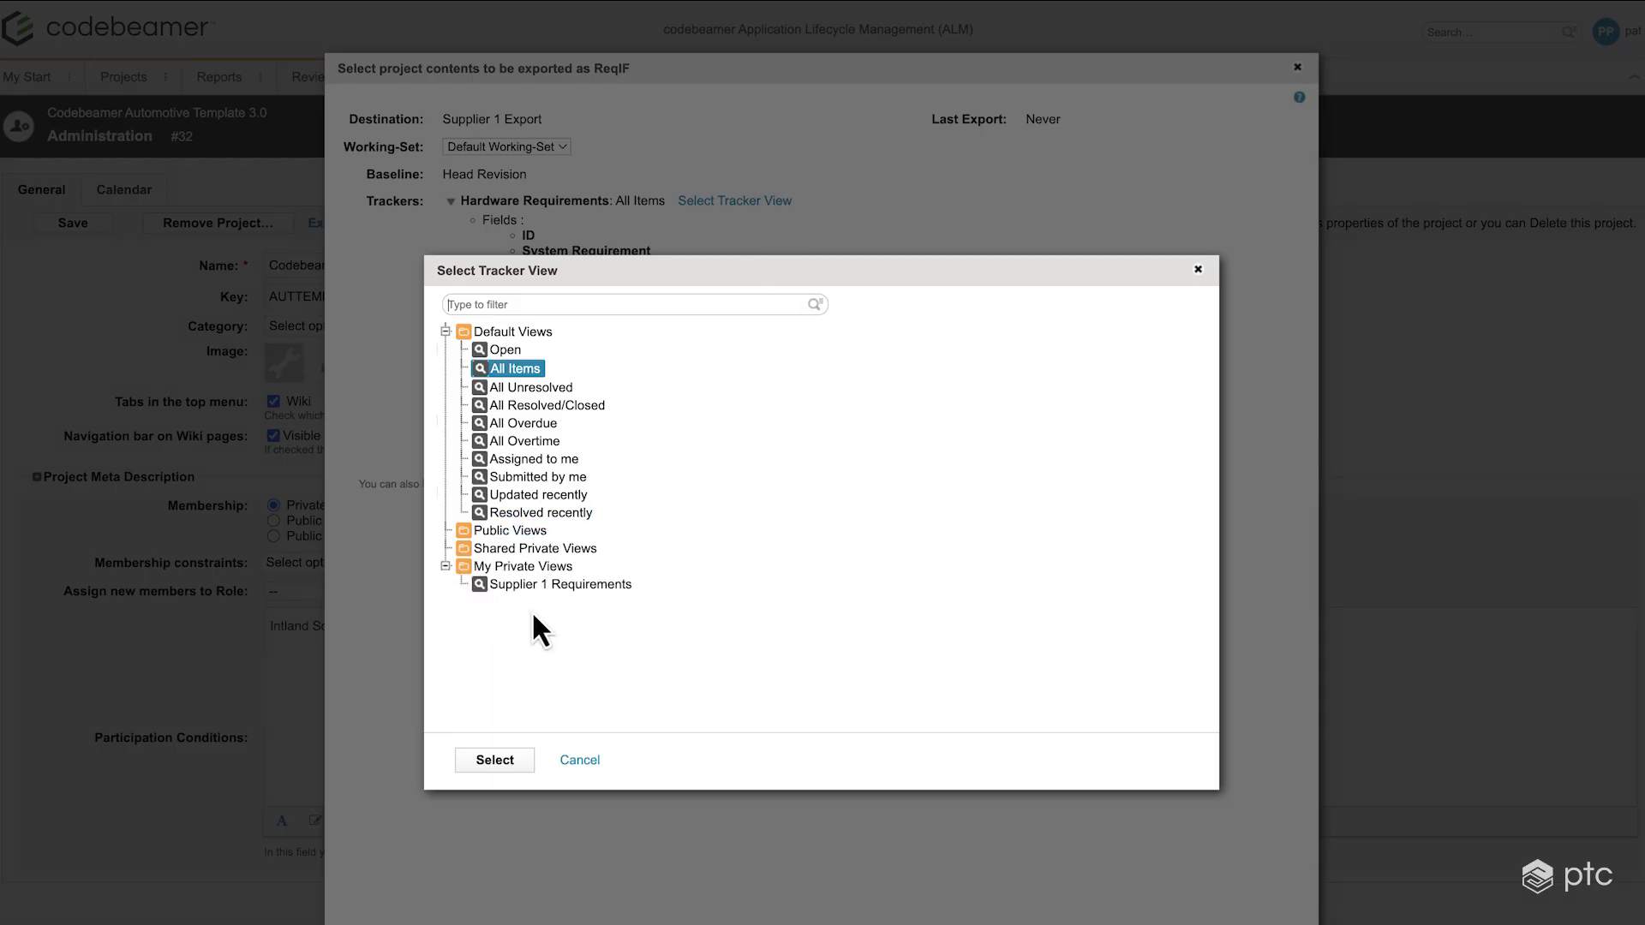
click(559, 582)
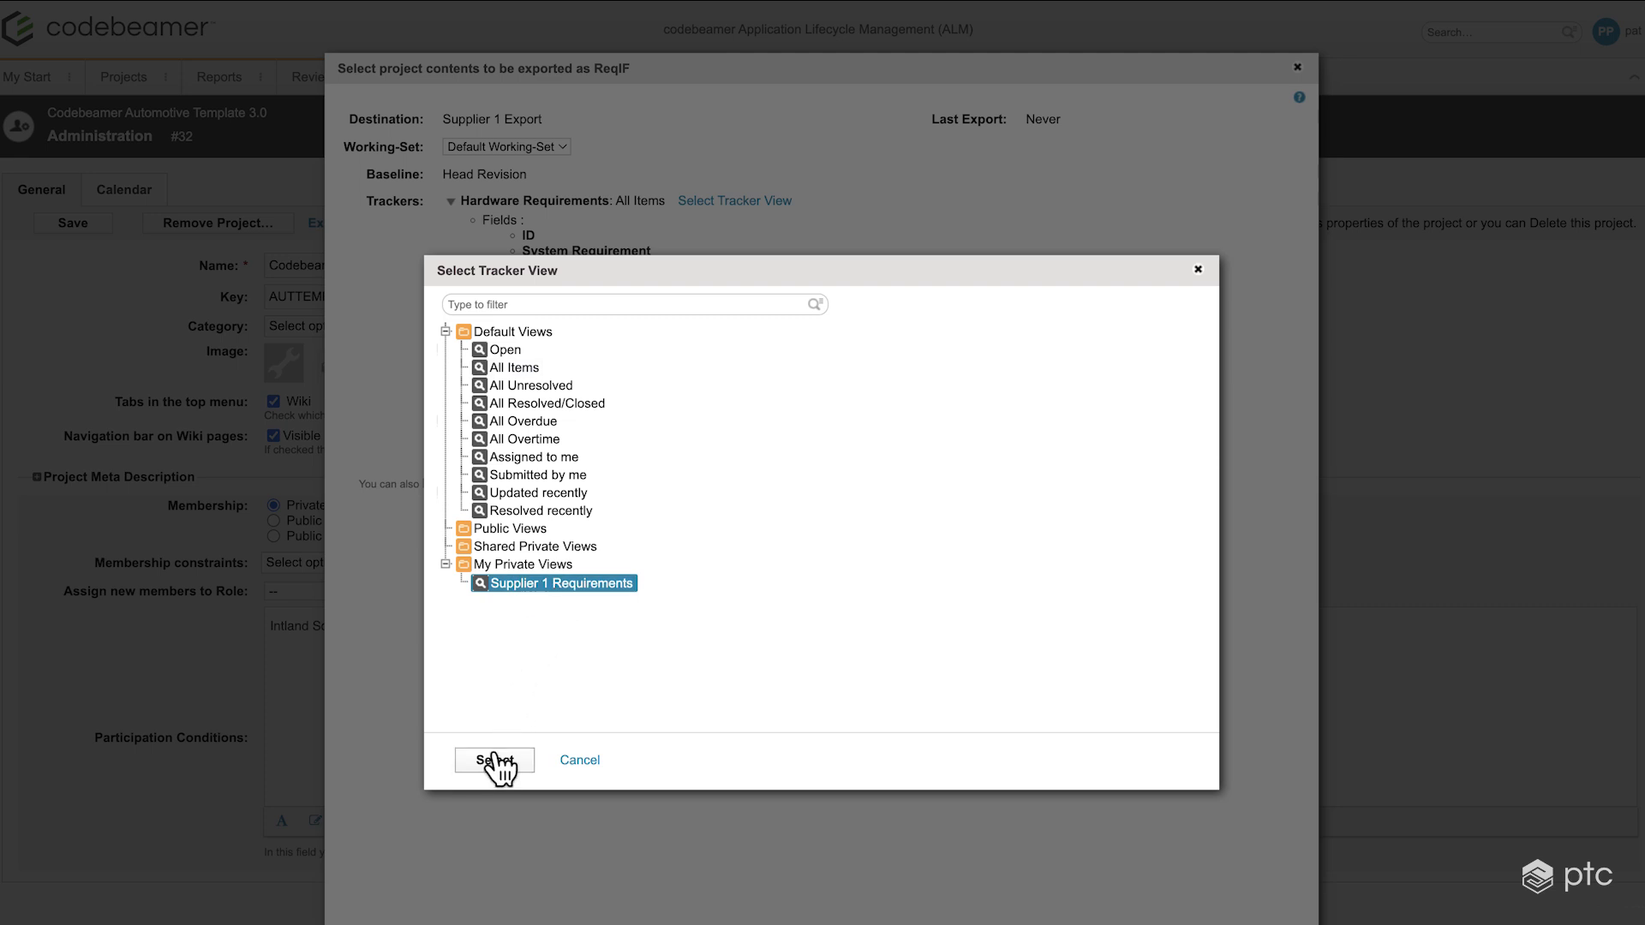
click(494, 759)
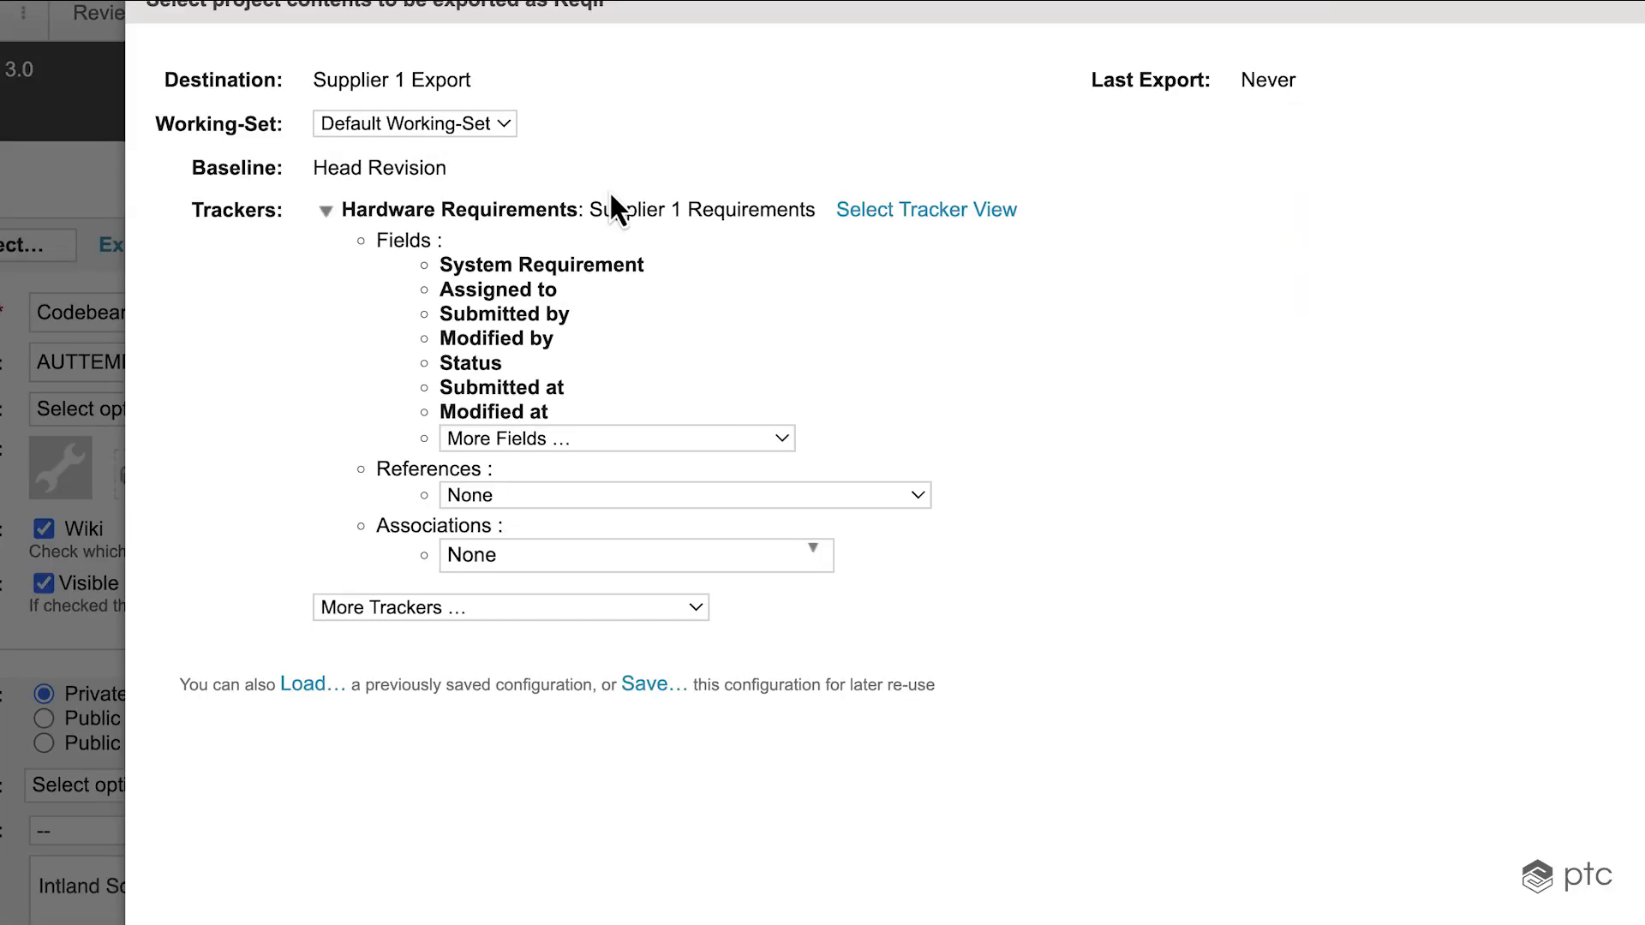
mouse_move(692, 210)
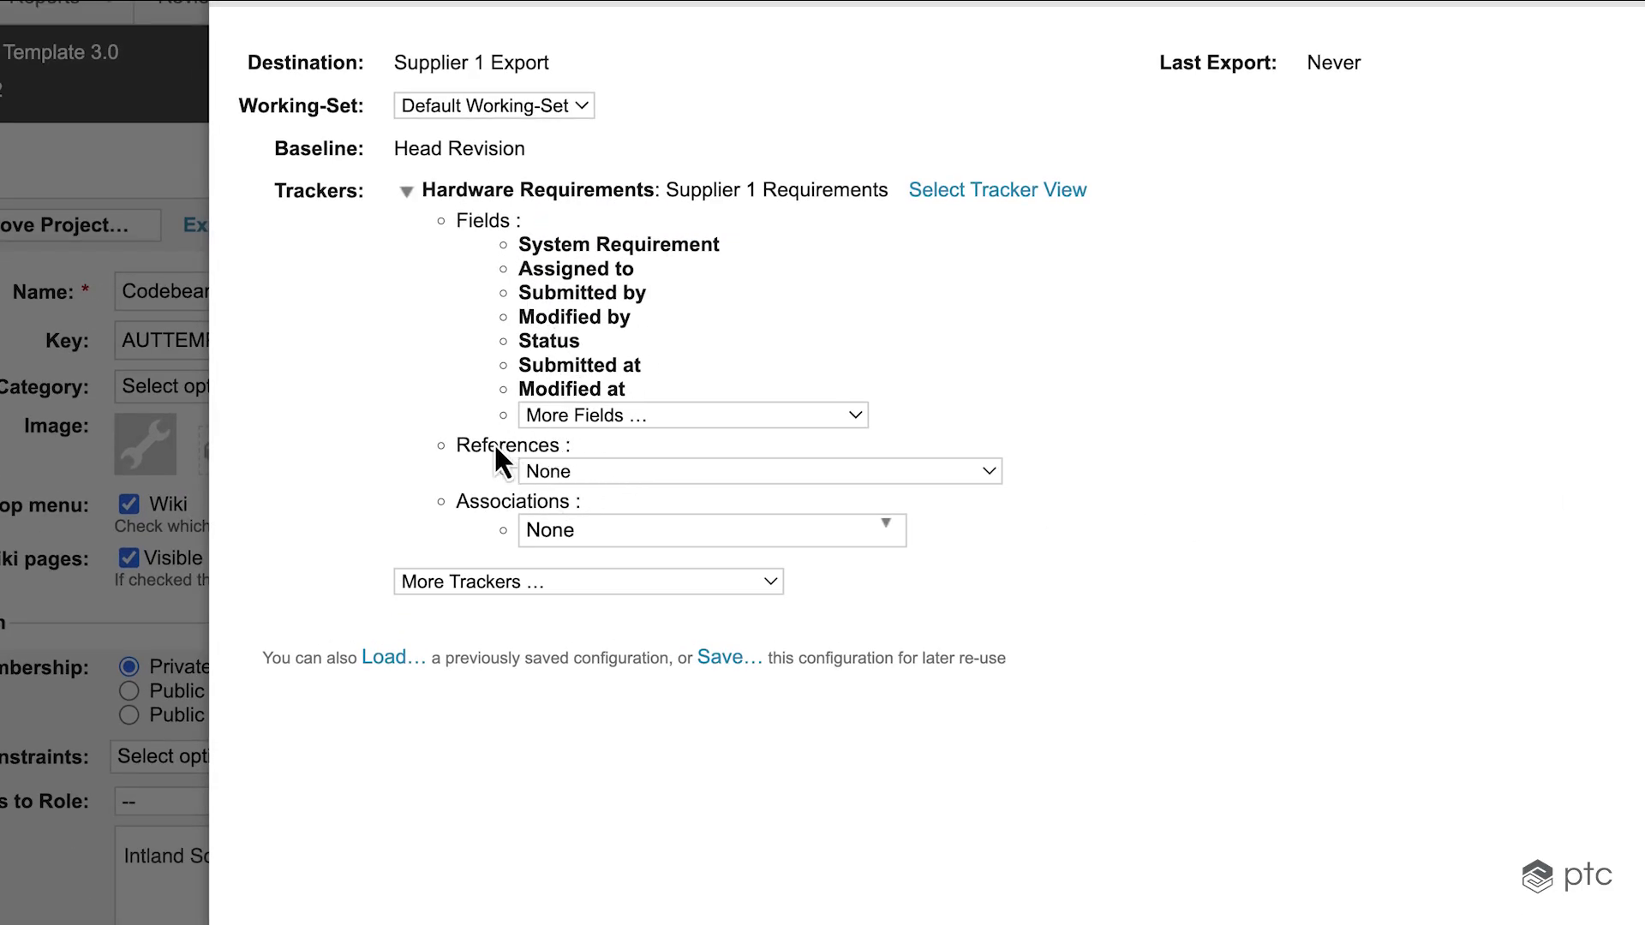
mouse_move(567, 526)
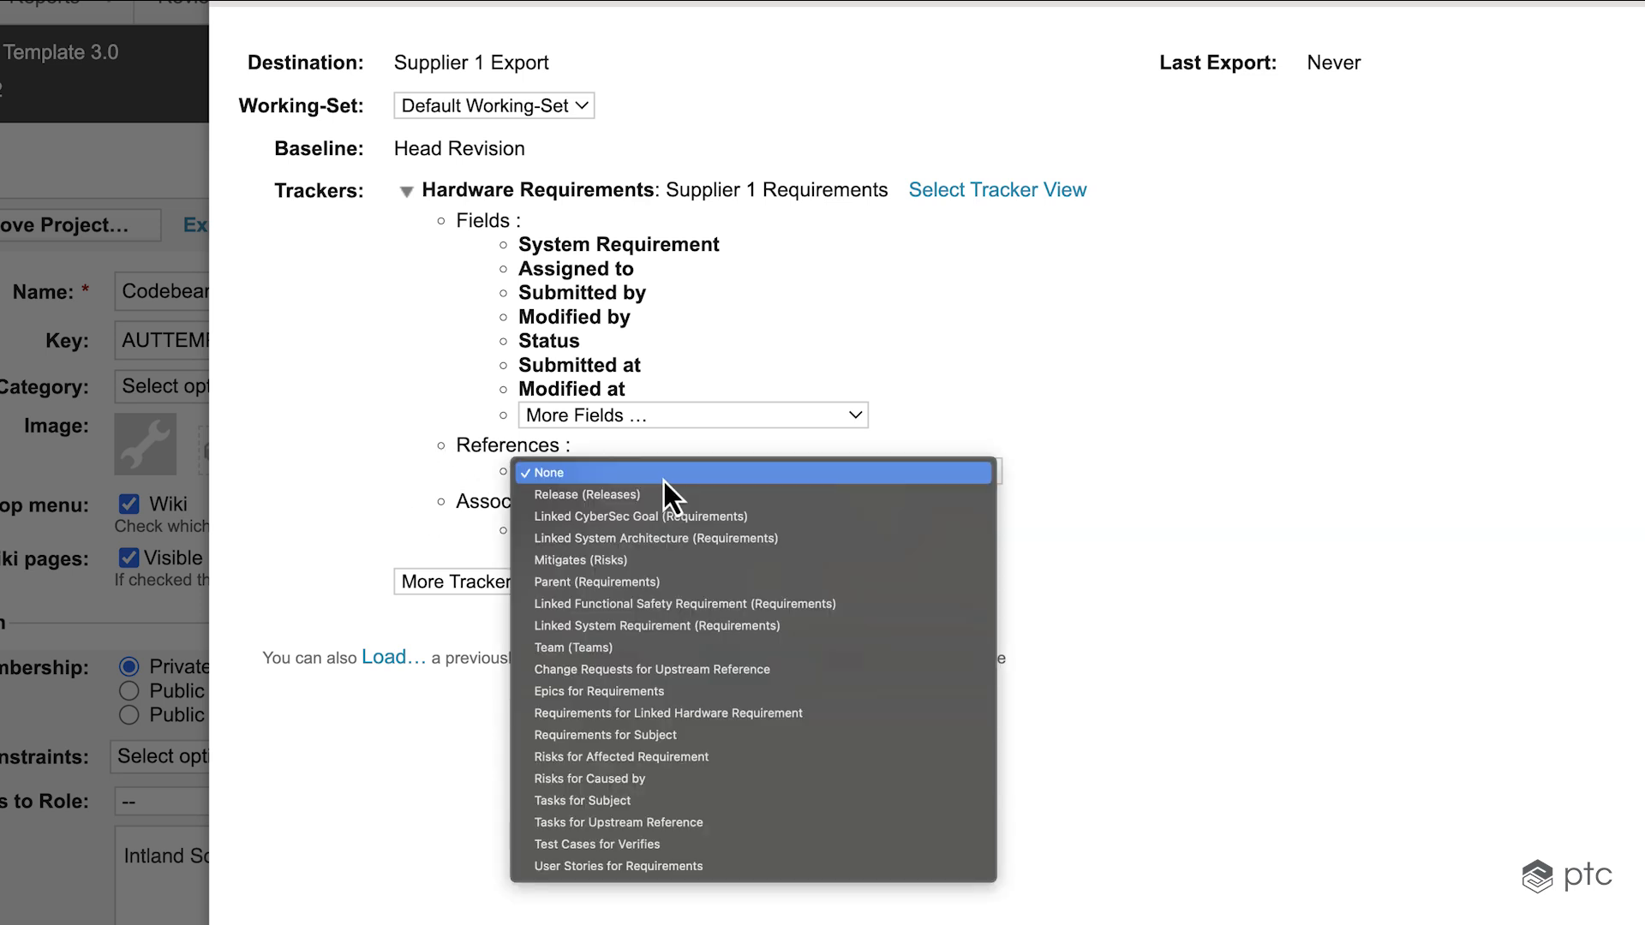
mouse_move(668, 713)
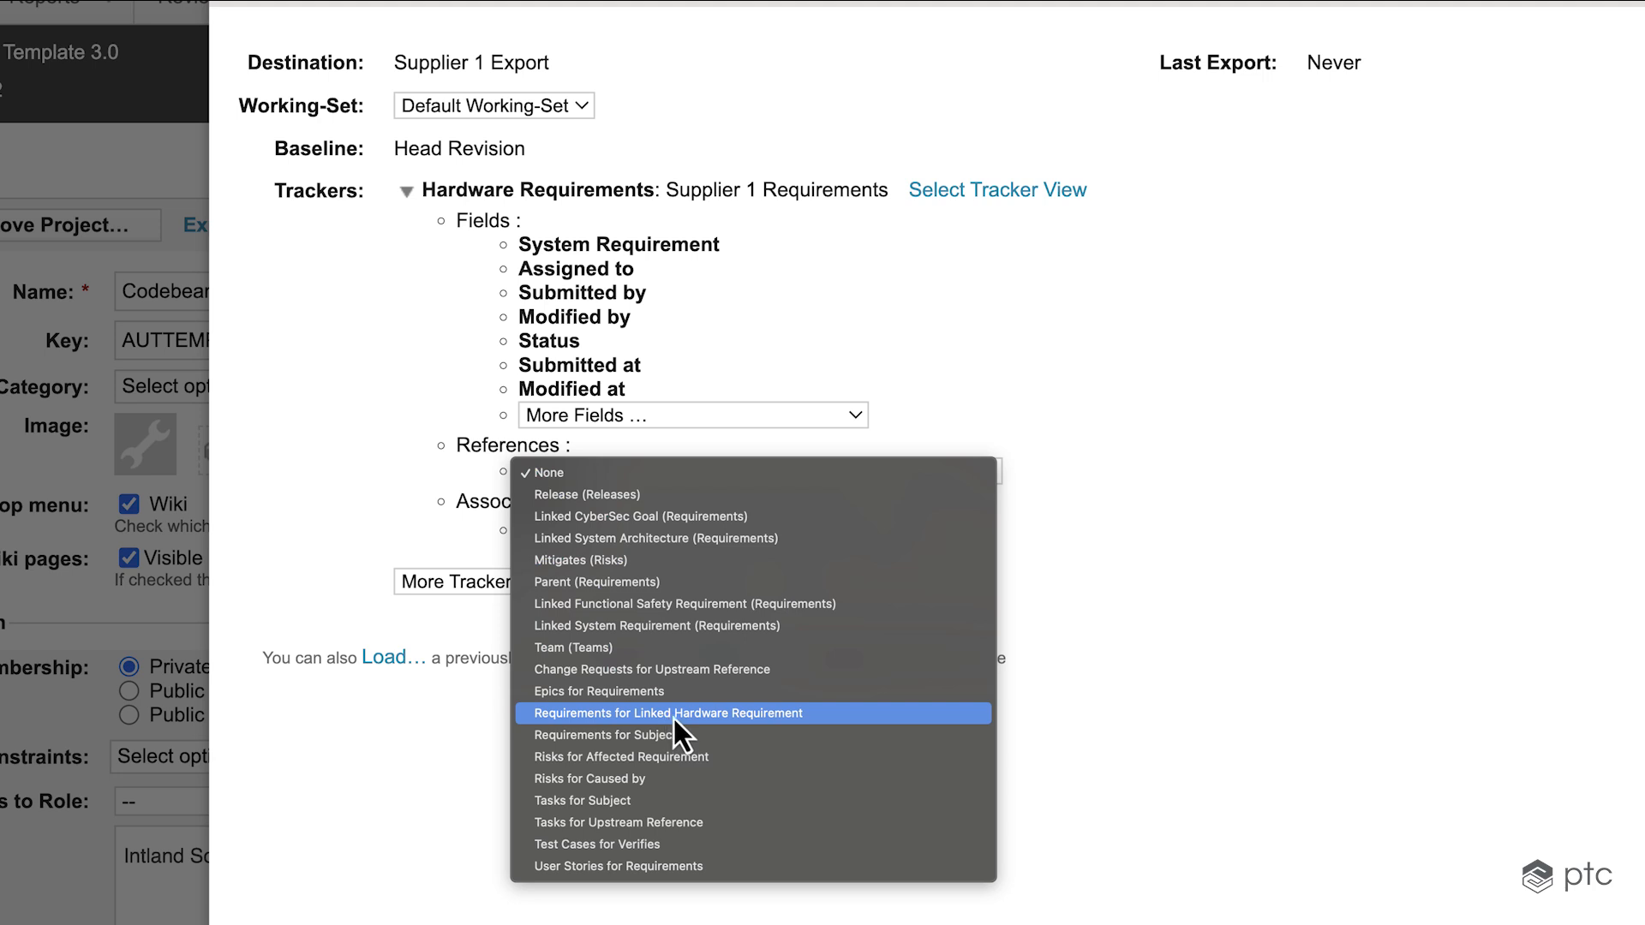
mouse_move(727, 743)
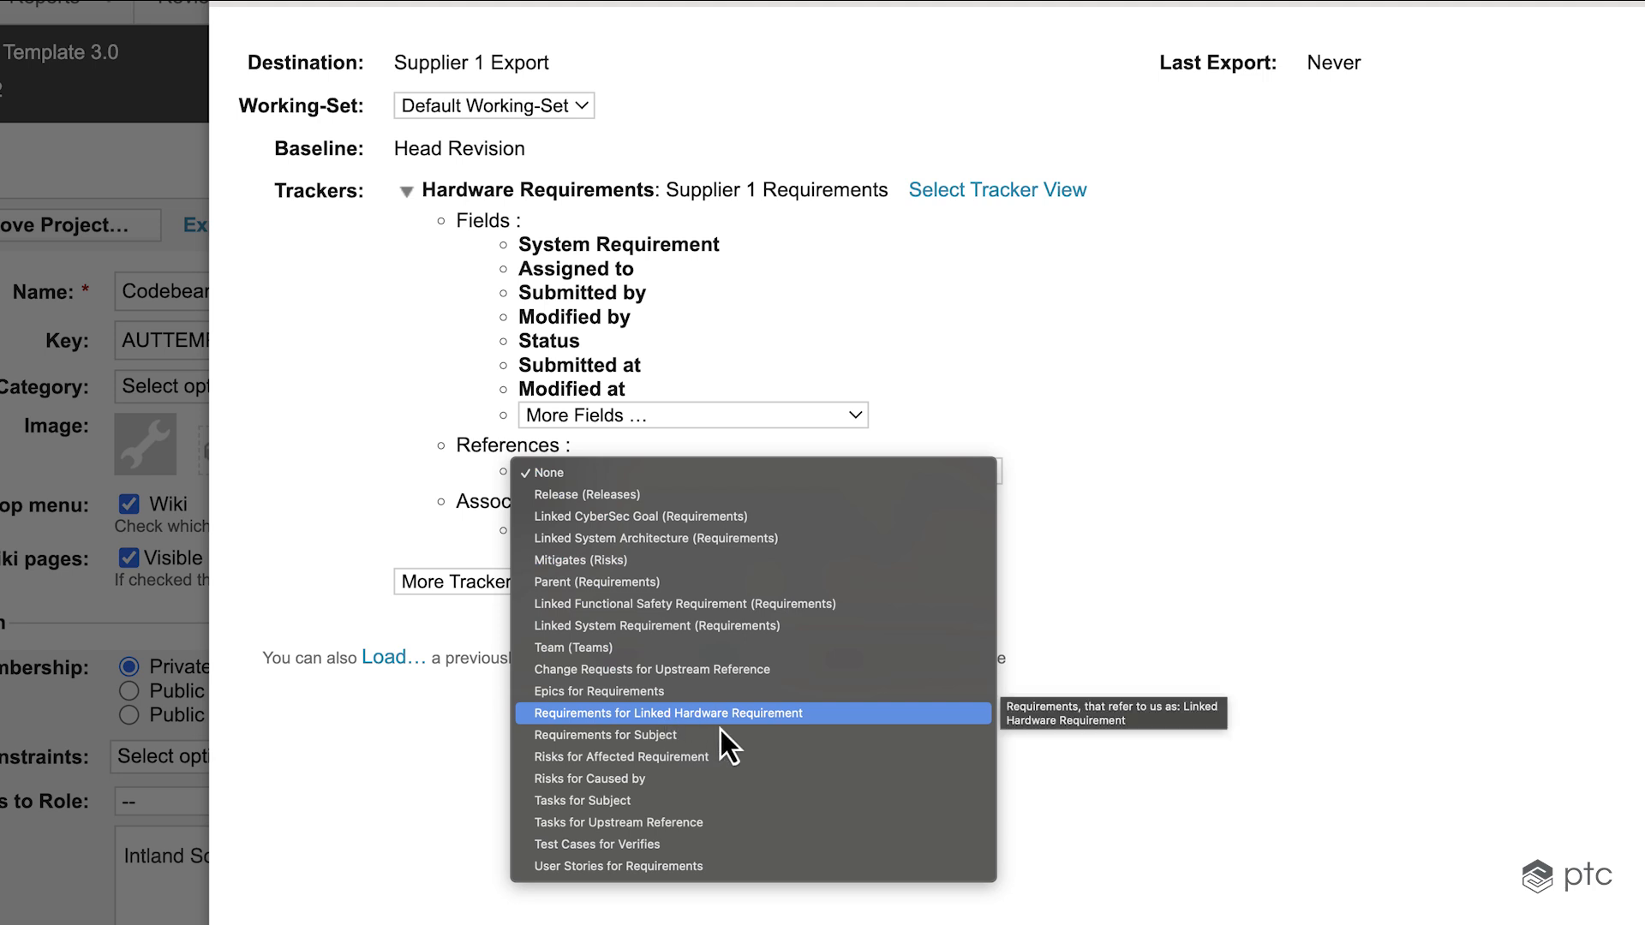
- Include the Requirements for Linked Hardware Requirement reference in the Hardware Requirements export
click(664, 712)
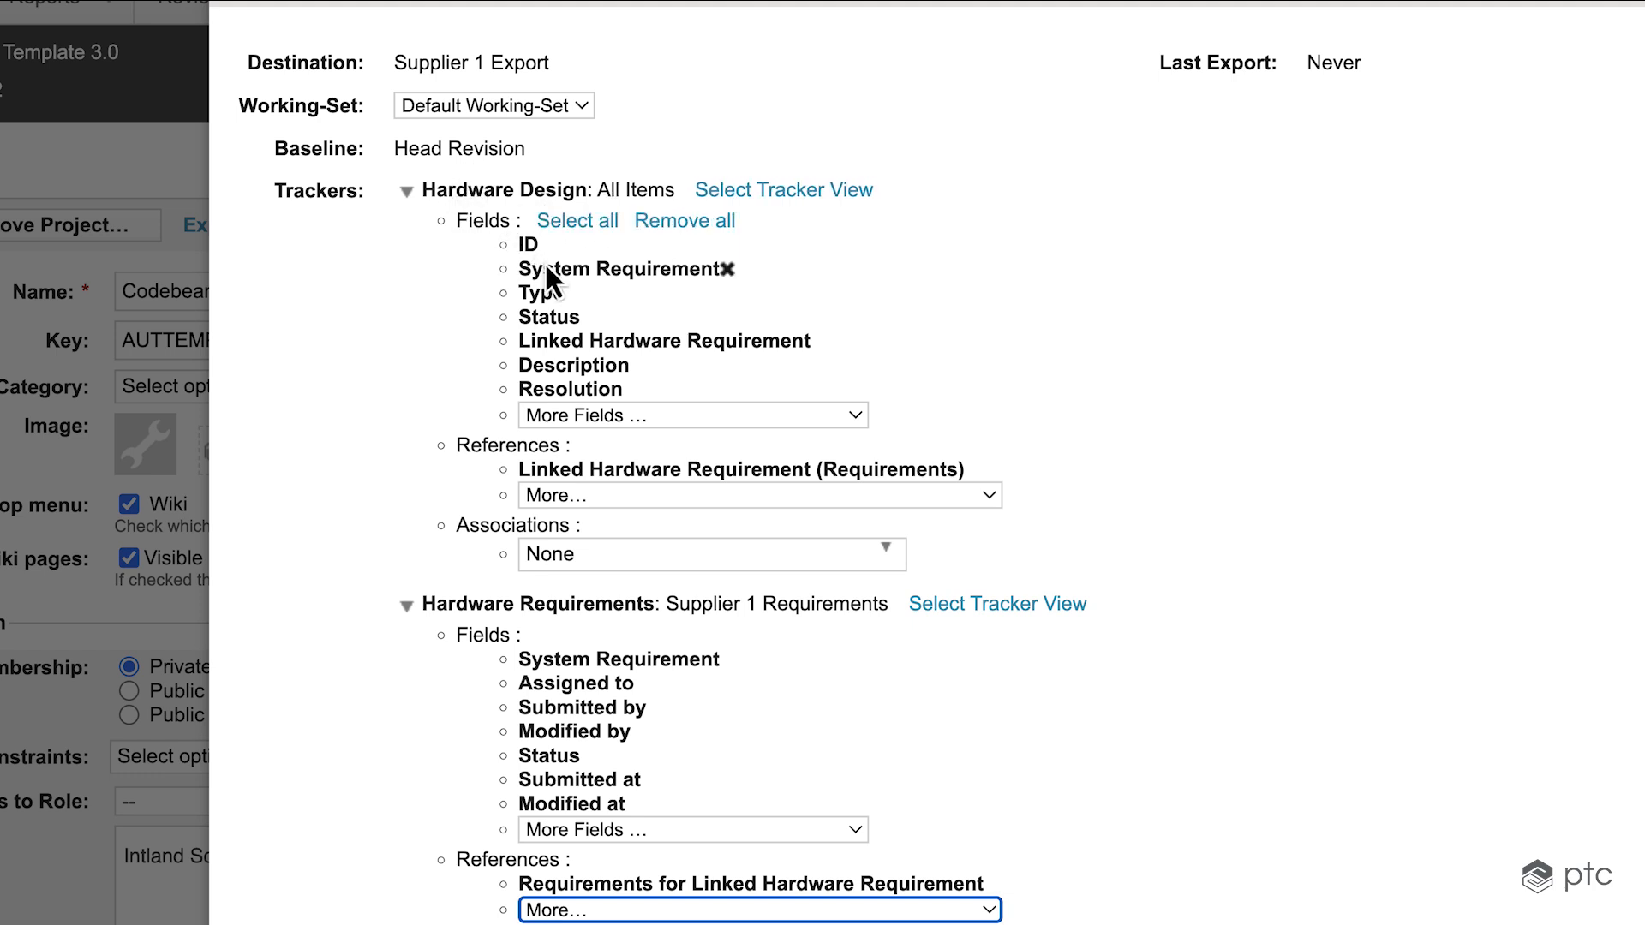
mouse_move(670, 271)
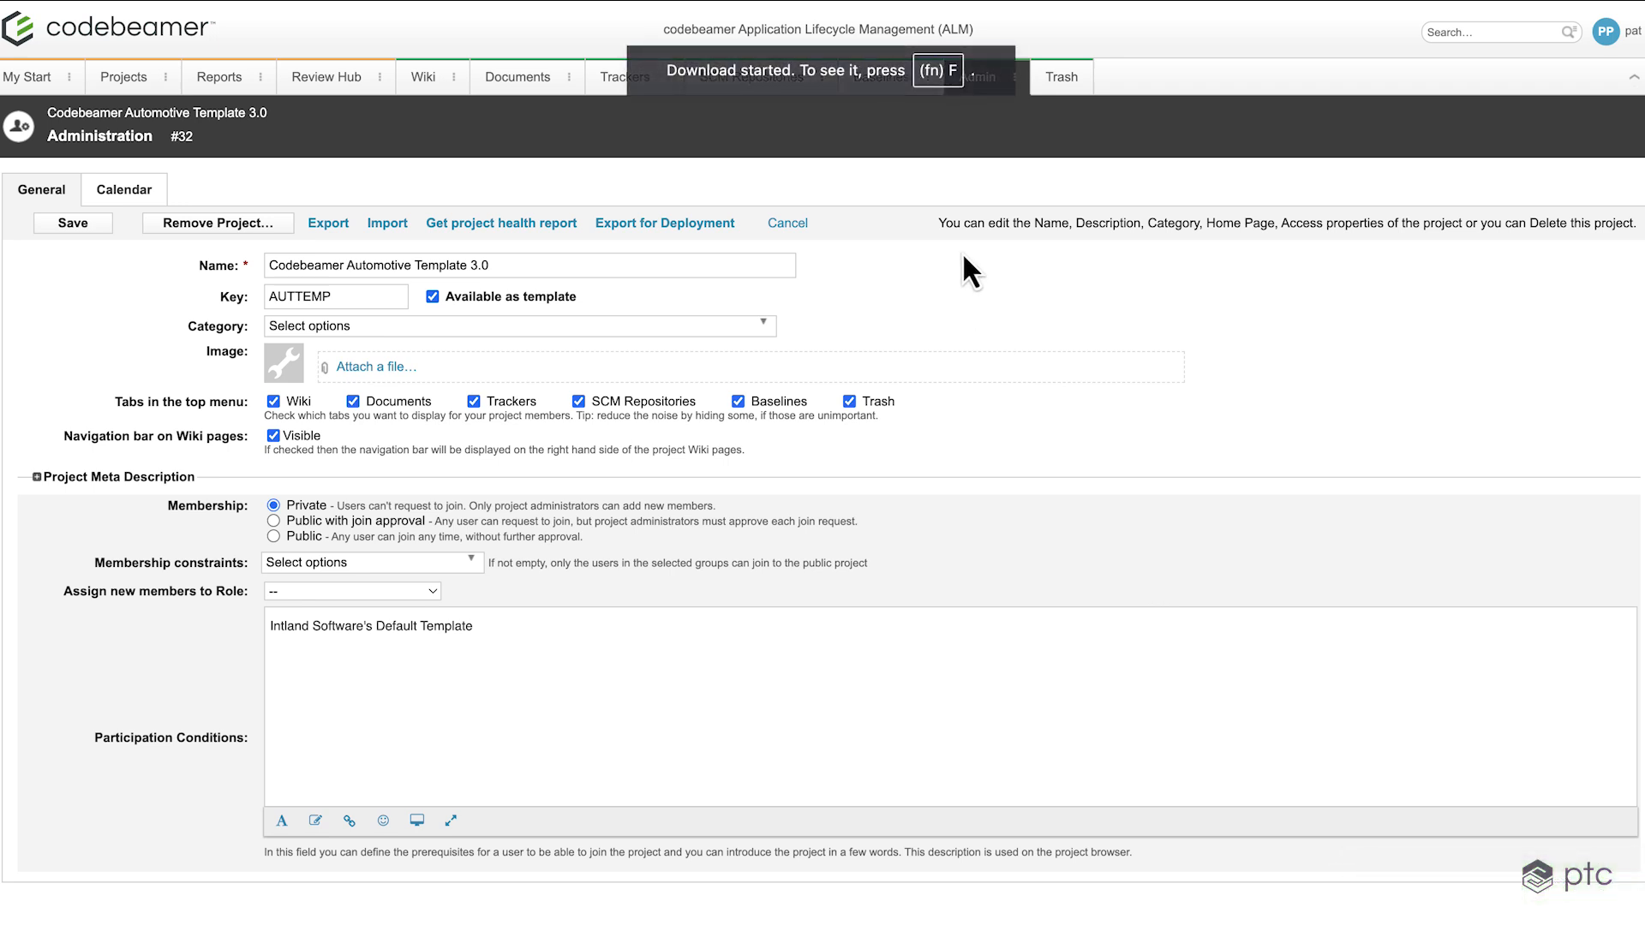
mouse_move(965, 151)
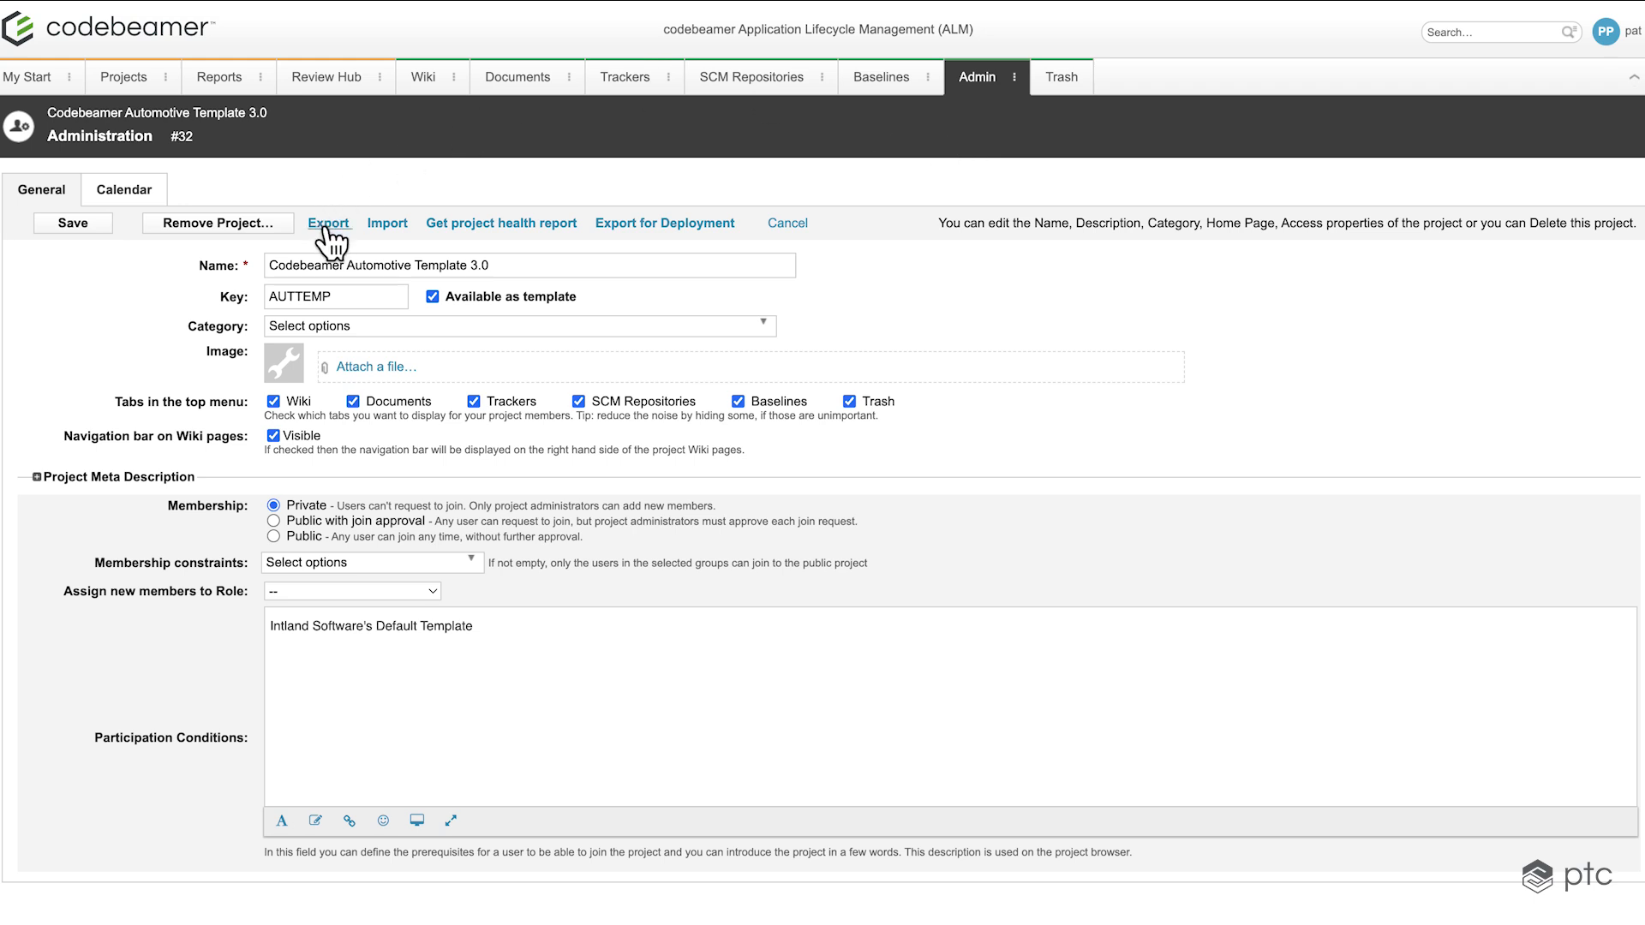
- View Supplier 1 Export's history and expand the Today 03:46 export: Hardware Design 4 items, Hardware Requirements 3
click(329, 223)
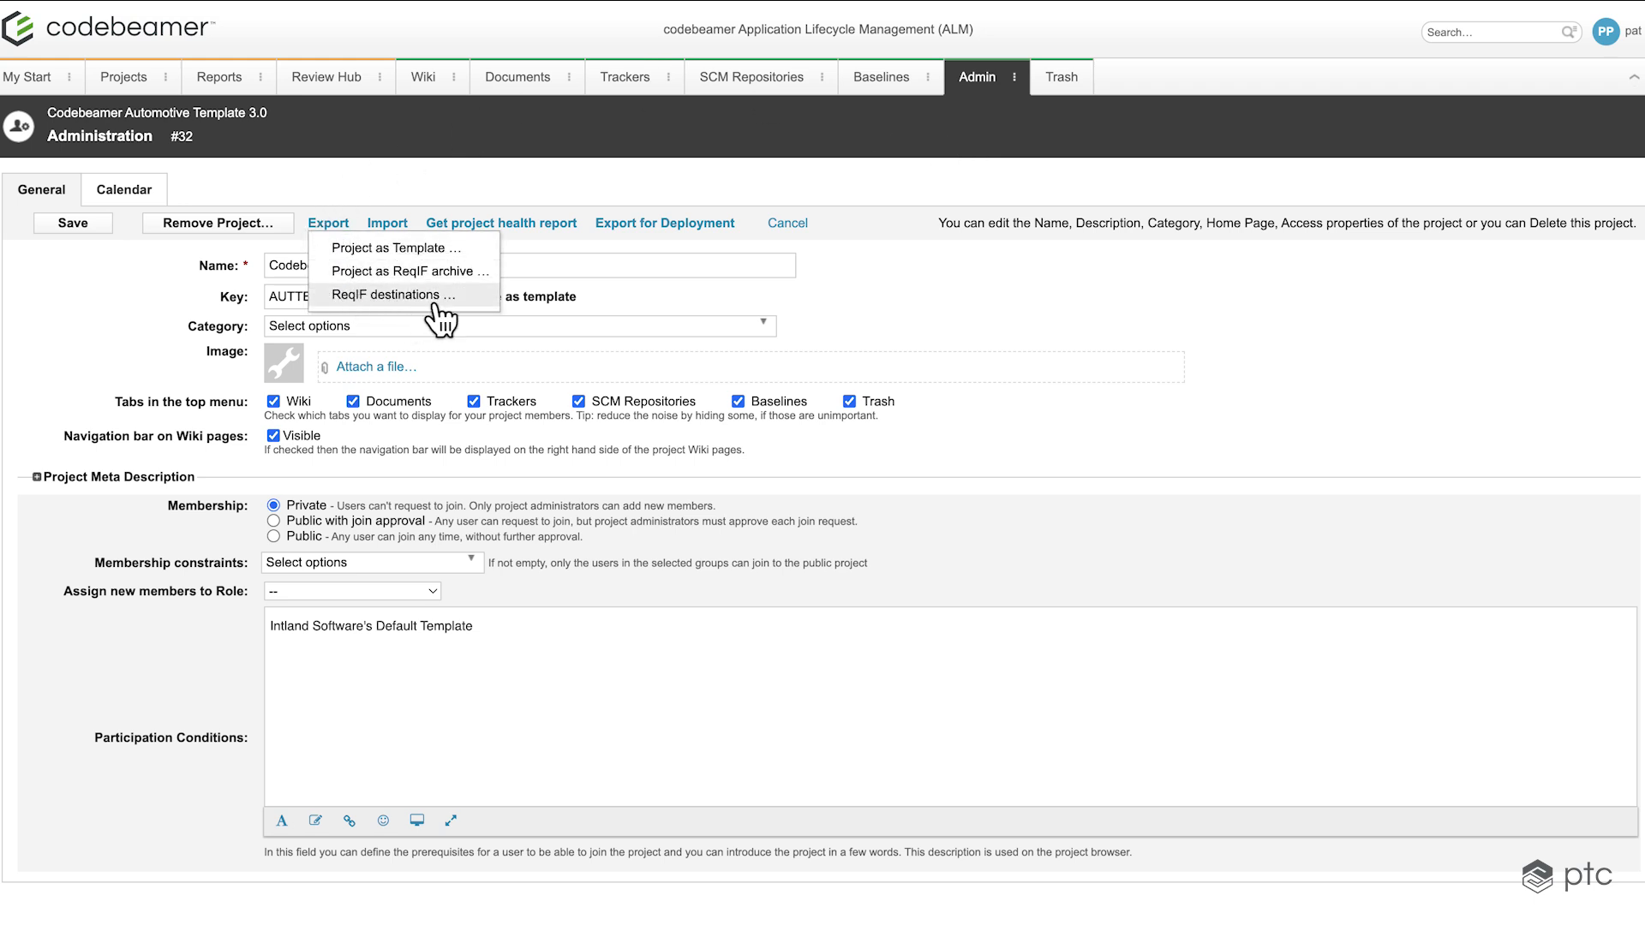
click(394, 294)
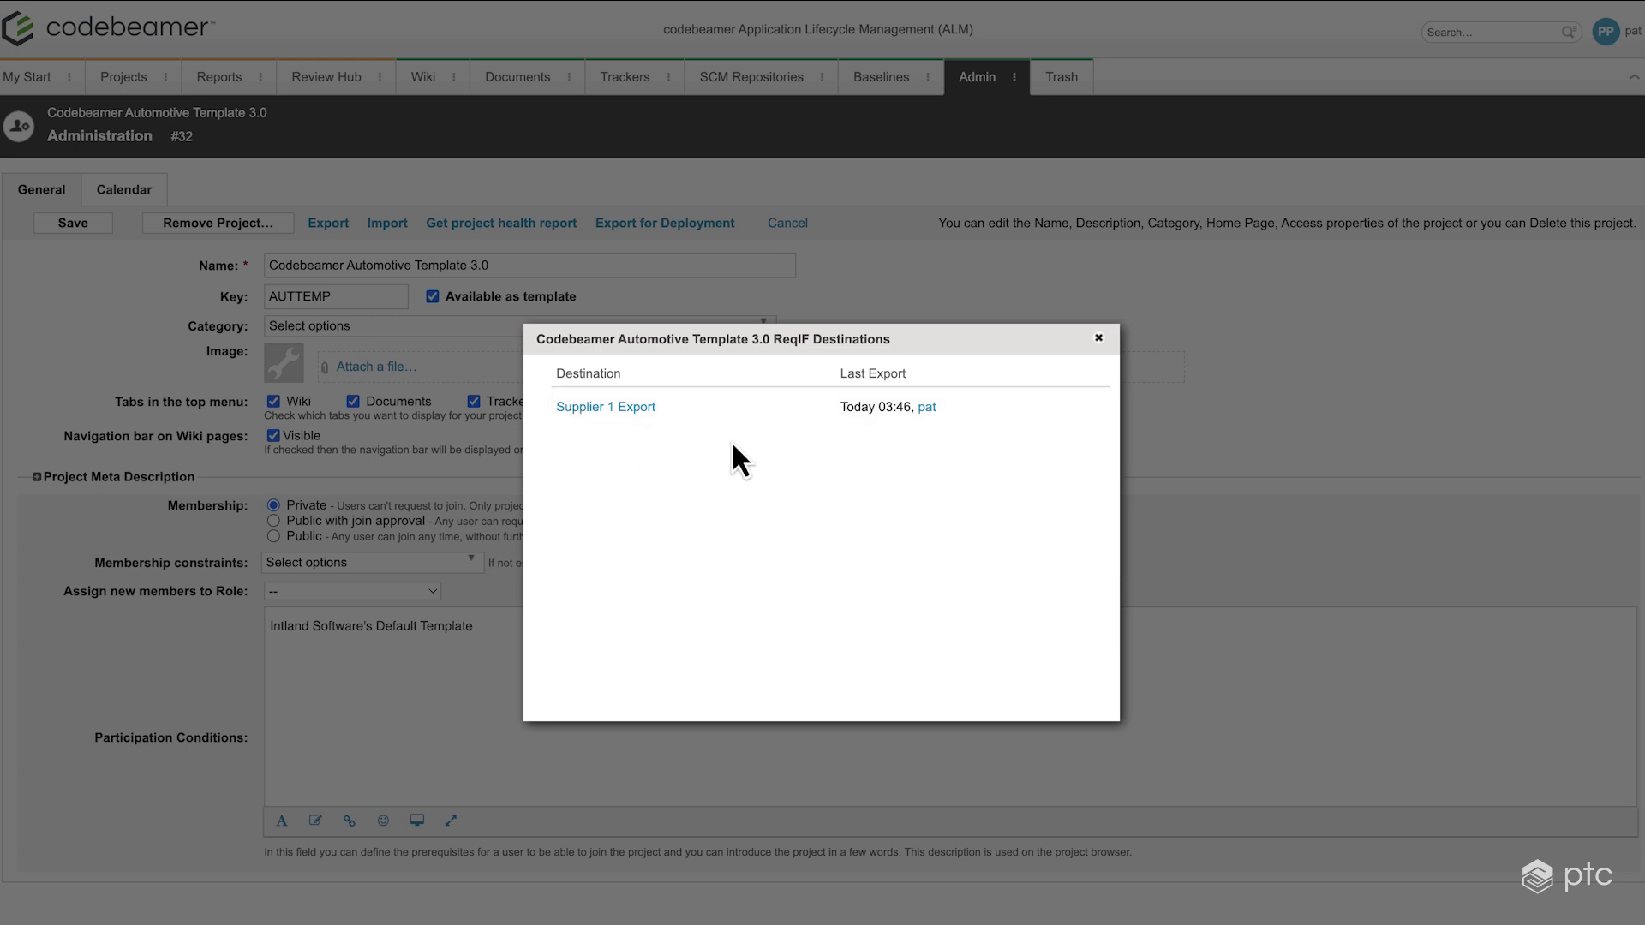
mouse_move(699, 440)
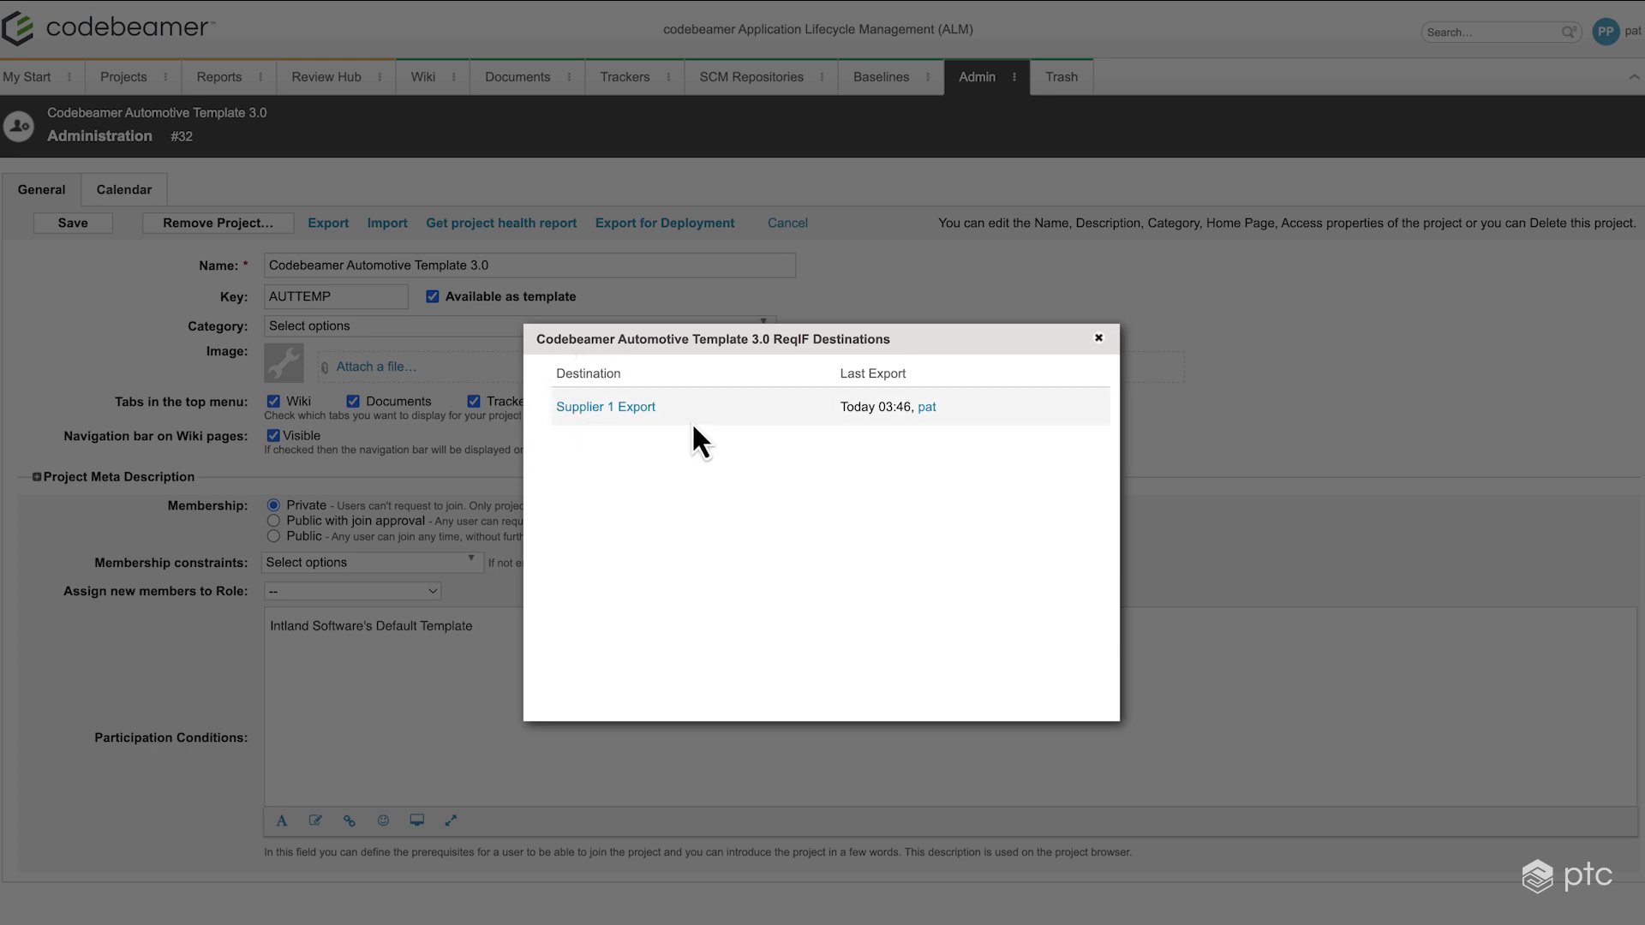
mouse_move(603, 440)
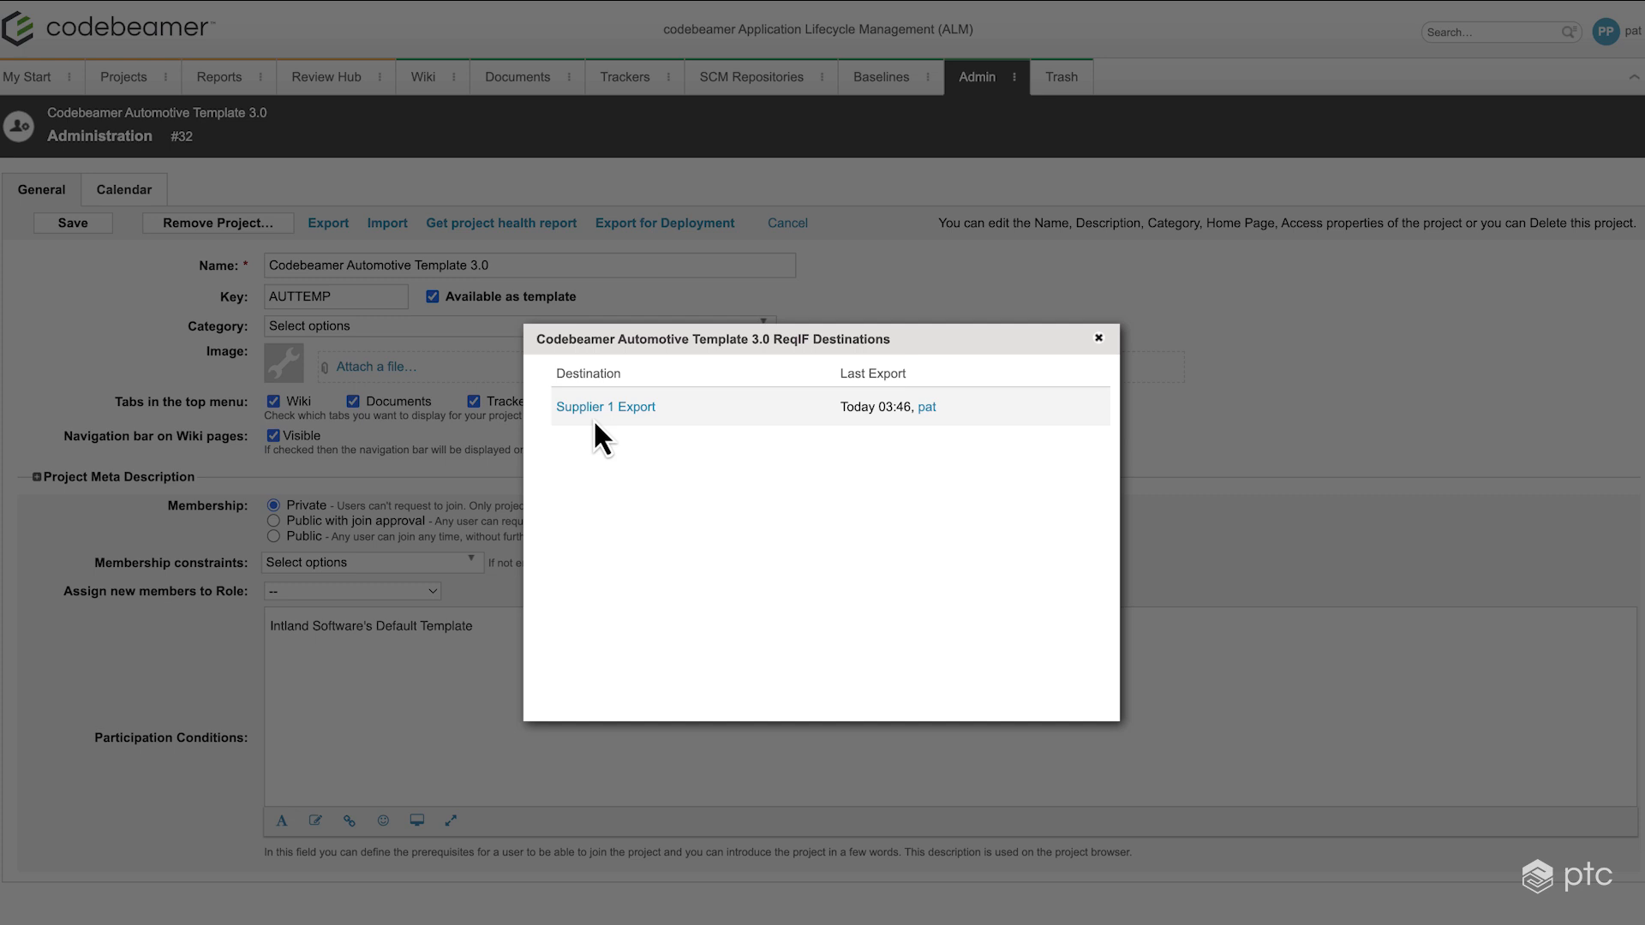
mouse_move(640, 456)
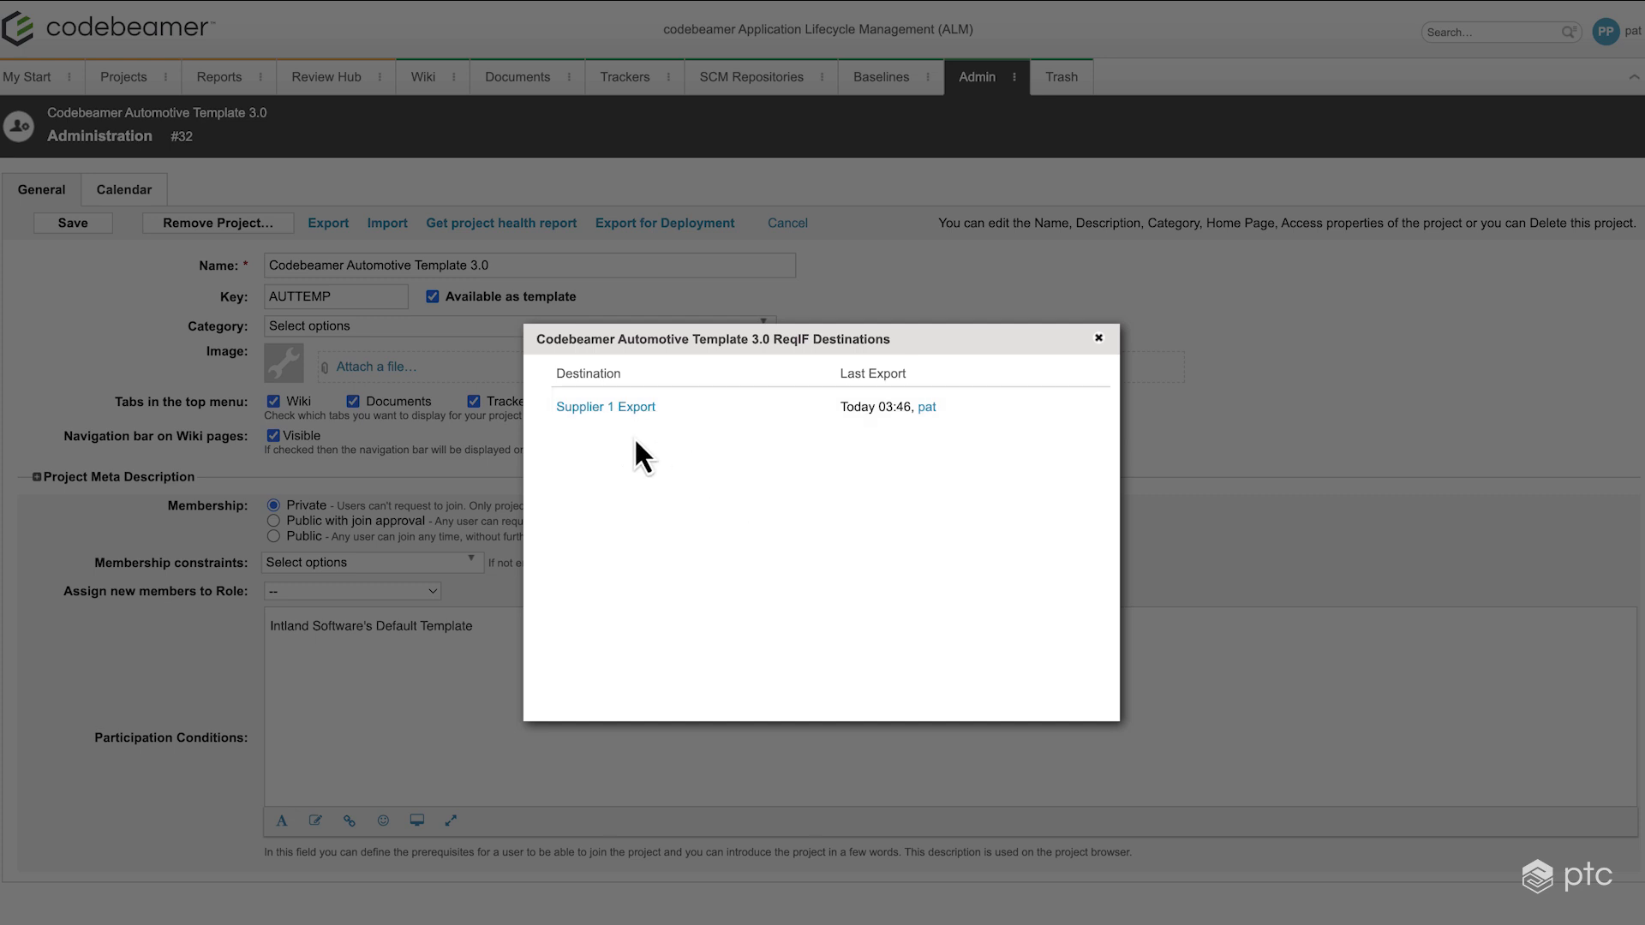
click(605, 408)
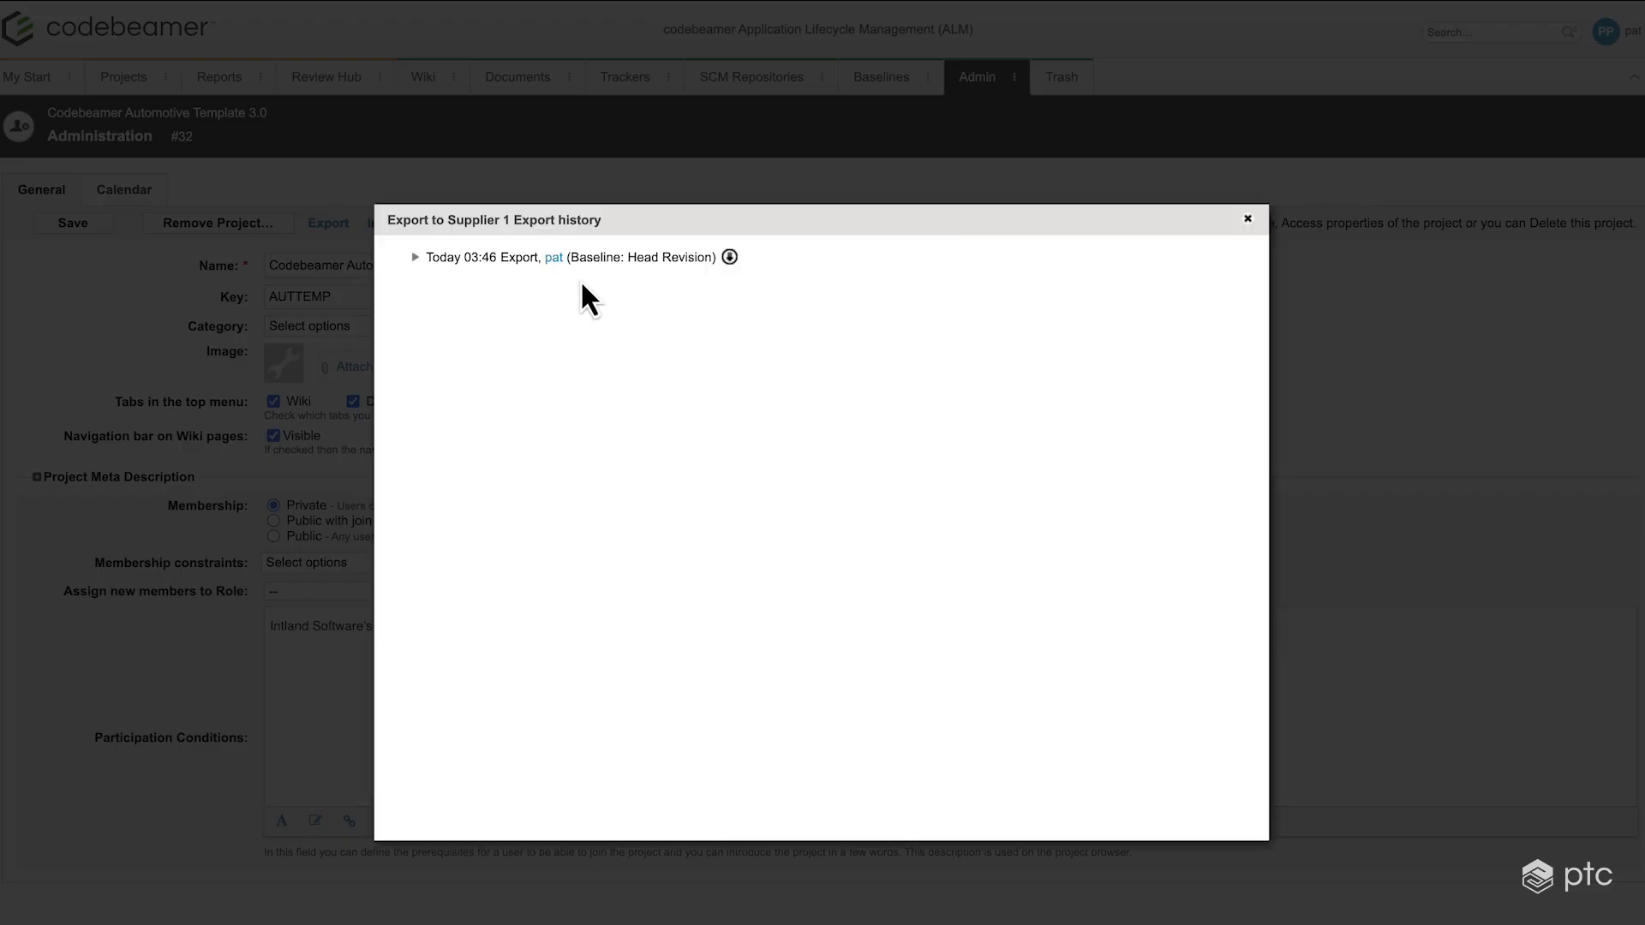
mouse_move(423, 268)
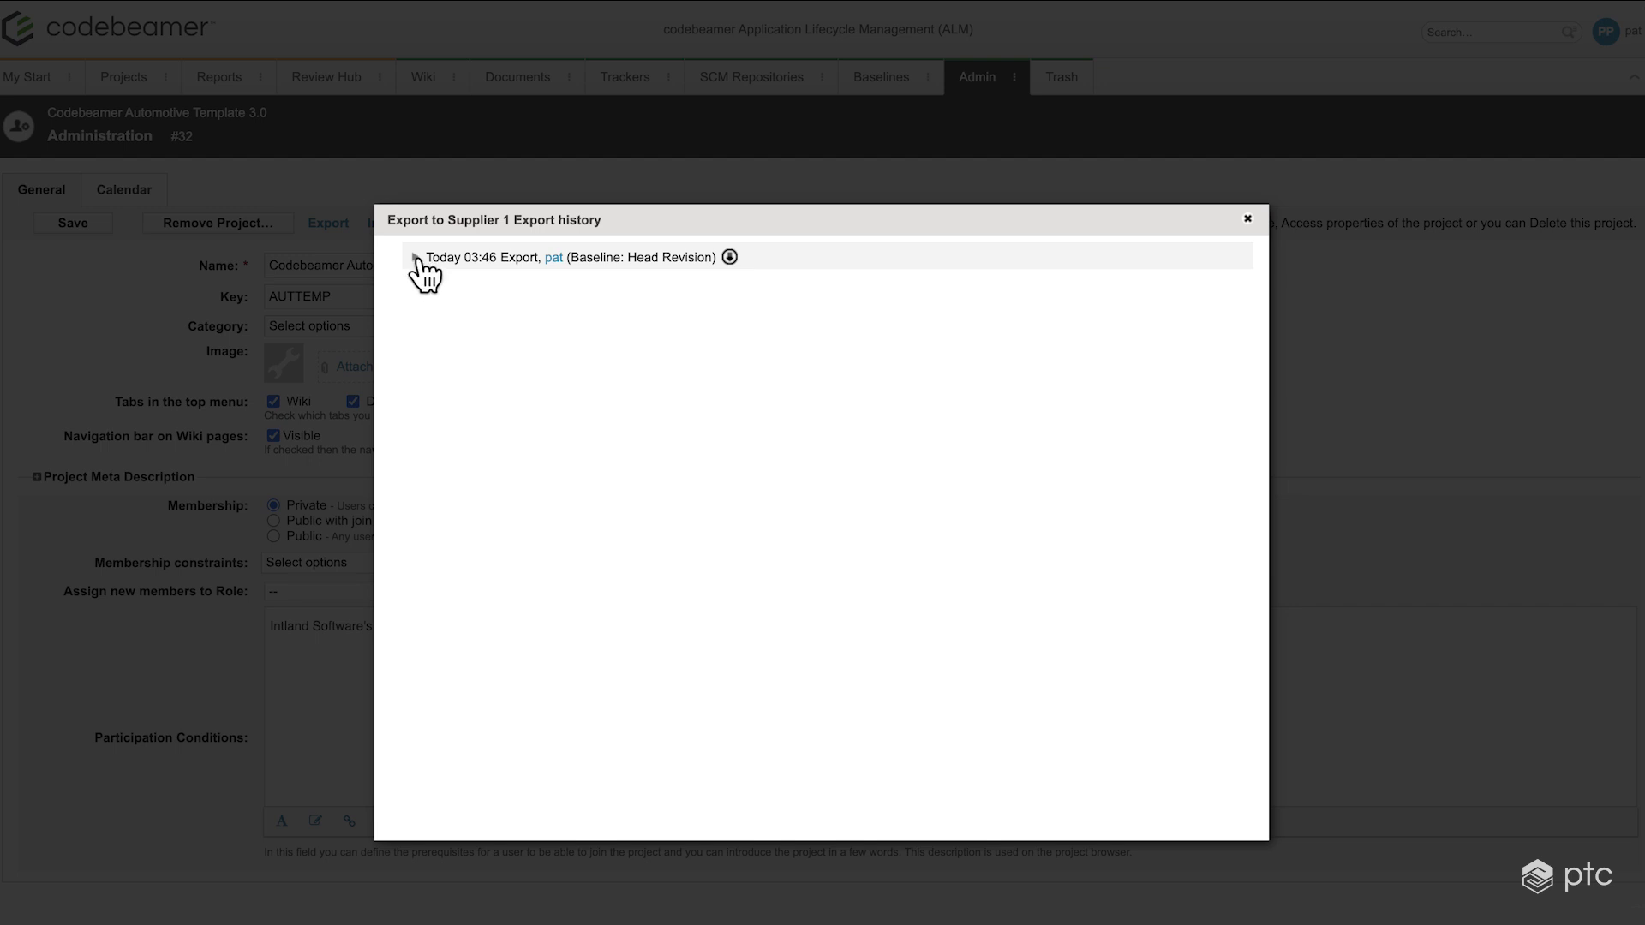
click(415, 259)
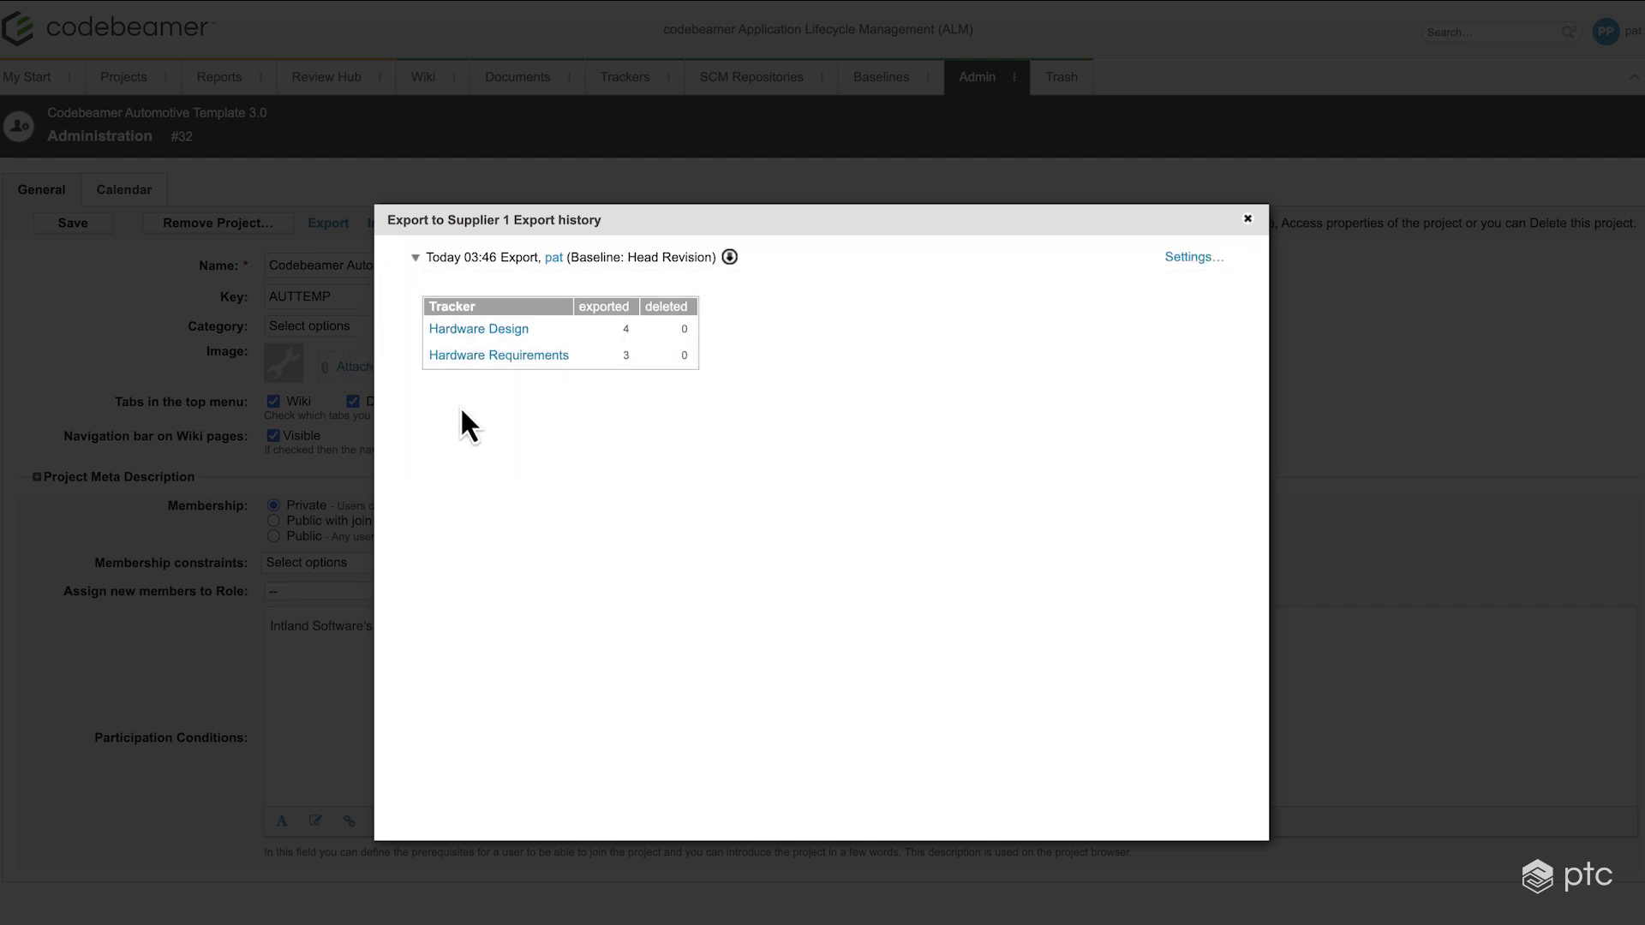
mouse_move(644, 385)
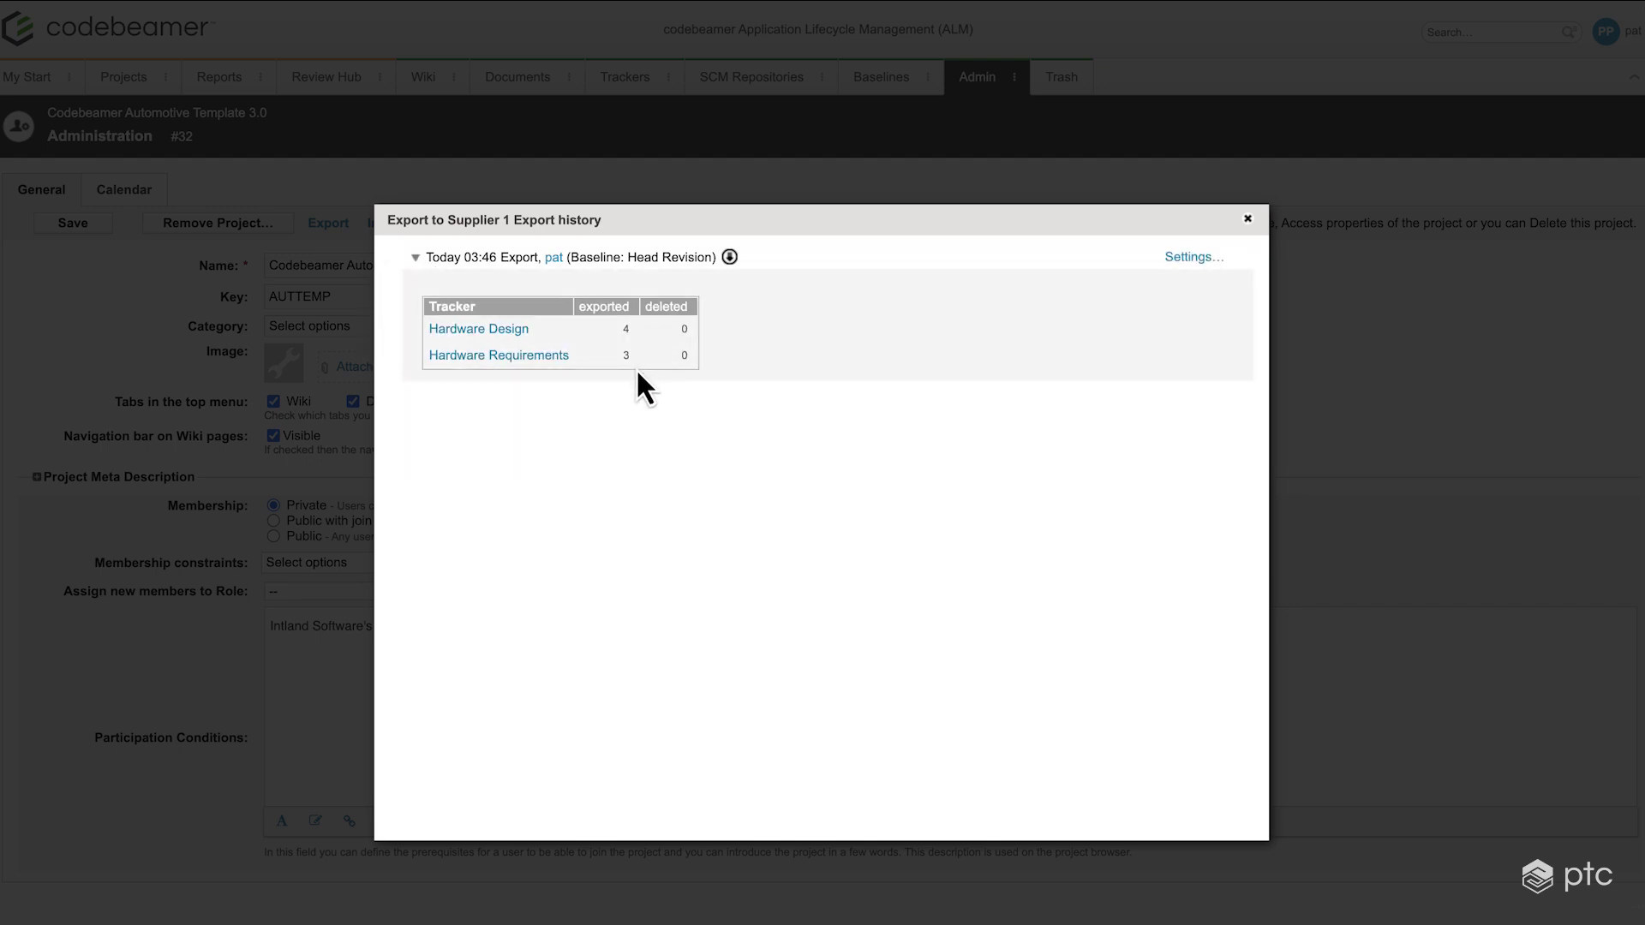
mouse_move(583, 377)
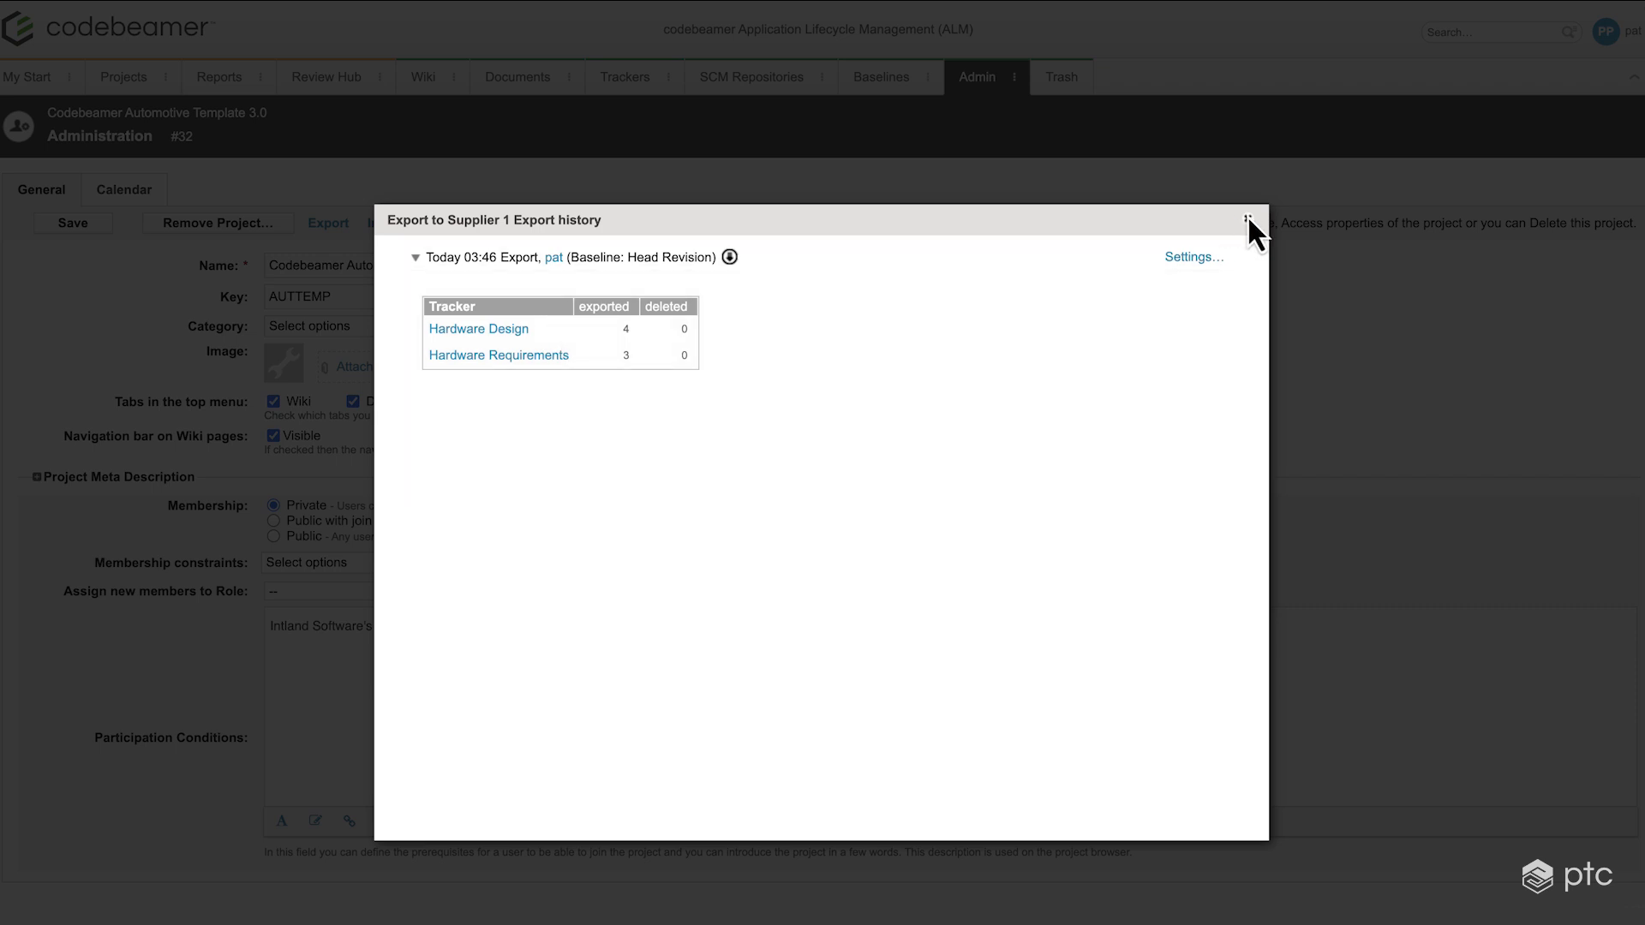
- Reopen the ReqIF archive export settings, confirm Supplier 1 Export's last export Today 03:46, and close them
click(1249, 219)
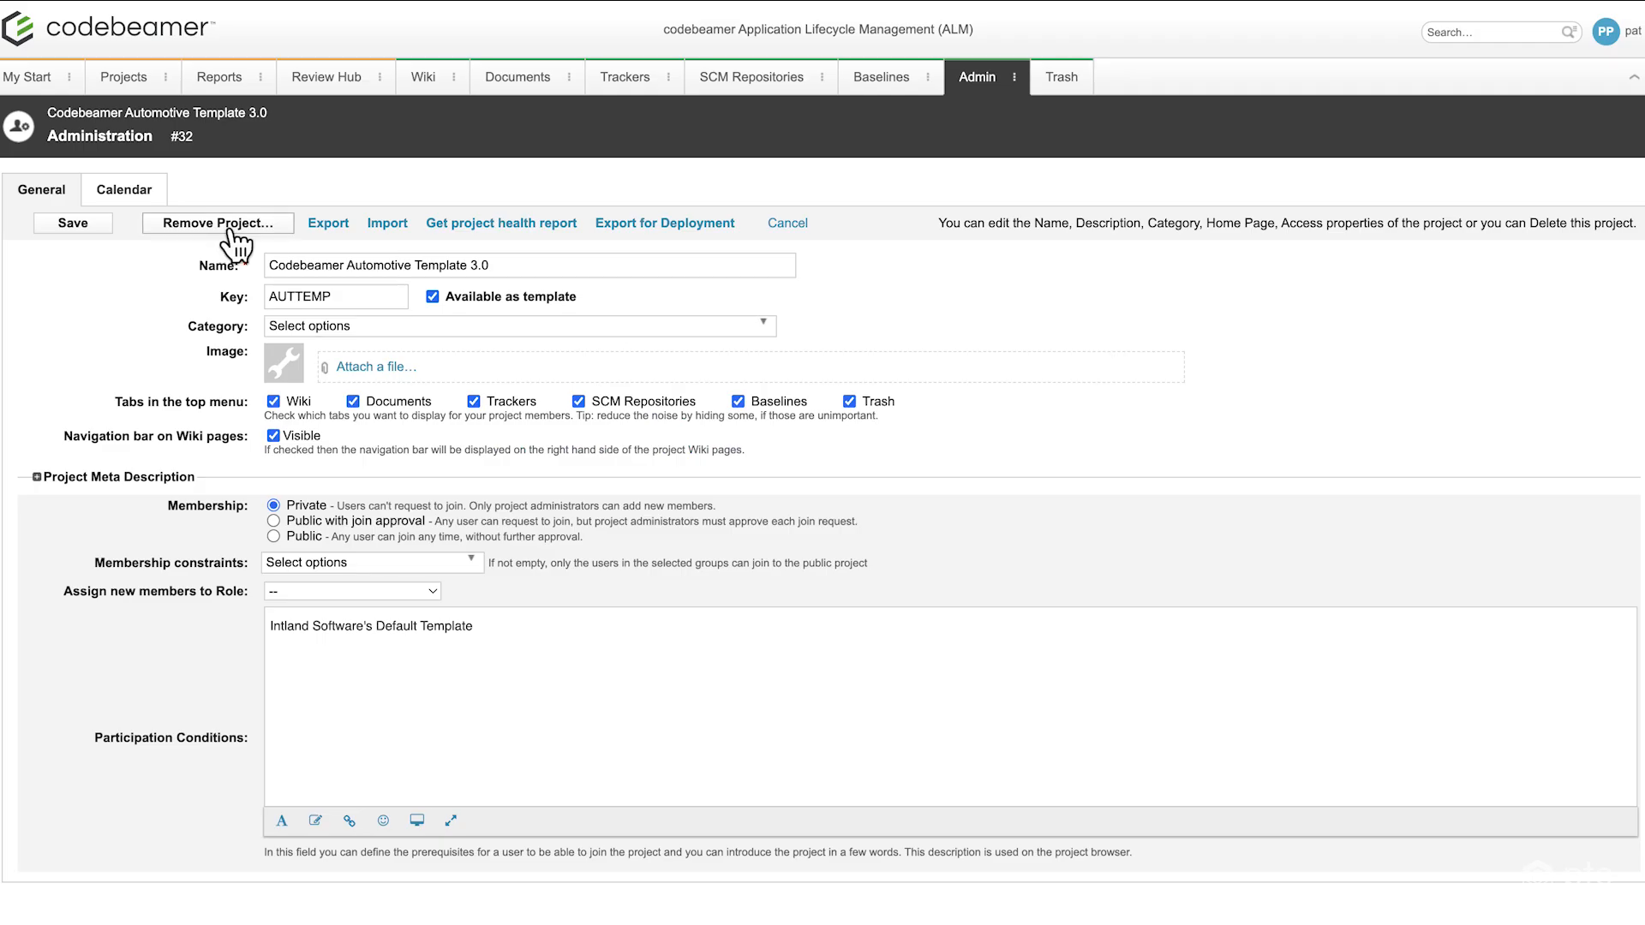
click(328, 223)
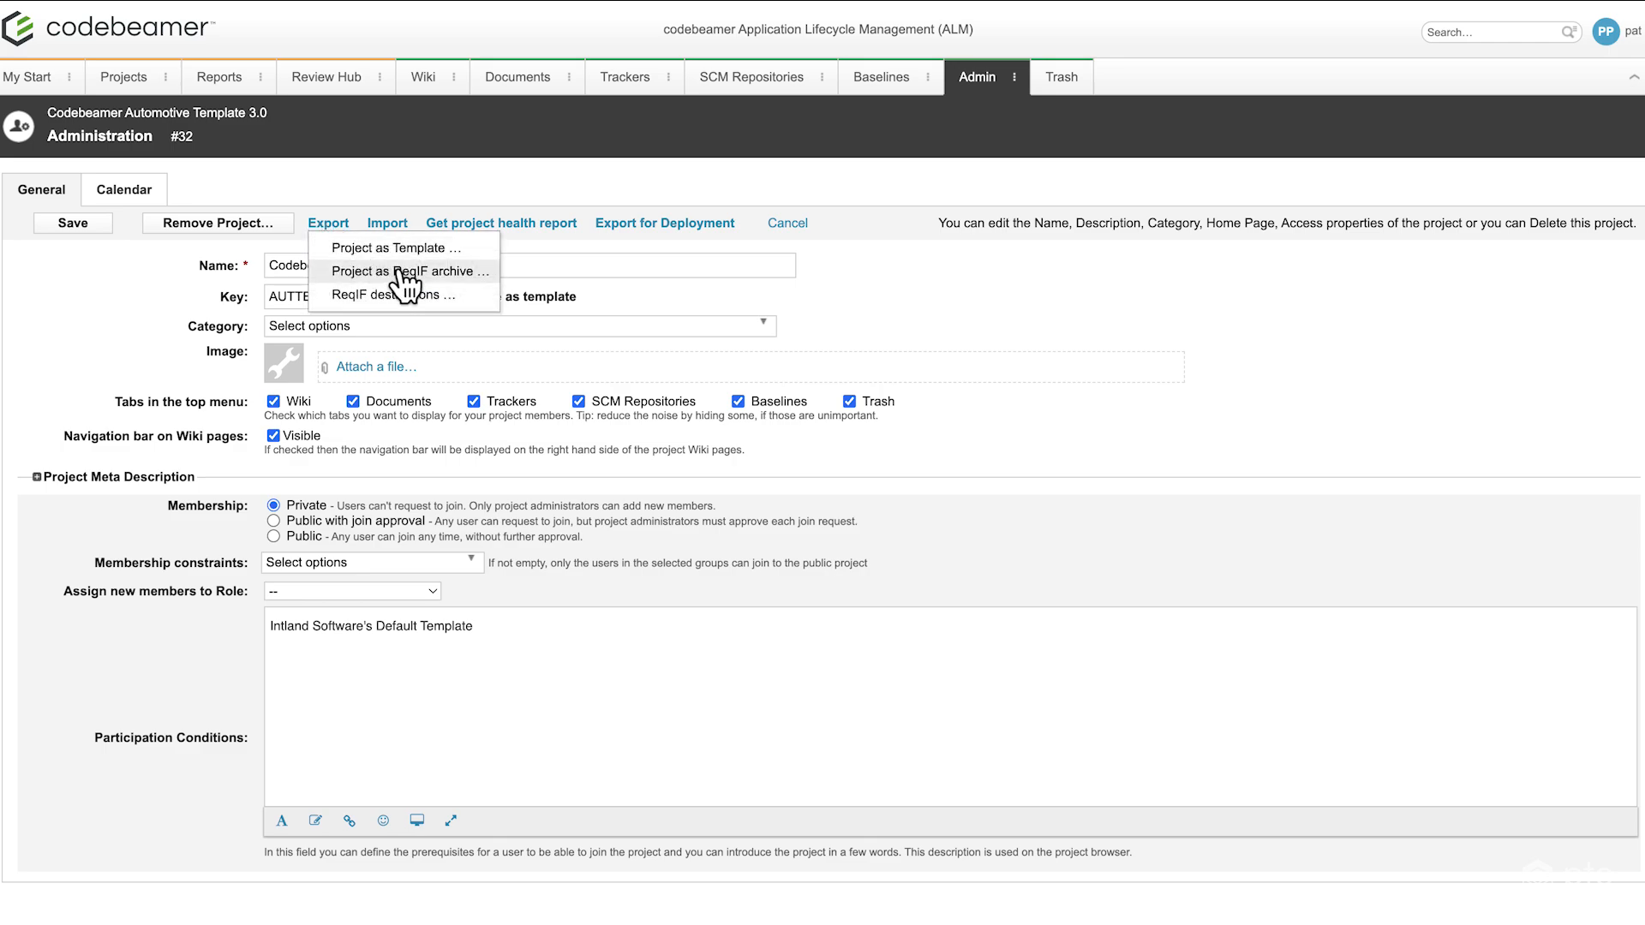
click(410, 270)
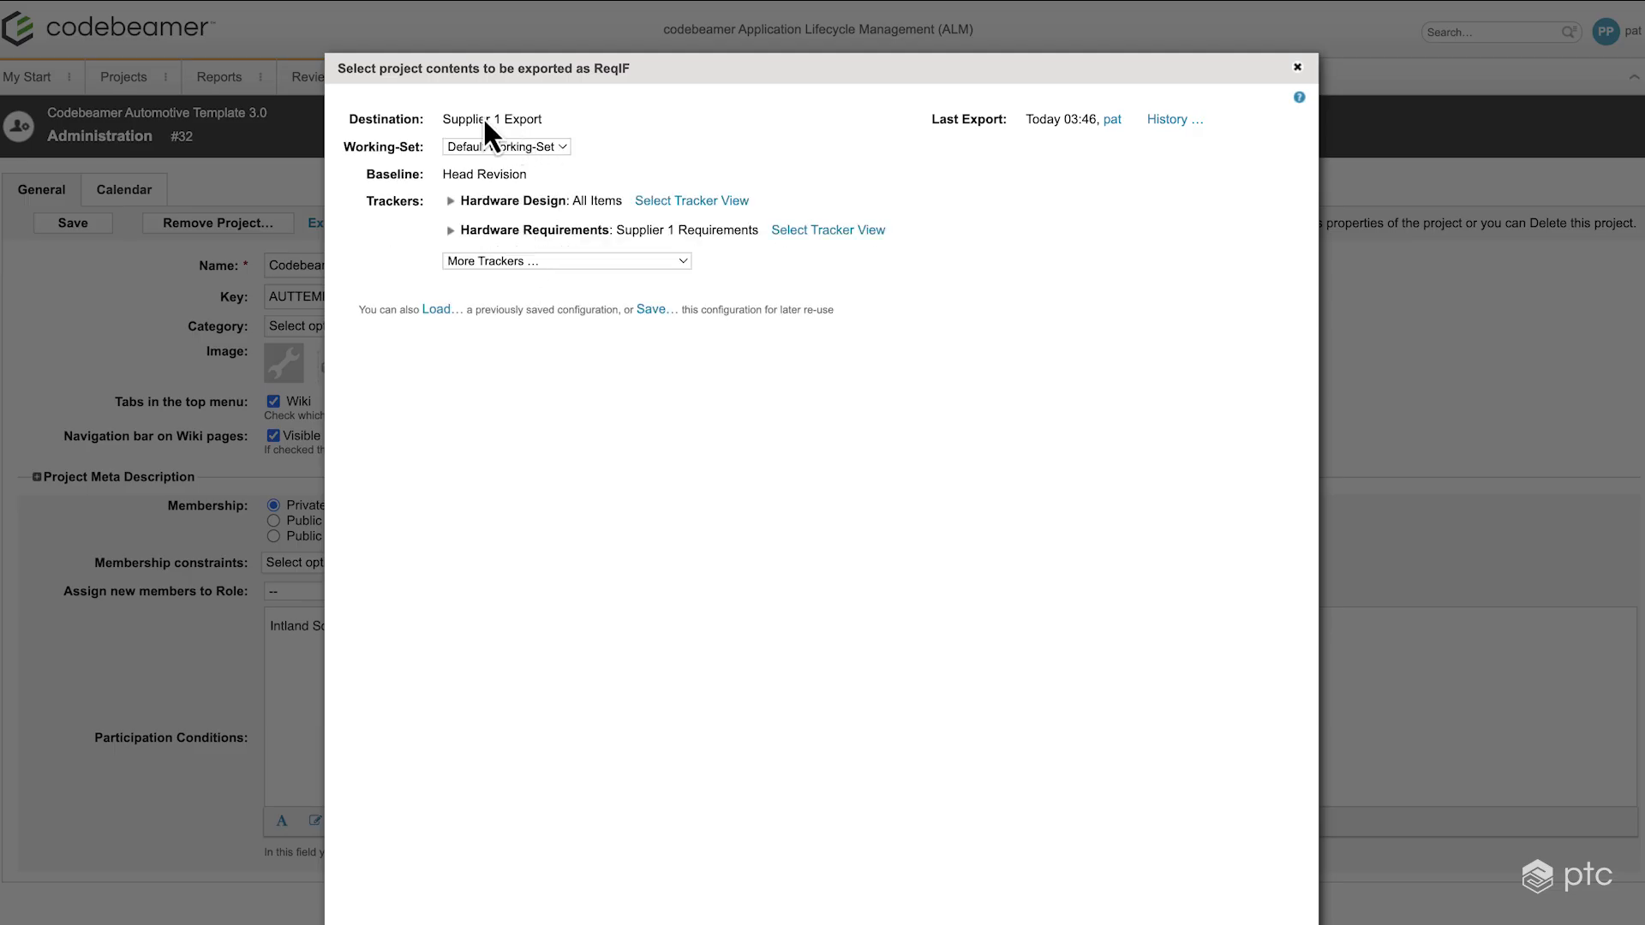
click(508, 118)
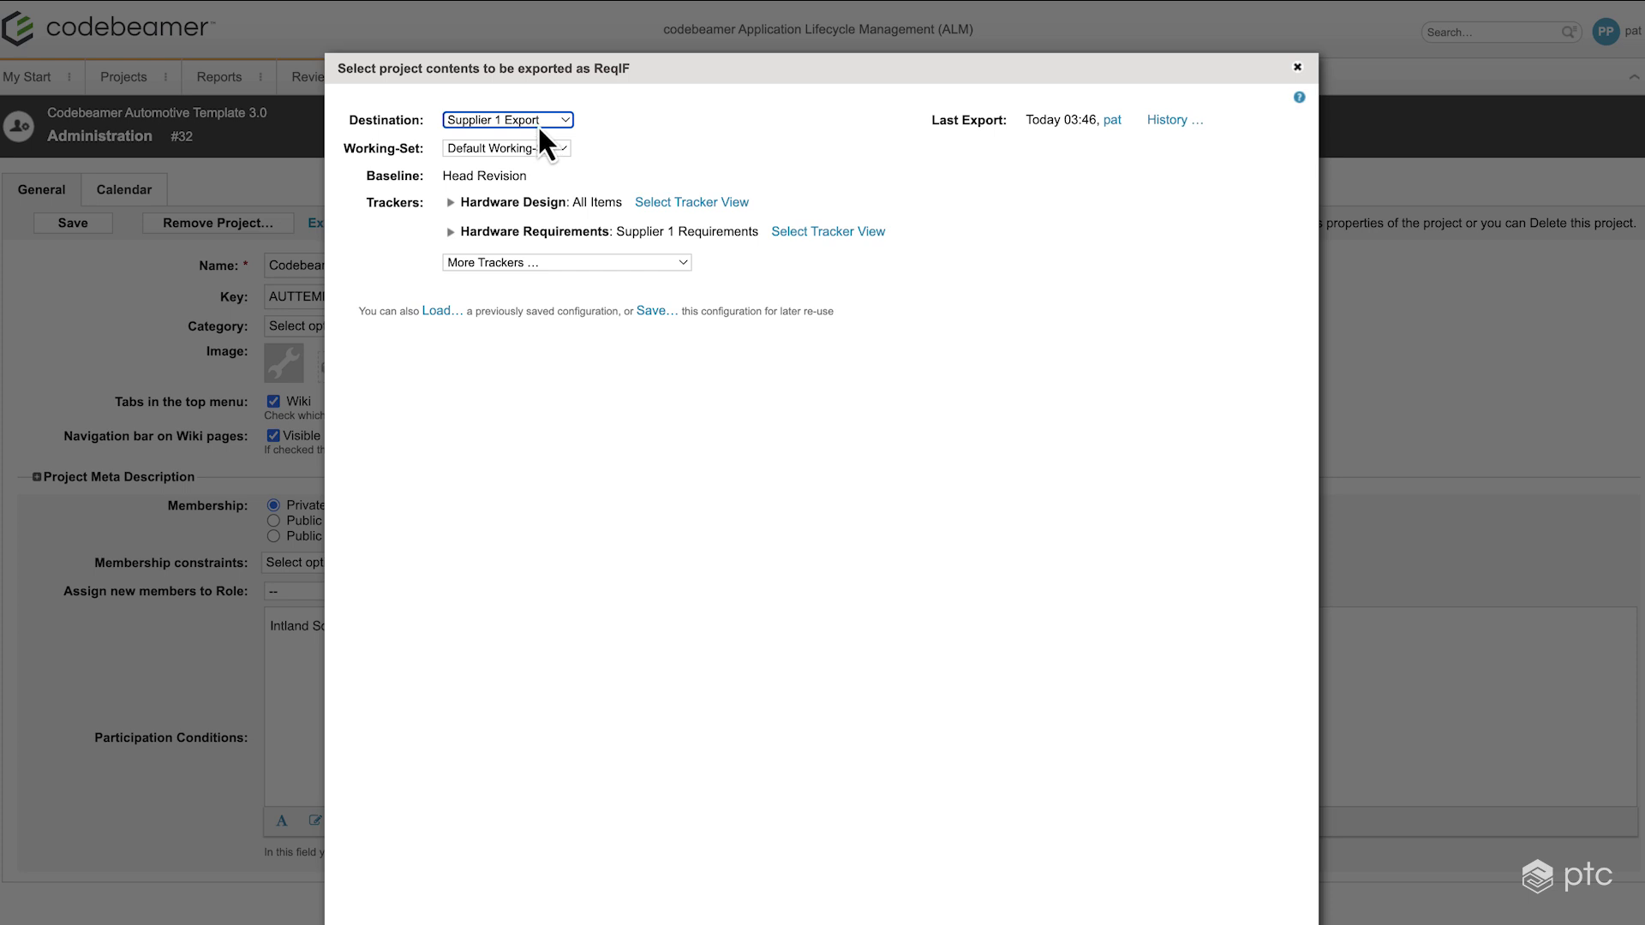
mouse_move(859, 400)
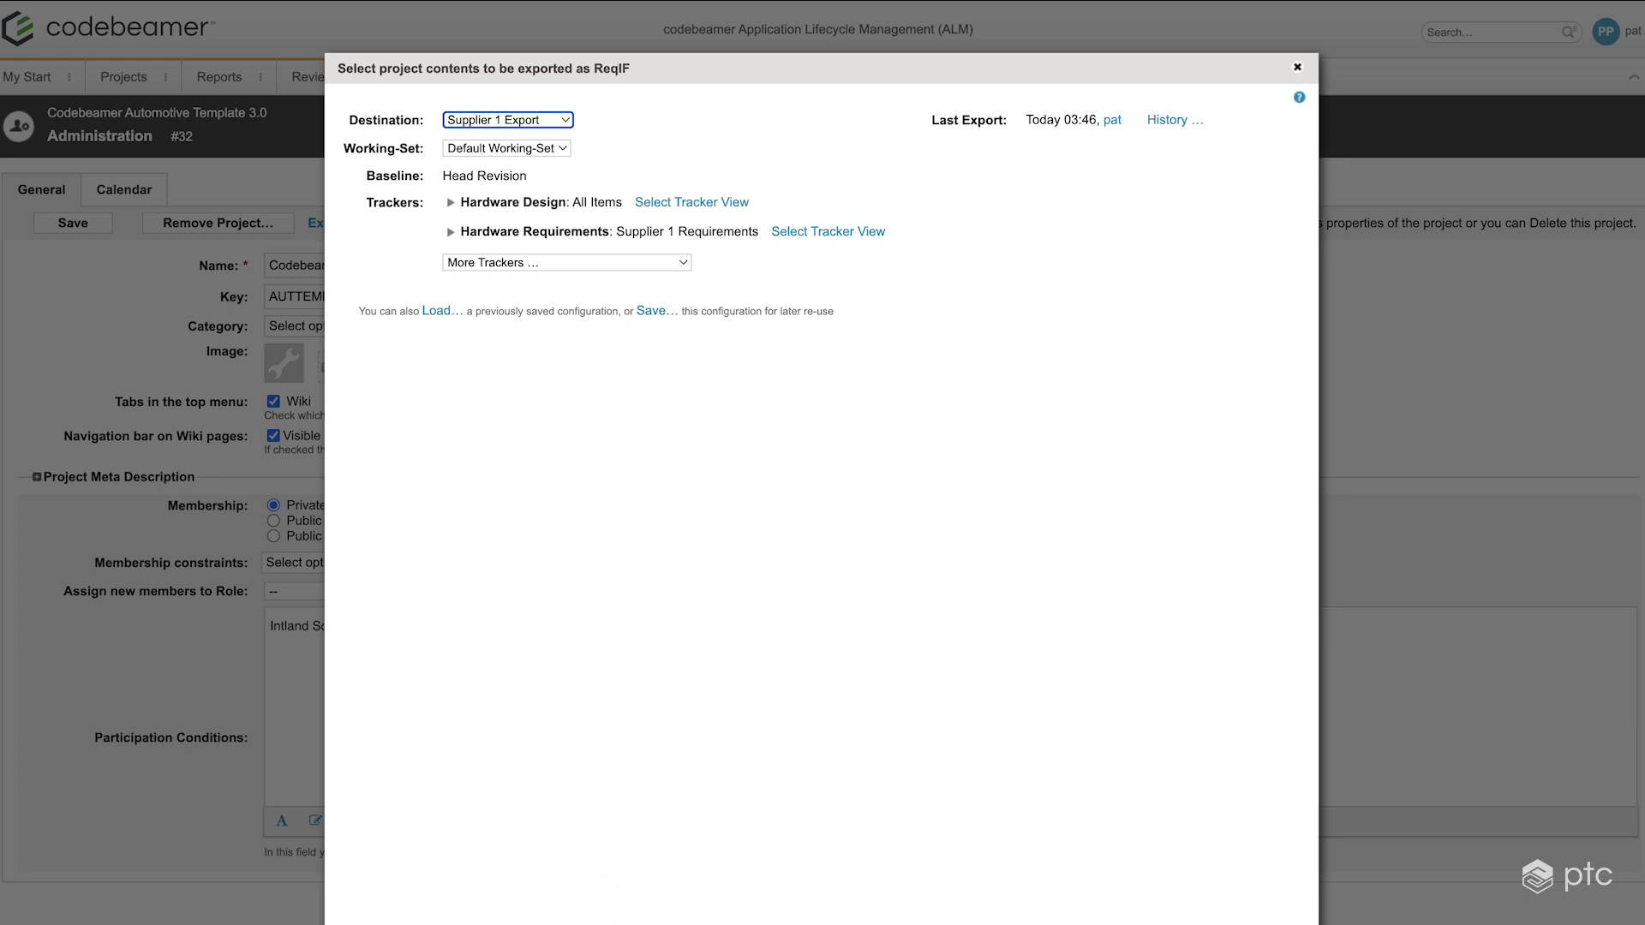
click(1297, 66)
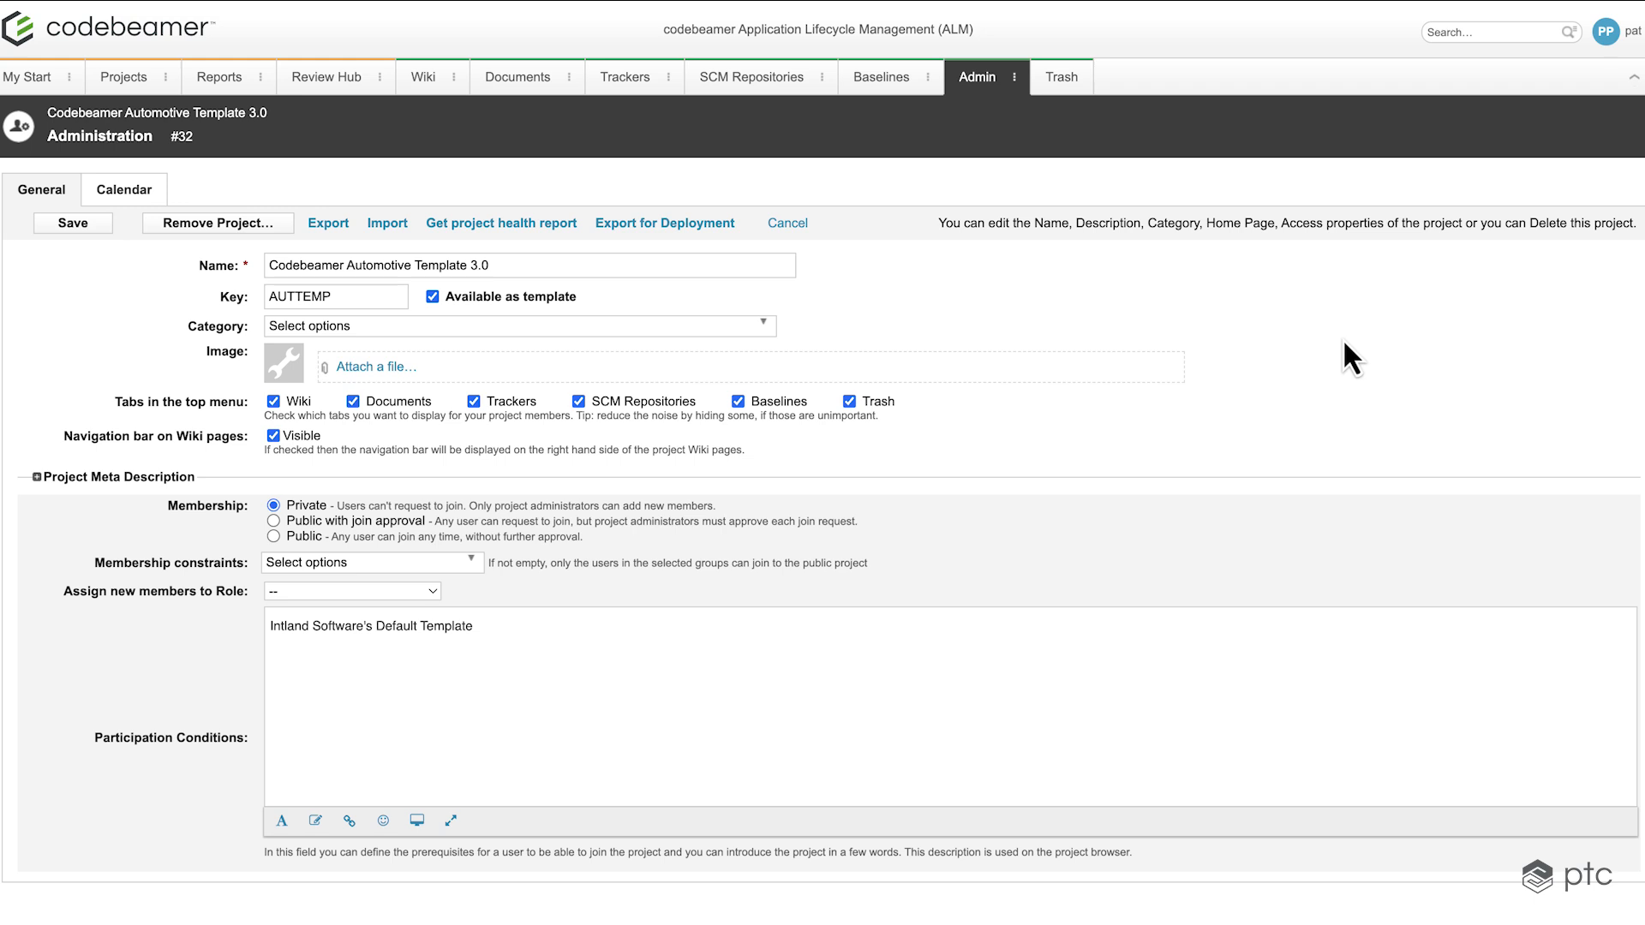
mouse_move(983, 95)
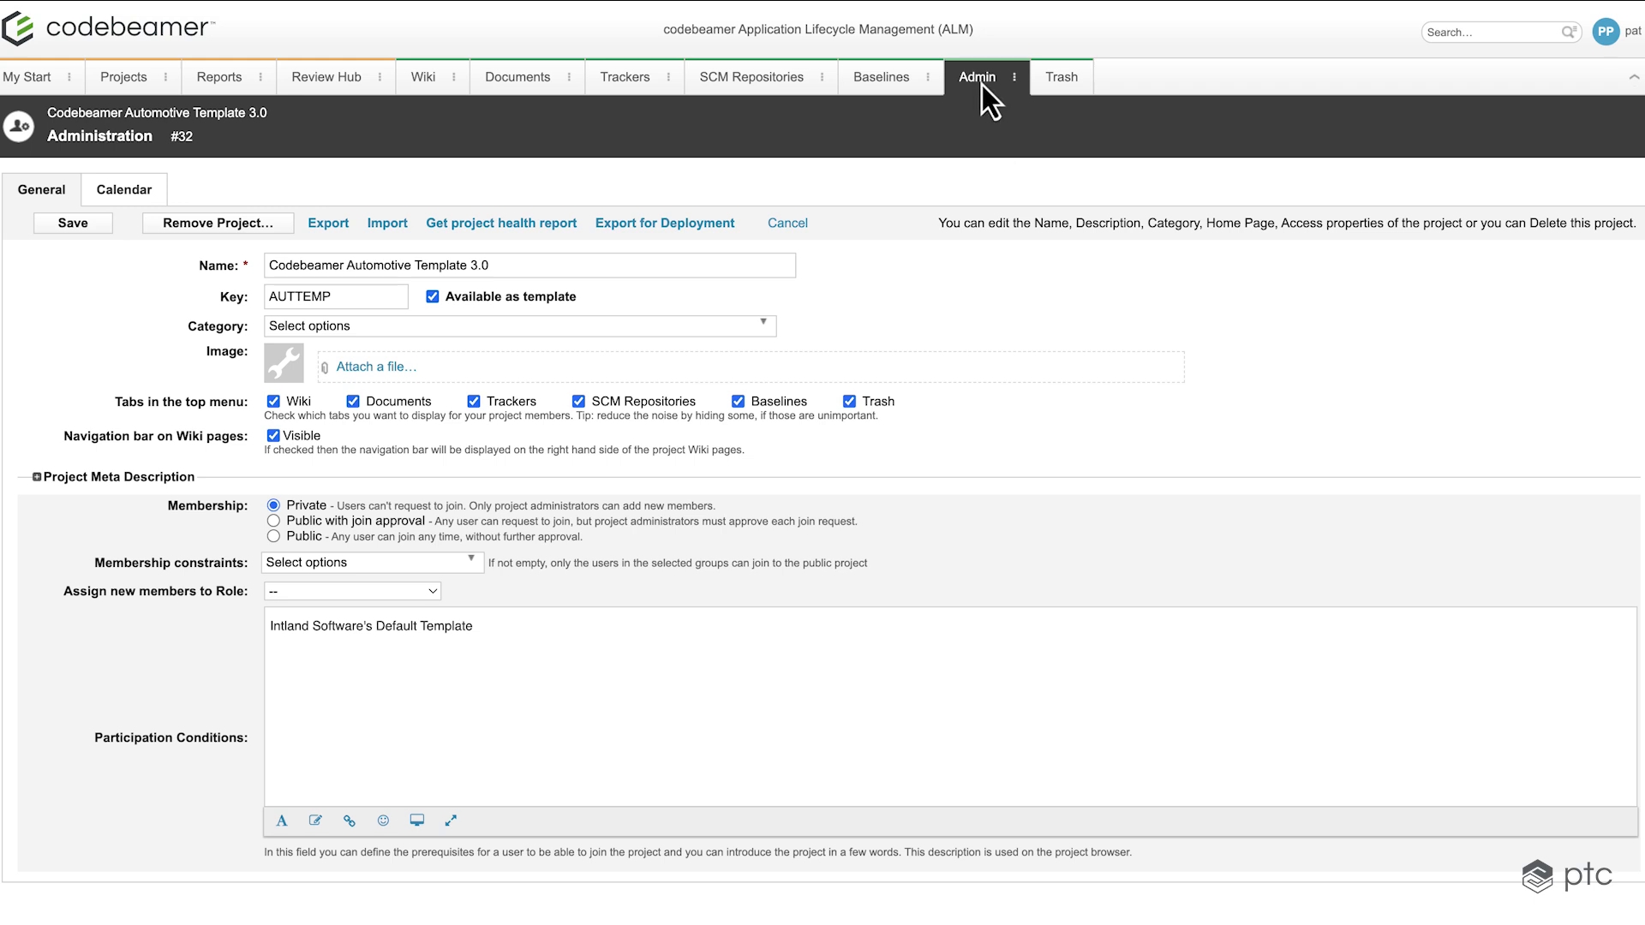
- Start a ReqIF import via Import > Import ReqIF…, bringing up the file chooser
click(530, 264)
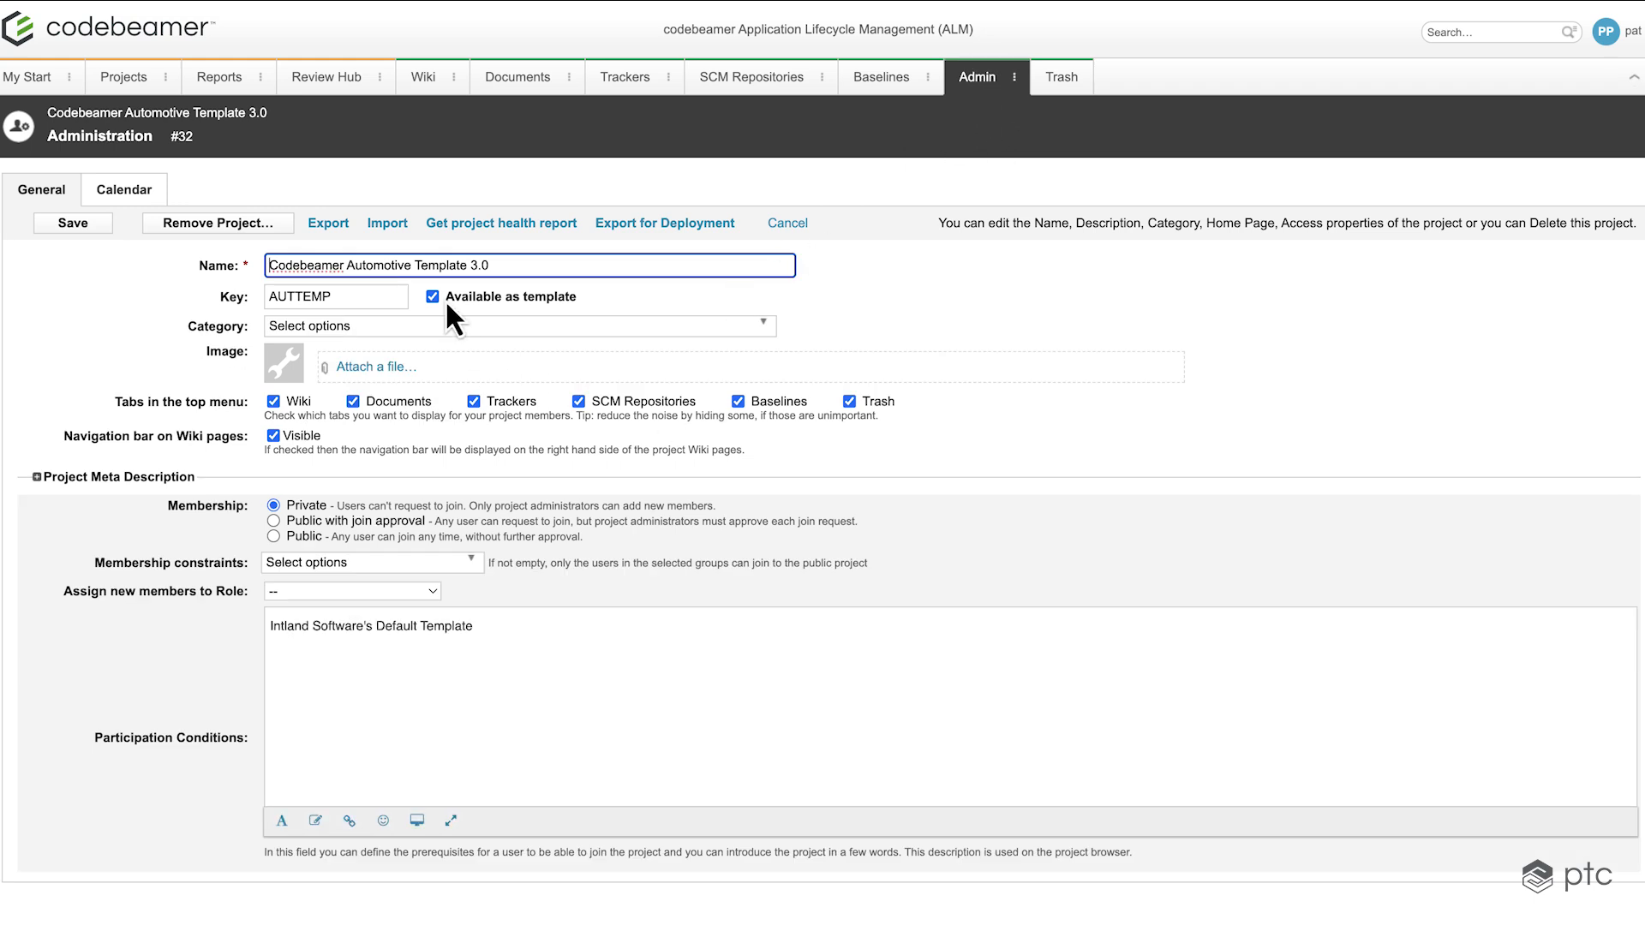
click(385, 222)
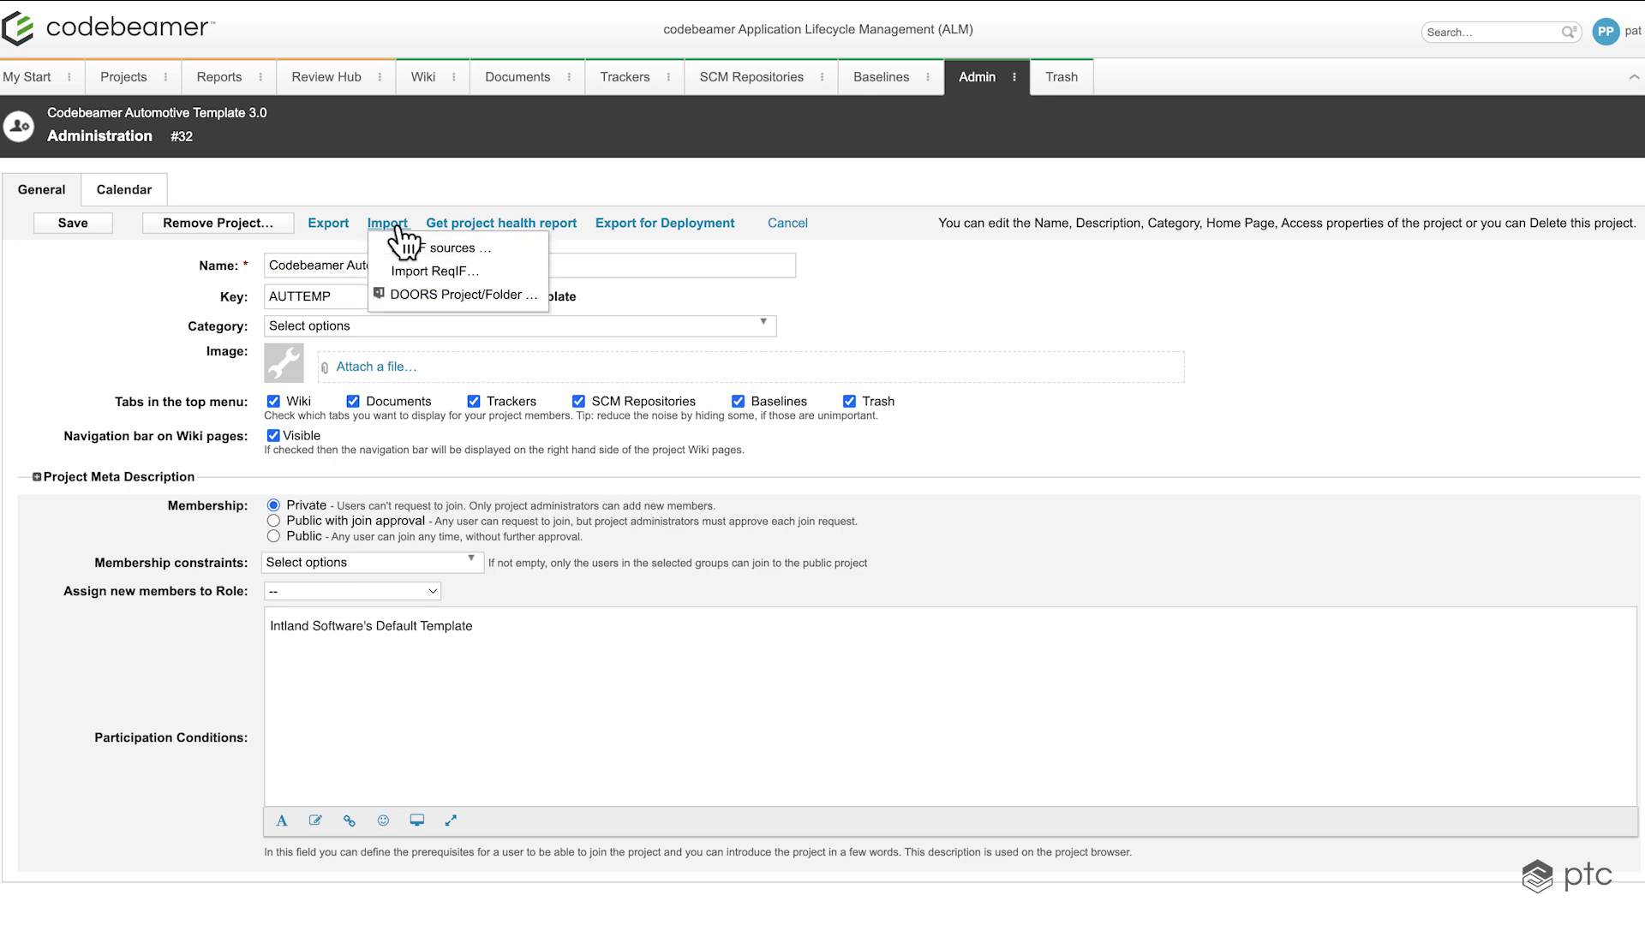
click(451, 247)
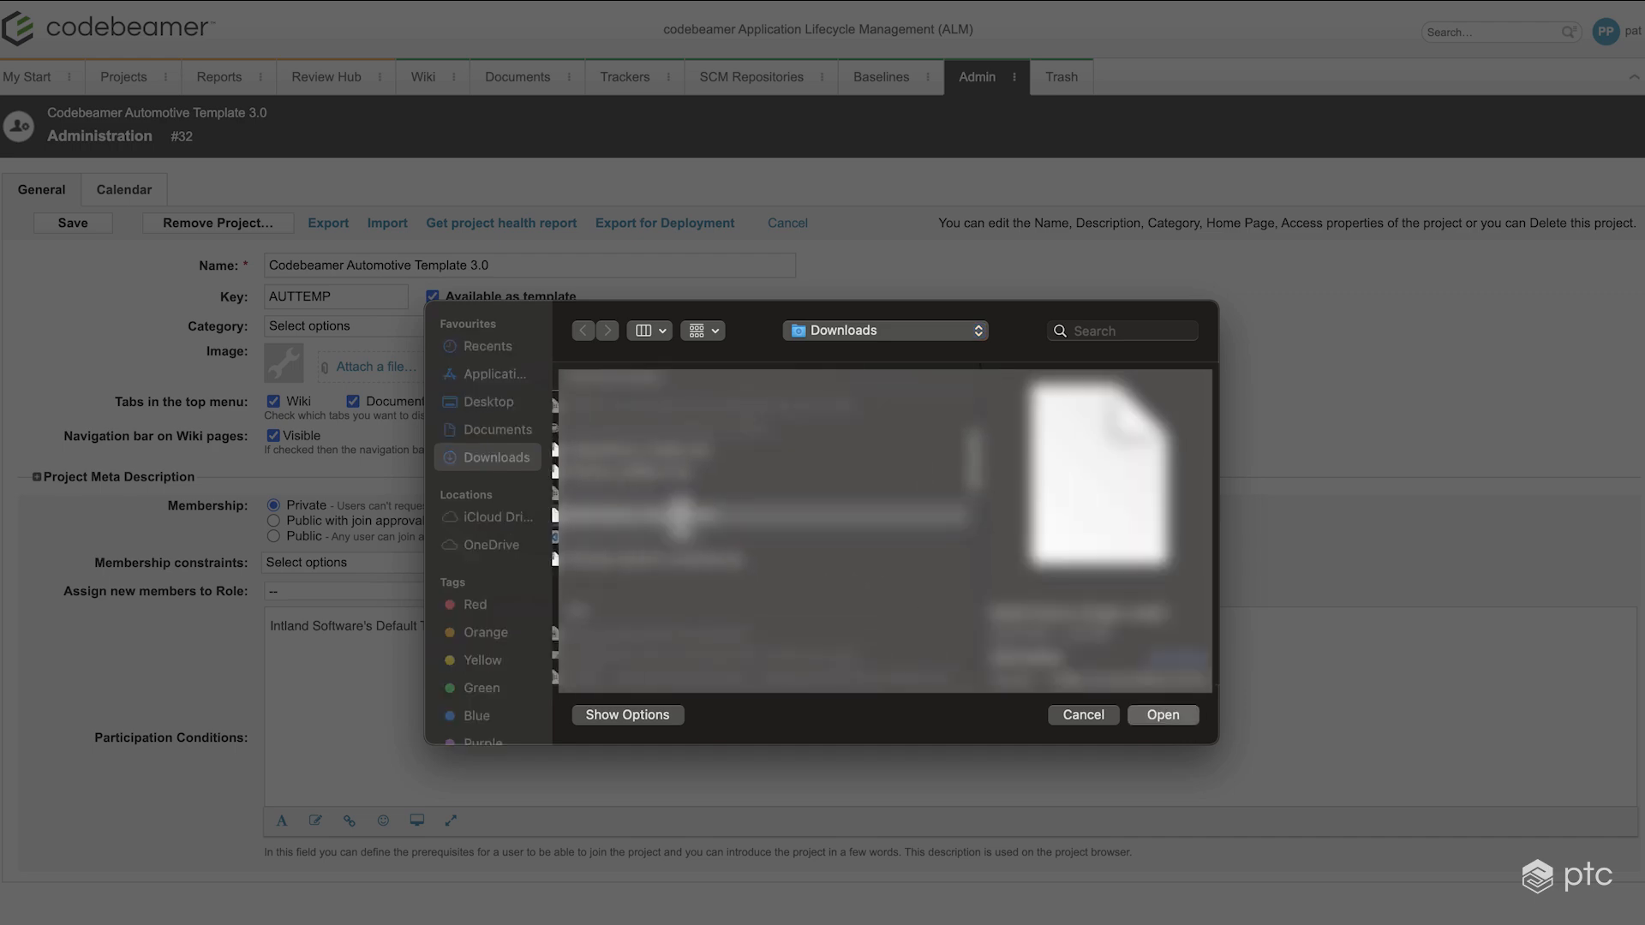
- Load the chosen ReqIF file and expand Customer Requirement Specifications and its Items field mappings
click(1162, 715)
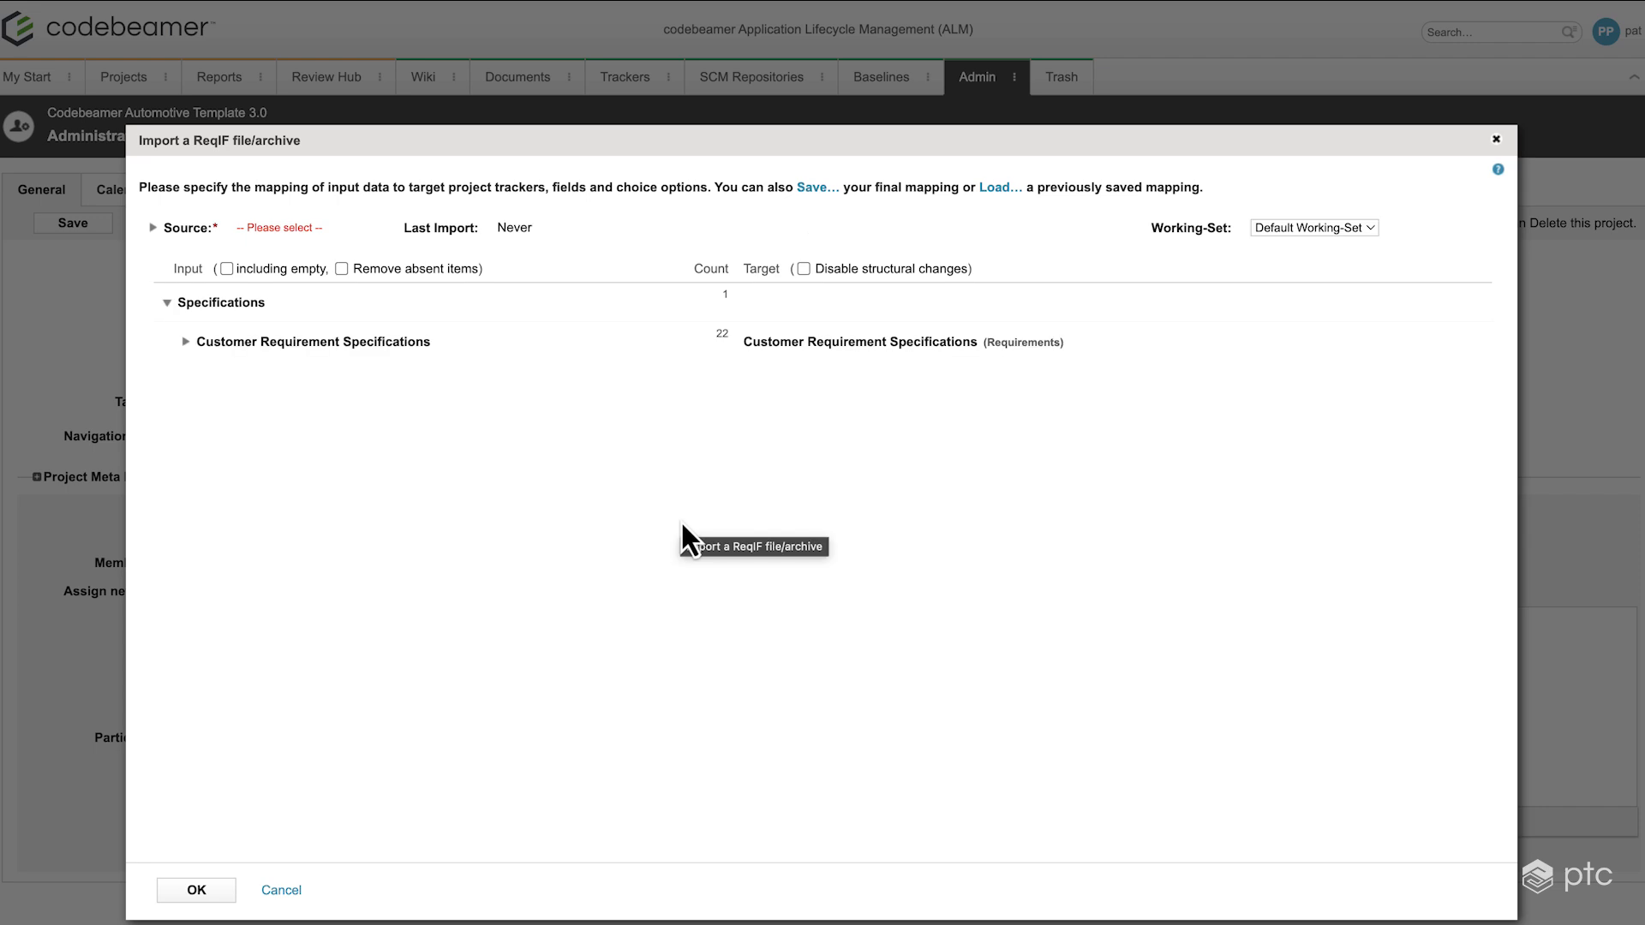
click(187, 341)
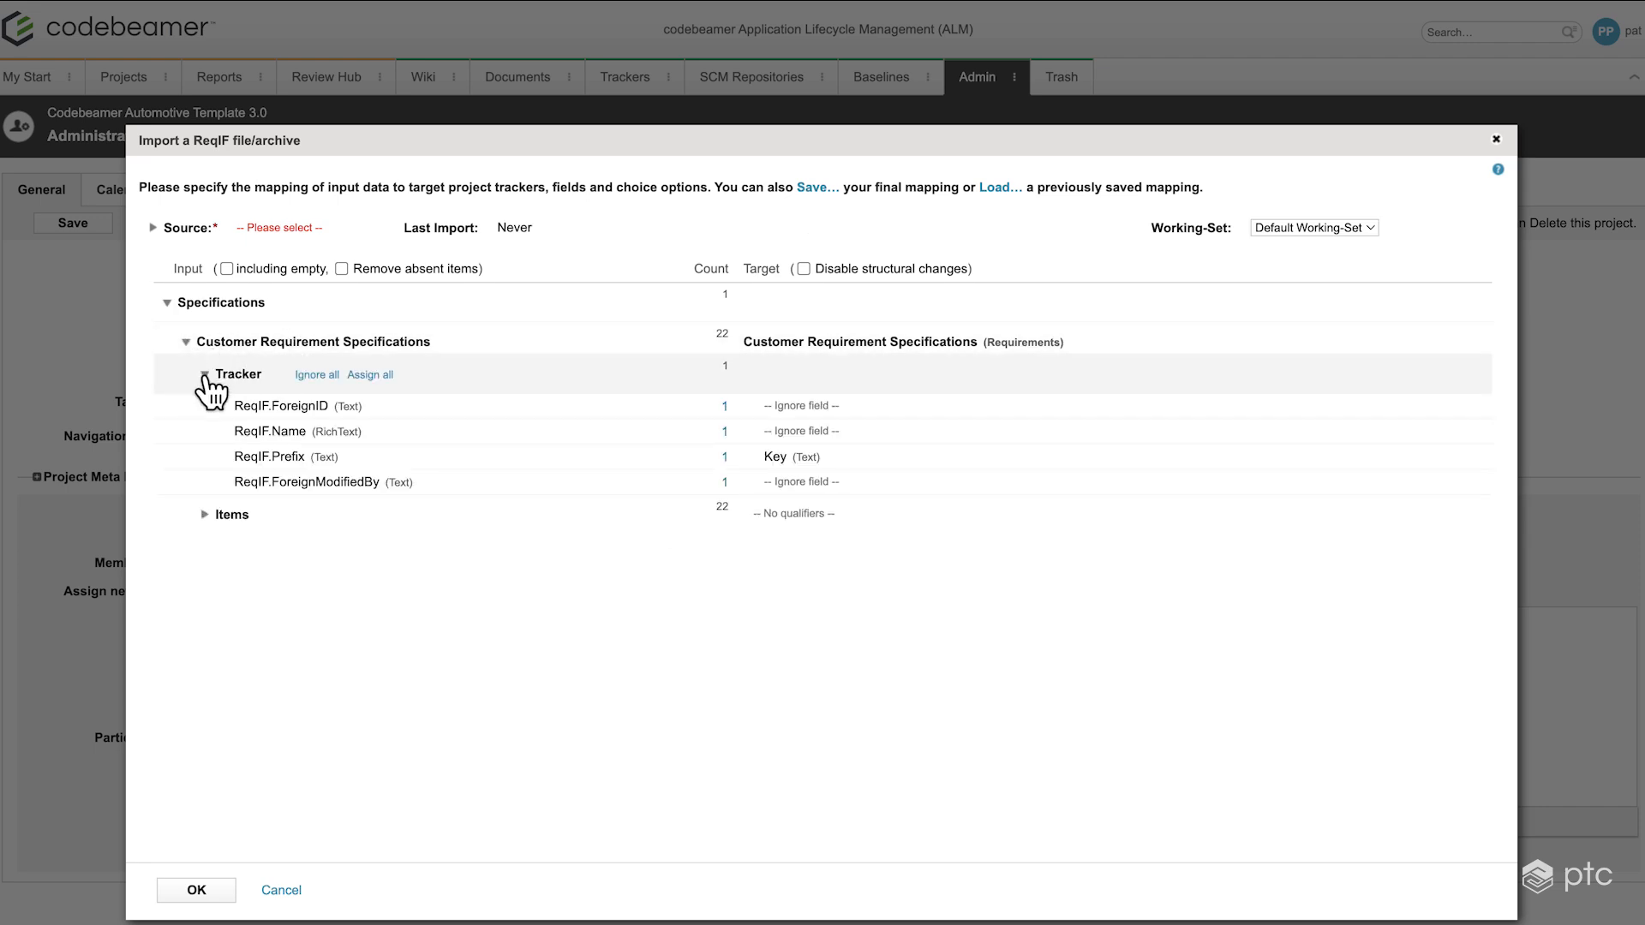
click(205, 514)
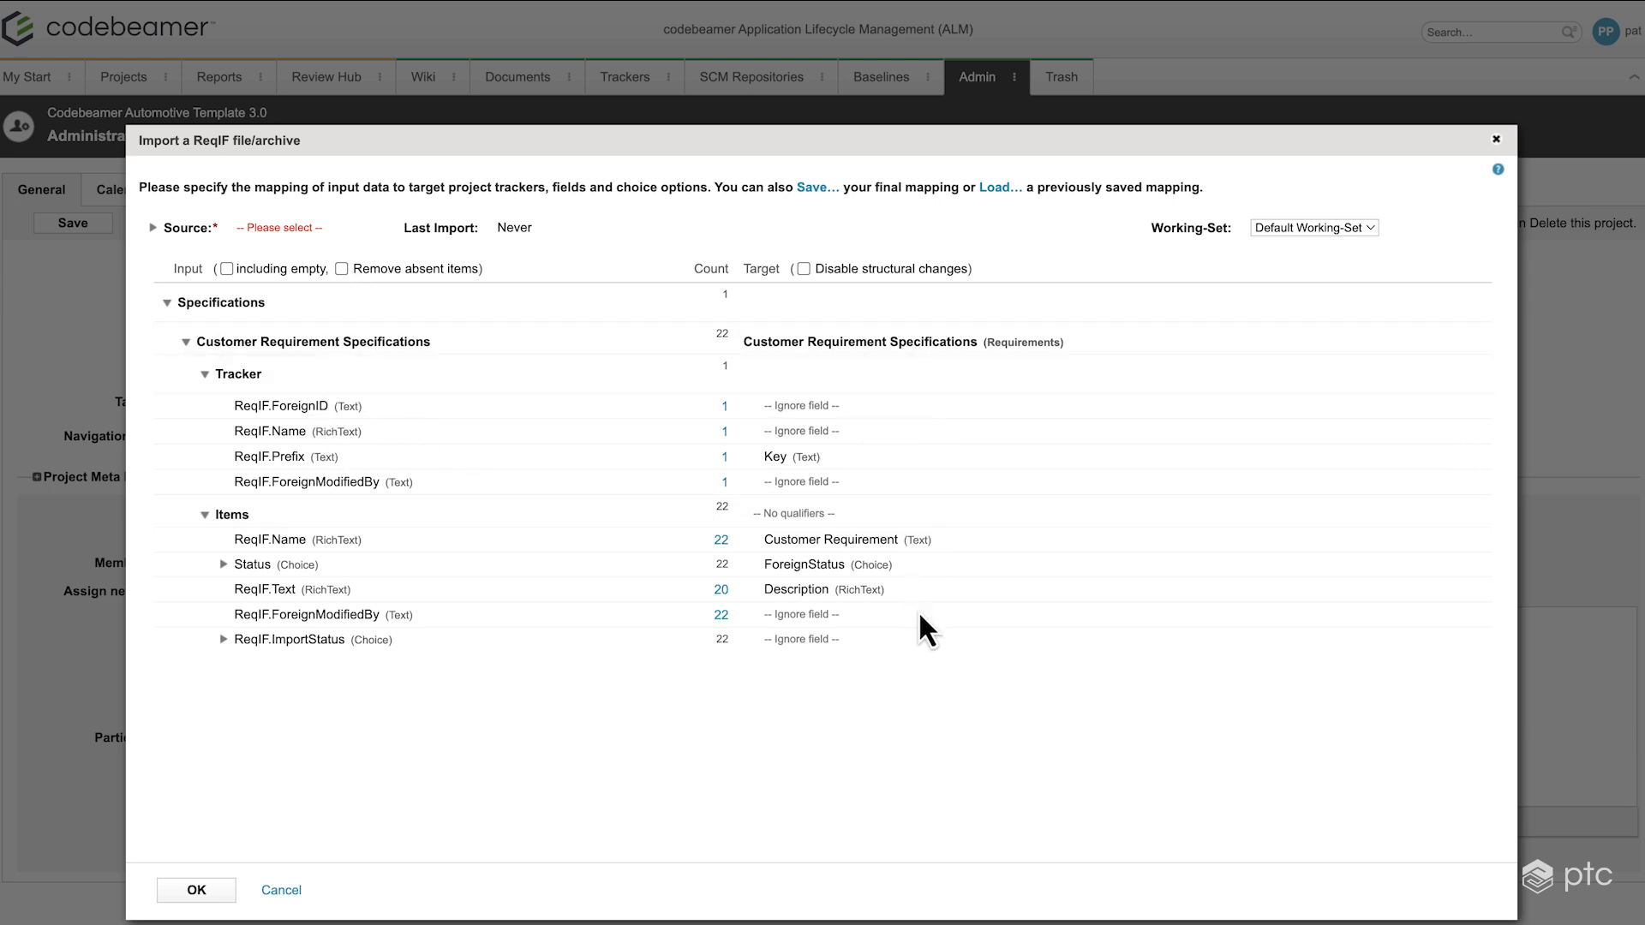
mouse_move(168, 237)
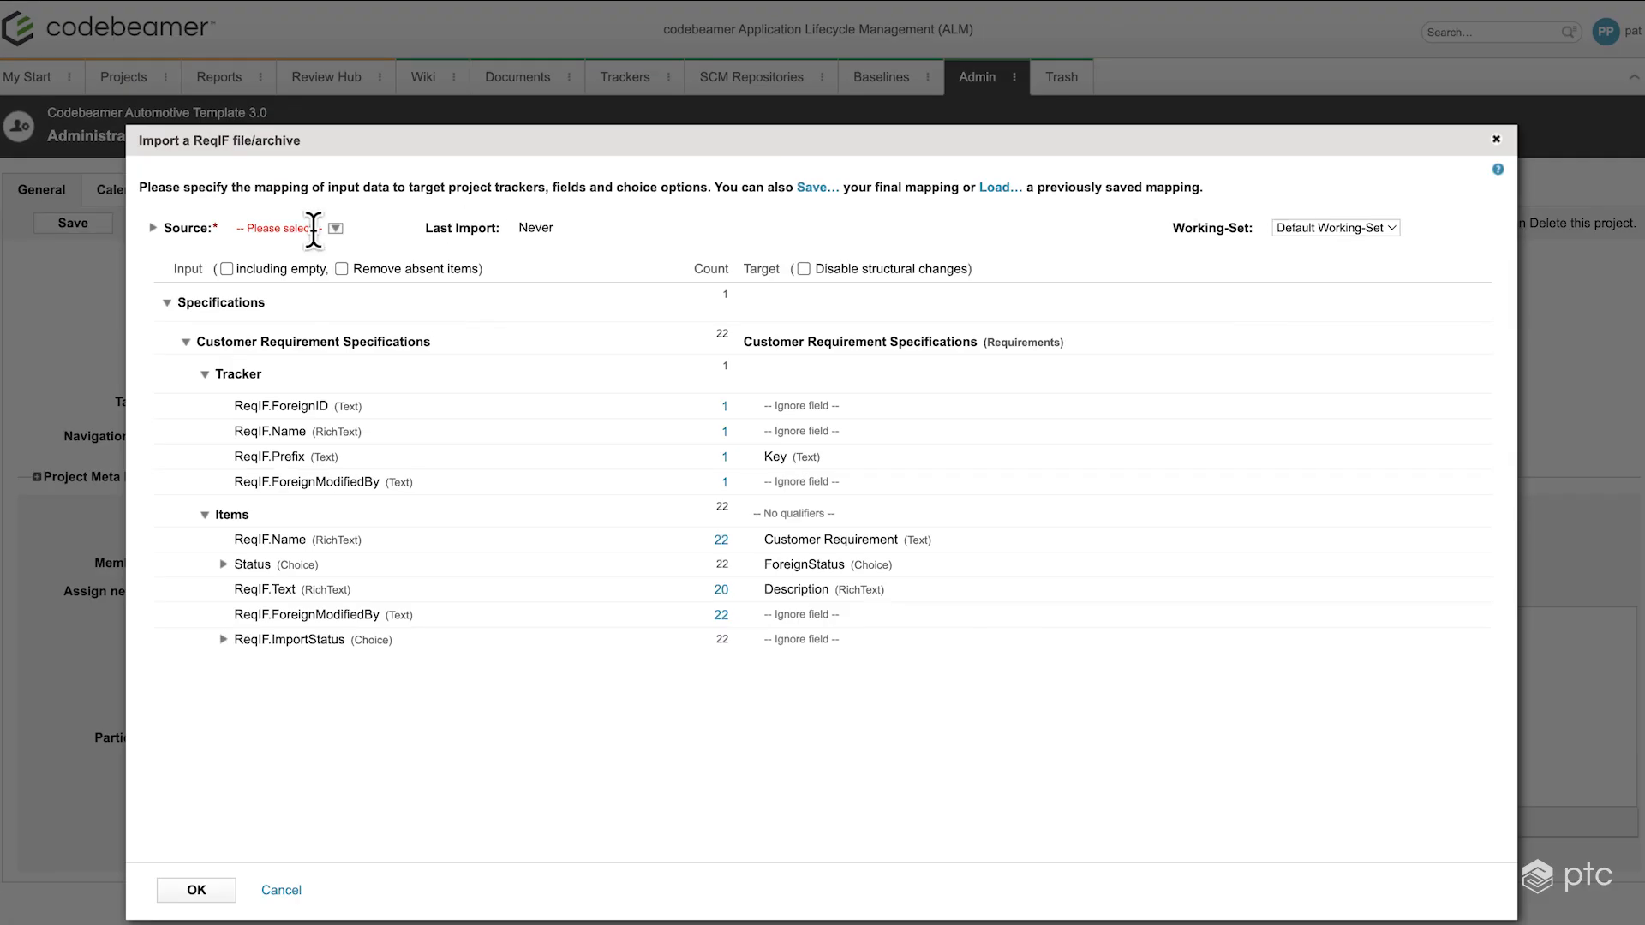
- Create a new import source named Supplier 2 and select it for the mapping
click(336, 228)
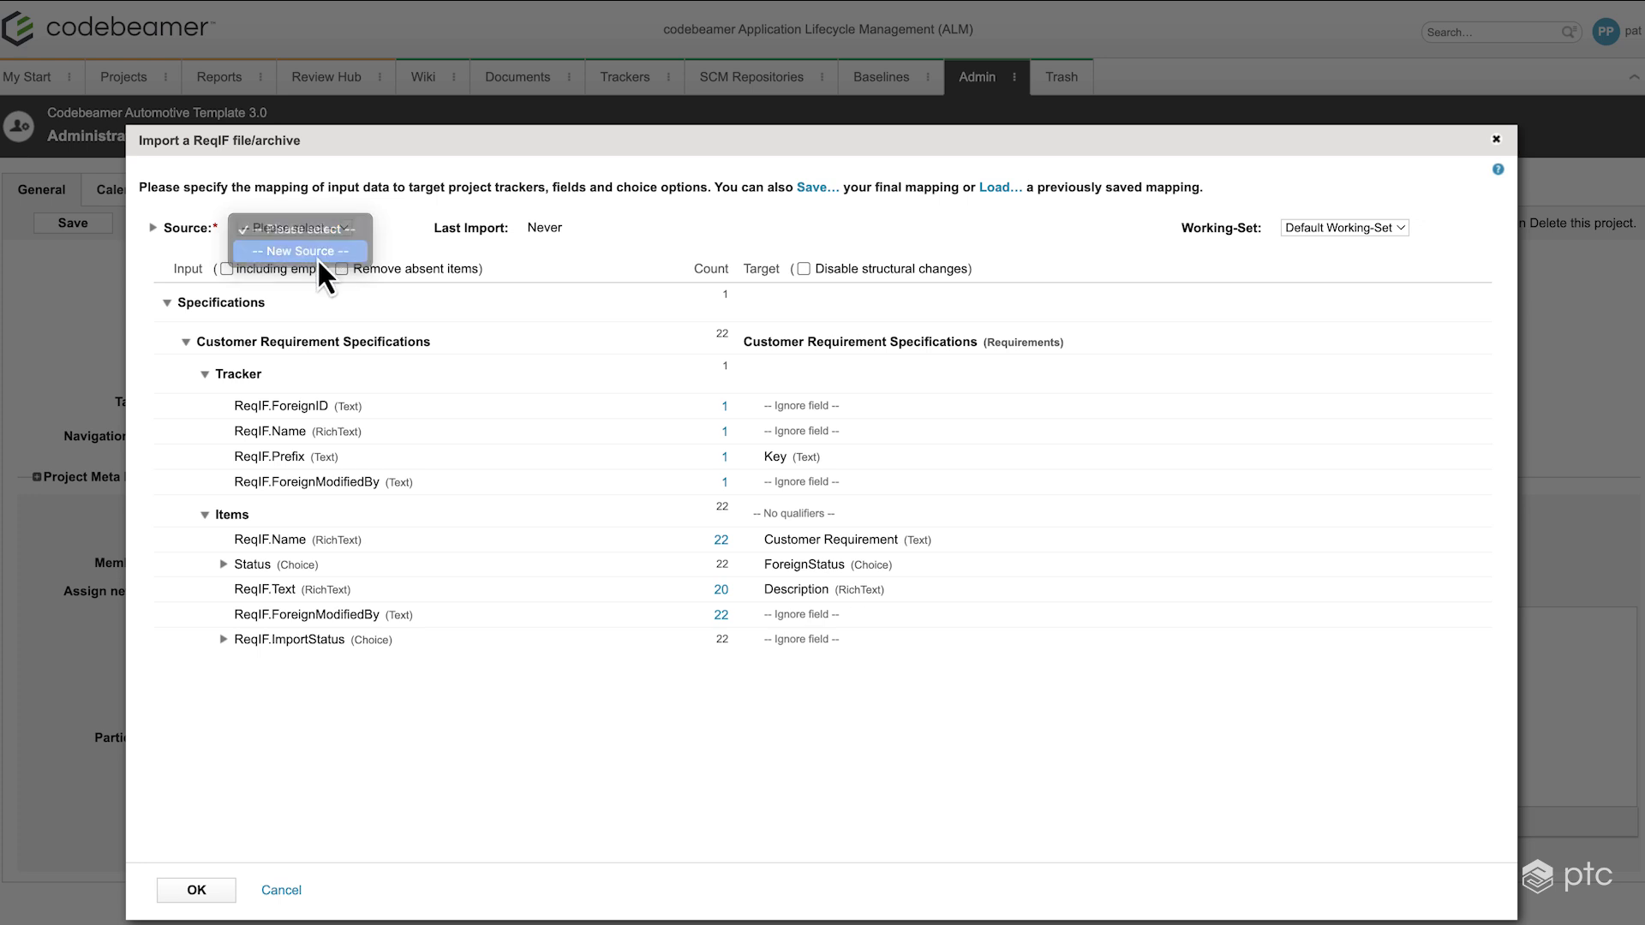
click(298, 250)
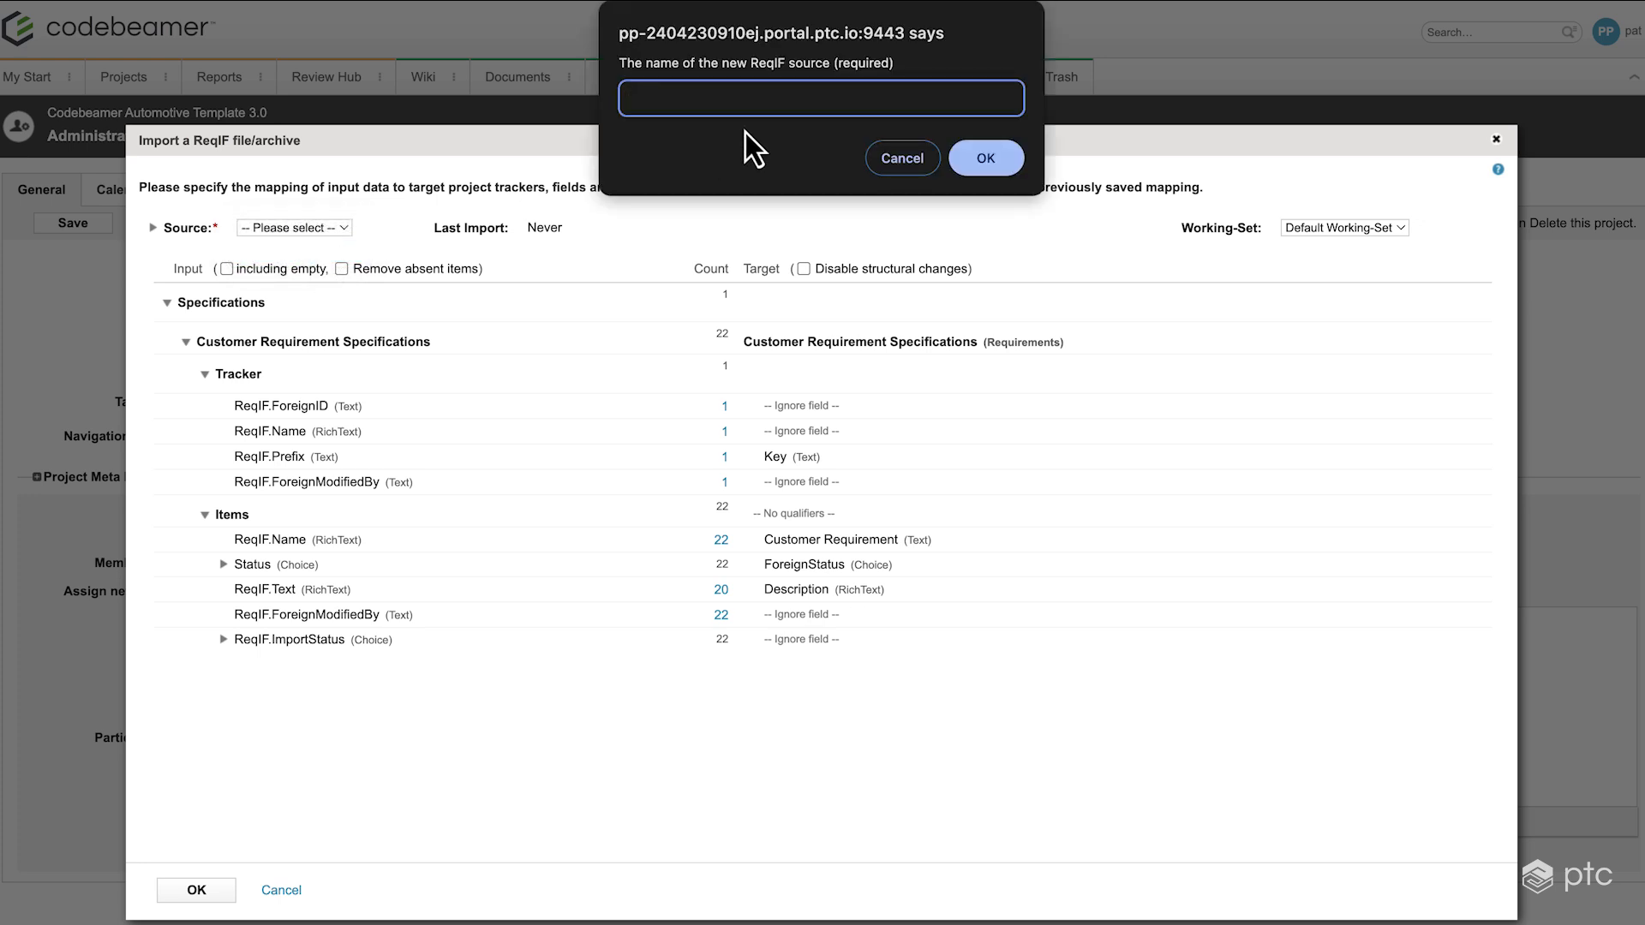
text(Supplier 2)
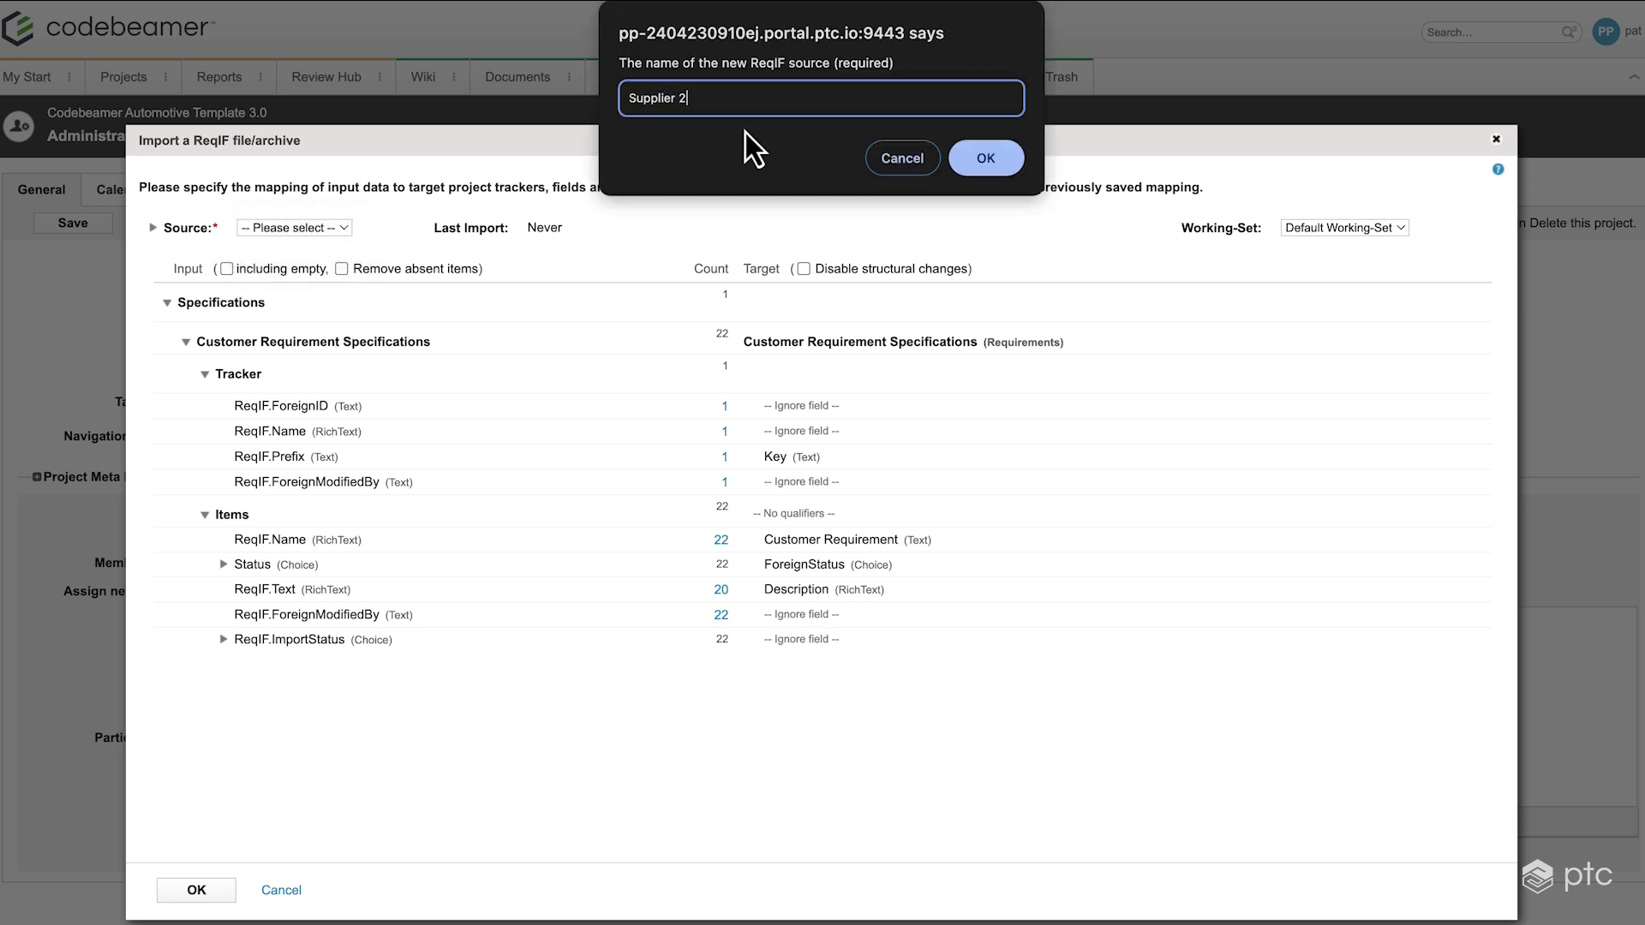
click(984, 158)
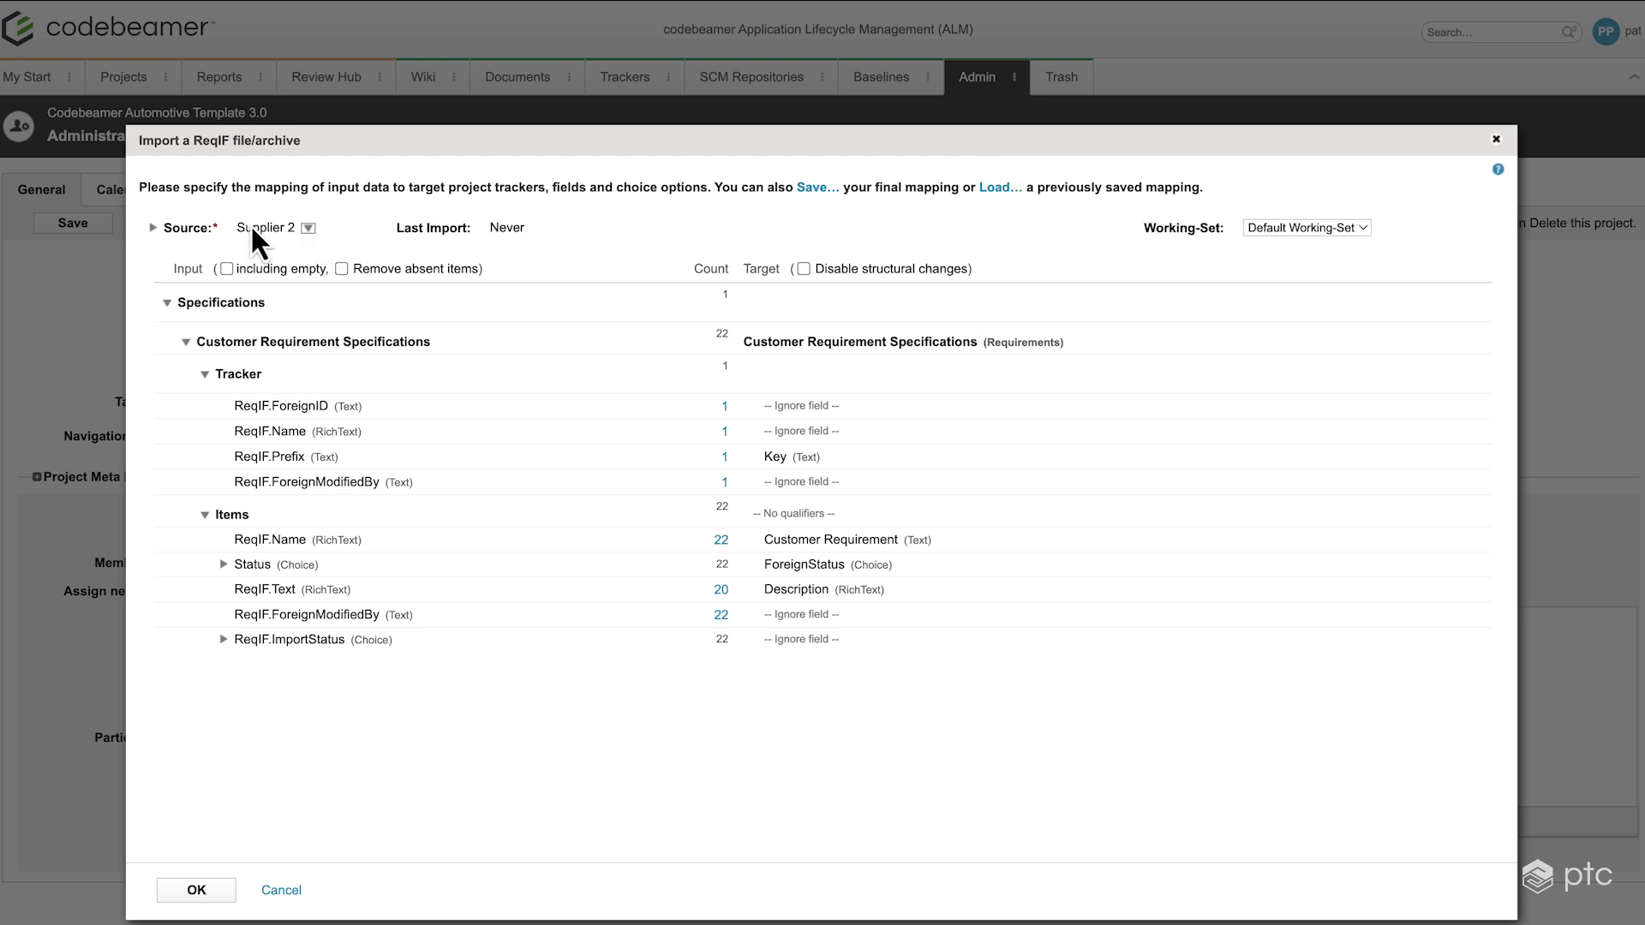
mouse_move(807, 432)
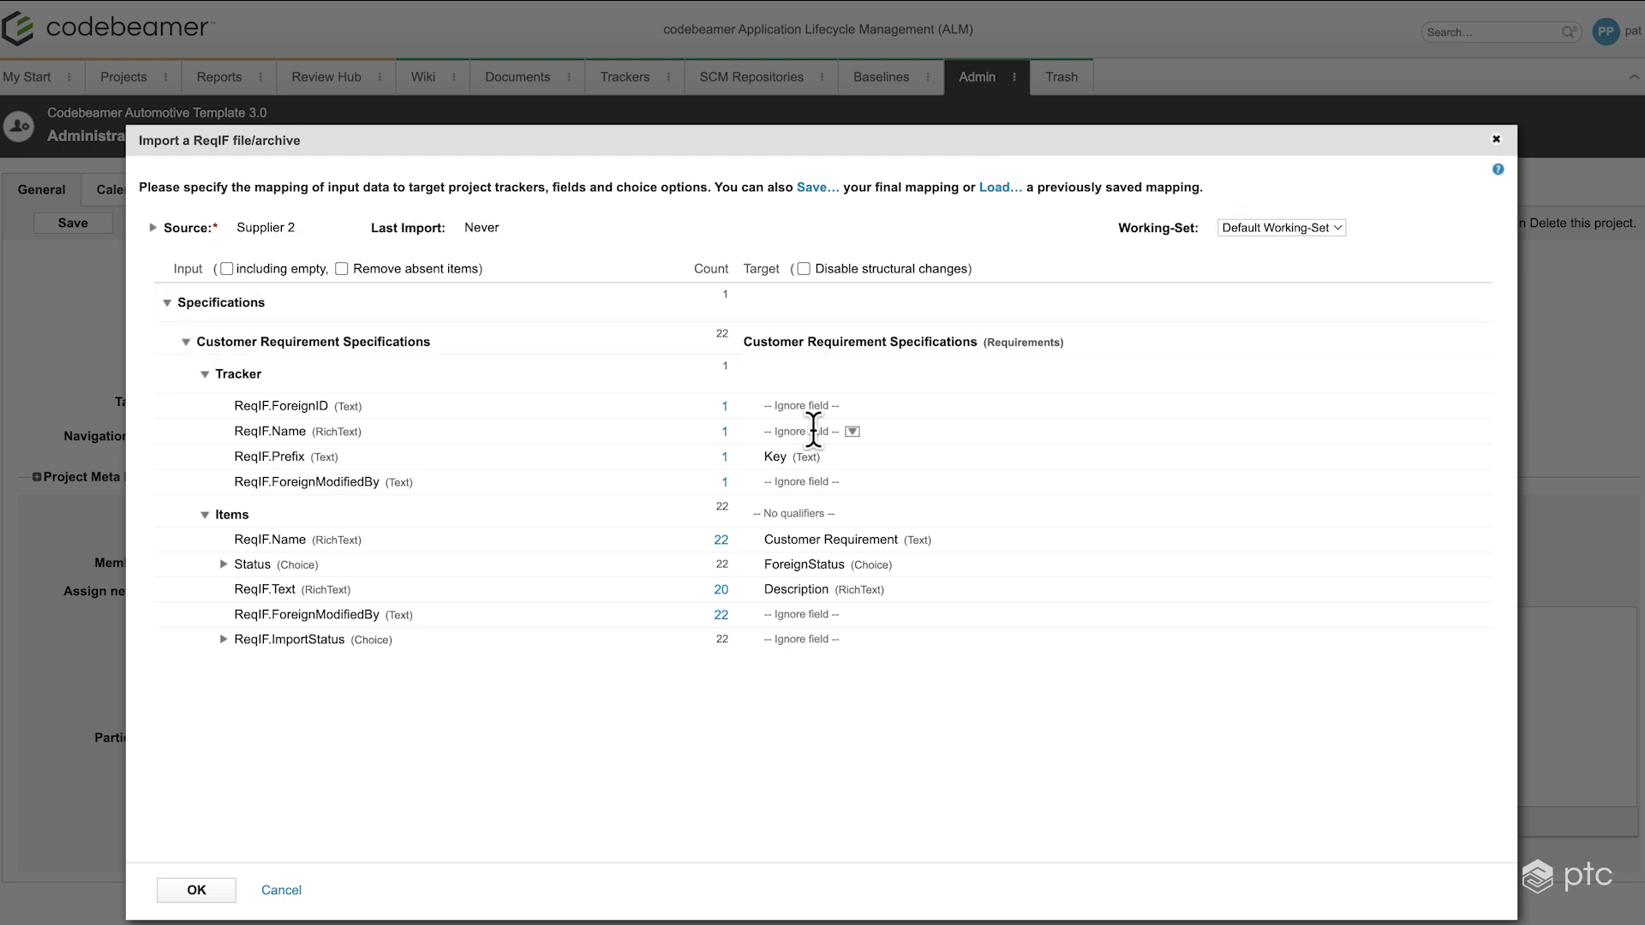
mouse_move(680, 444)
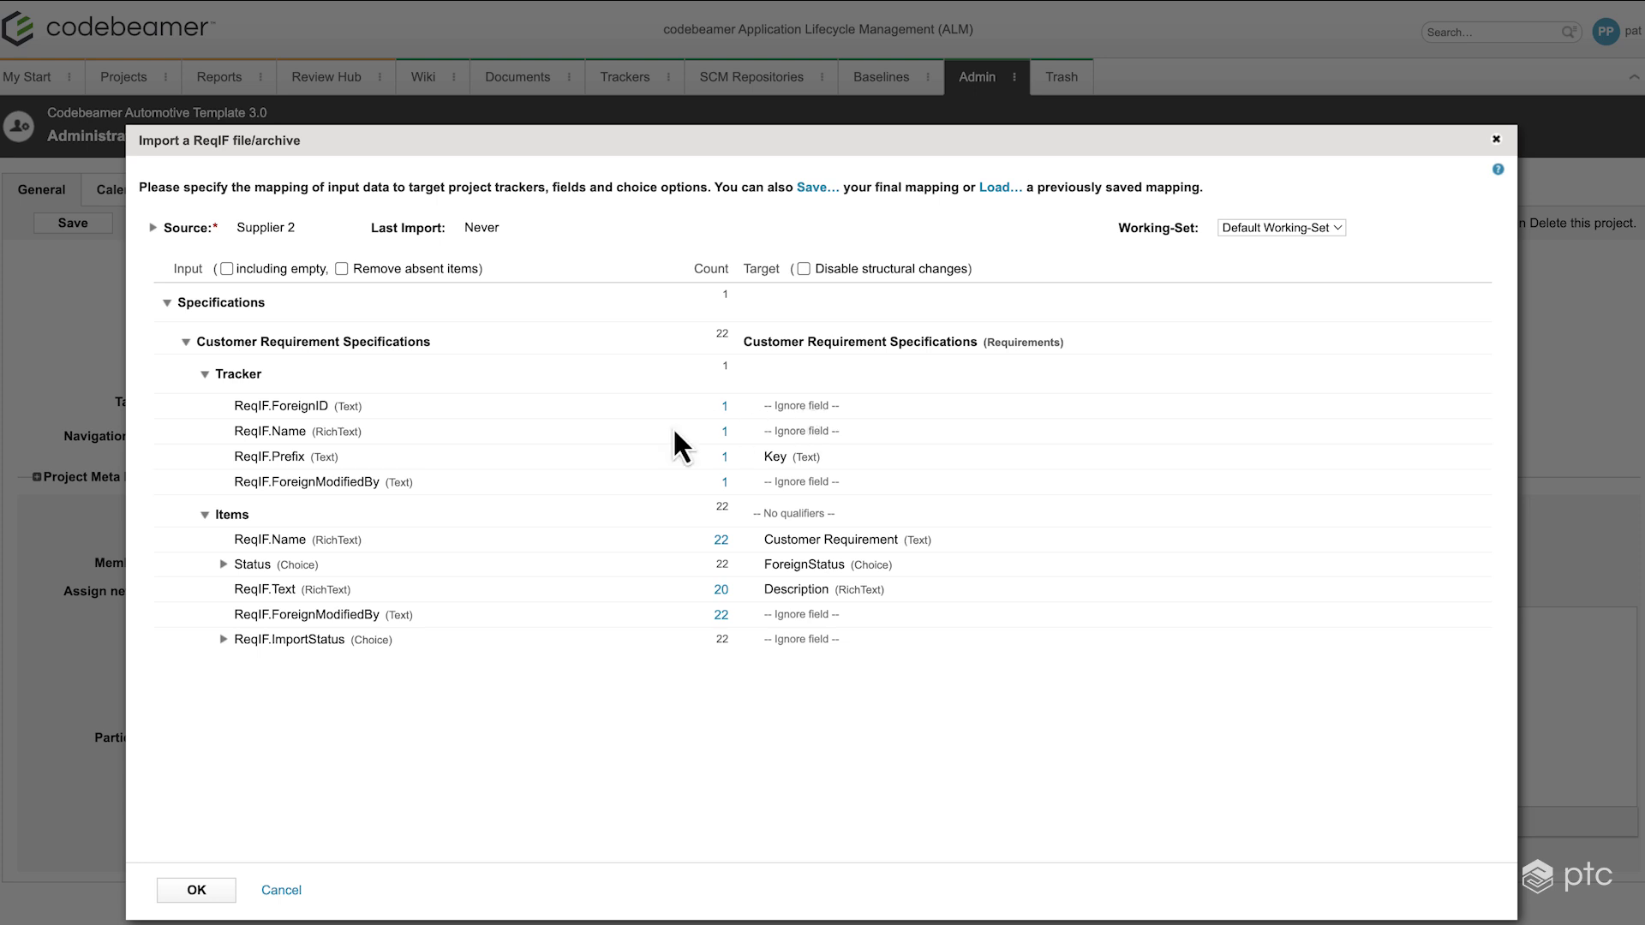
mouse_move(715, 430)
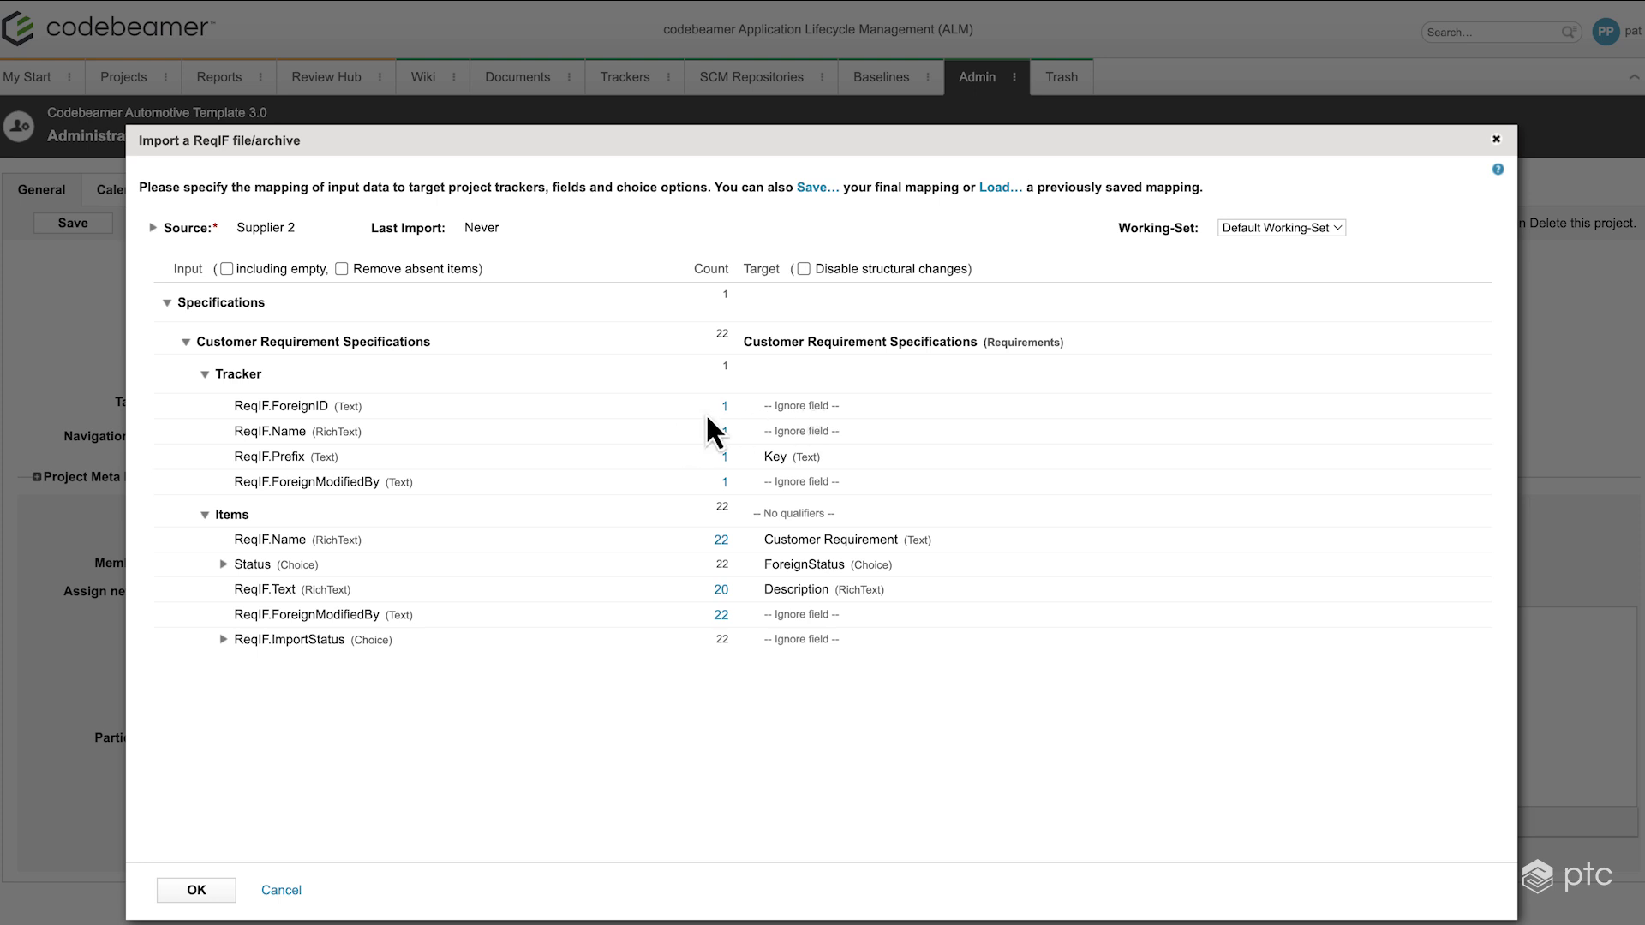
- Map the tracker's ReqIF.Name to the Name (Text) field and confirm to run the import
click(834, 431)
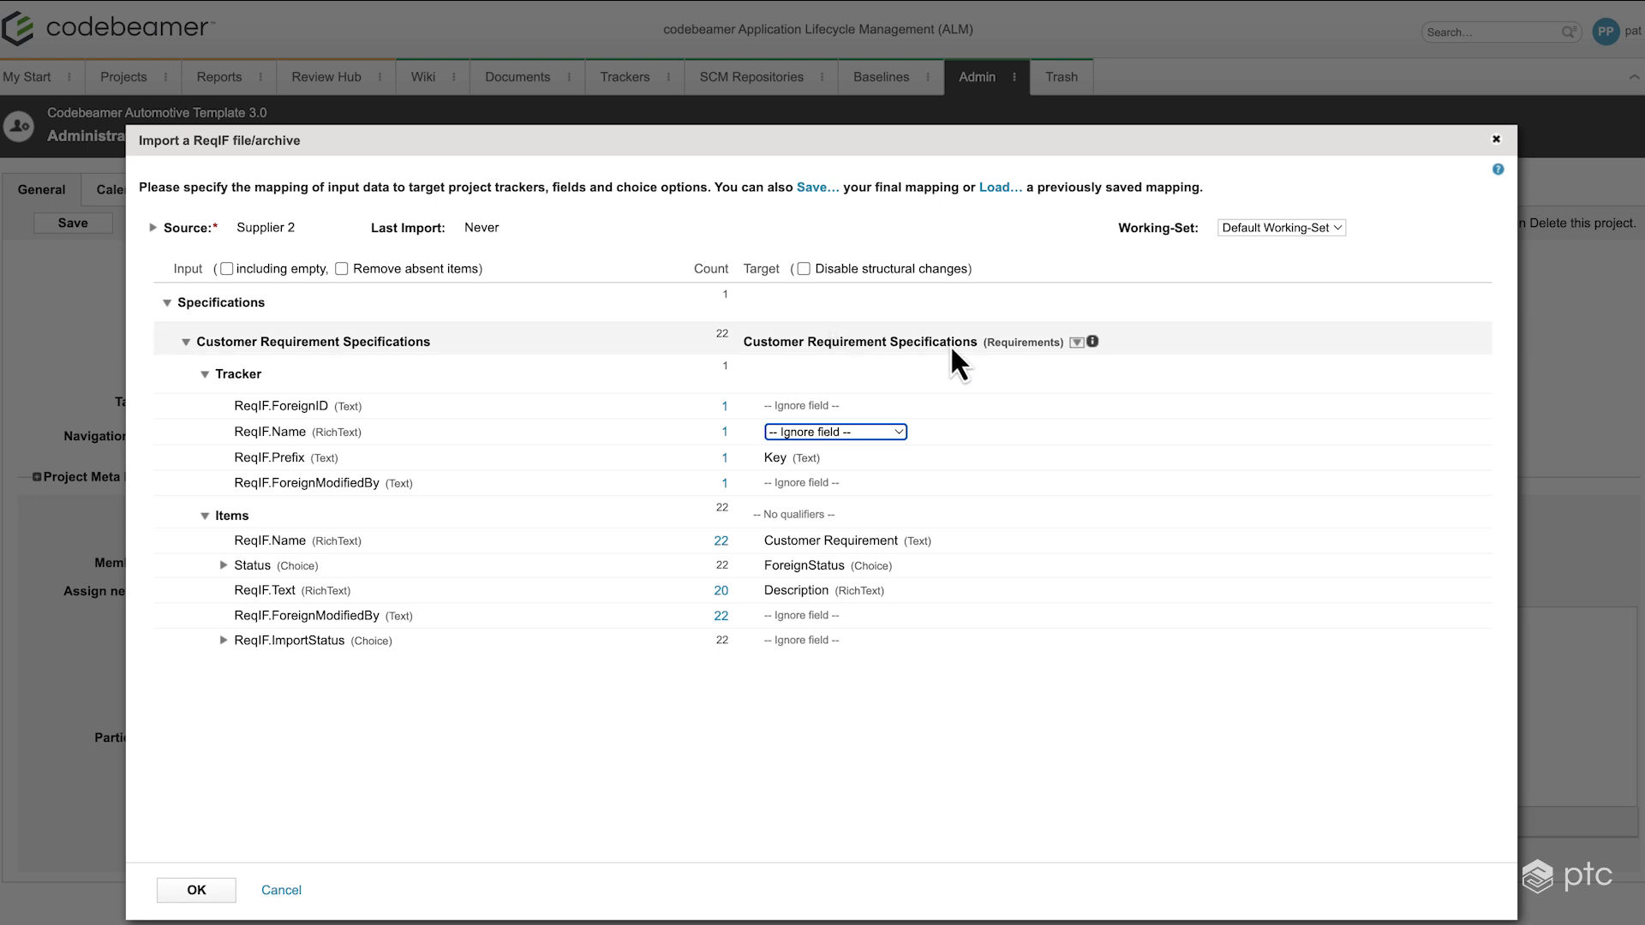
mouse_move(833, 441)
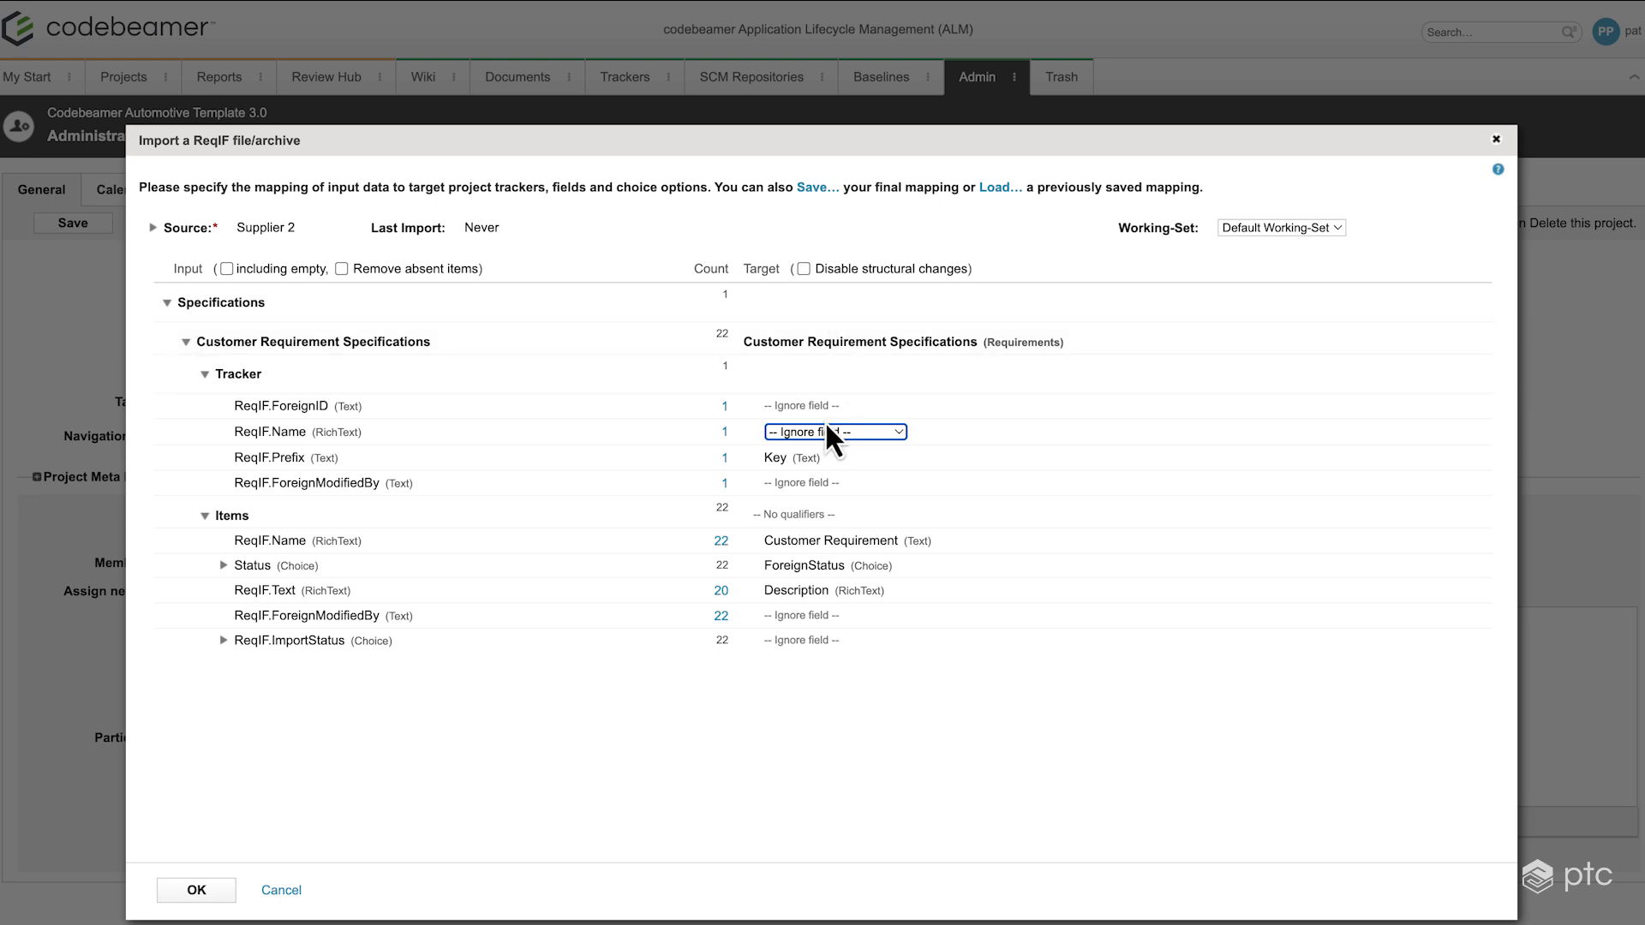
click(834, 432)
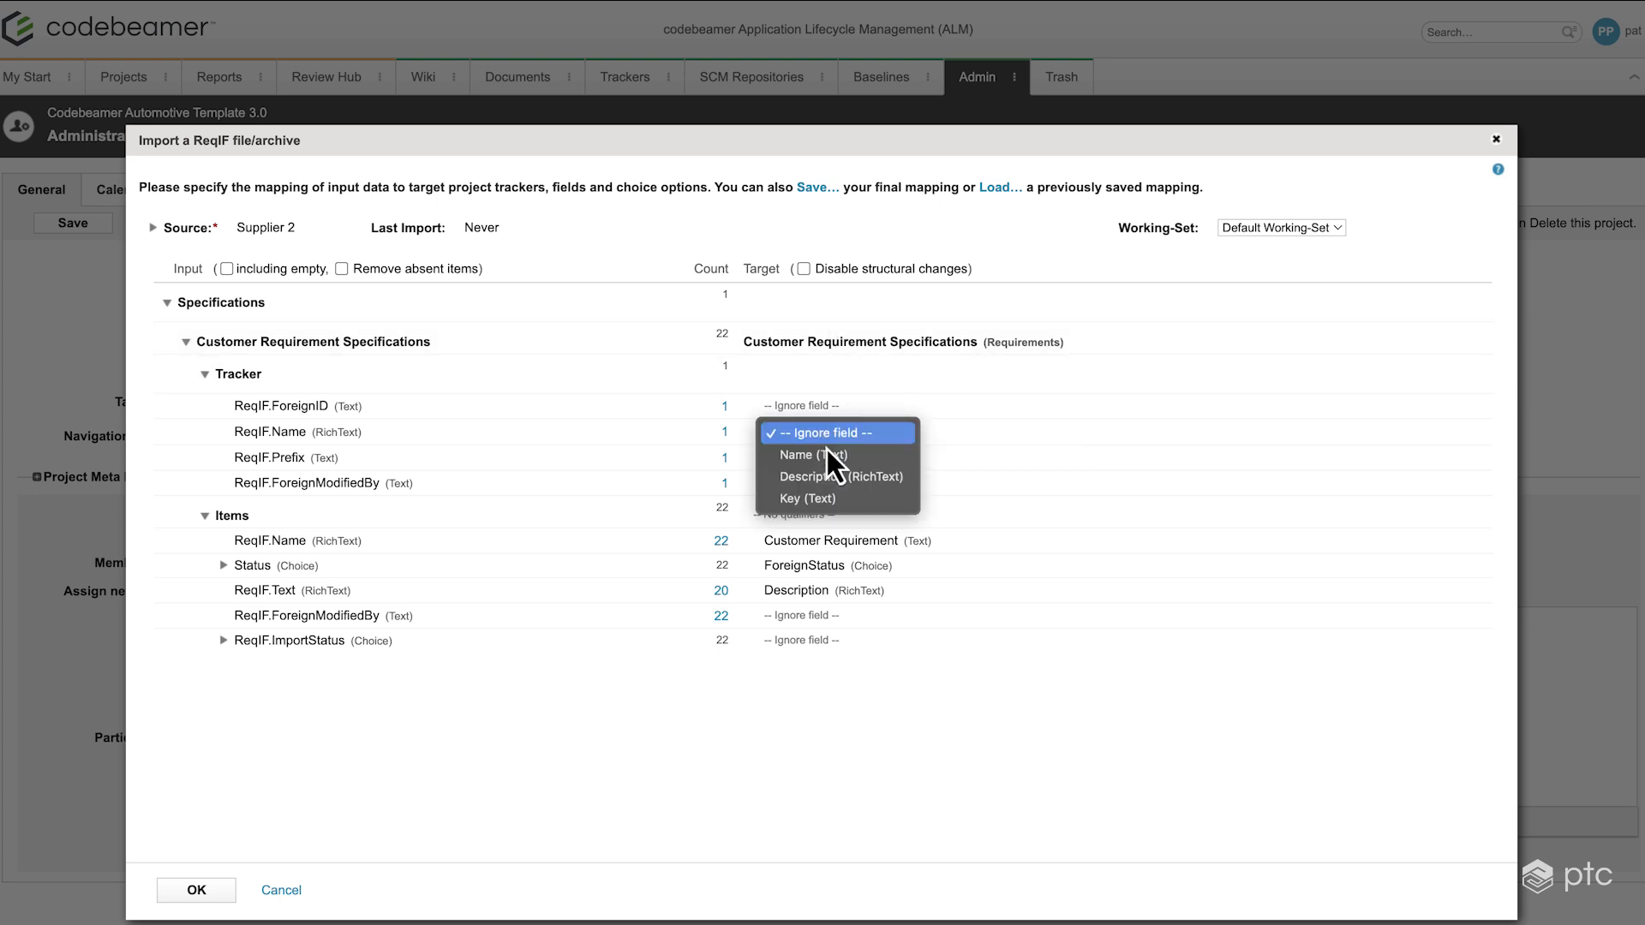
mouse_move(807, 454)
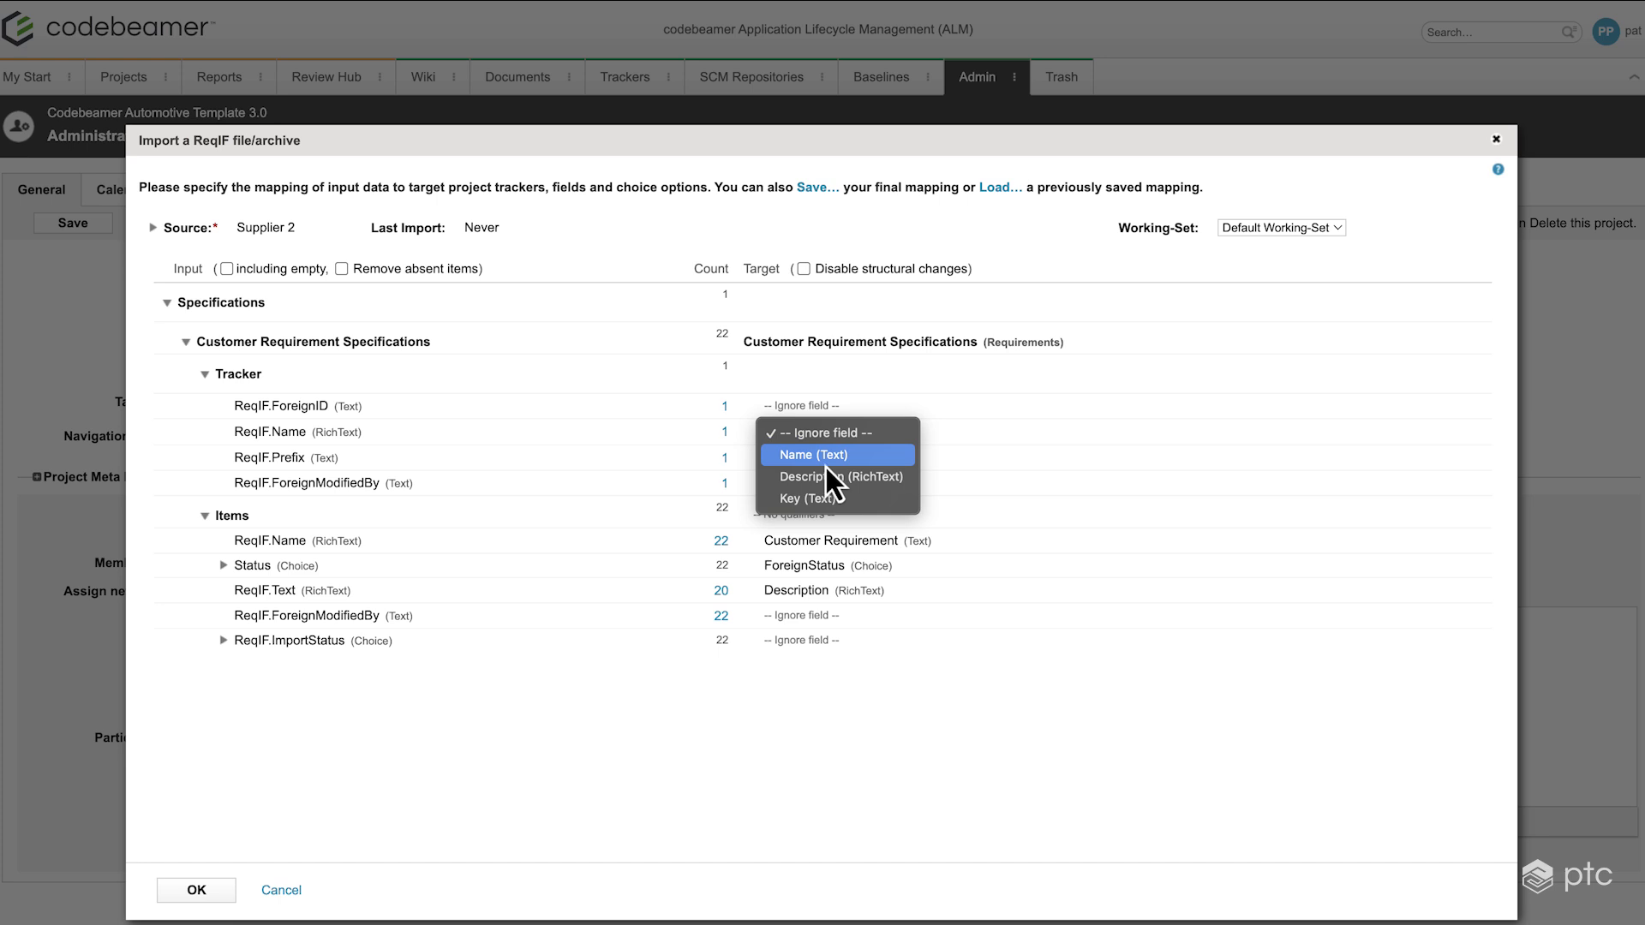
click(807, 454)
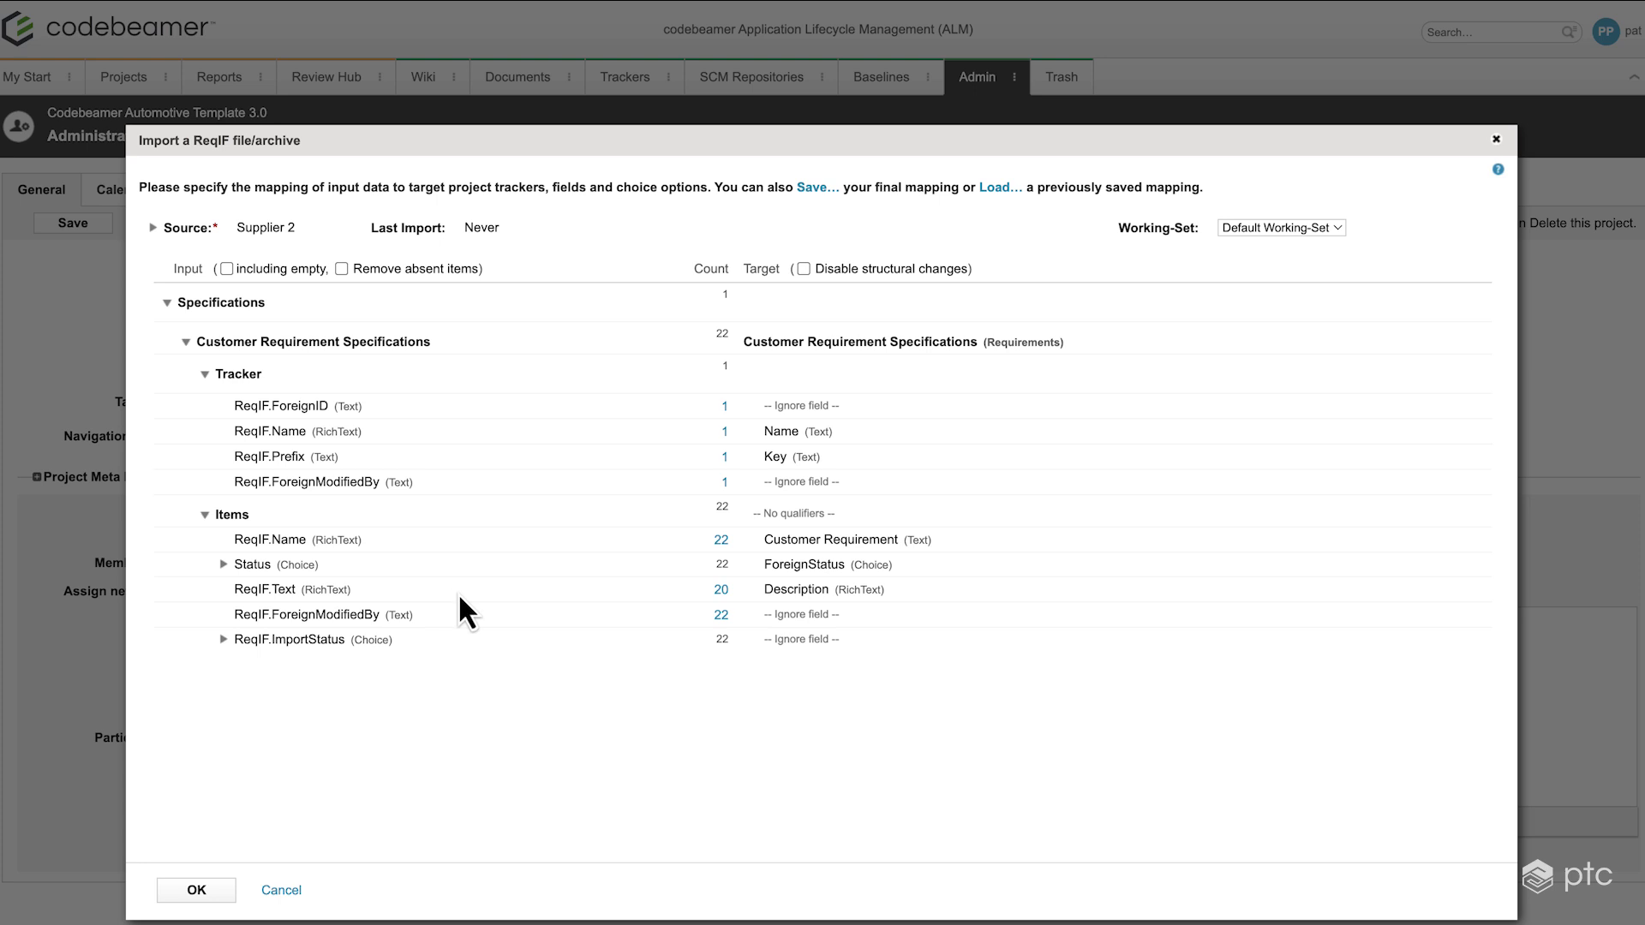
mouse_move(450, 639)
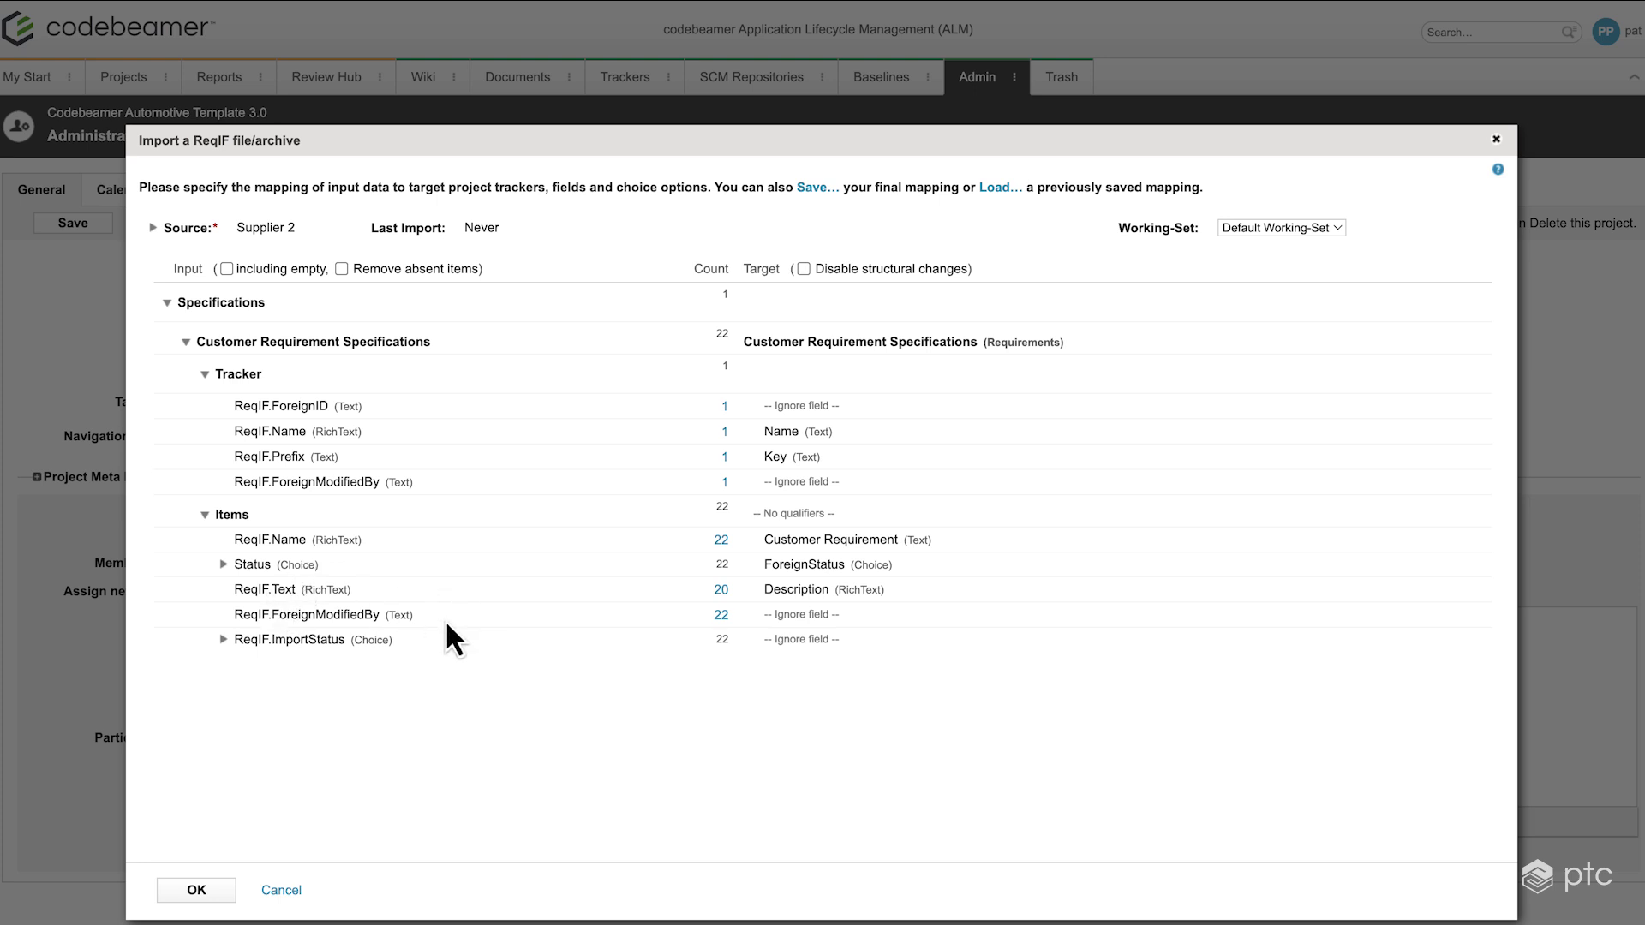
mouse_move(618, 702)
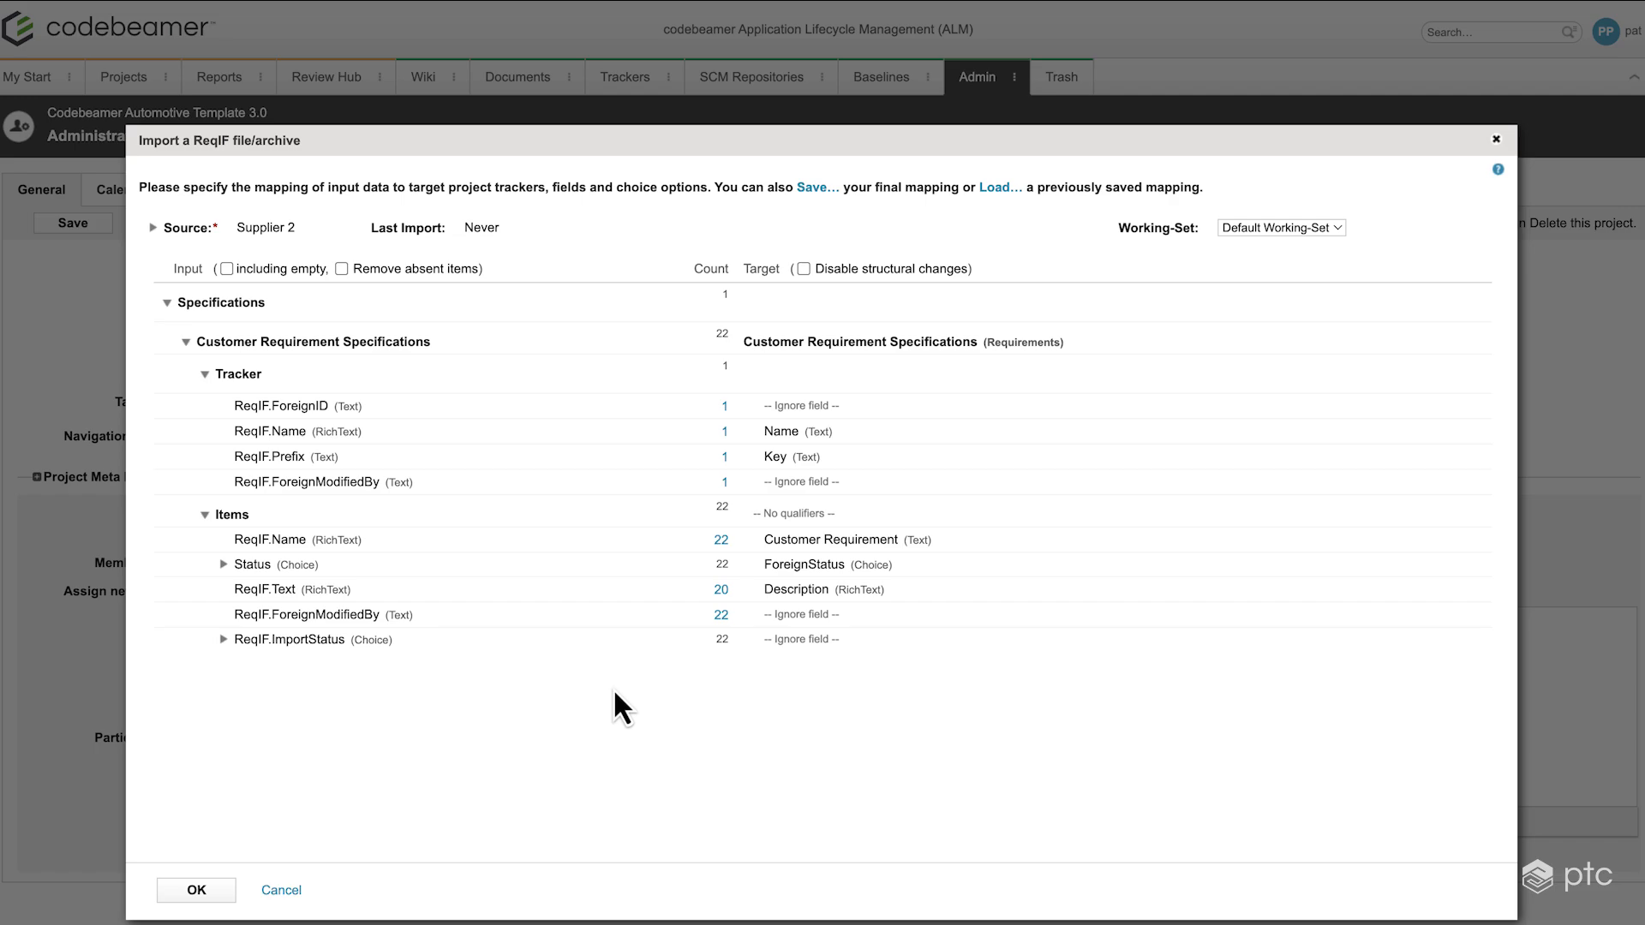
click(195, 889)
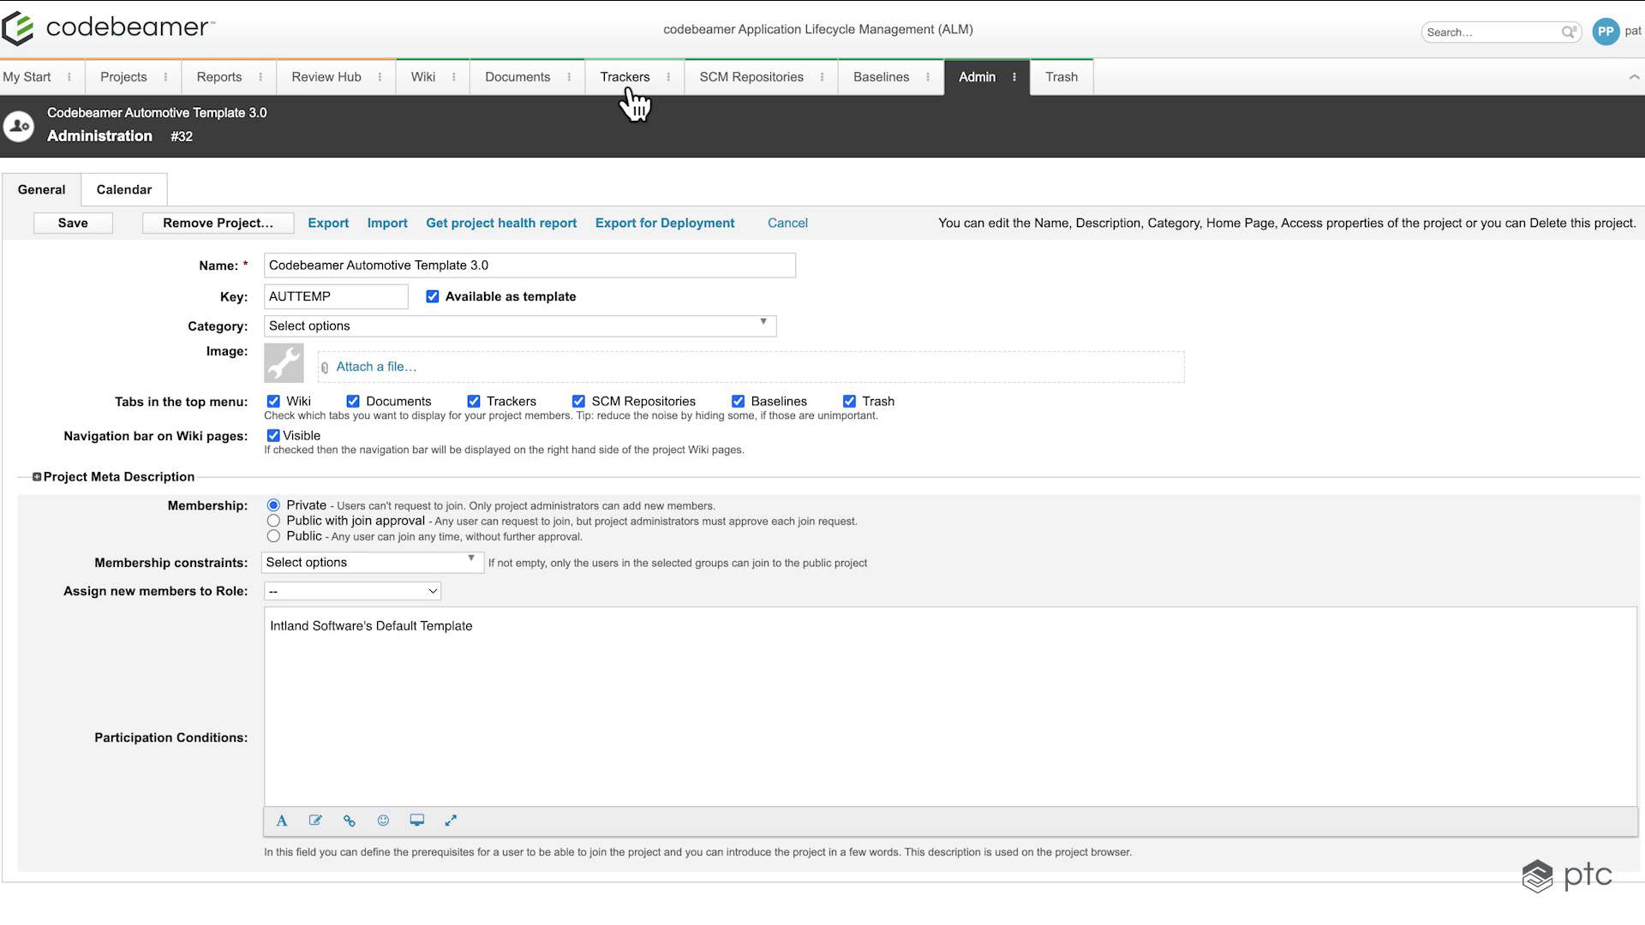
- Open the Customer Requirement Specifications tracker under SYS- System Engineering
click(625, 78)
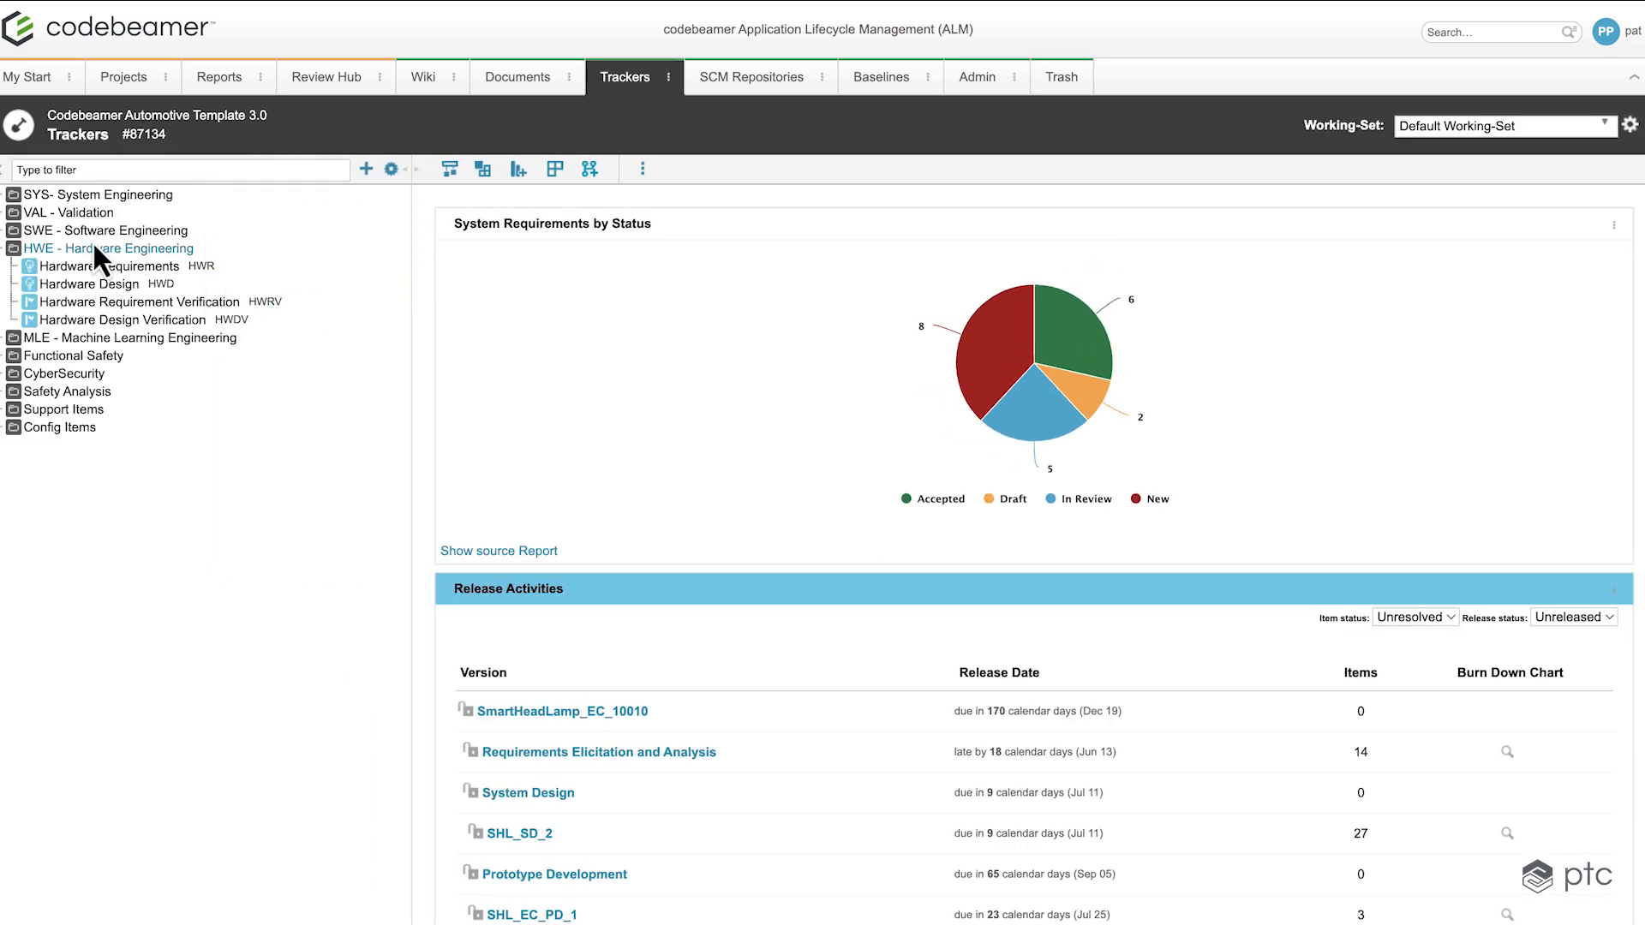
click(8, 194)
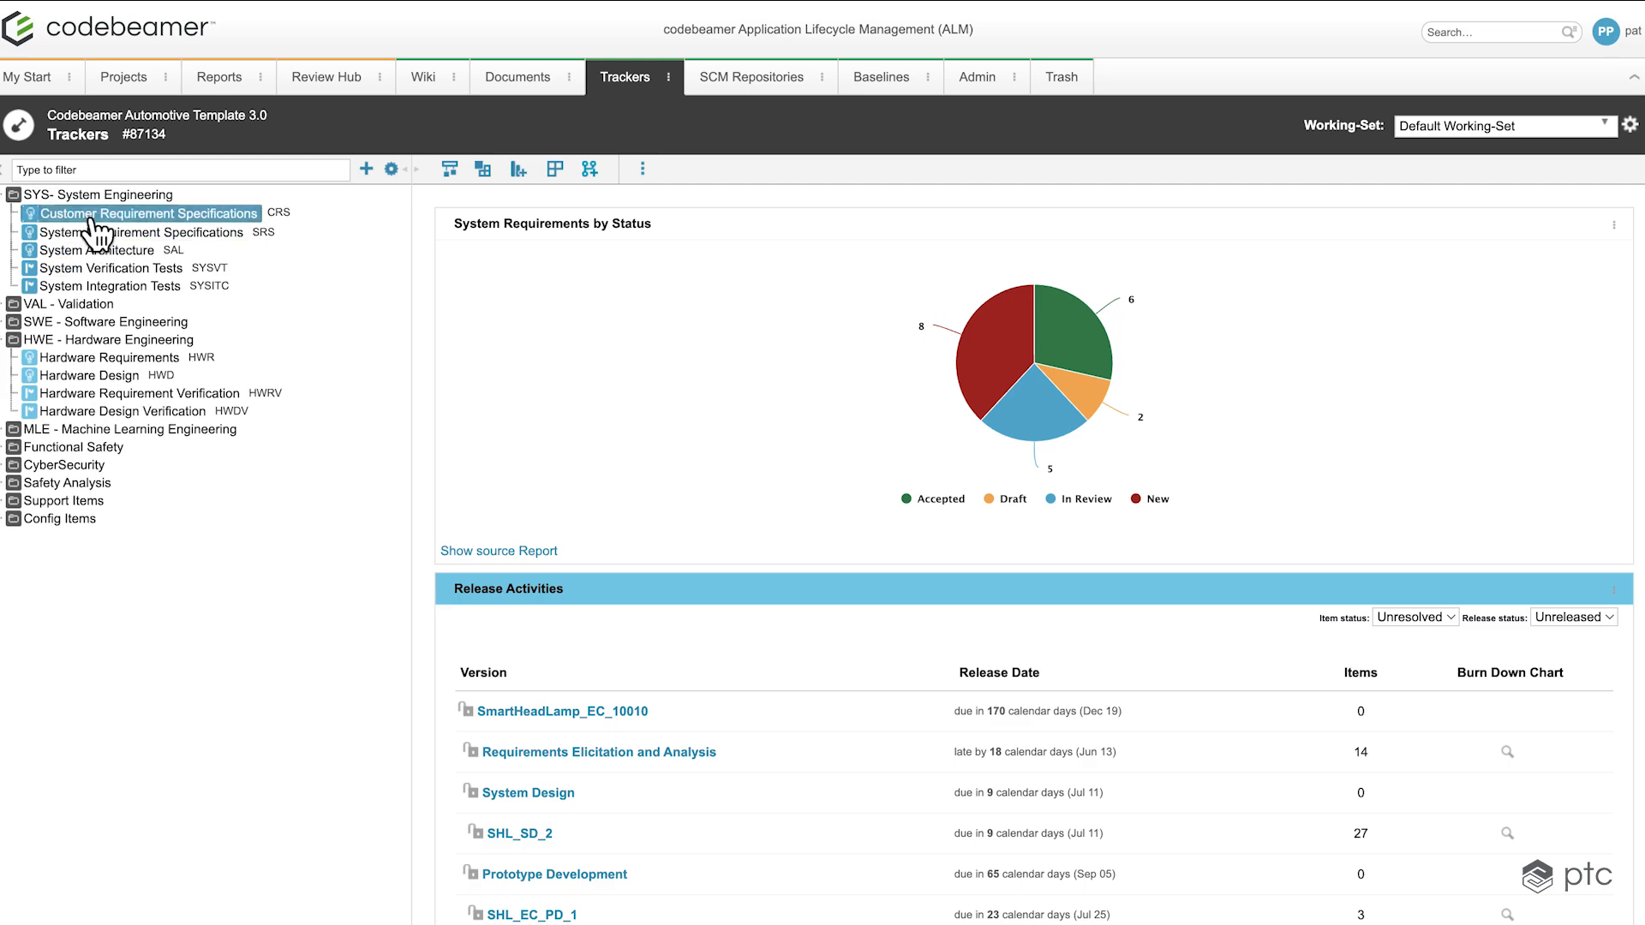
click(146, 212)
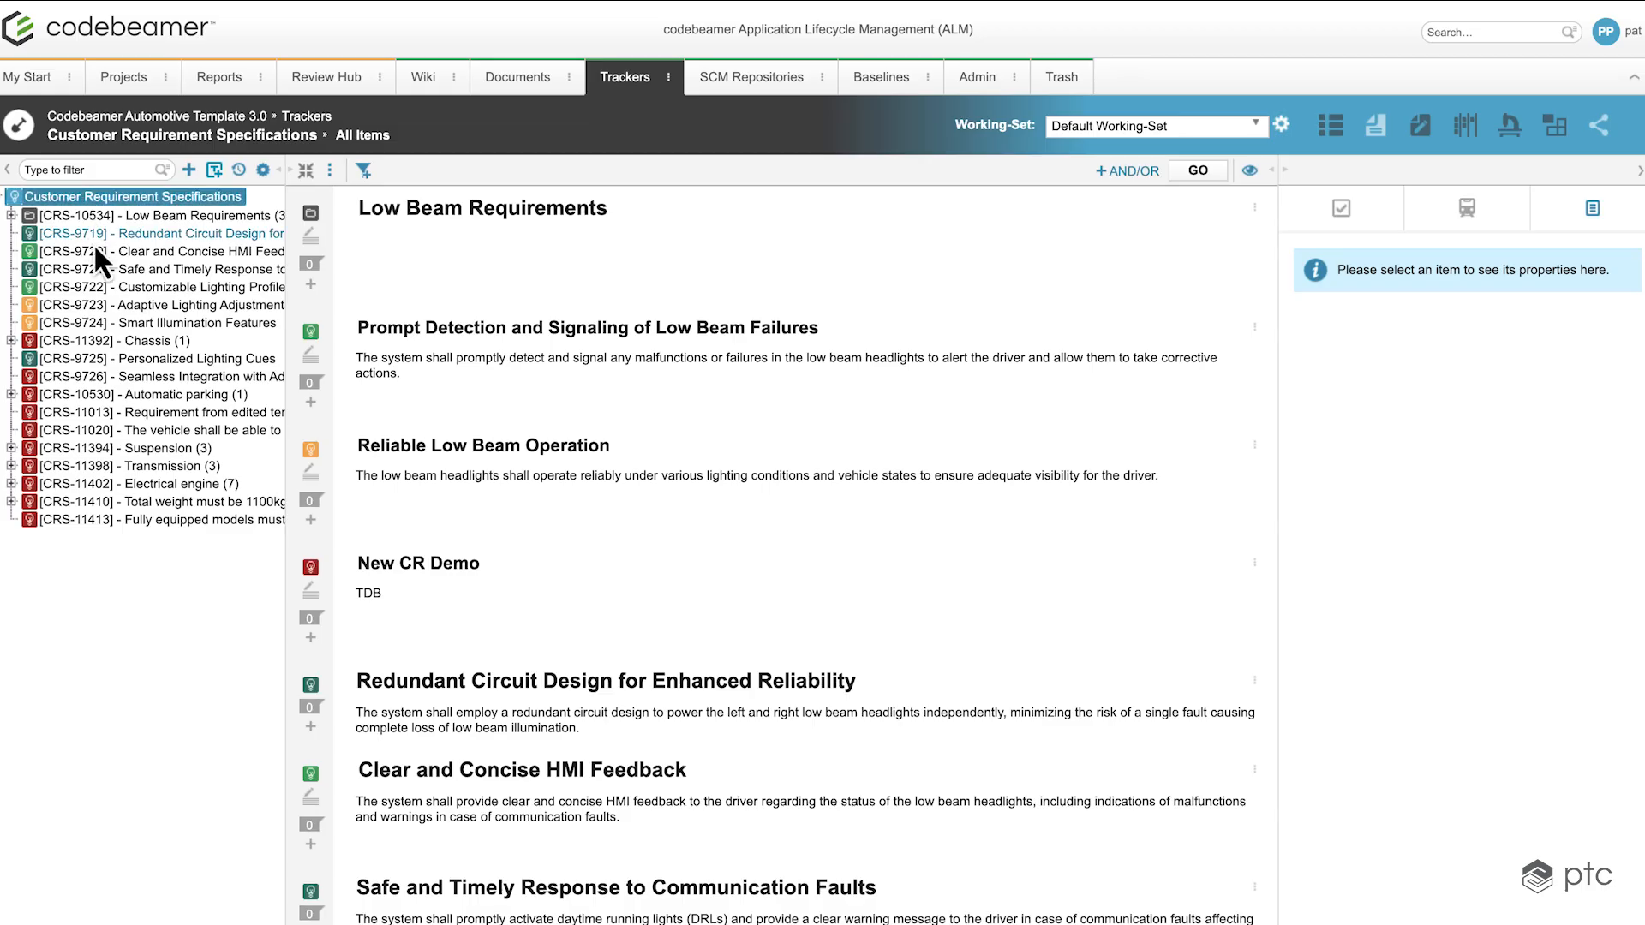
- Review the Chassis, ADAS integration and Requirement from edited template items
click(115, 339)
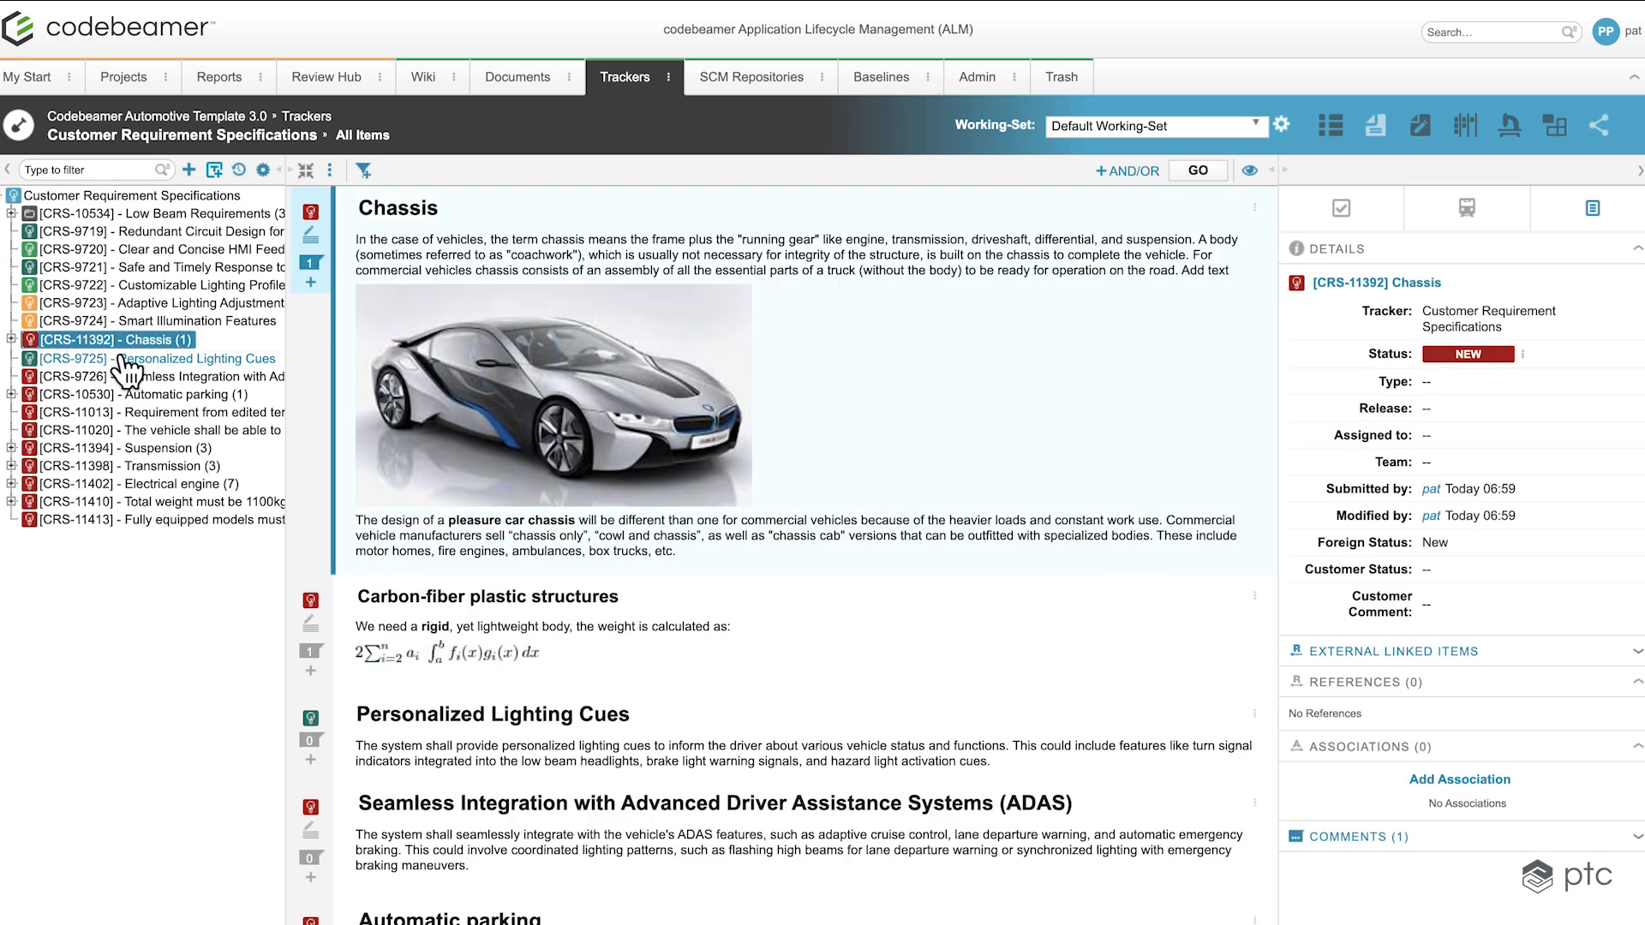
click(157, 376)
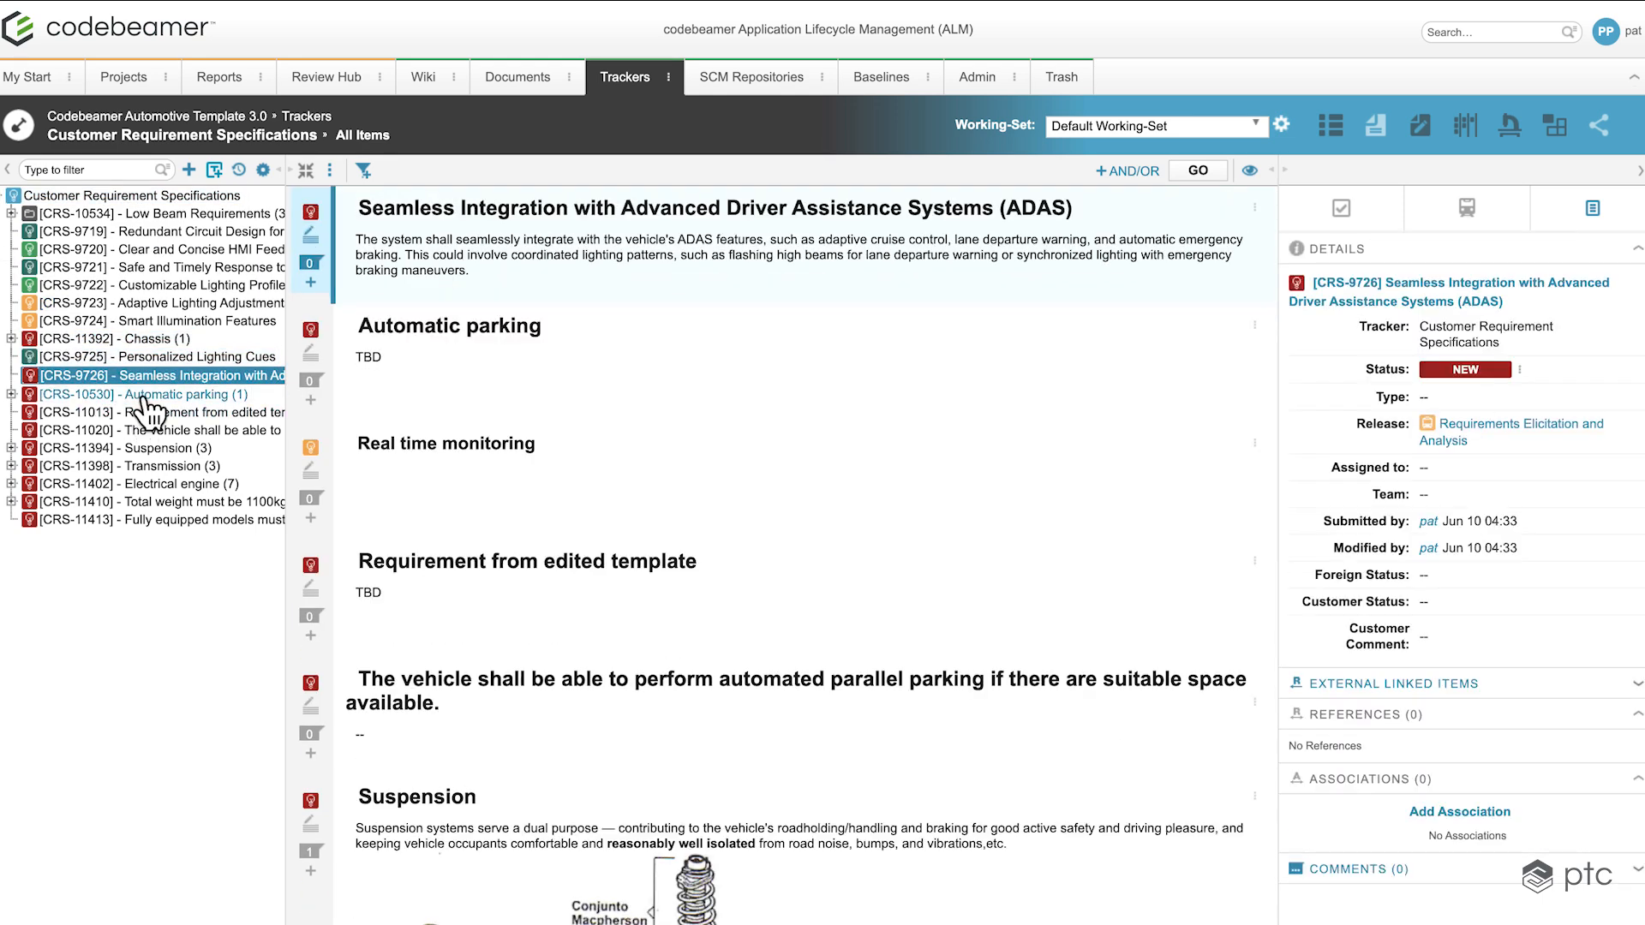
click(158, 412)
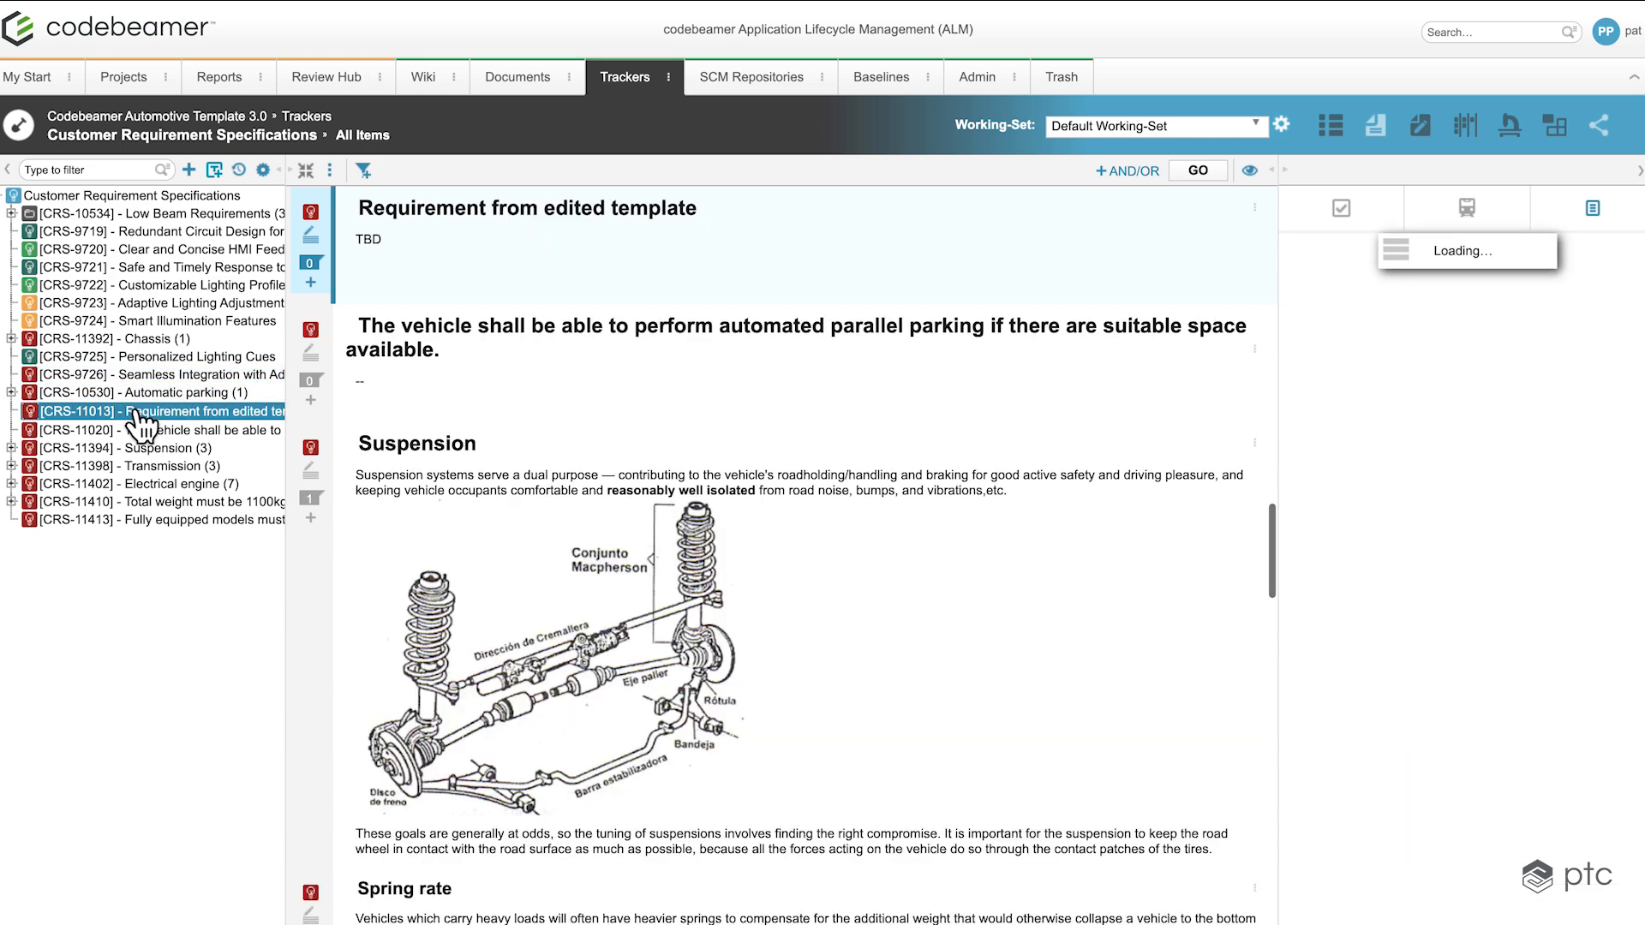
- List the project's ReqIF sources from the administration Import options
click(975, 77)
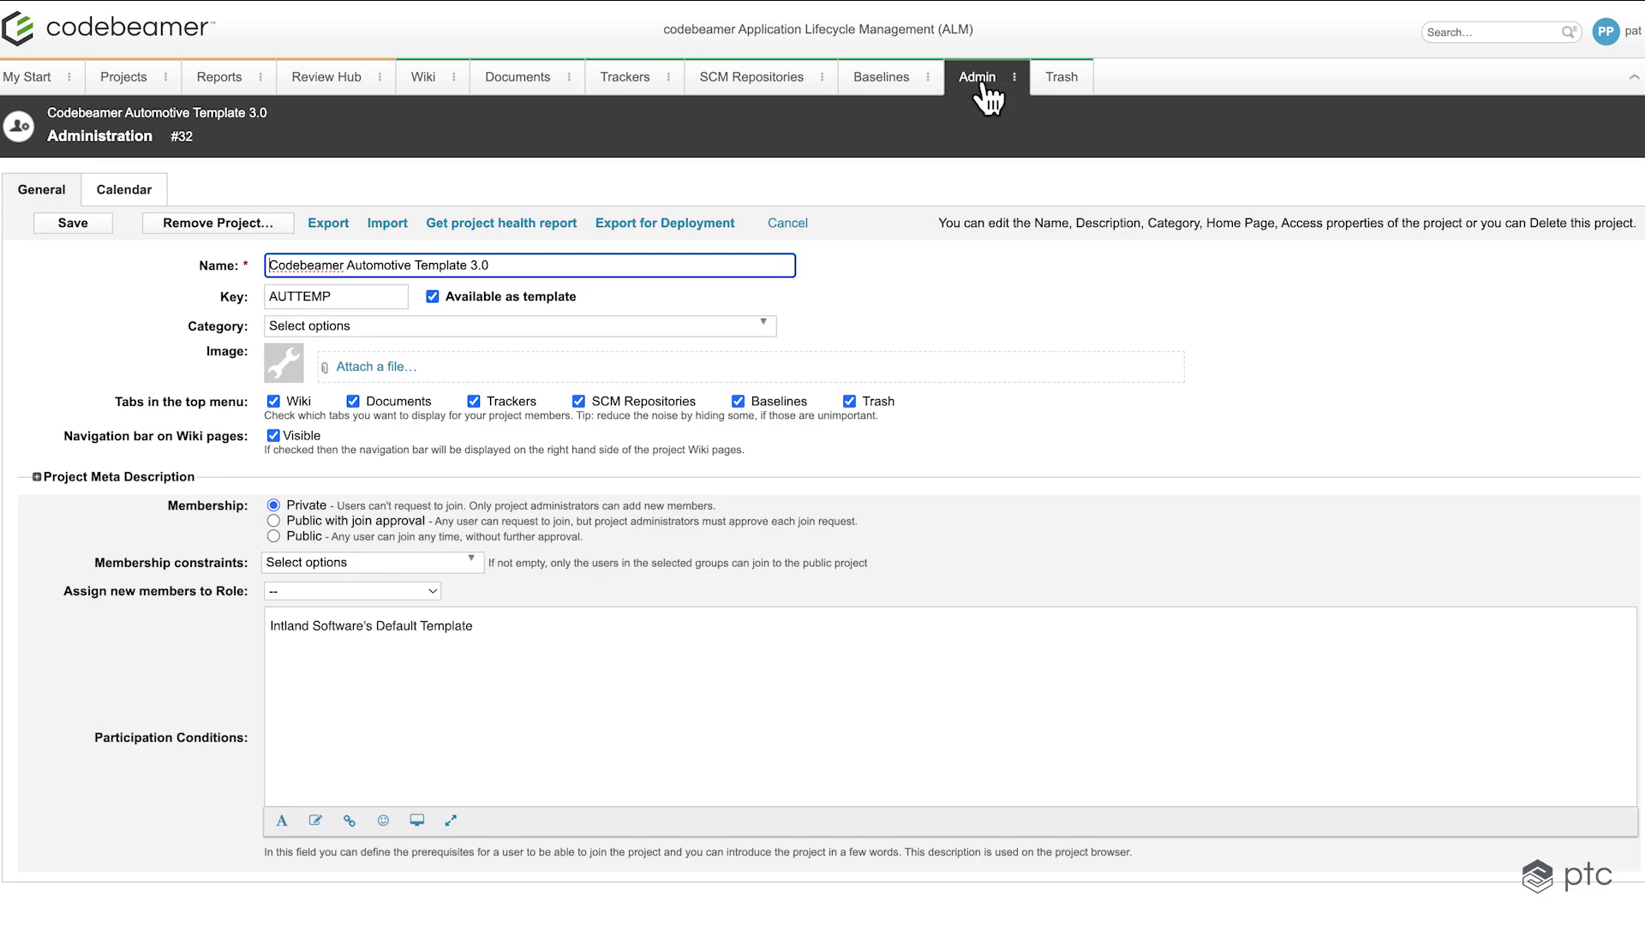
mouse_move(620, 237)
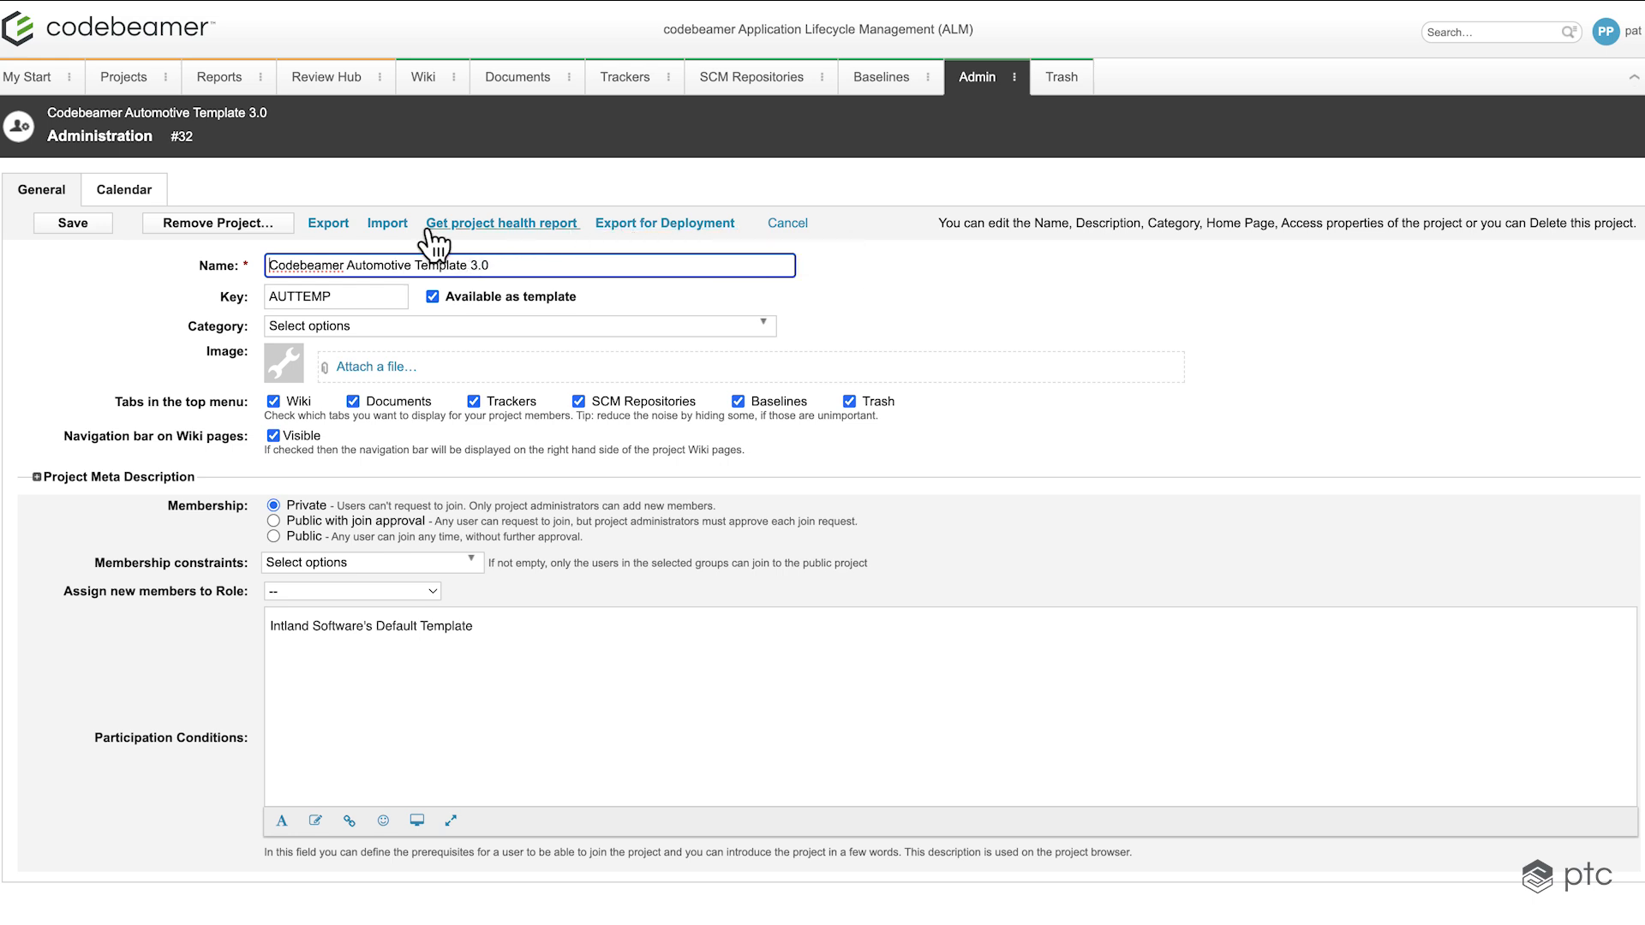
click(386, 223)
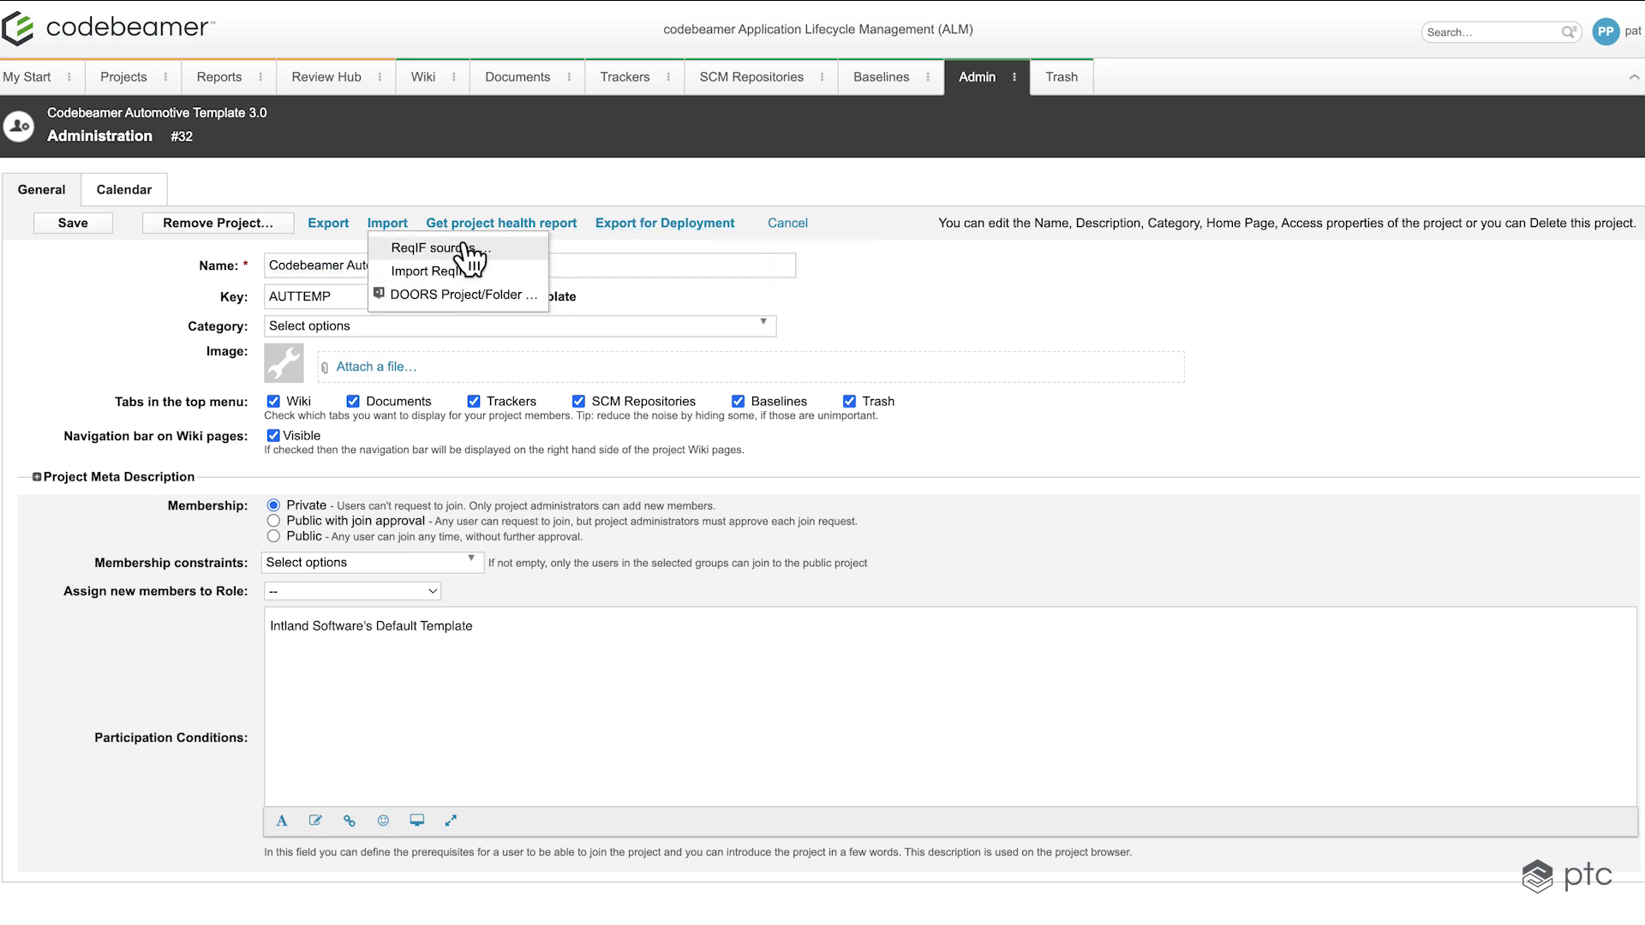
click(439, 246)
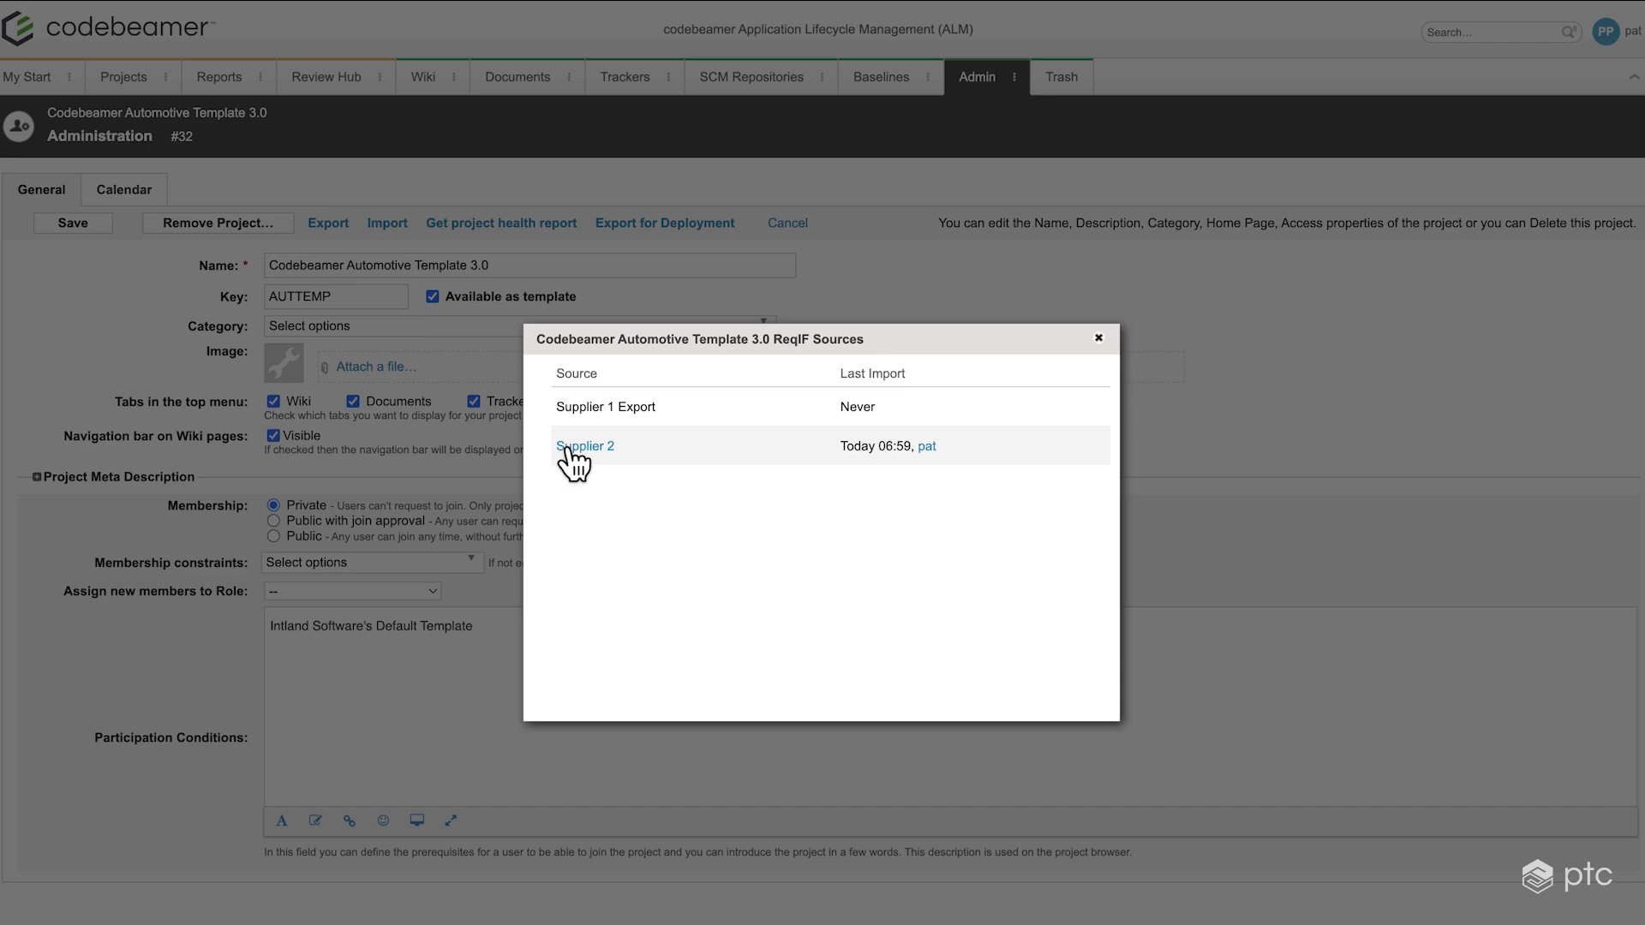
- Open Supplier 2's import history and expand the Today 06:59 entry
click(582, 446)
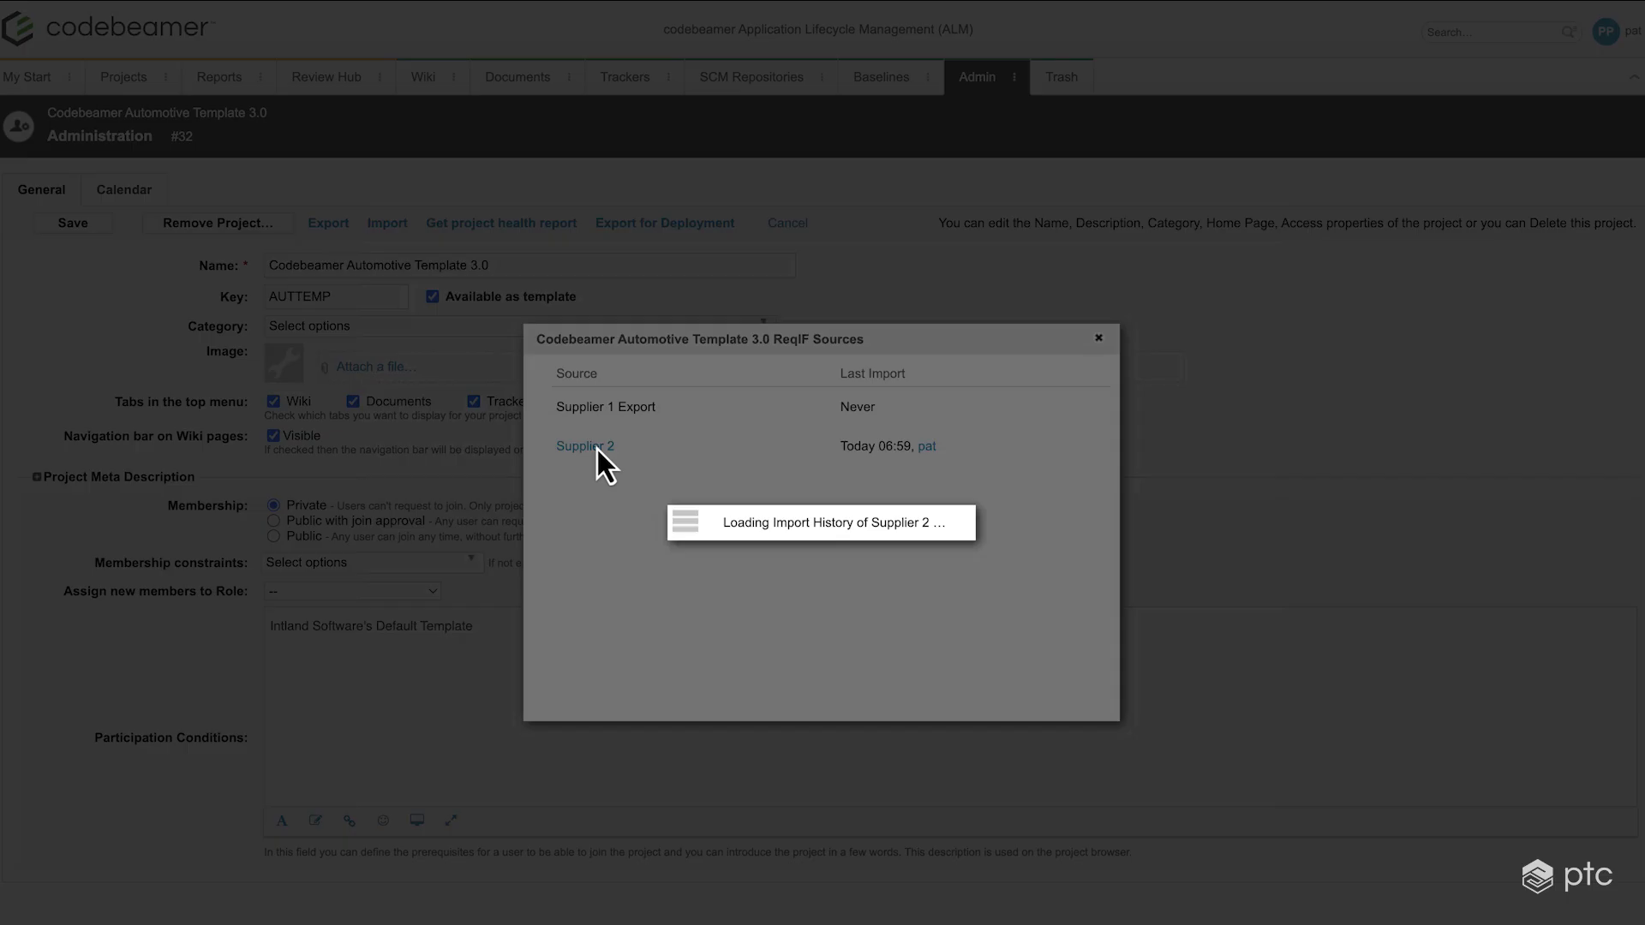
click(584, 446)
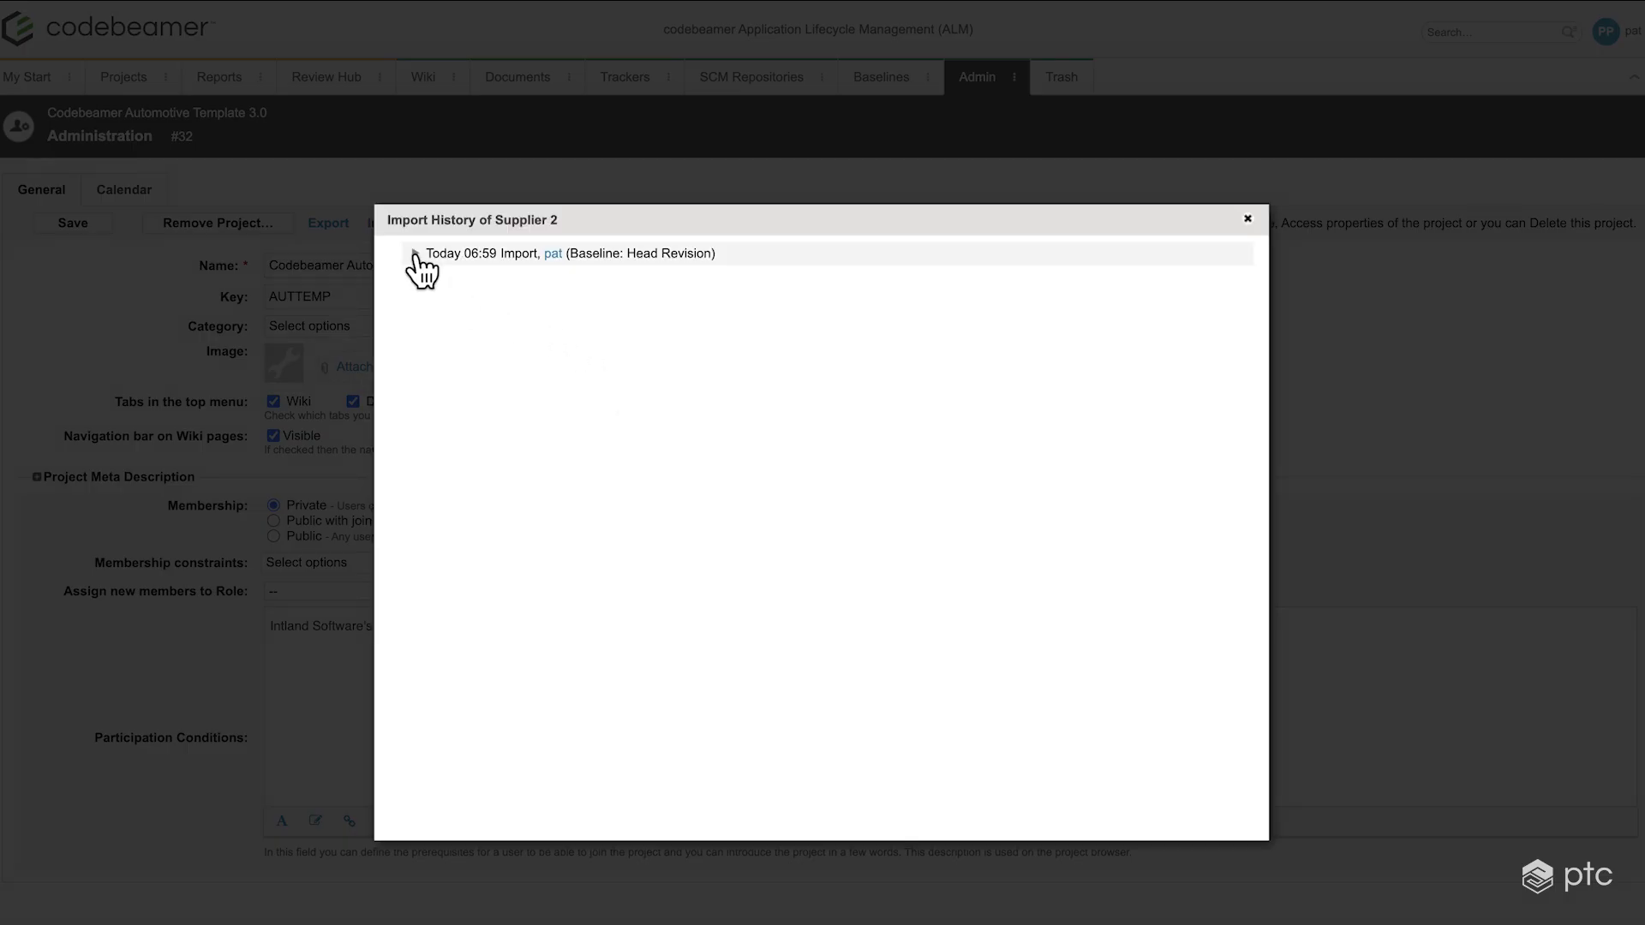
click(416, 253)
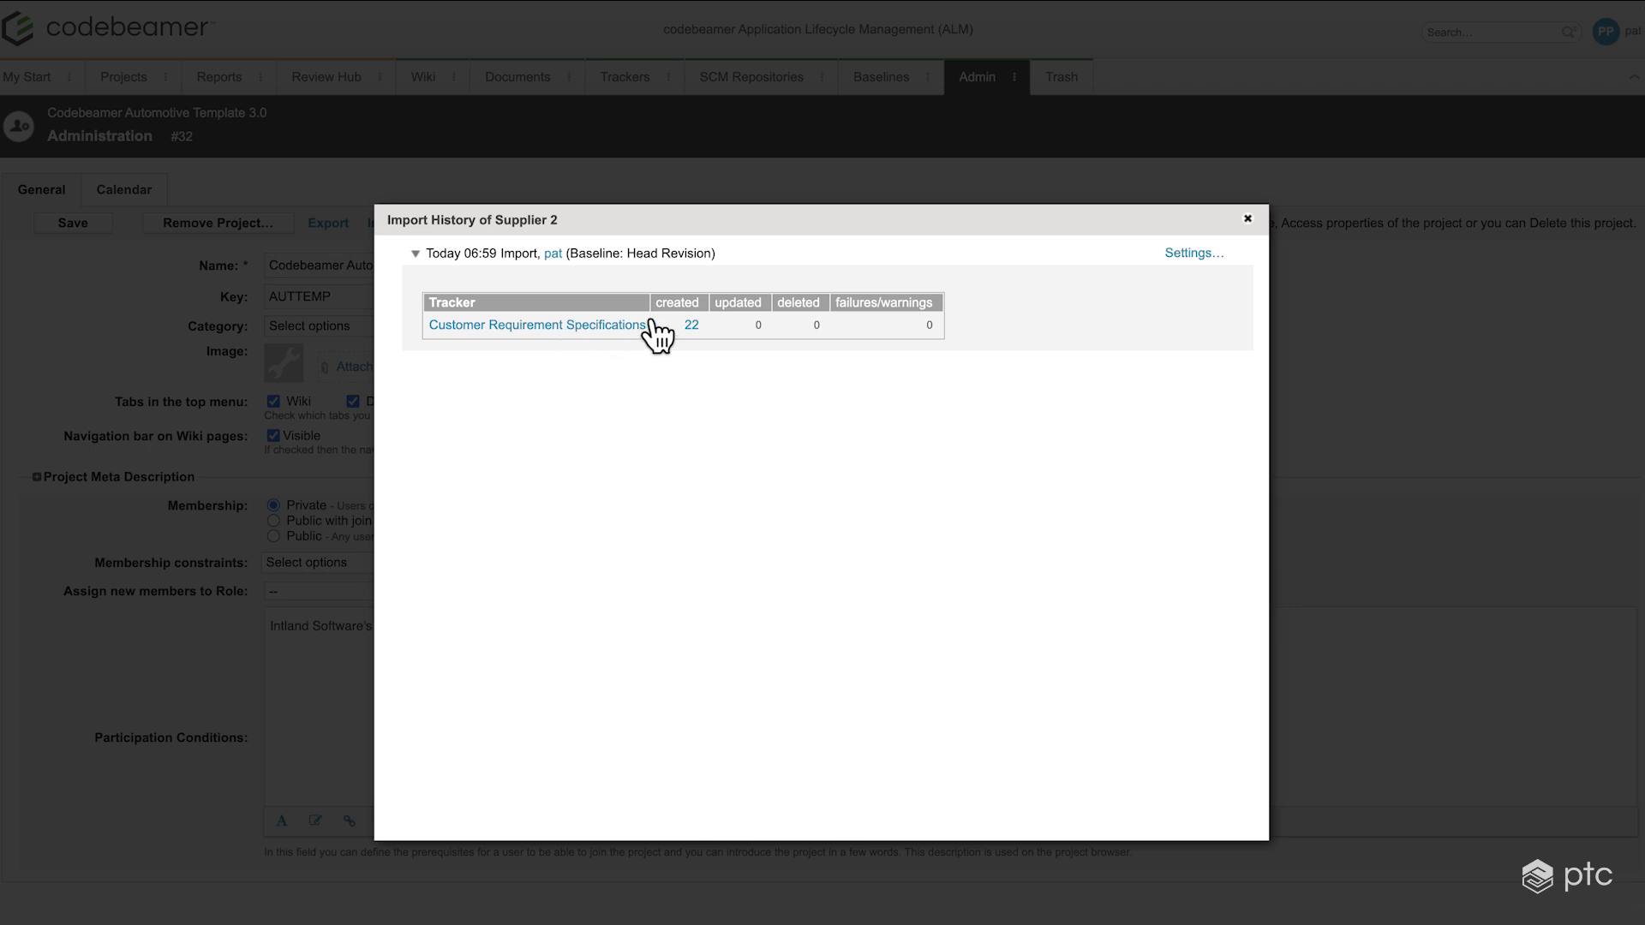
- List the 22 created items and open requirement #11399 Default: Continuously variable
click(690, 324)
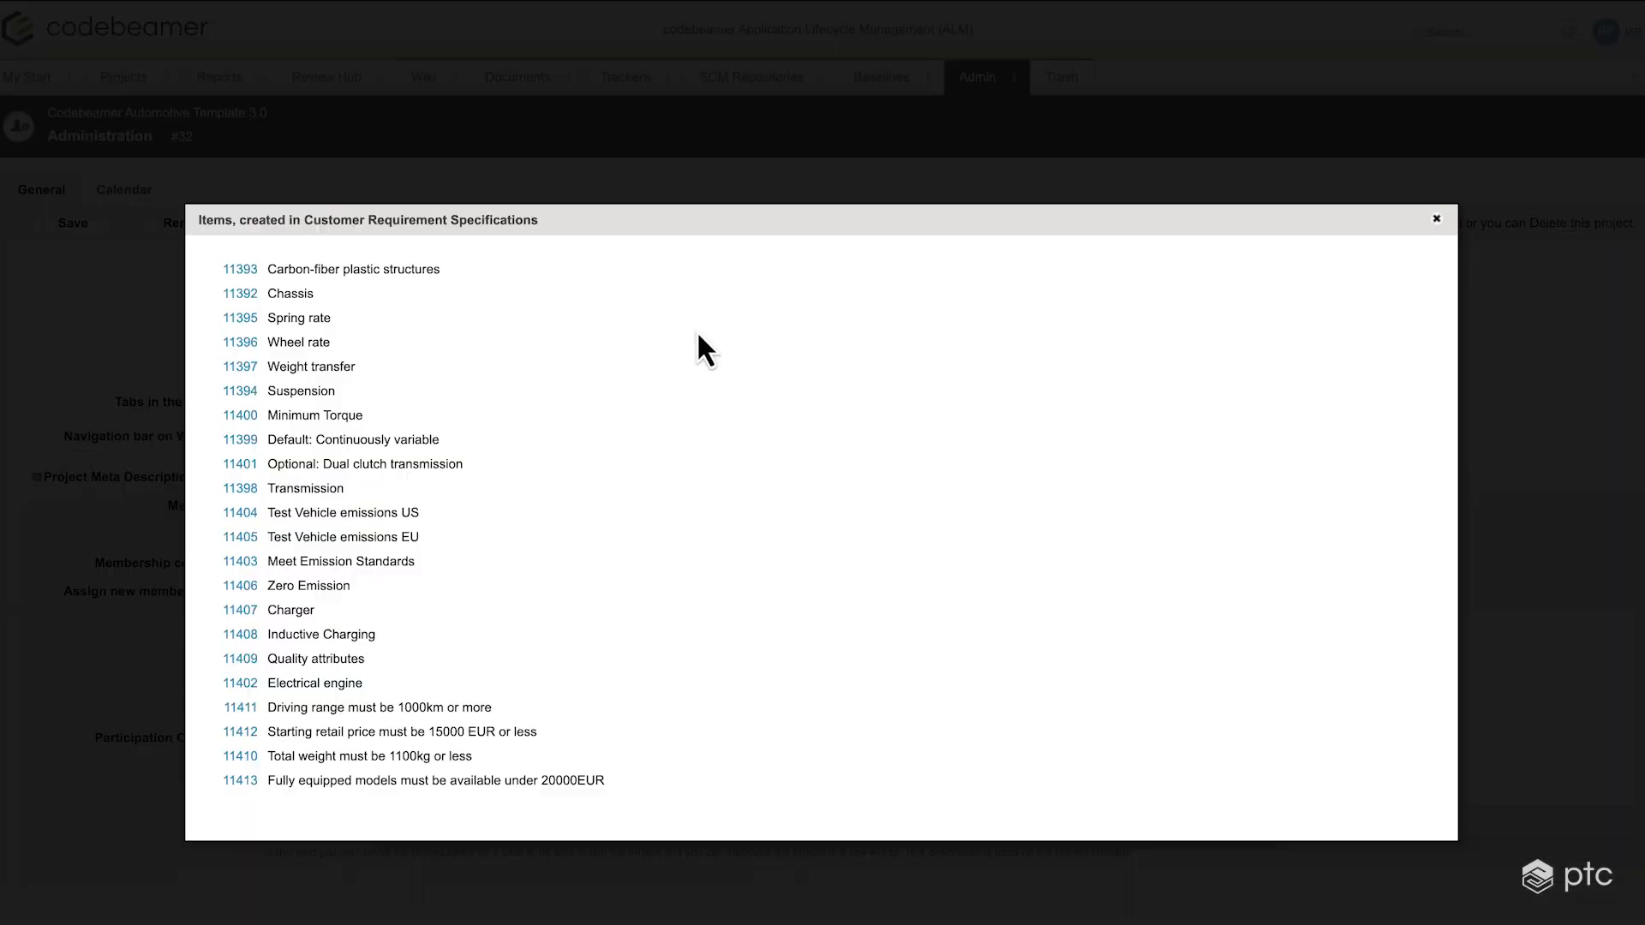
mouse_move(254, 334)
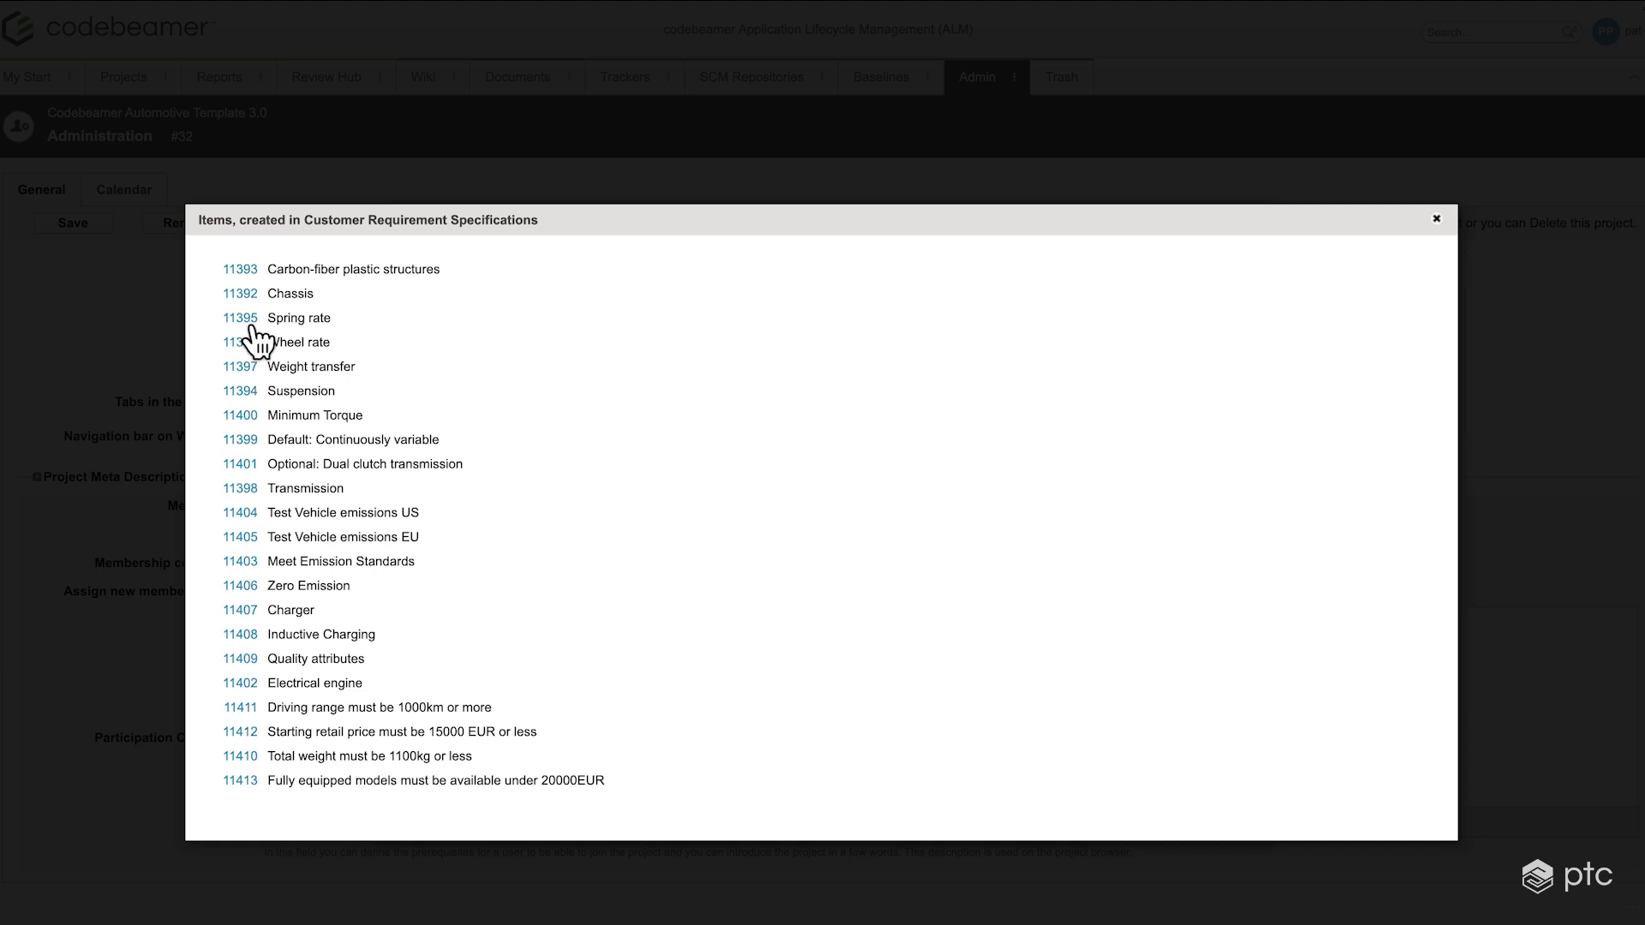
mouse_move(251, 450)
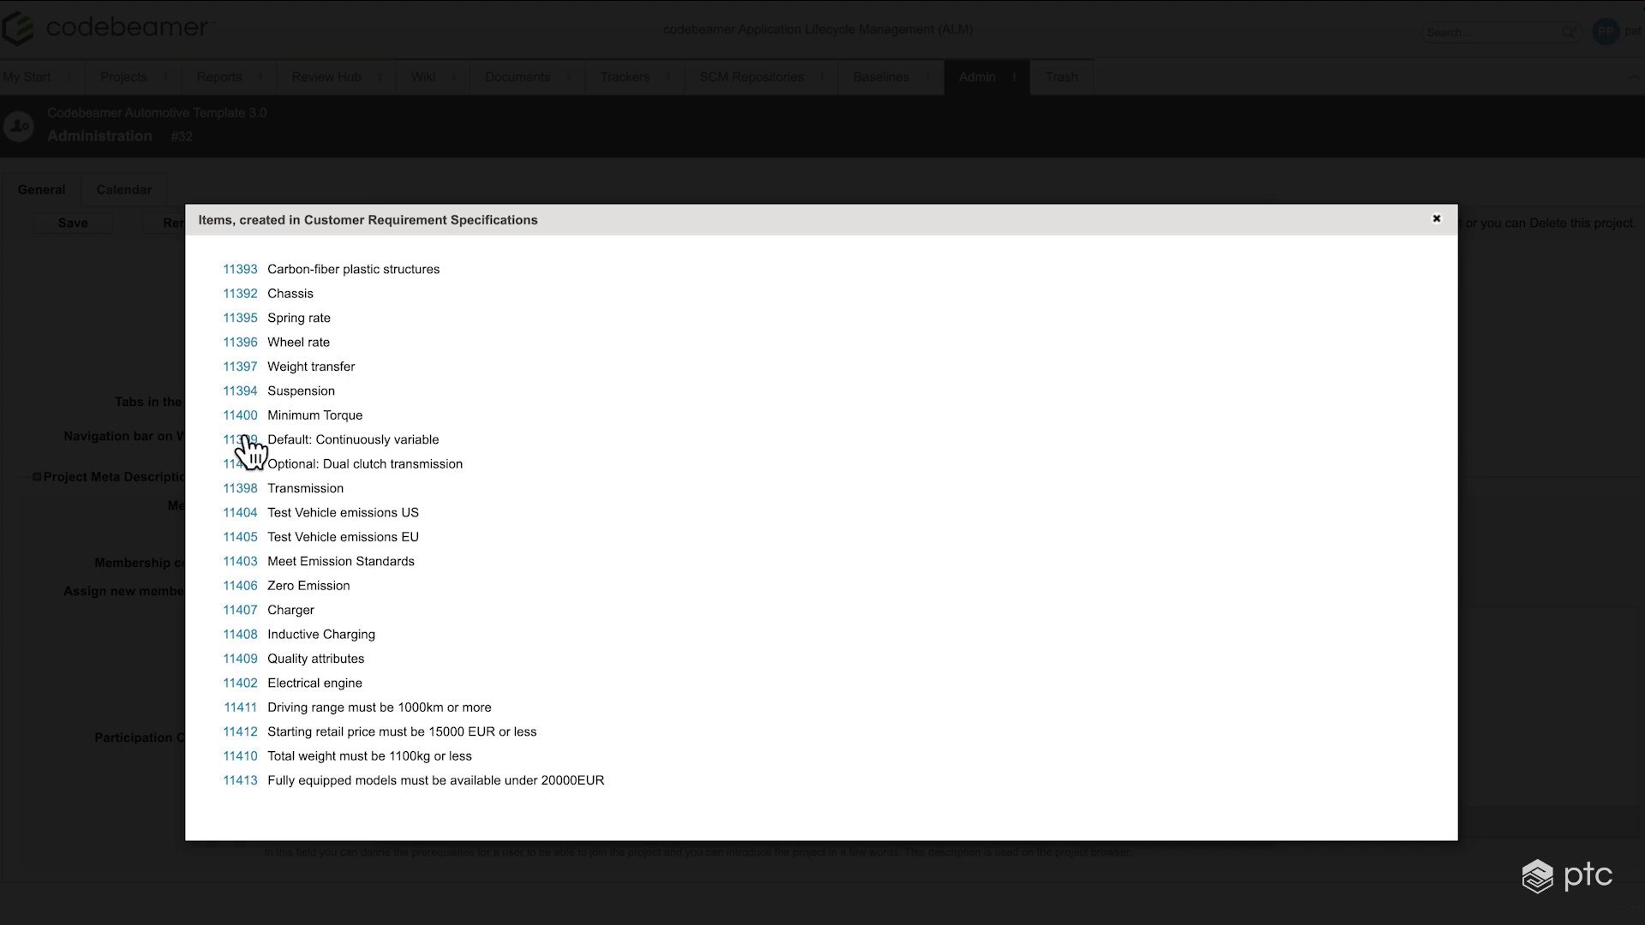
click(239, 440)
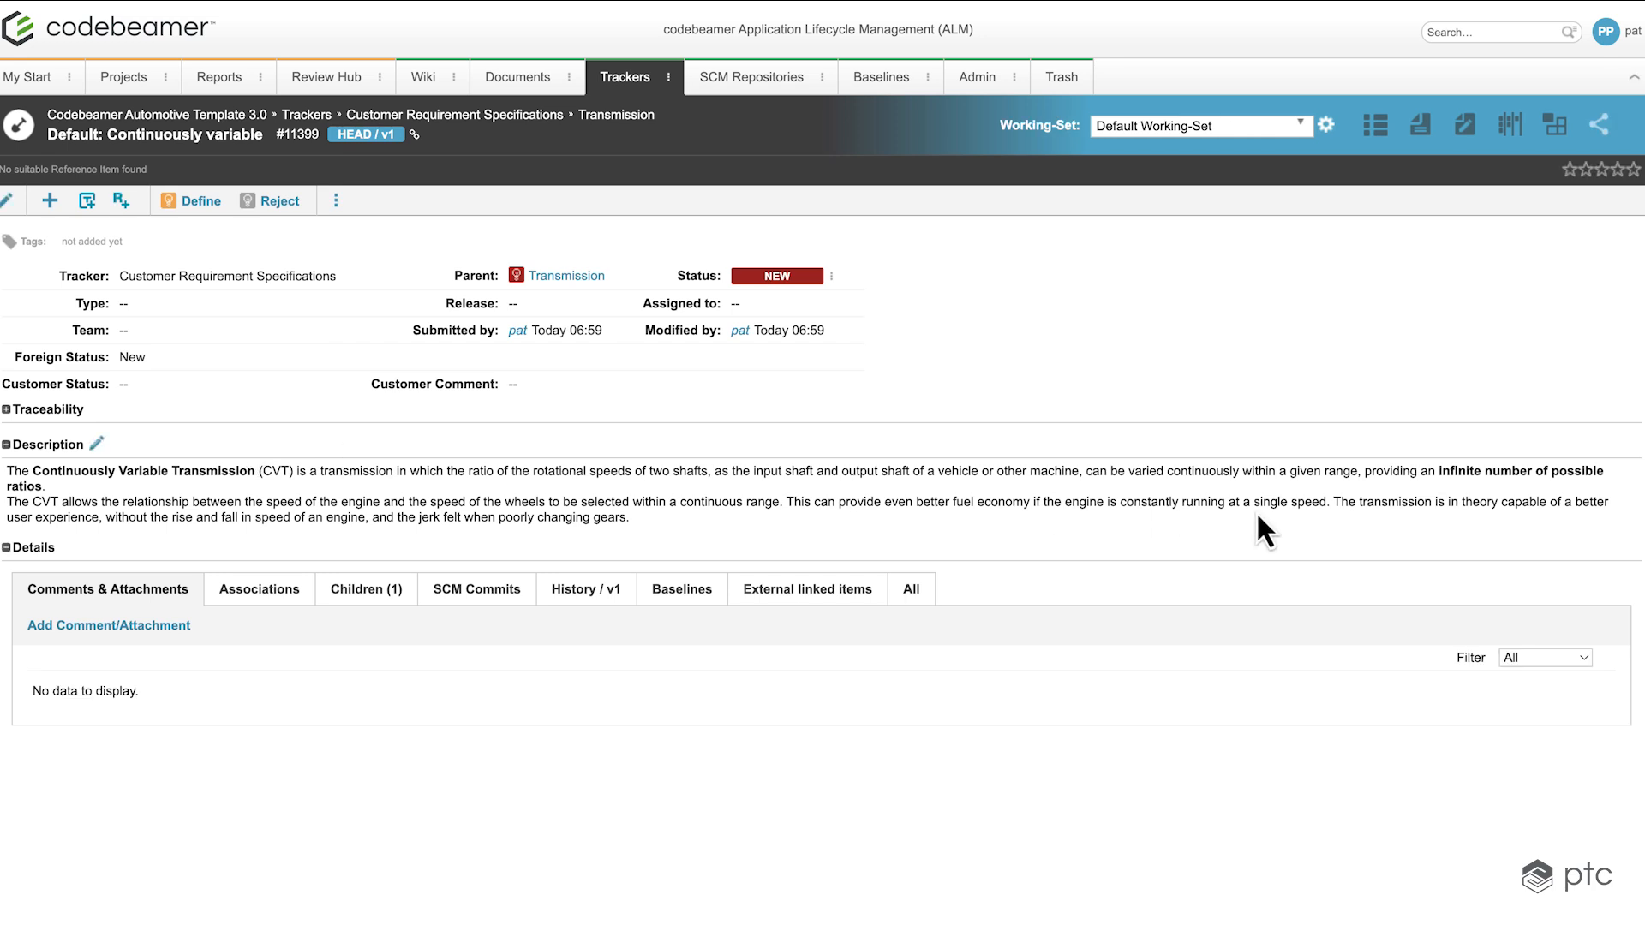